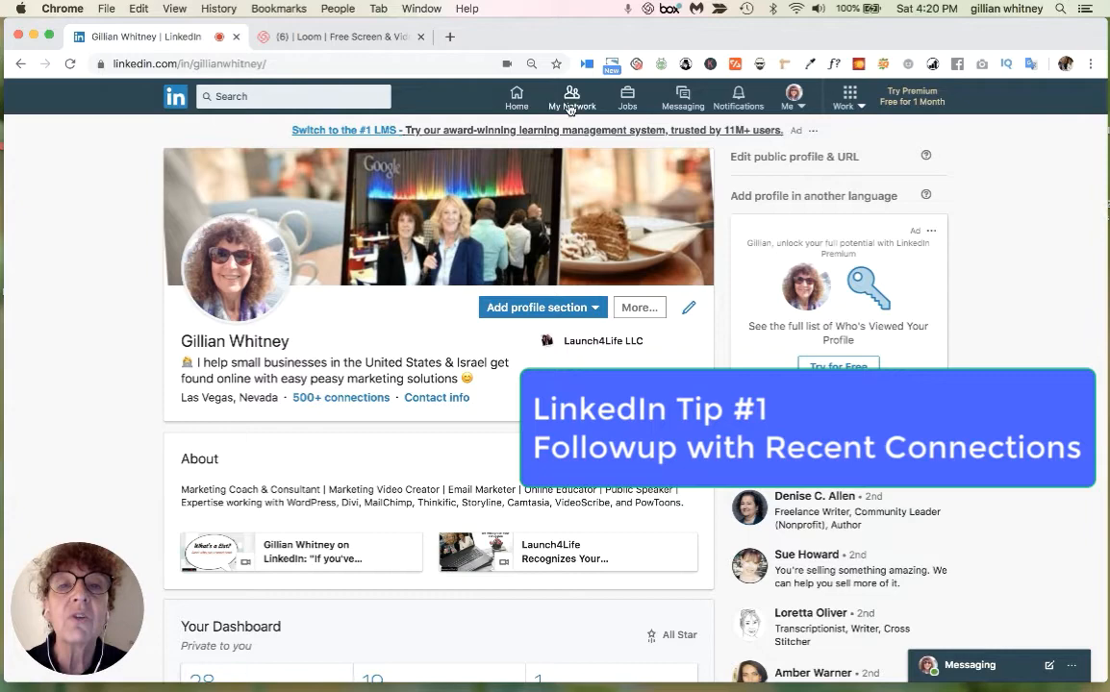
Go to the My Network page listing 701 connections, invitations and suggested people
click(573, 96)
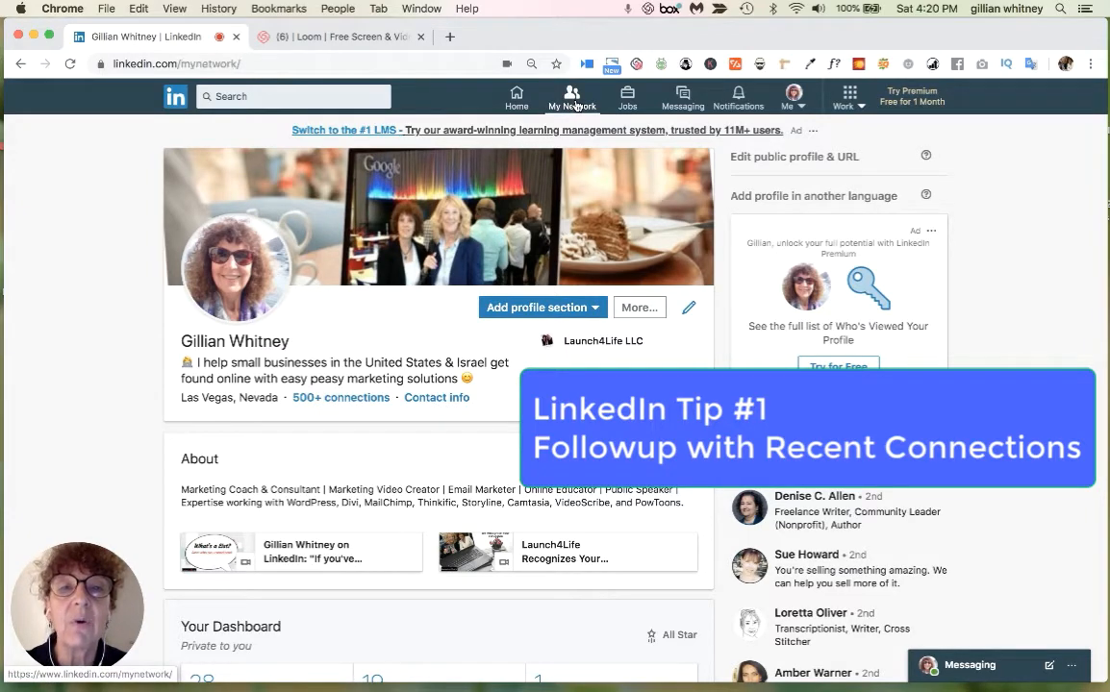
click(571, 96)
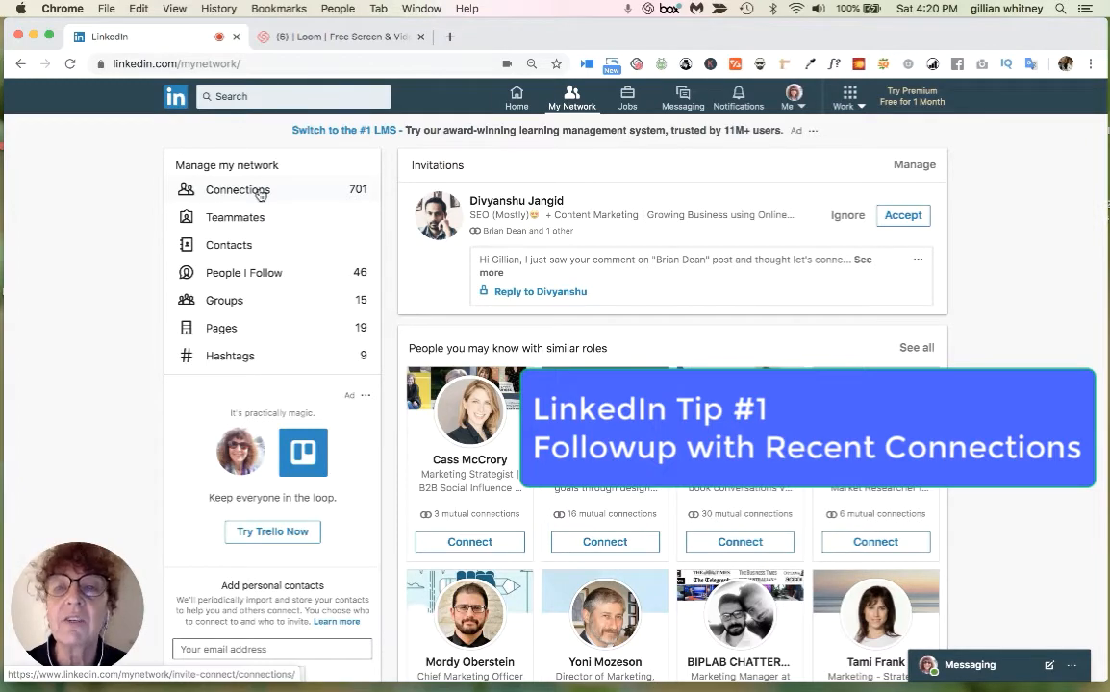
Show the full list of 701 connections, kept sorted by Recently added
click(238, 190)
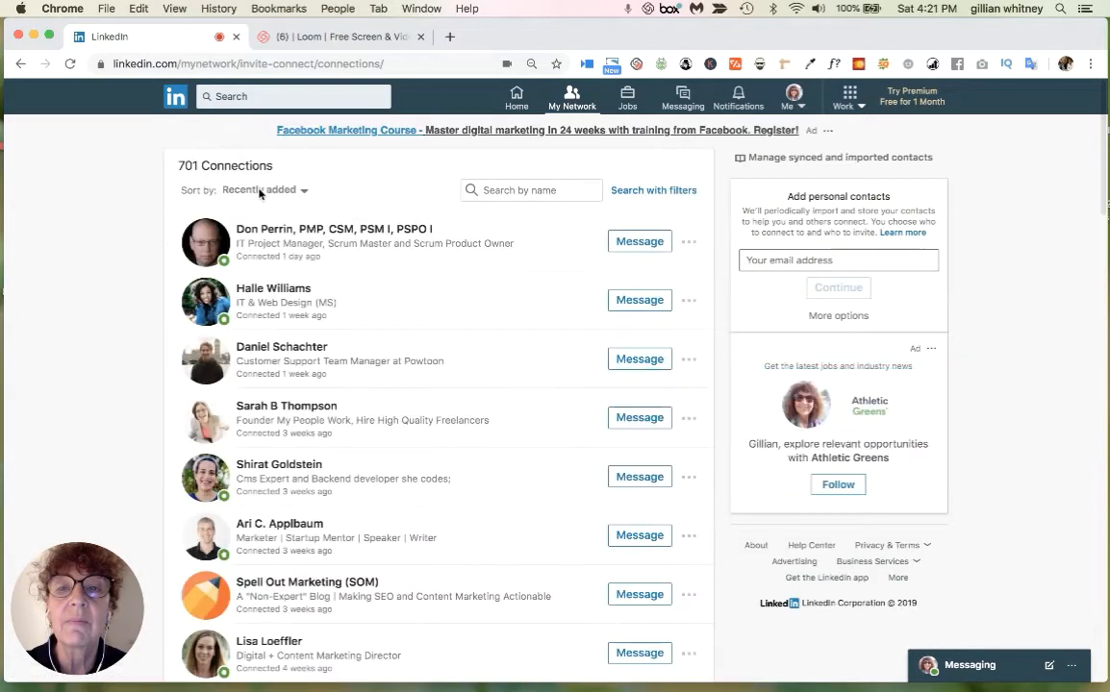
mouse_move(331, 194)
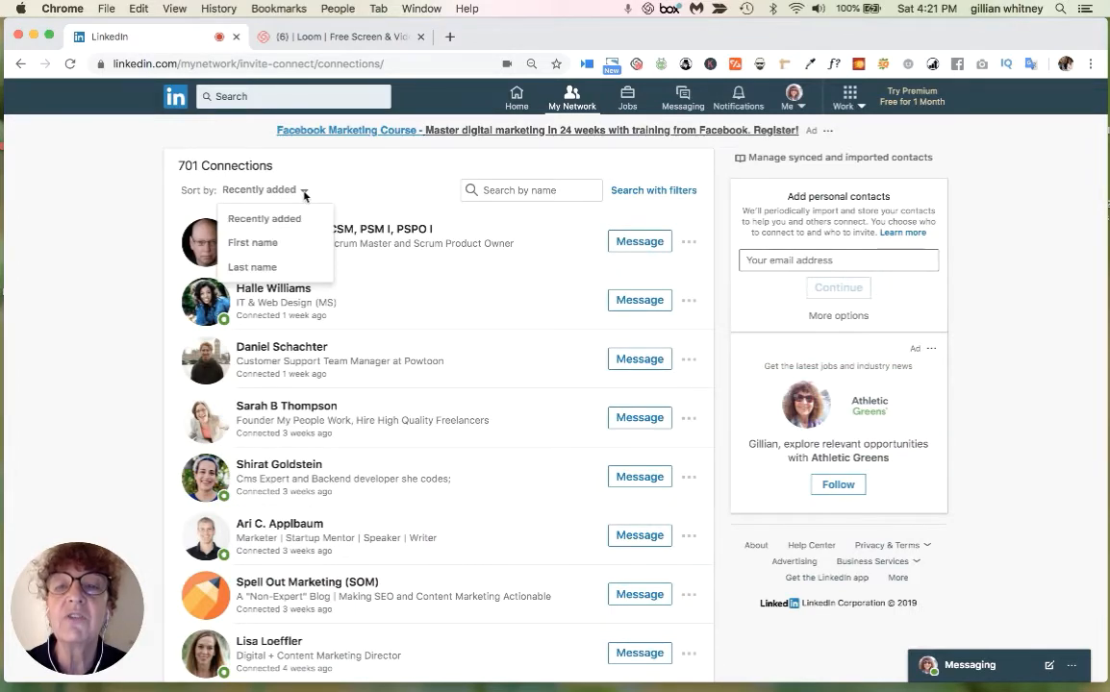
mouse_move(281, 257)
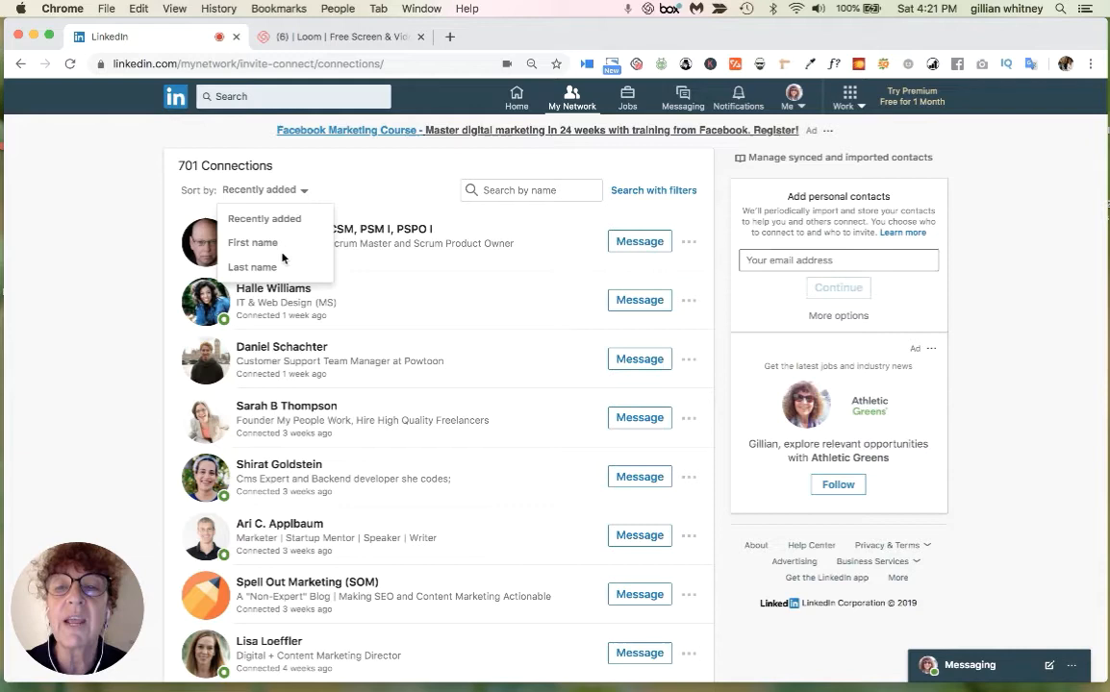
mouse_move(375, 185)
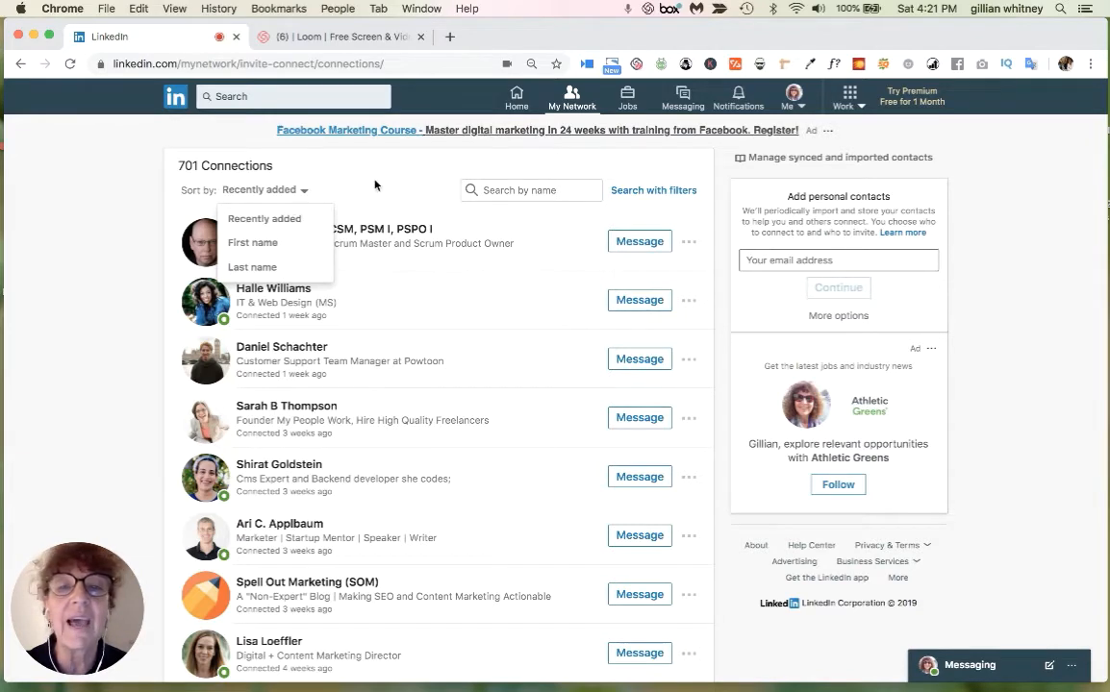
click(369, 190)
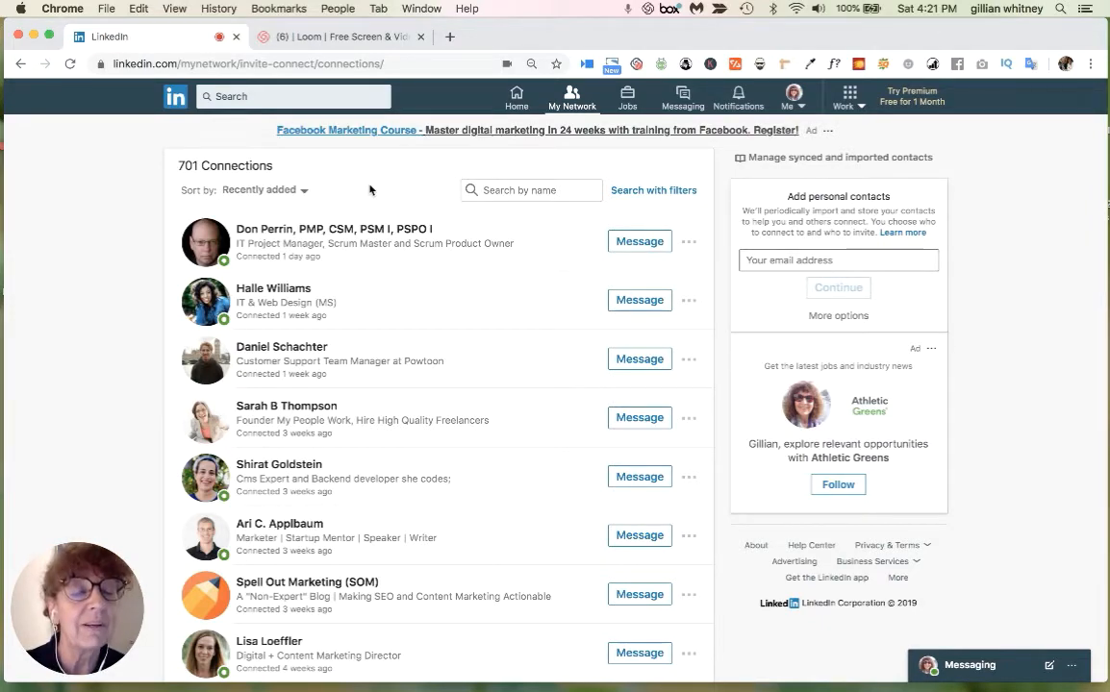
mouse_move(393, 211)
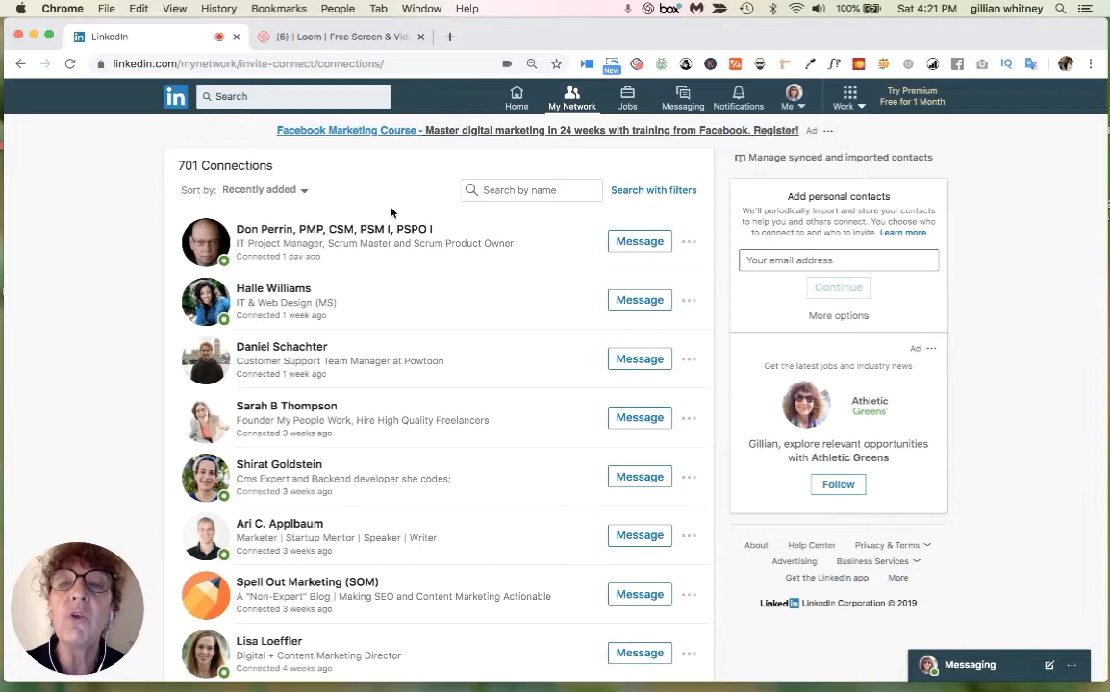
mouse_move(348, 266)
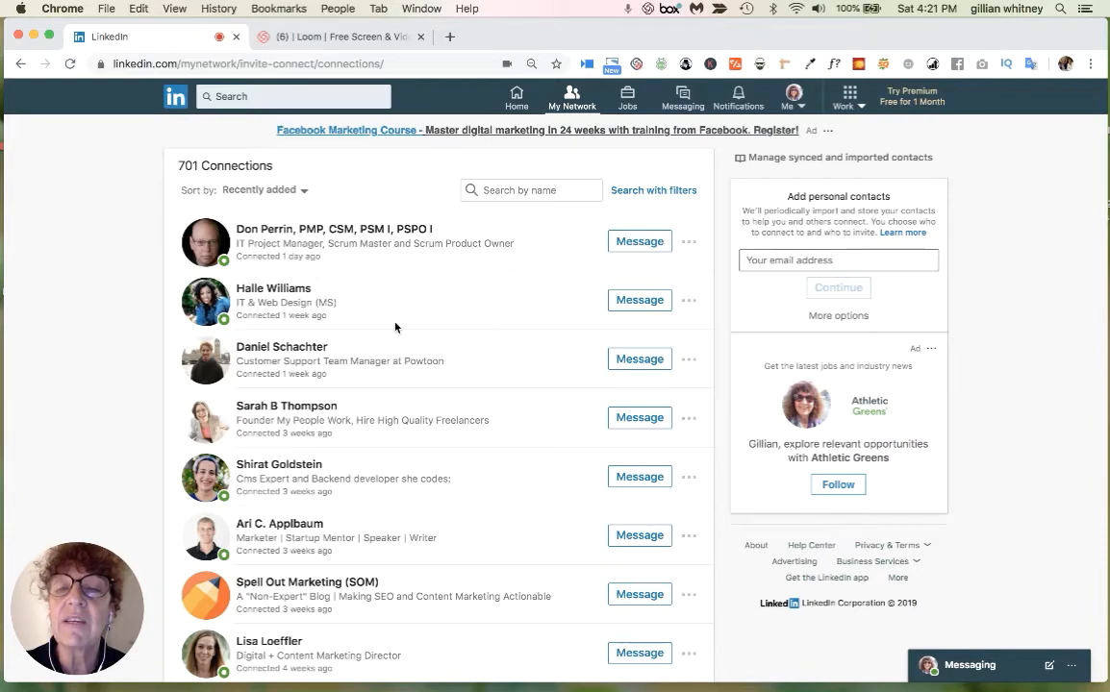
scroll(down, 3)
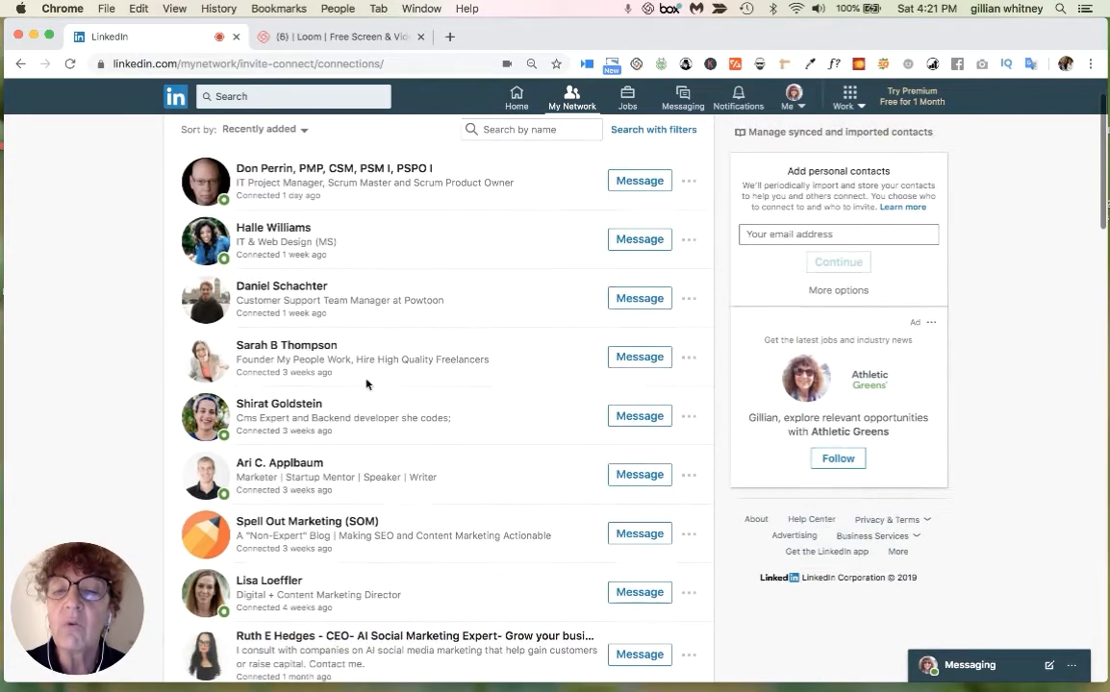
scroll(down, 3)
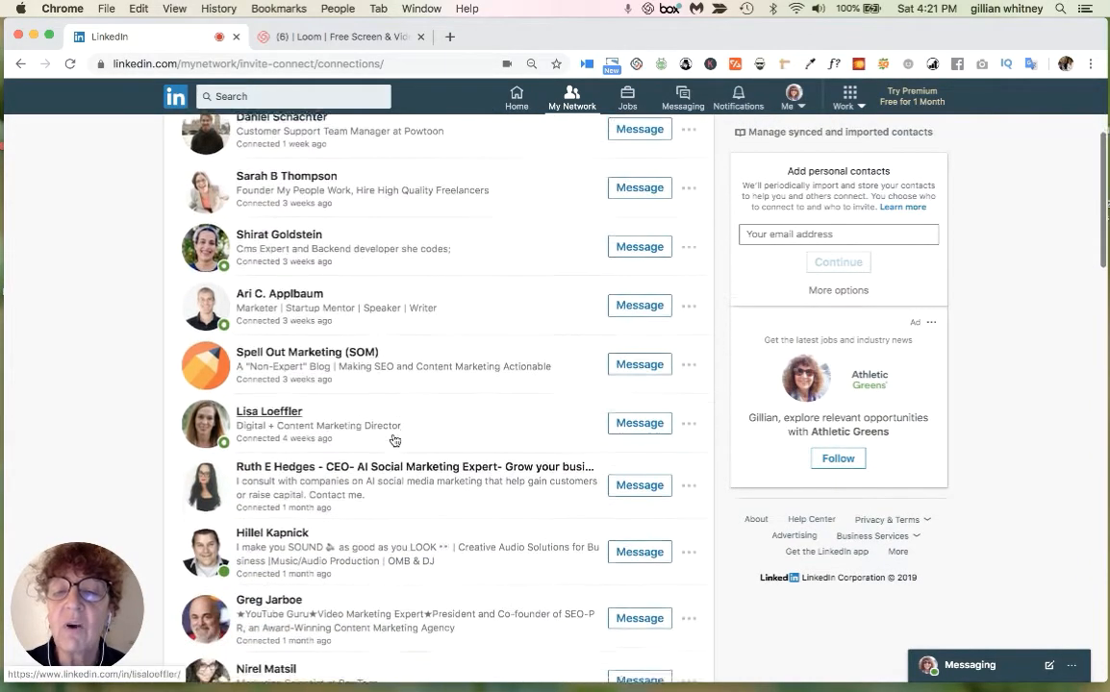
scroll(down, 3)
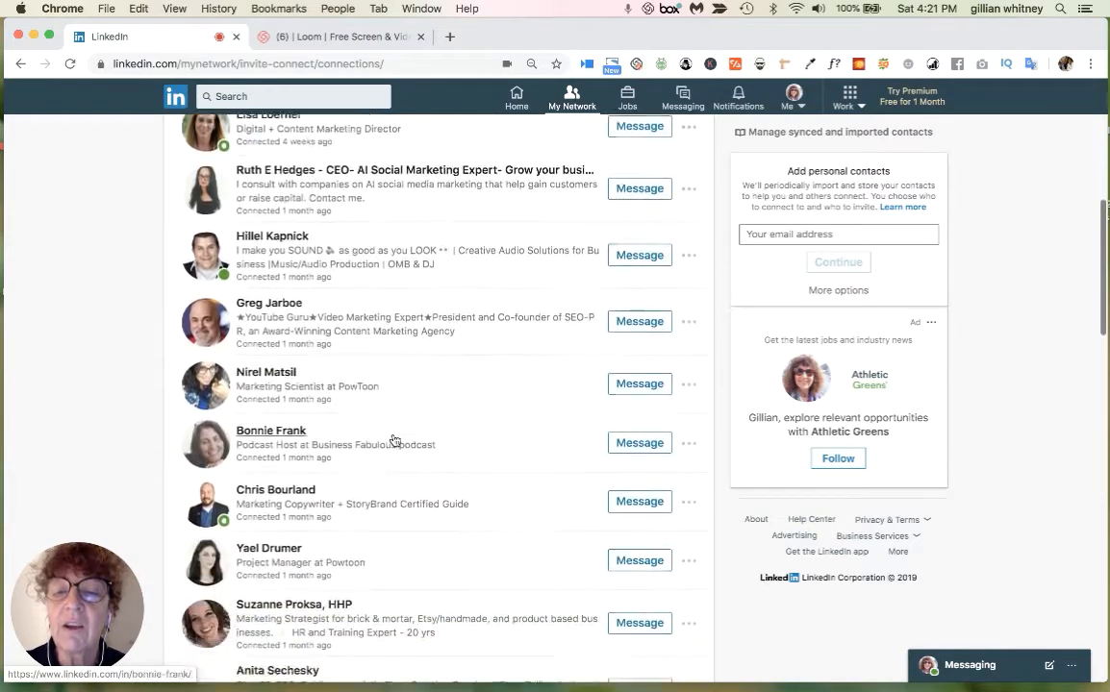
scroll(down, 3)
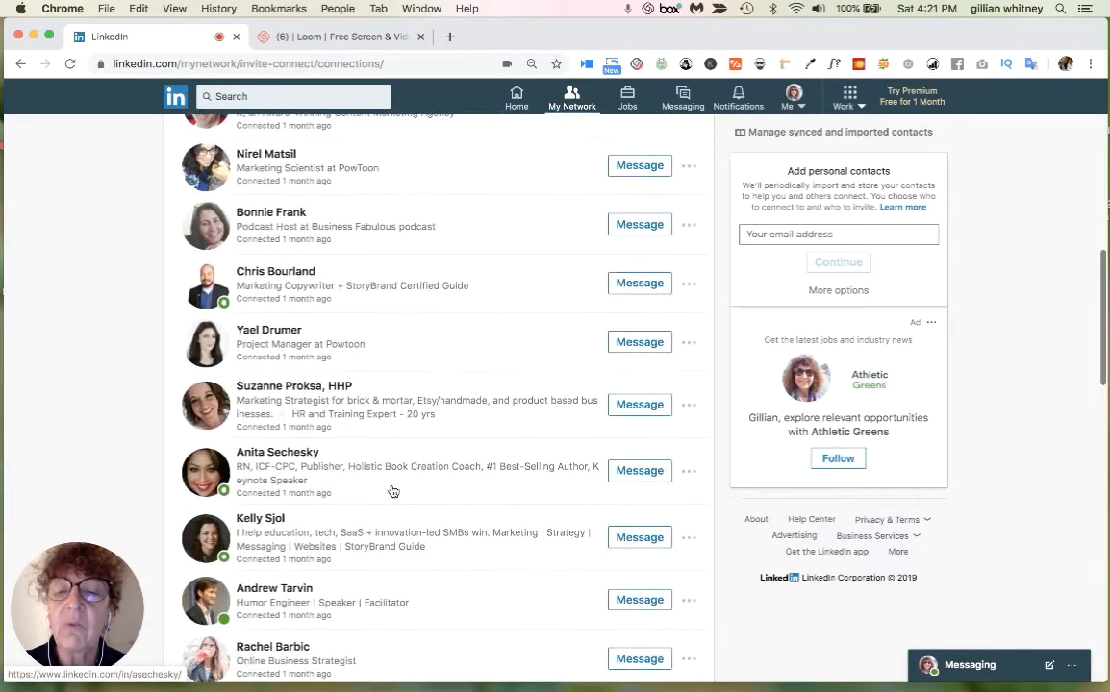
scroll(down, 3)
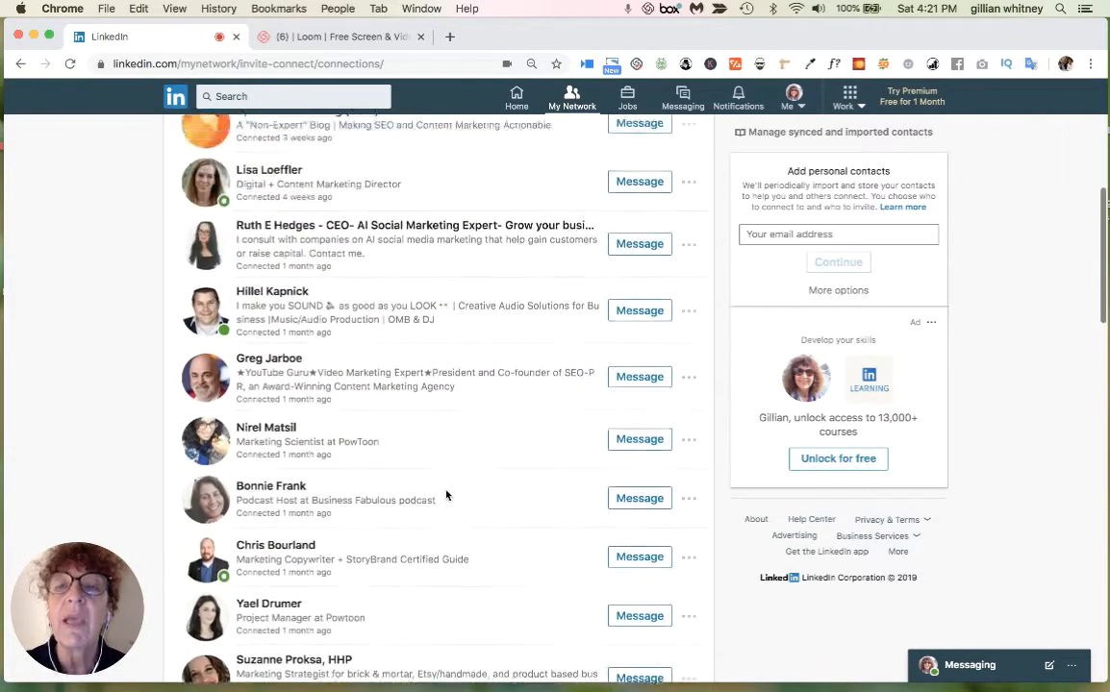
scroll(up, 3)
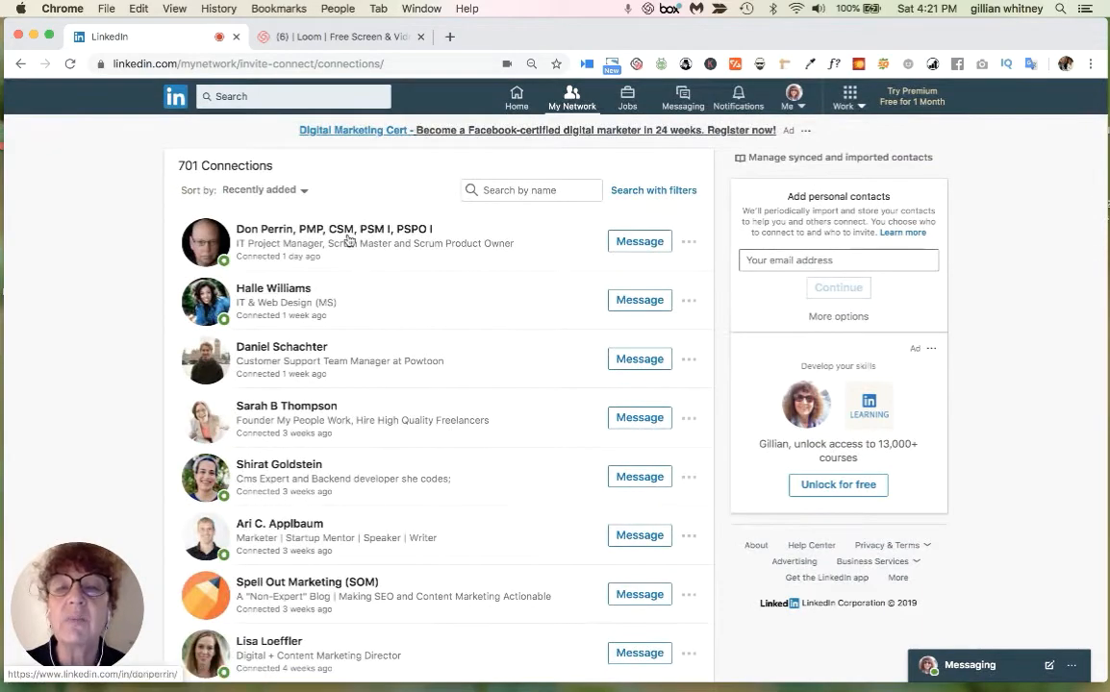
mouse_move(585, 269)
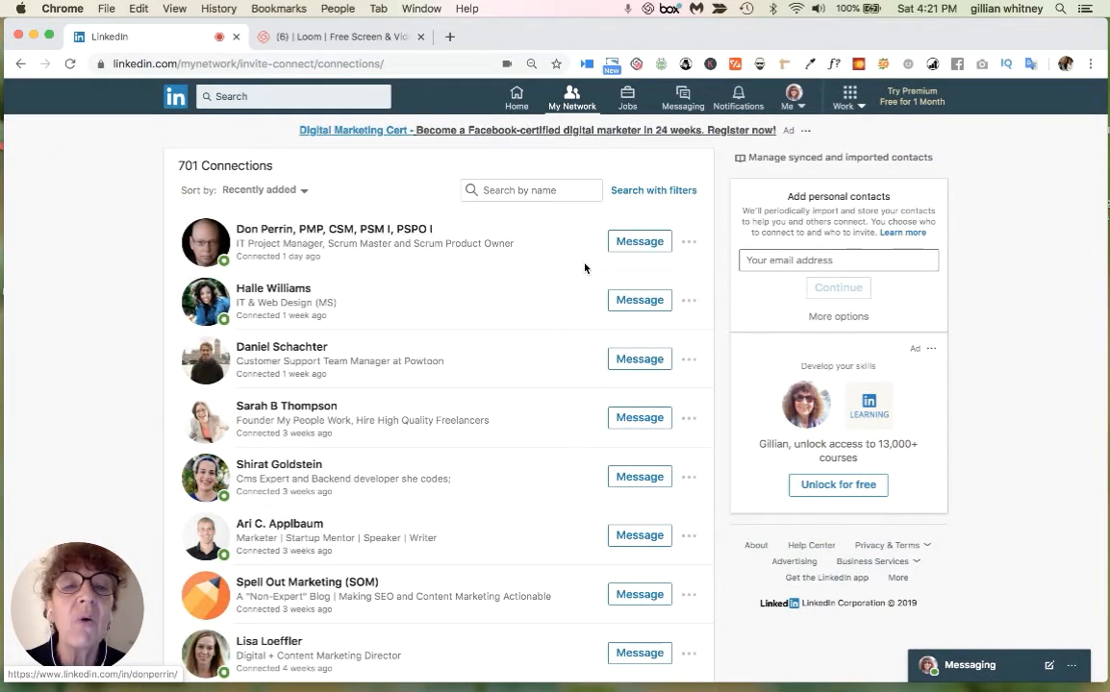
Message the newest connection, then view that connection's profile page
click(638, 242)
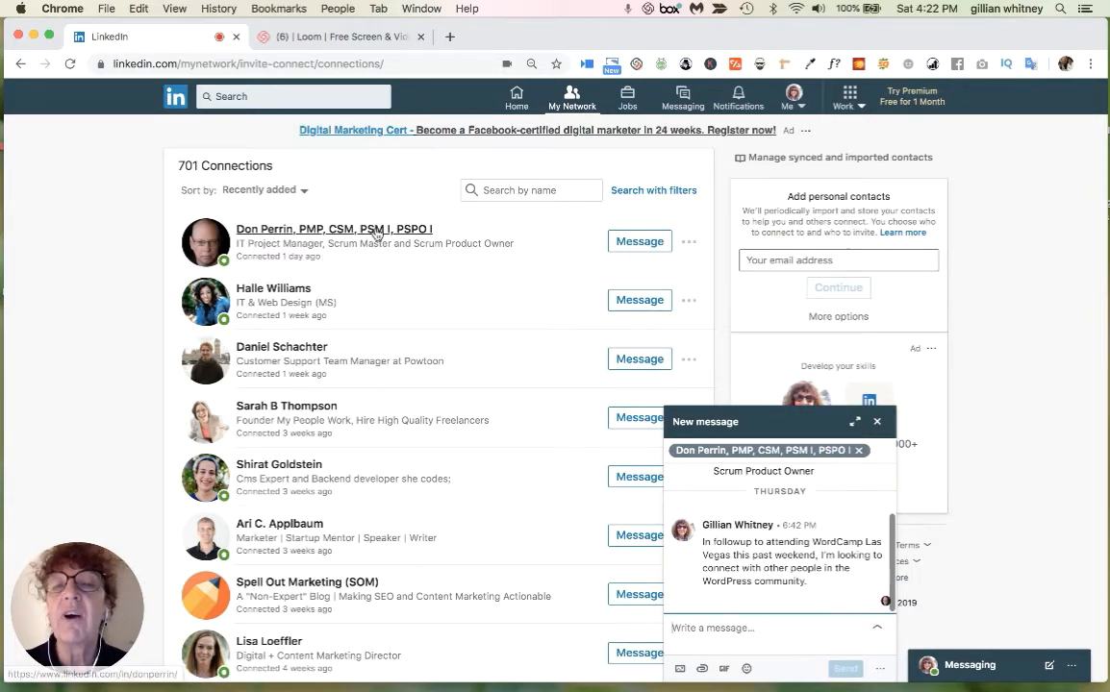
click(335, 229)
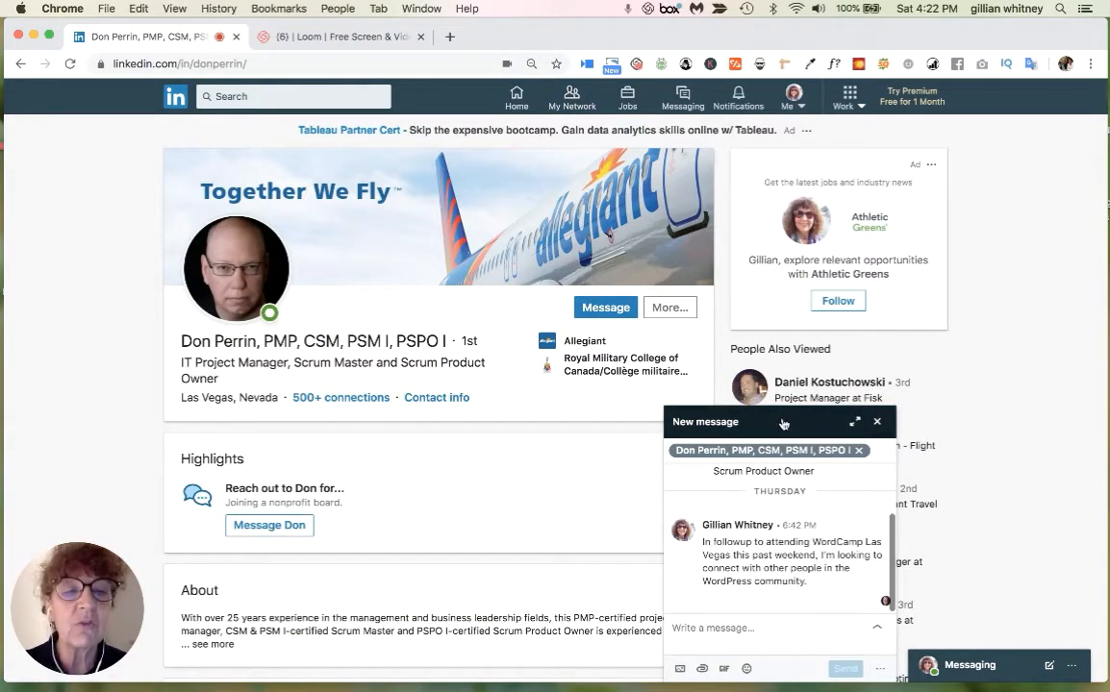
Minimize the New message chat window to uncover the connection's profile
click(877, 421)
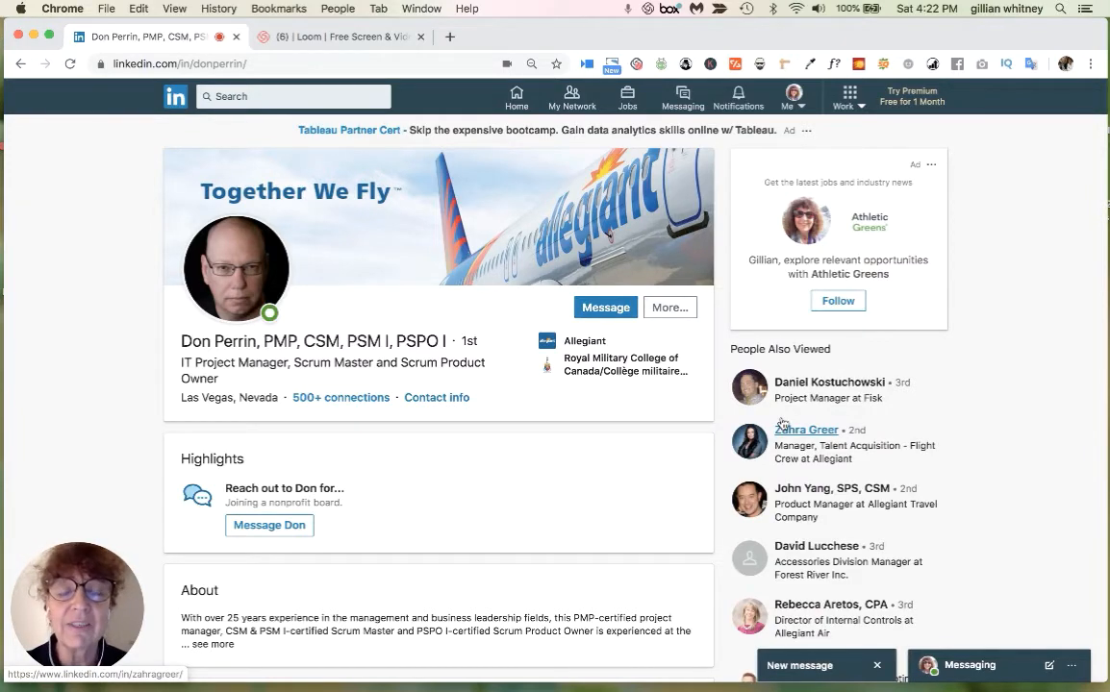
mouse_move(602, 508)
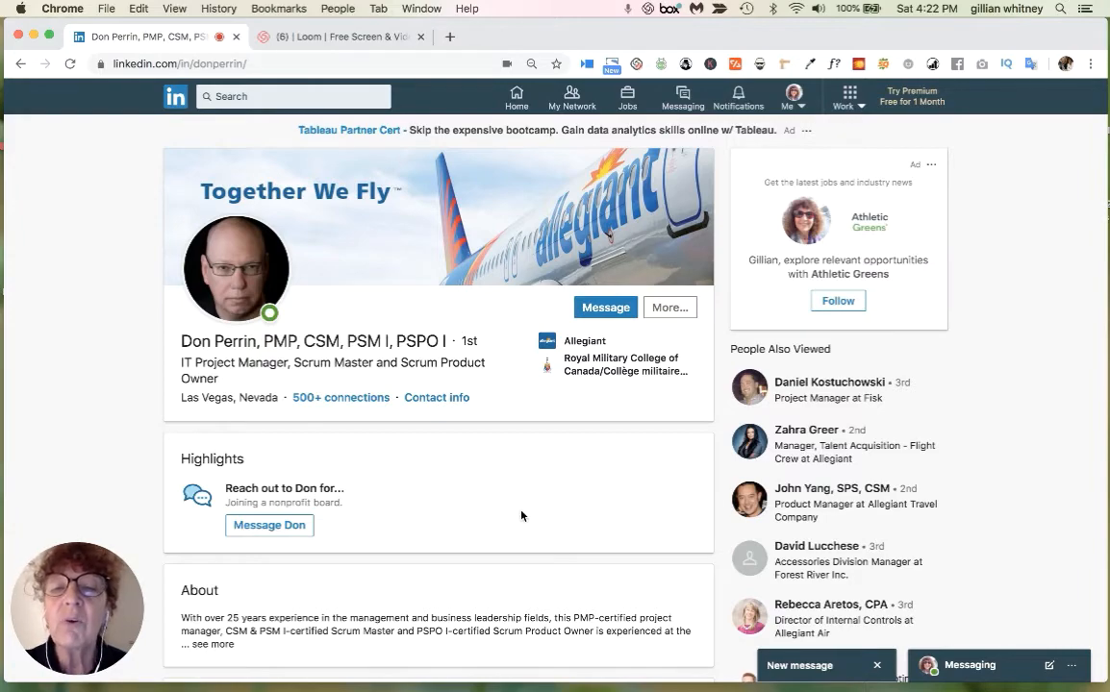
mouse_move(452, 512)
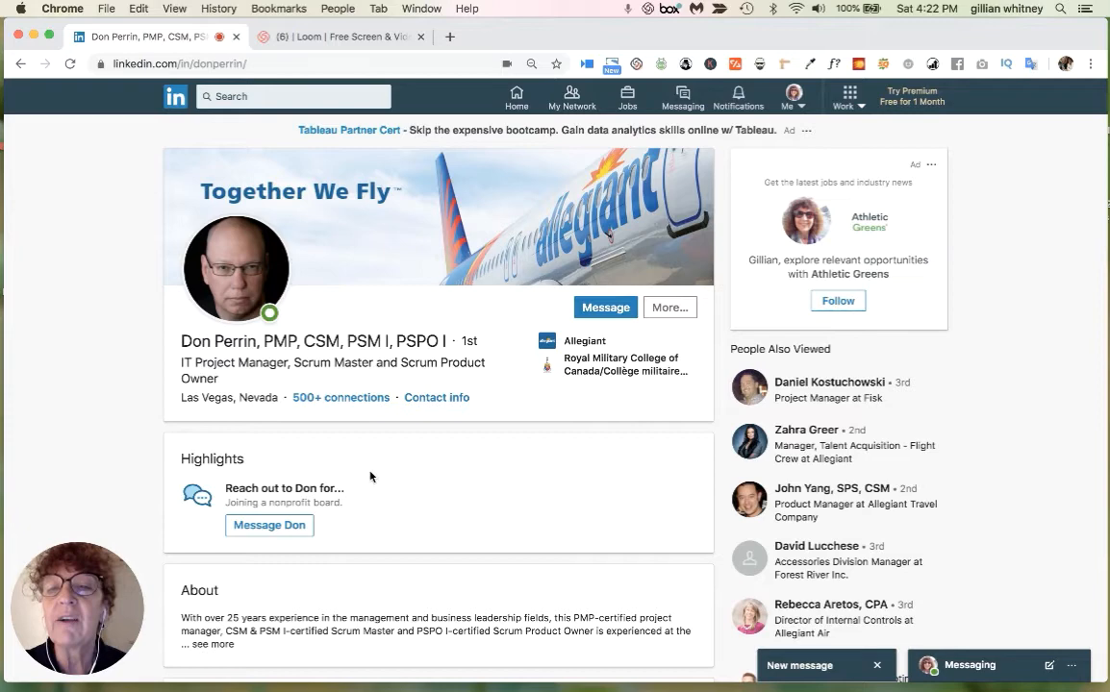
mouse_move(239, 435)
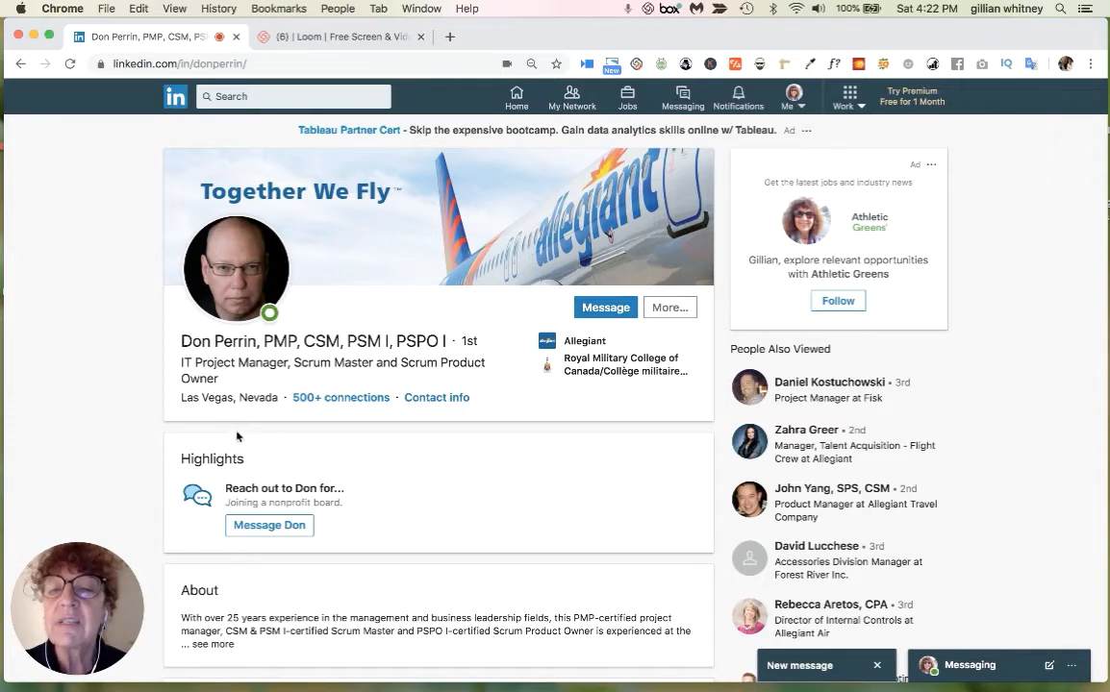
mouse_move(416, 489)
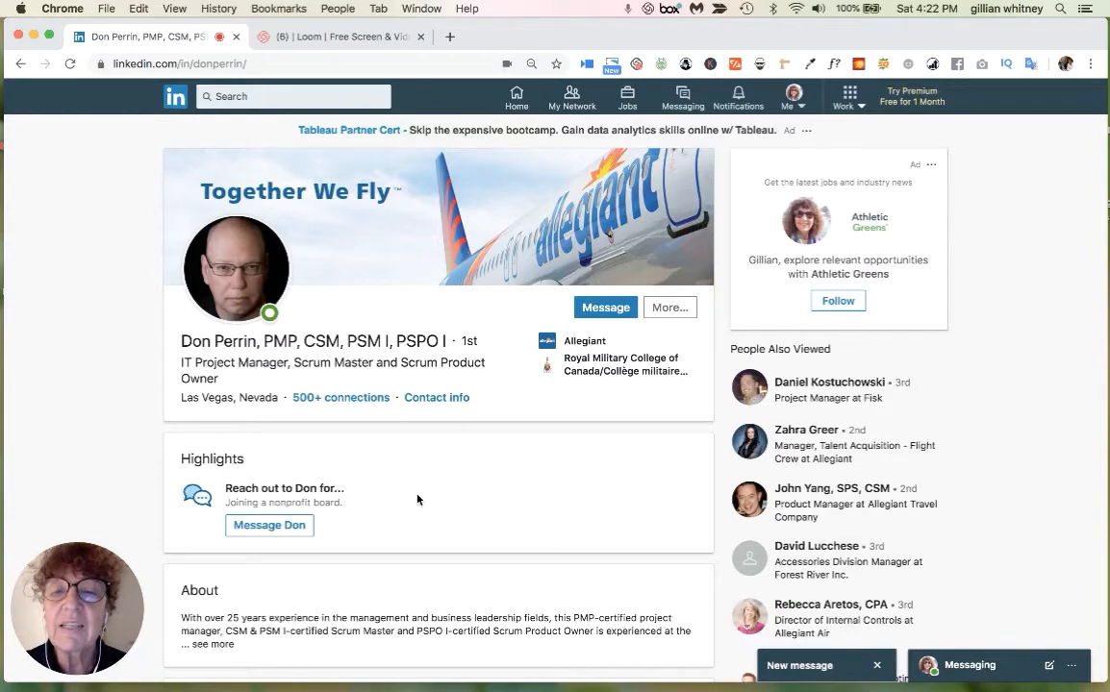
Expand the profile's full About summary and reach the Experience section with the project manager role
scroll(down, 3)
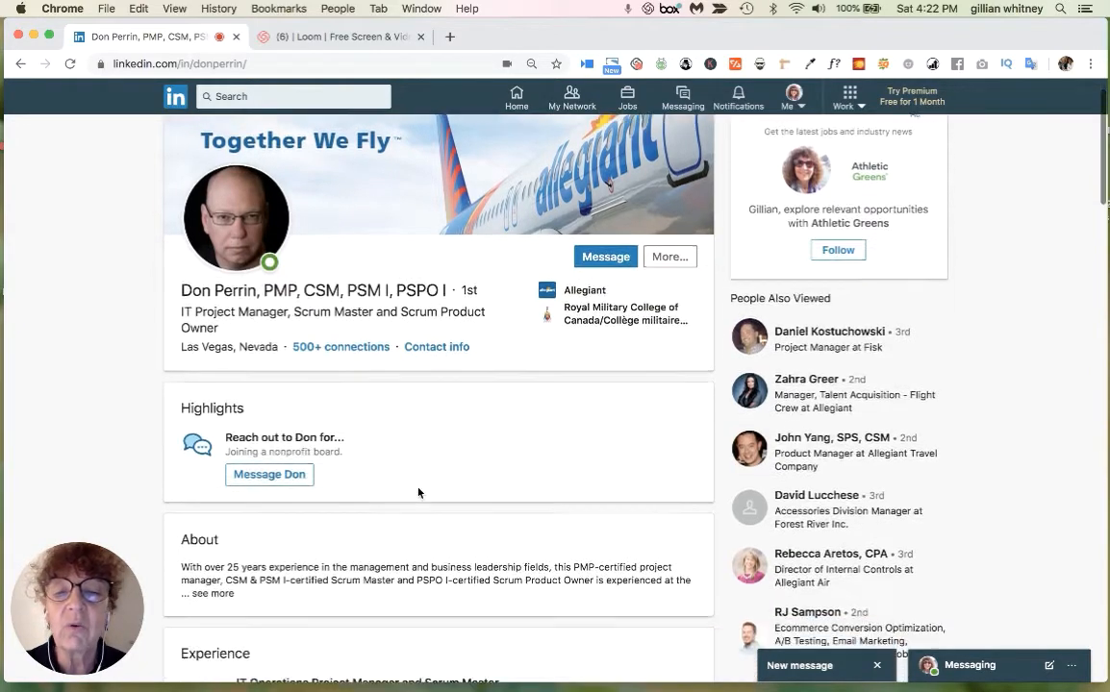
scroll(down, 3)
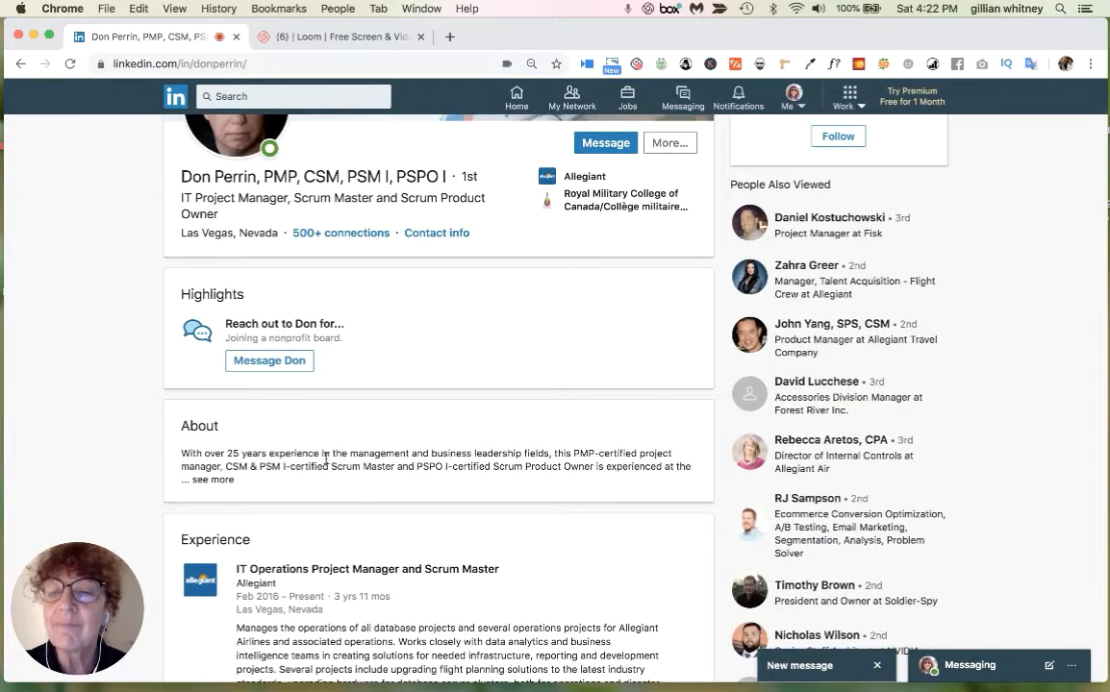
scroll(down, 3)
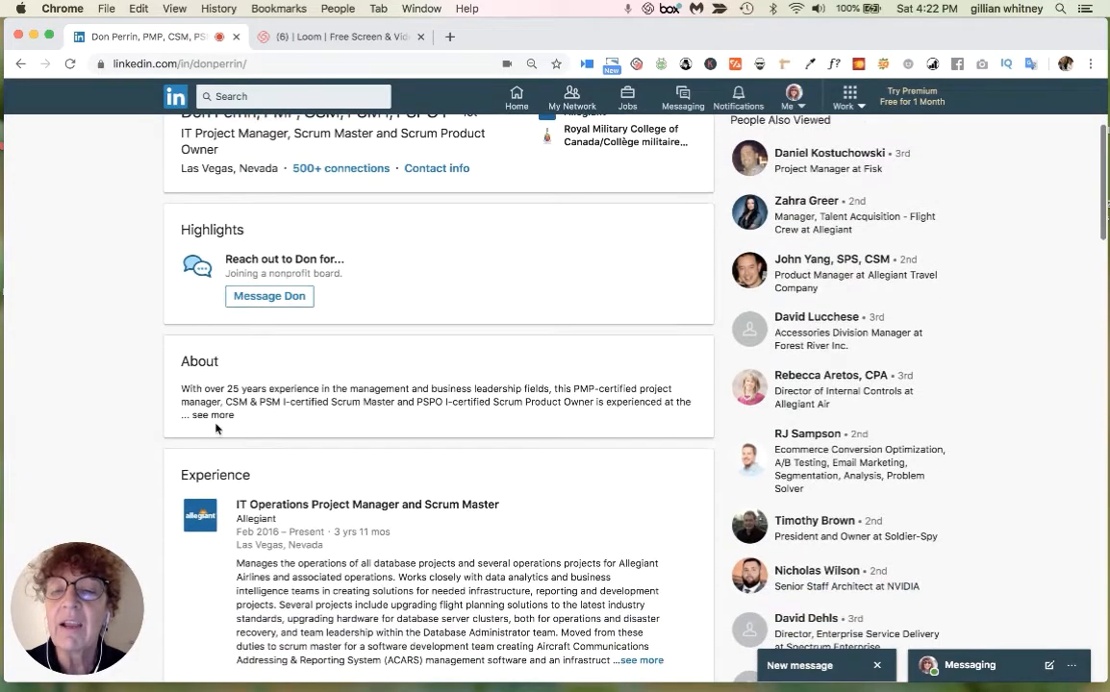
click(204, 416)
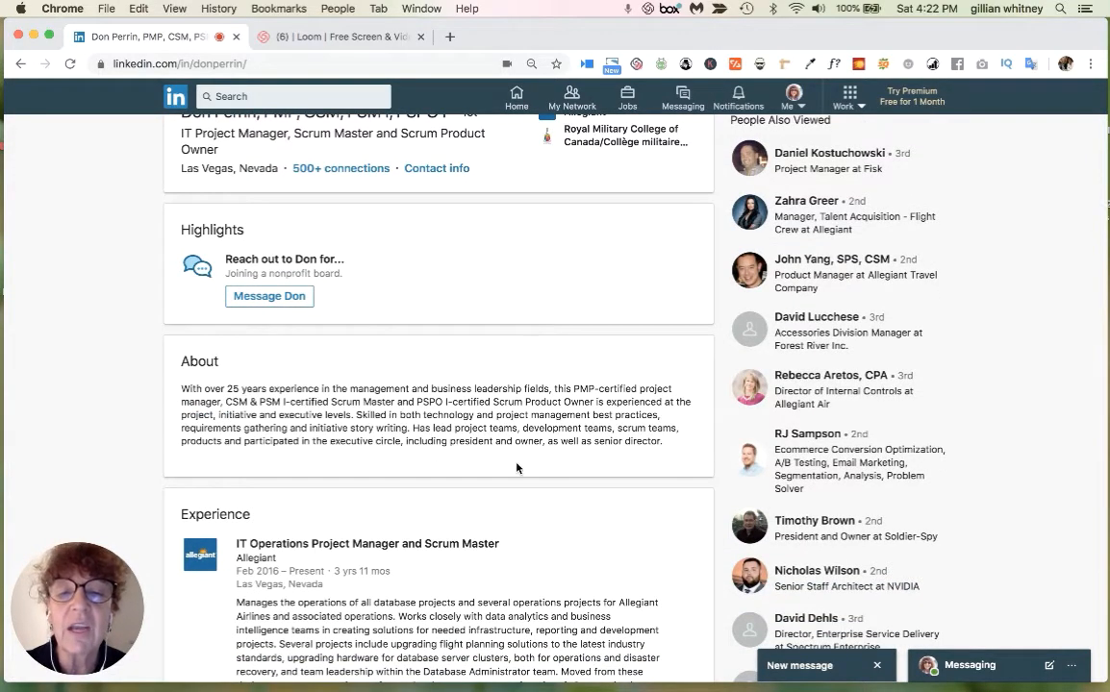
scroll(down, 3)
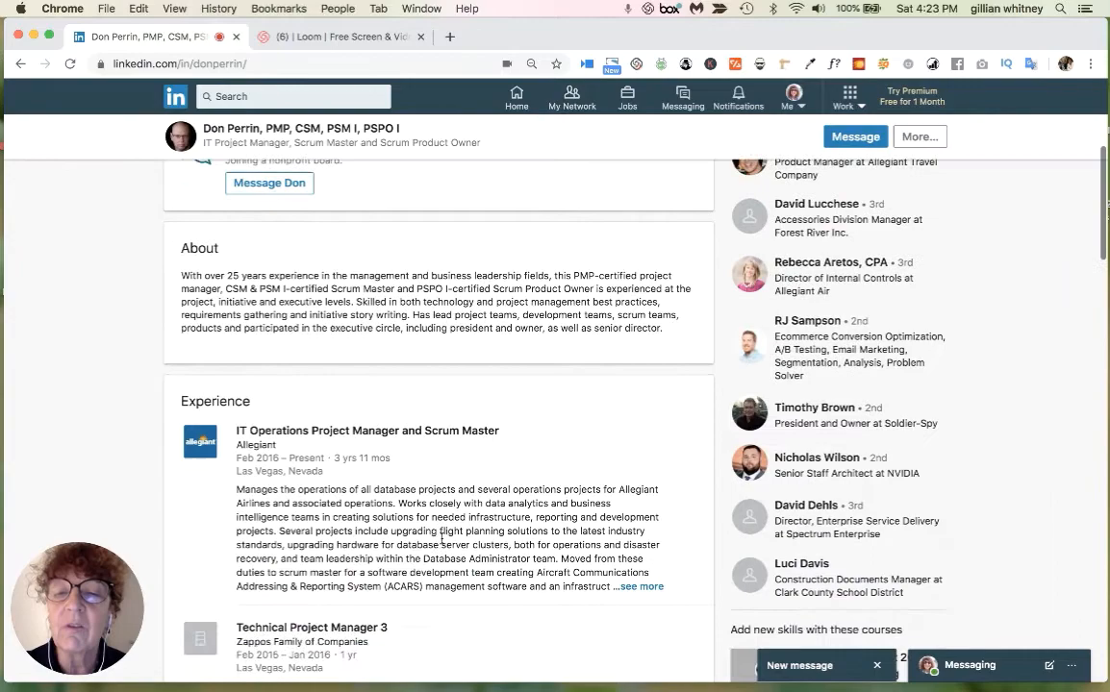
scroll(down, 3)
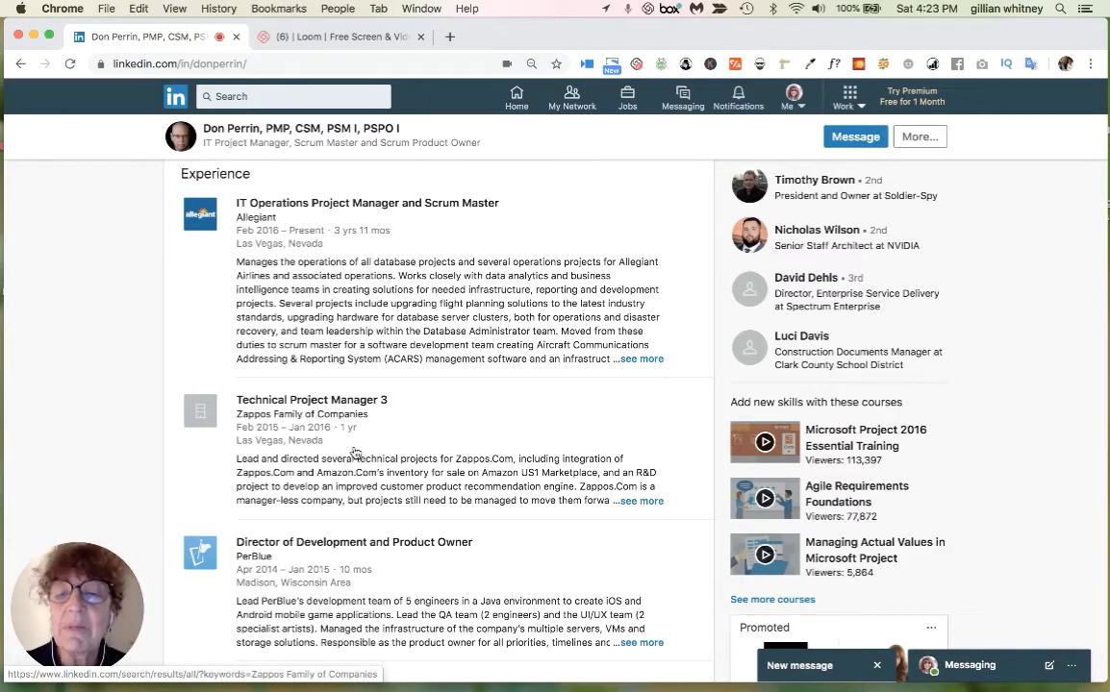
Browse down the profile through Education, Licenses, Volunteer work and Skills
scroll(down, 3)
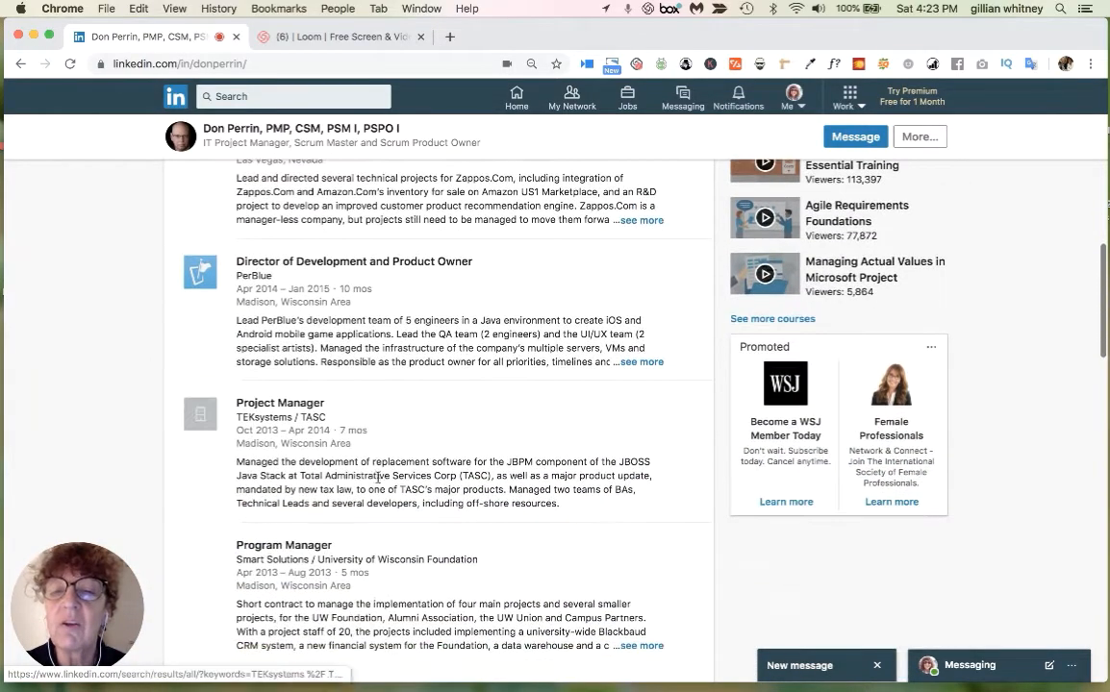
scroll(down, 3)
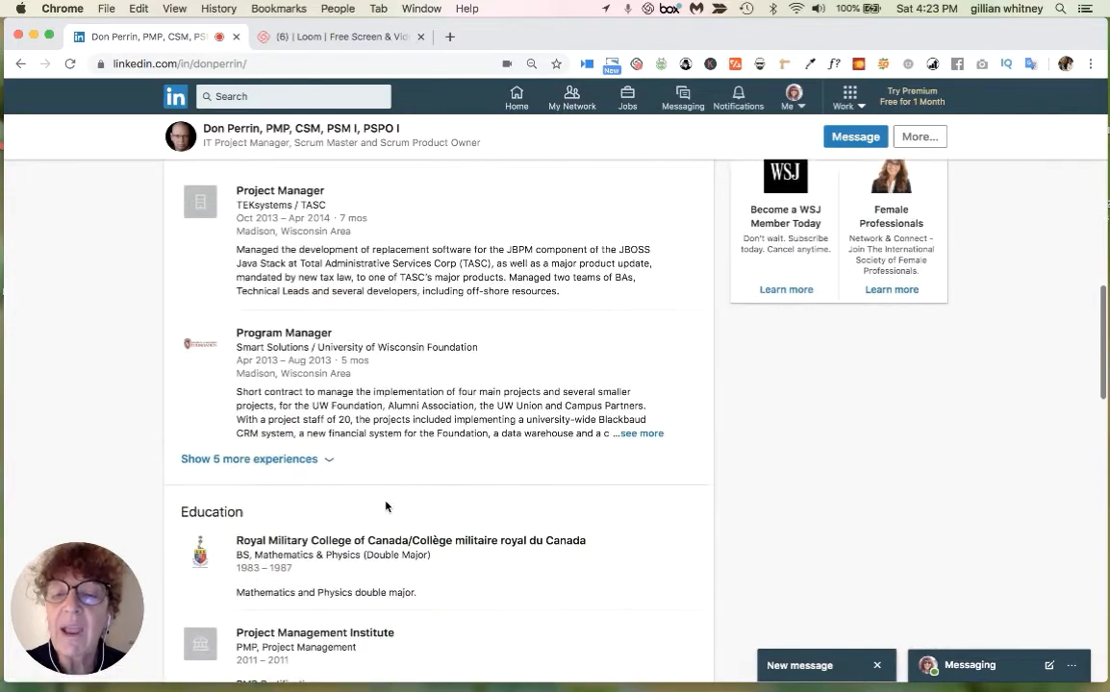
scroll(down, 3)
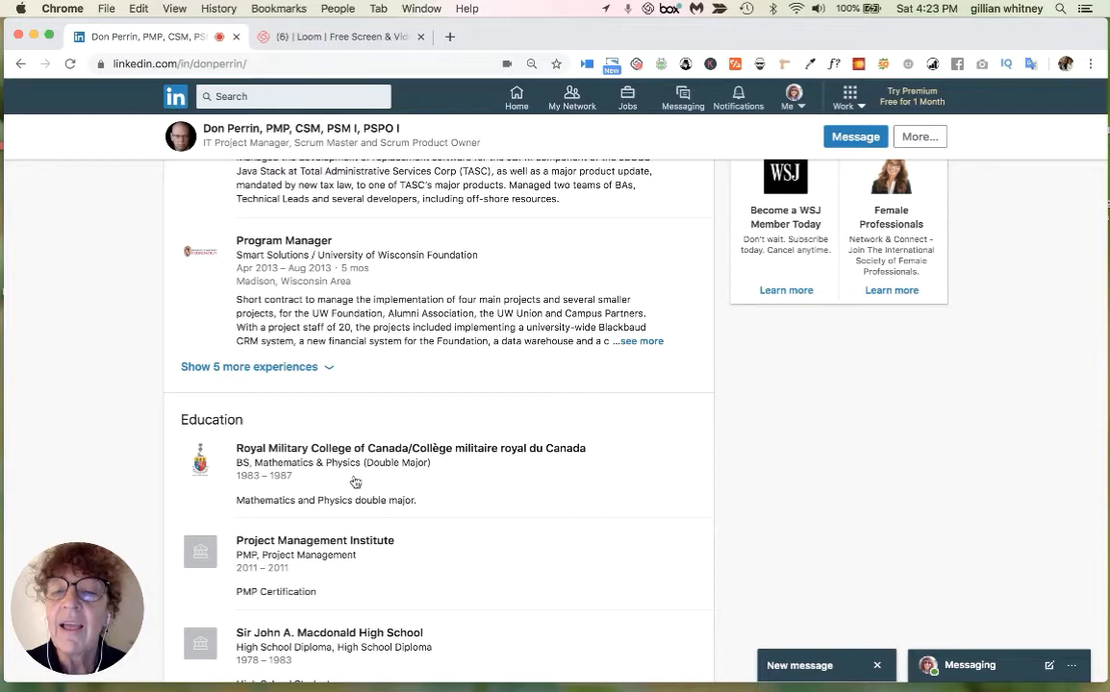
mouse_move(373, 469)
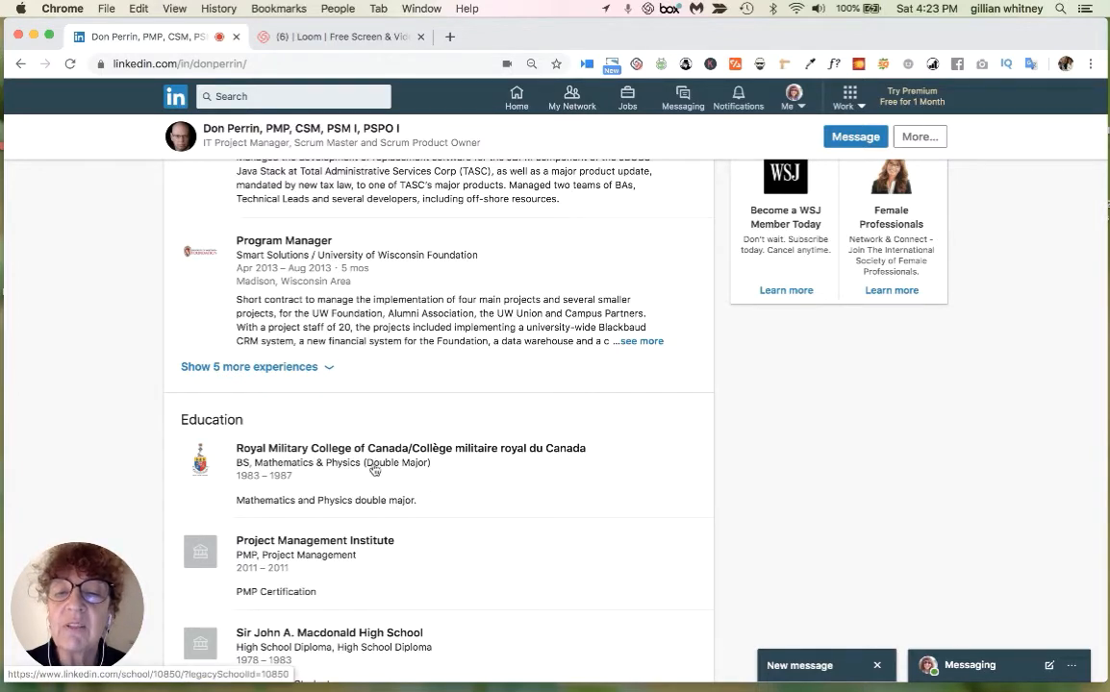
mouse_move(429, 507)
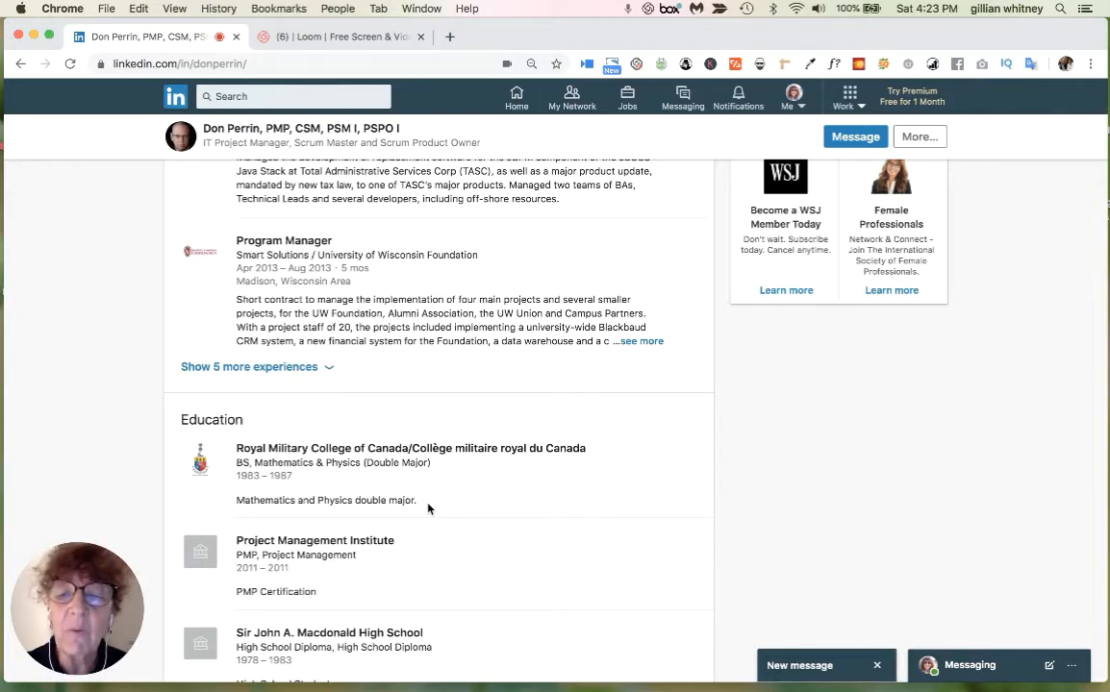
scroll(down, 3)
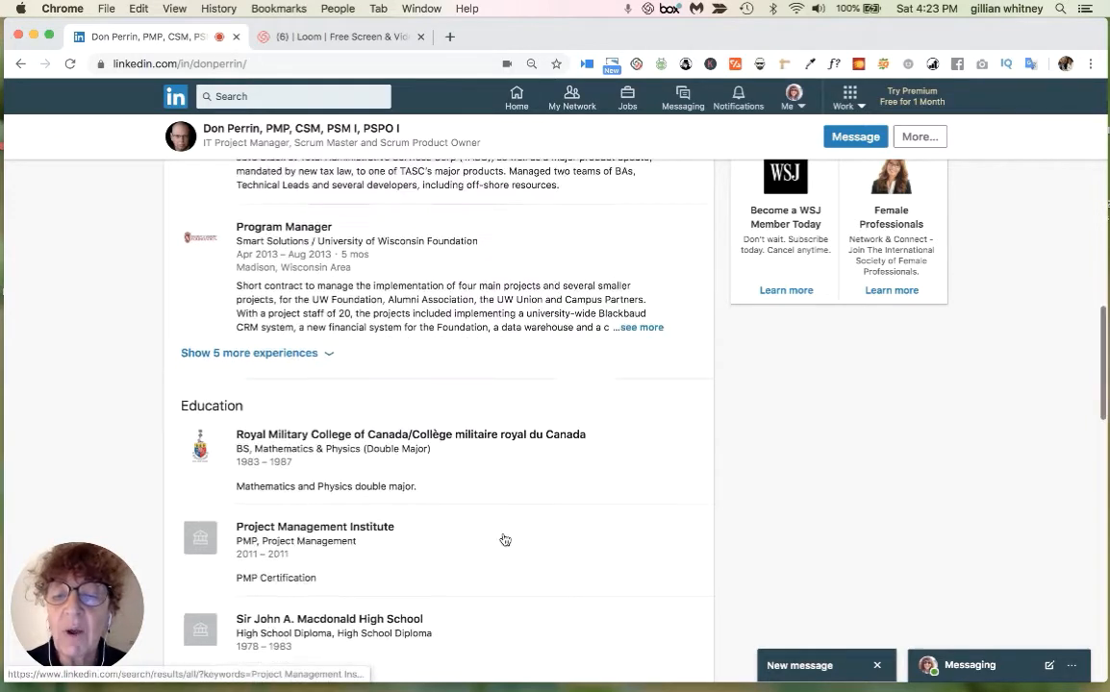
scroll(down, 3)
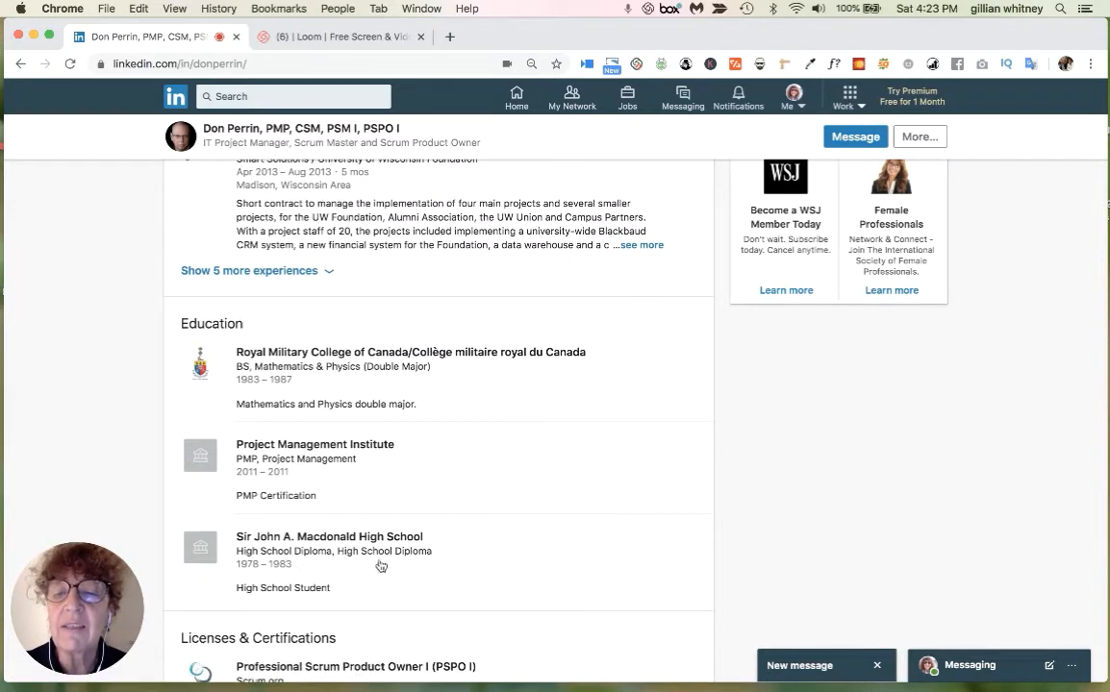
mouse_move(390, 588)
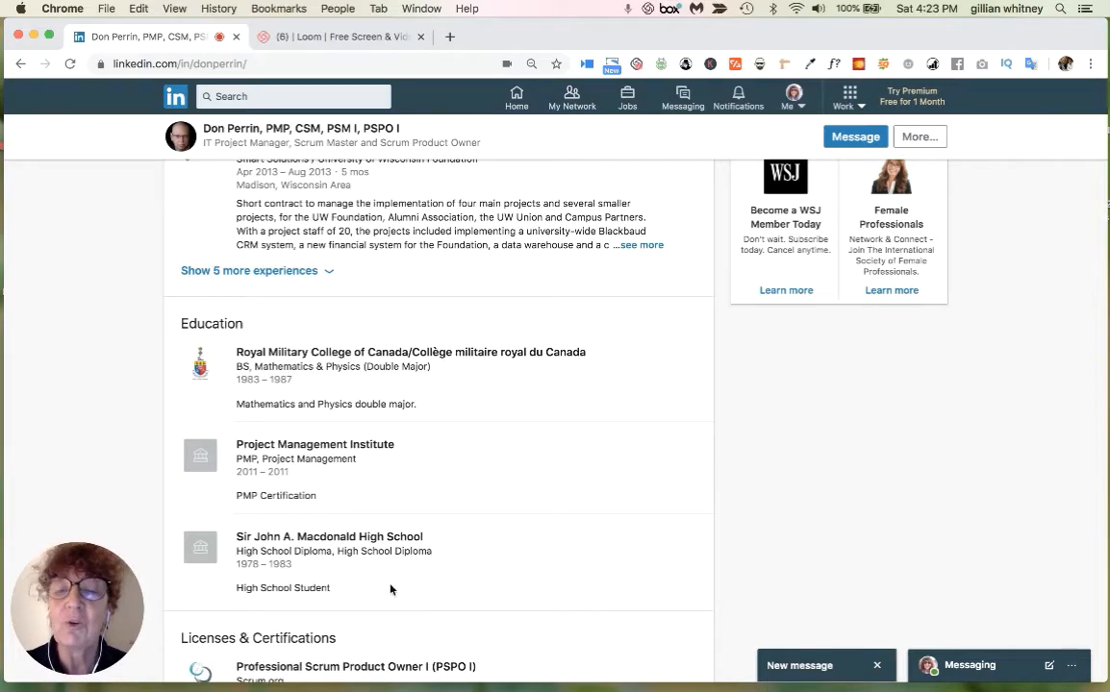
scroll(down, 3)
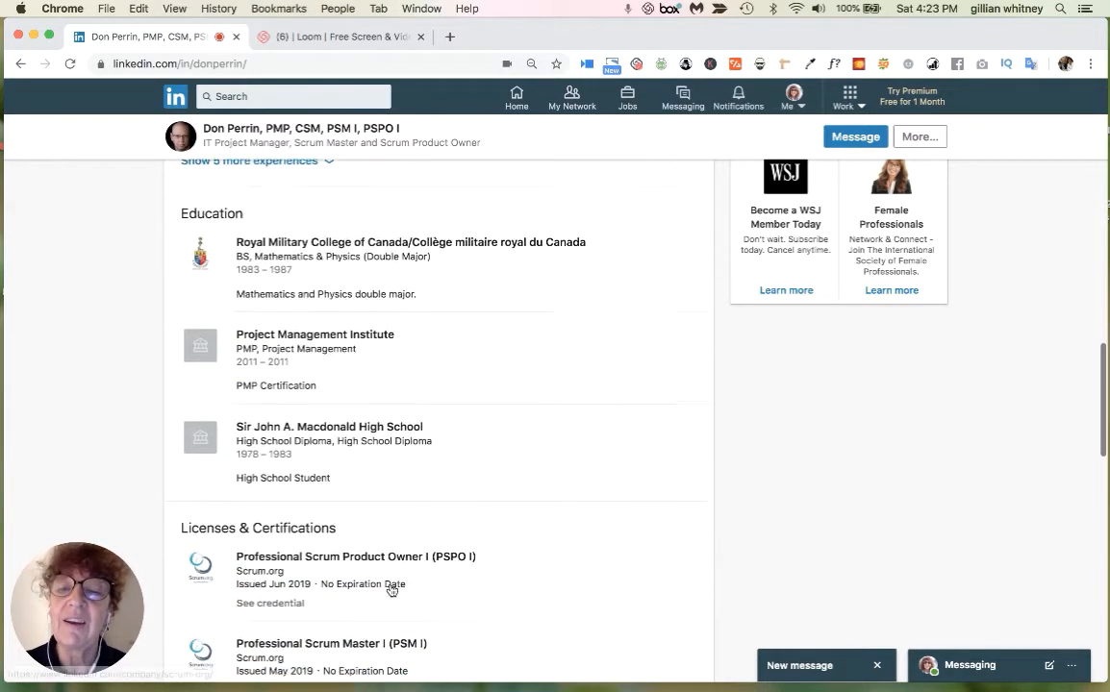
scroll(down, 3)
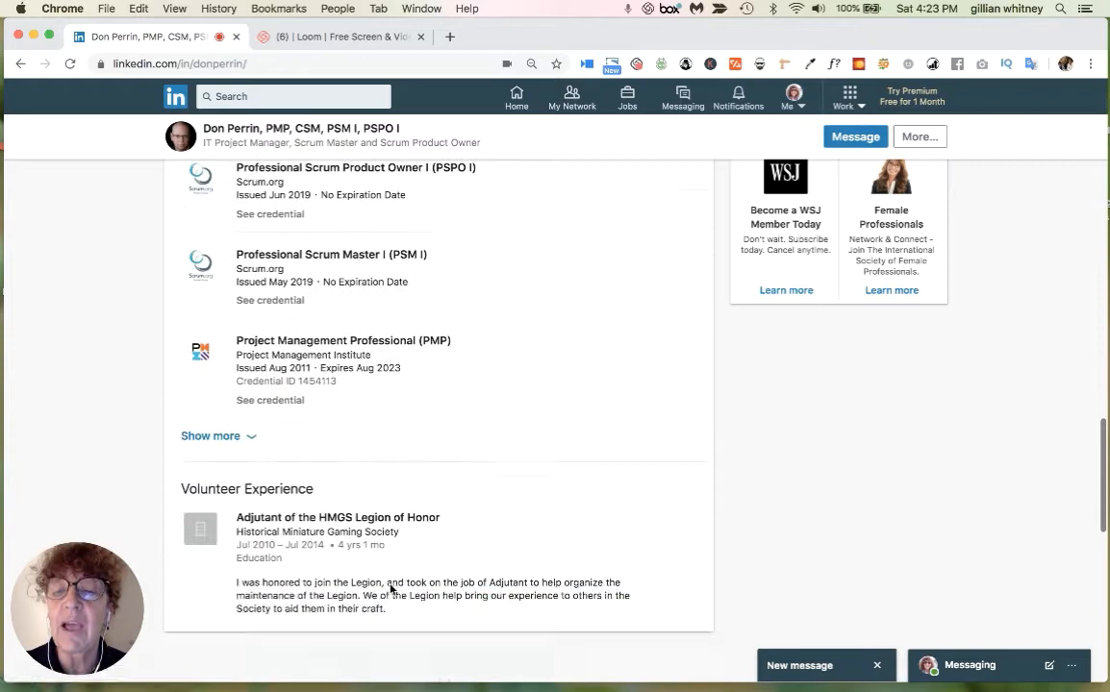
scroll(down, 3)
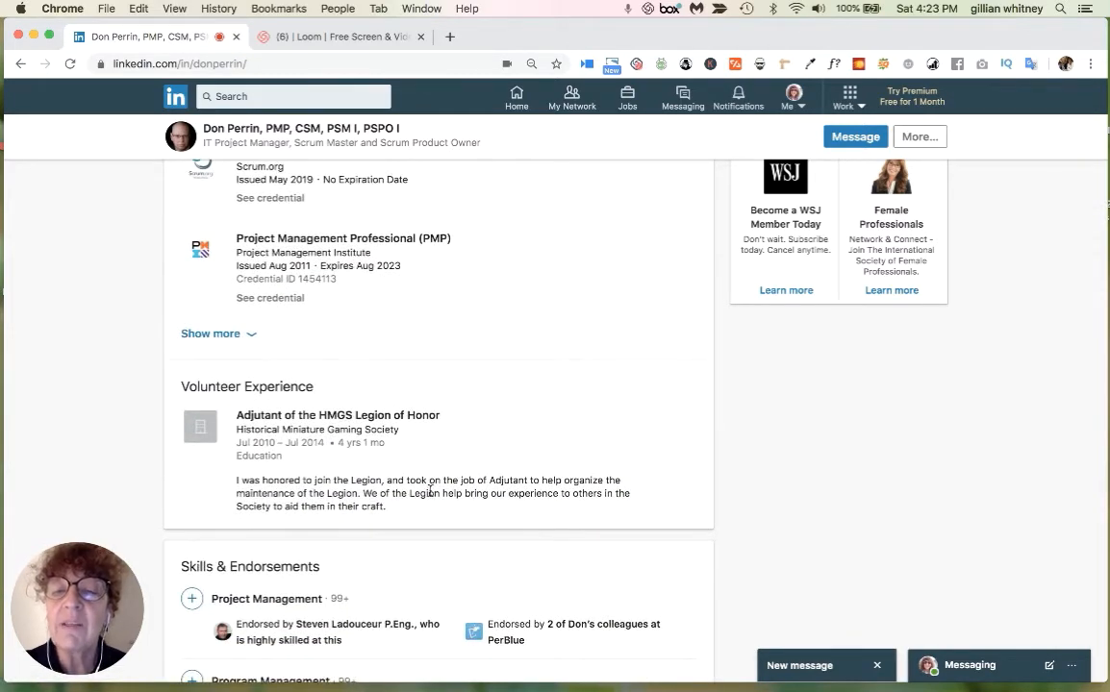
mouse_move(433, 512)
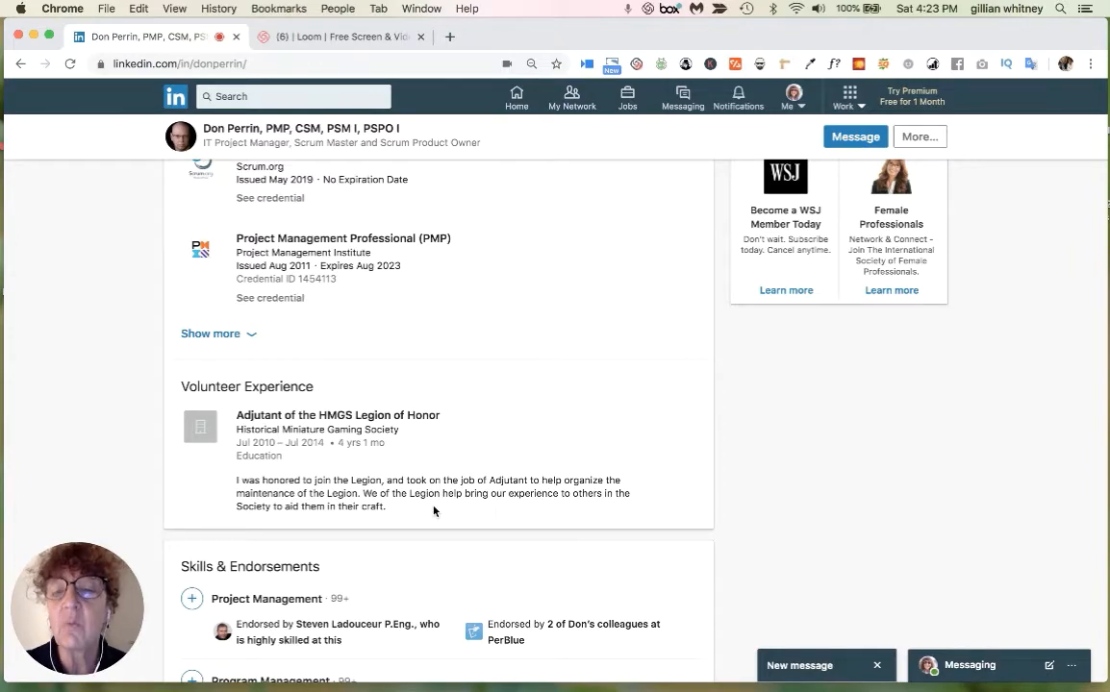
mouse_move(424, 533)
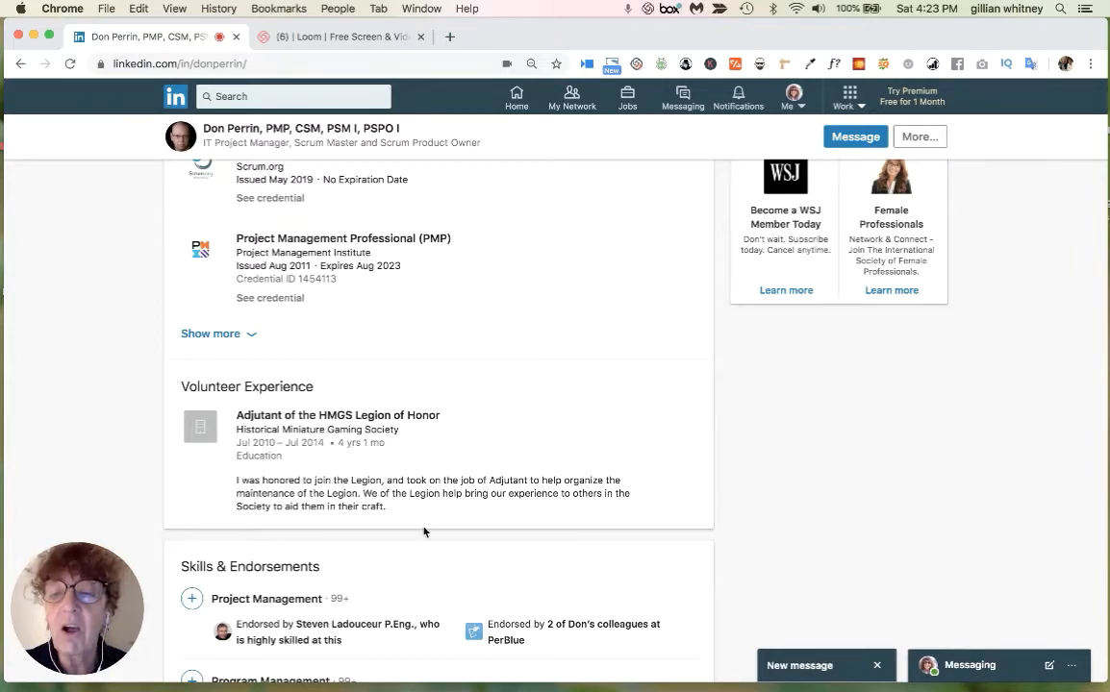
Continue through Recommendations, Accomplishments and Interests, then head back up toward About
scroll(down, 3)
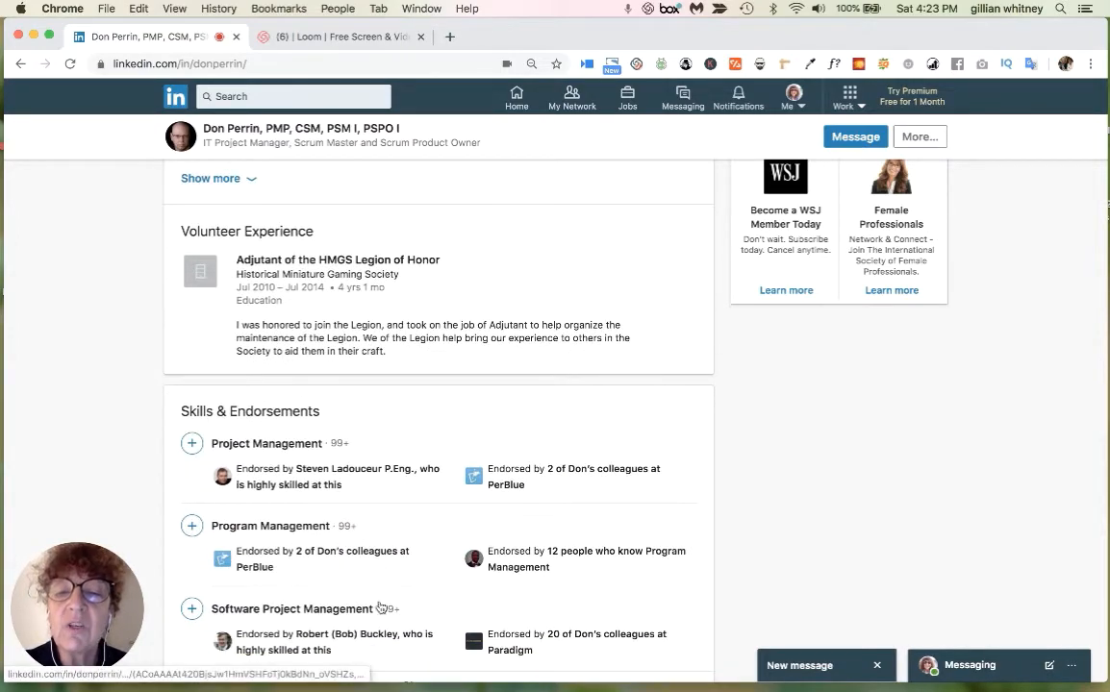
scroll(down, 3)
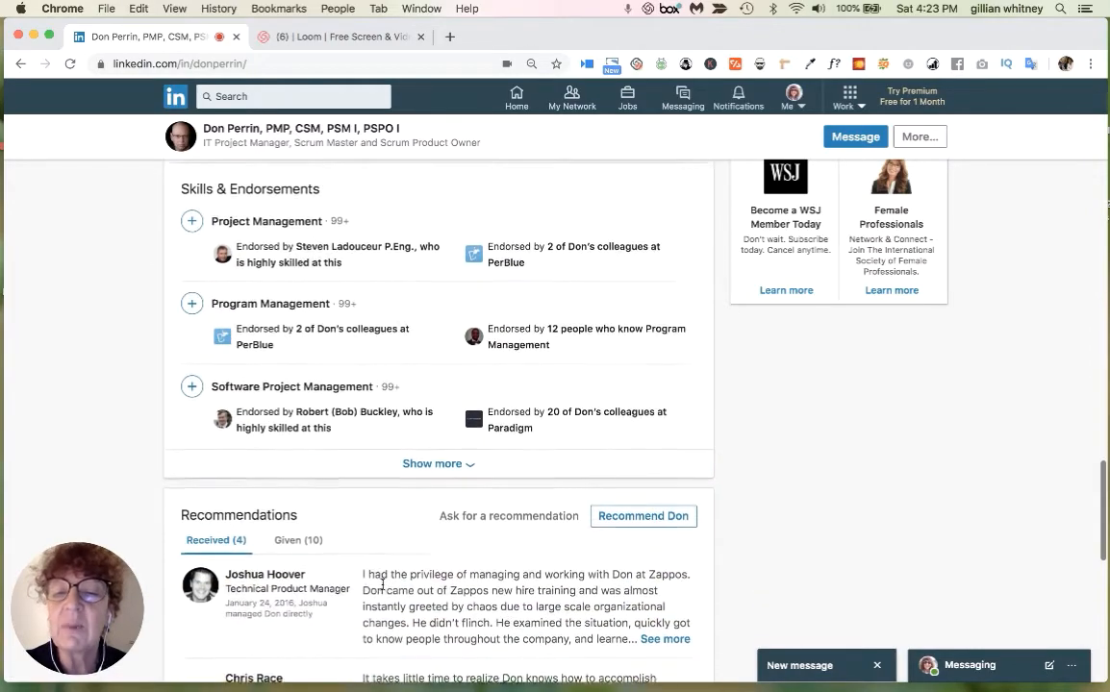
scroll(down, 3)
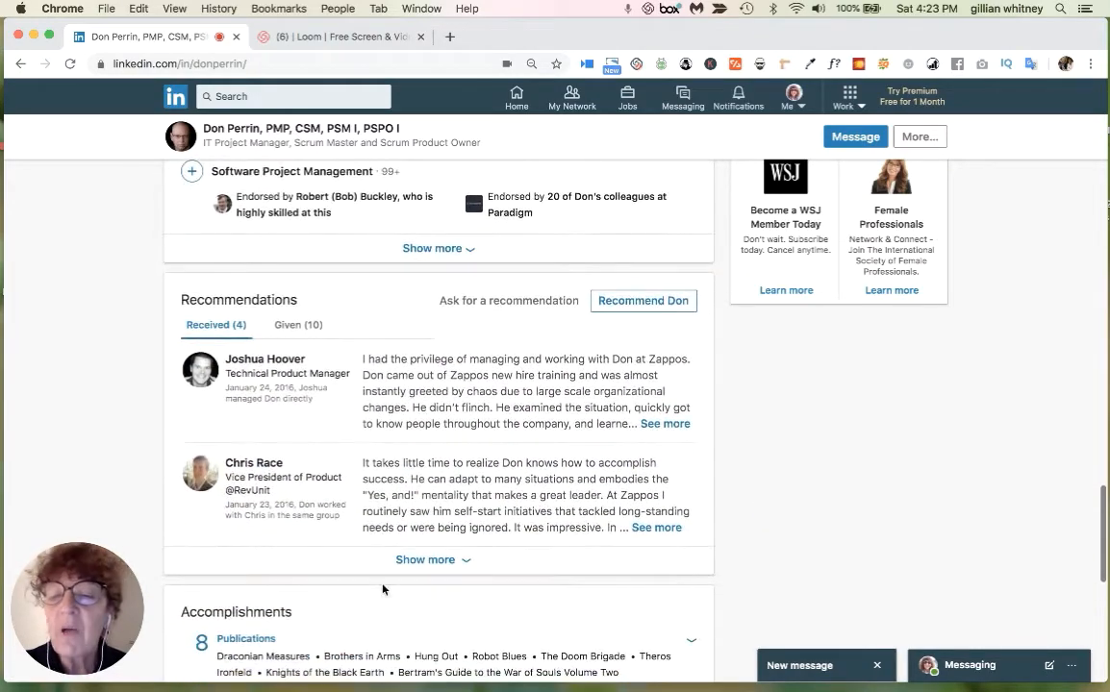
scroll(down, 3)
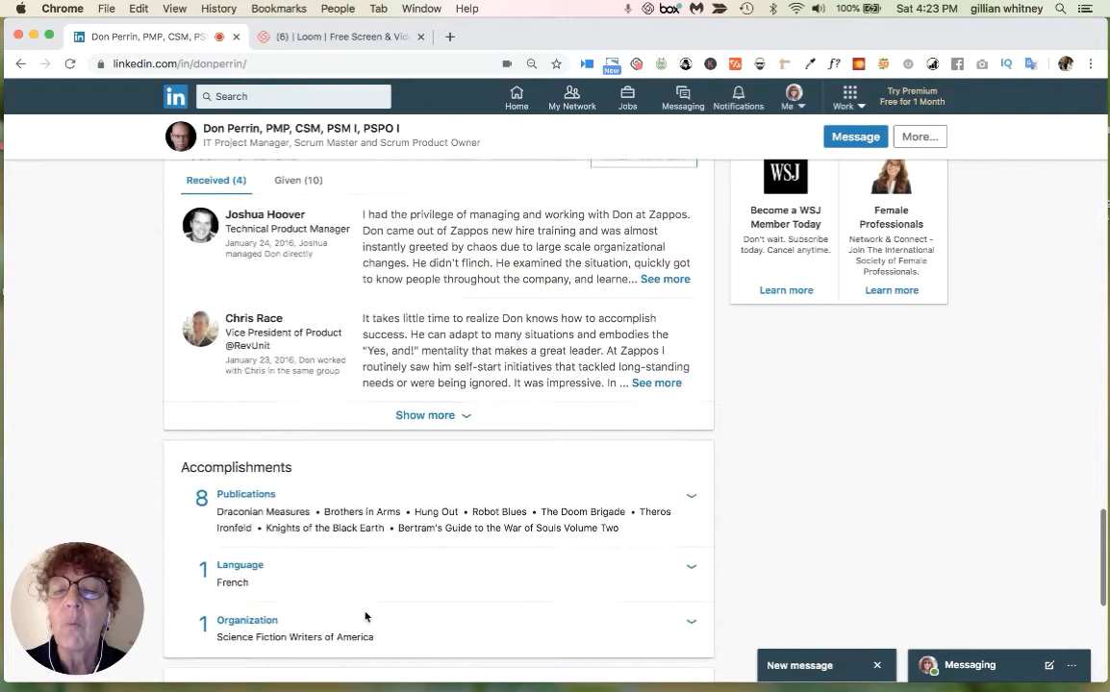
scroll(down, 3)
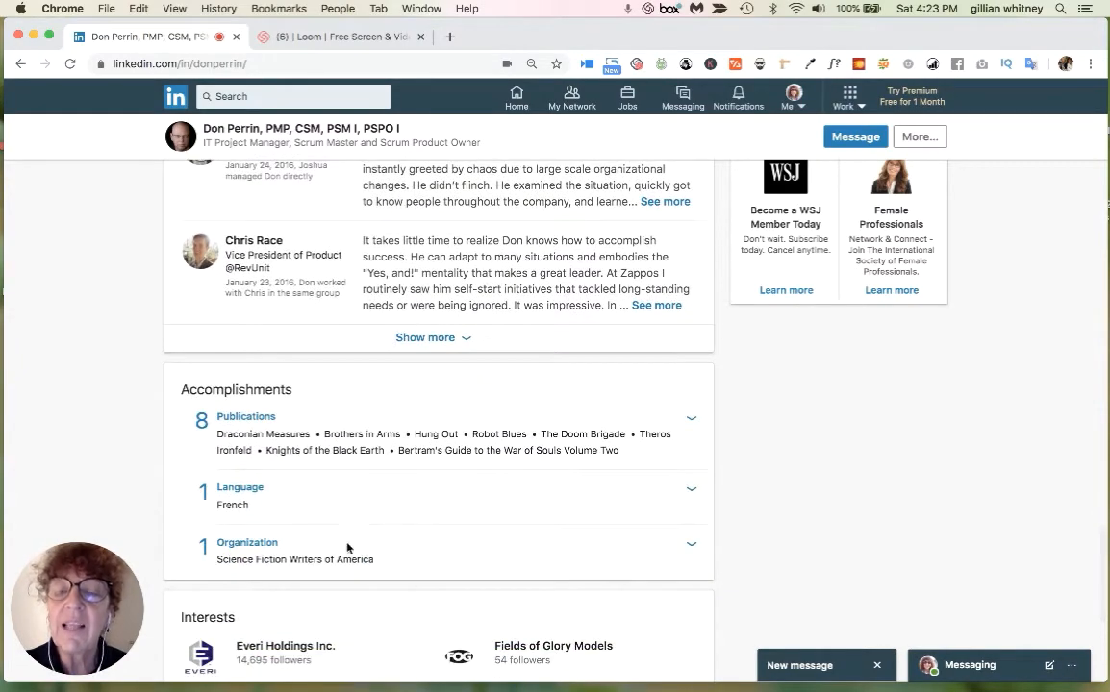
mouse_move(408, 558)
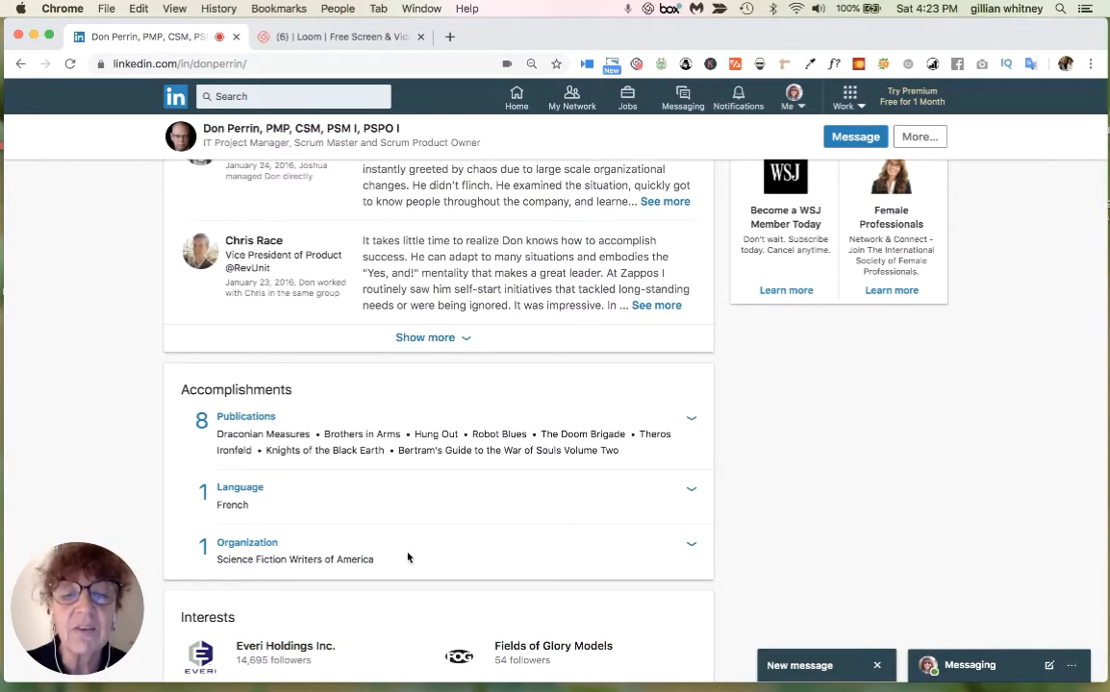
scroll(down, 3)
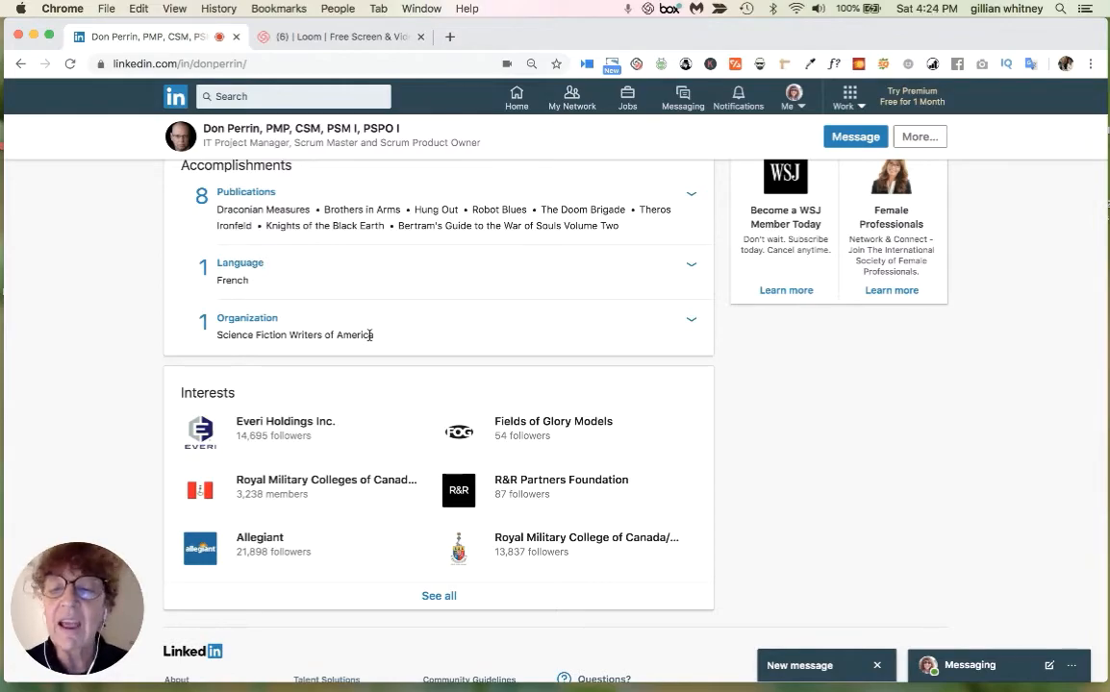
scroll(up, 3)
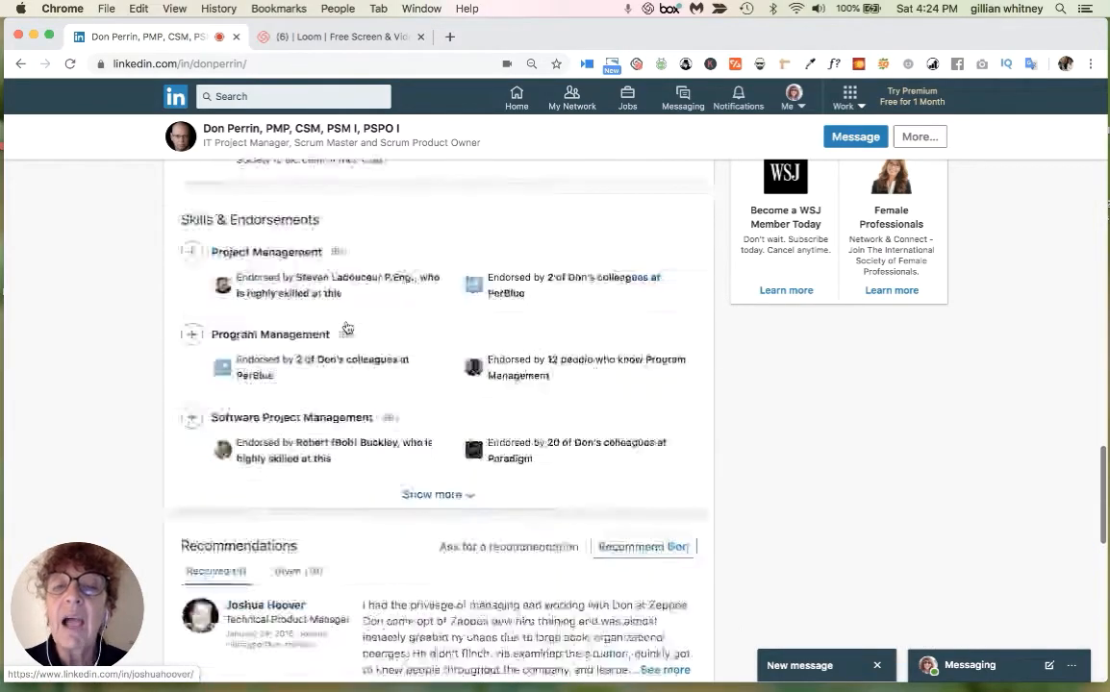
scroll(up, 3)
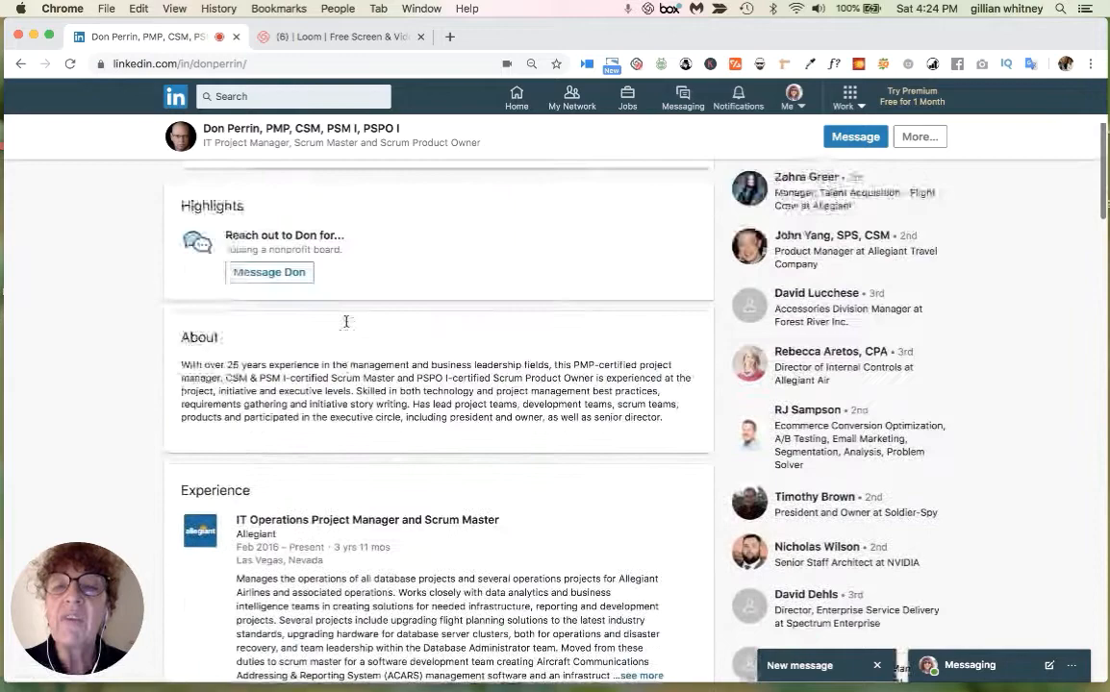
Return to the profile top, reveal its extra profile actions list and dismiss it
scroll(up, 3)
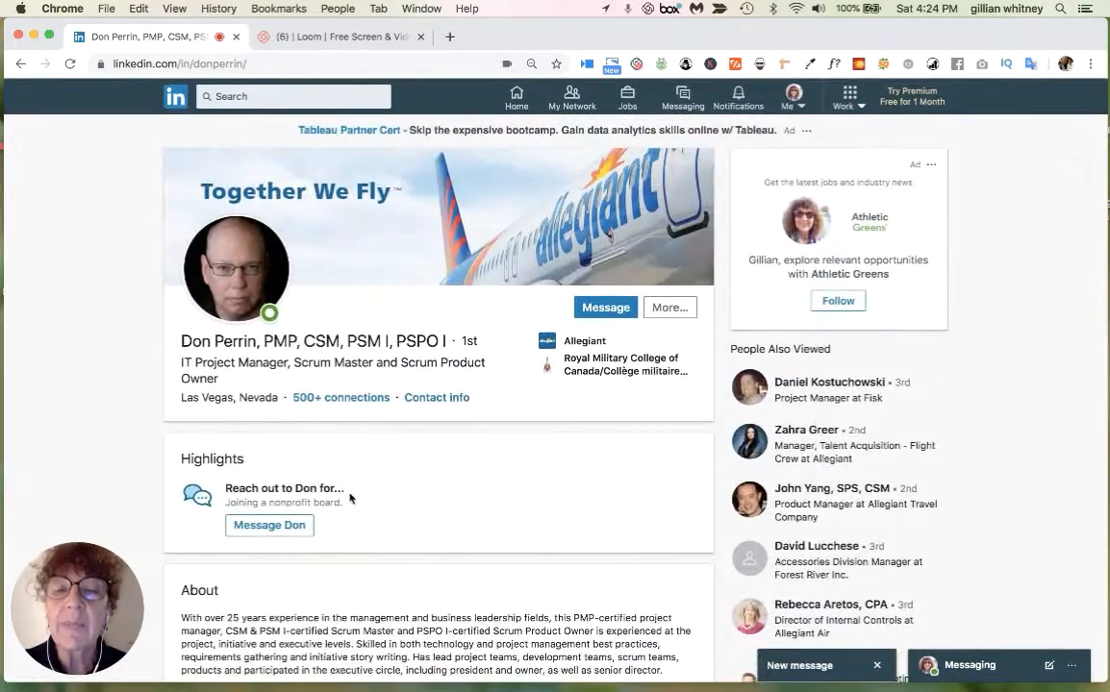
mouse_move(457, 492)
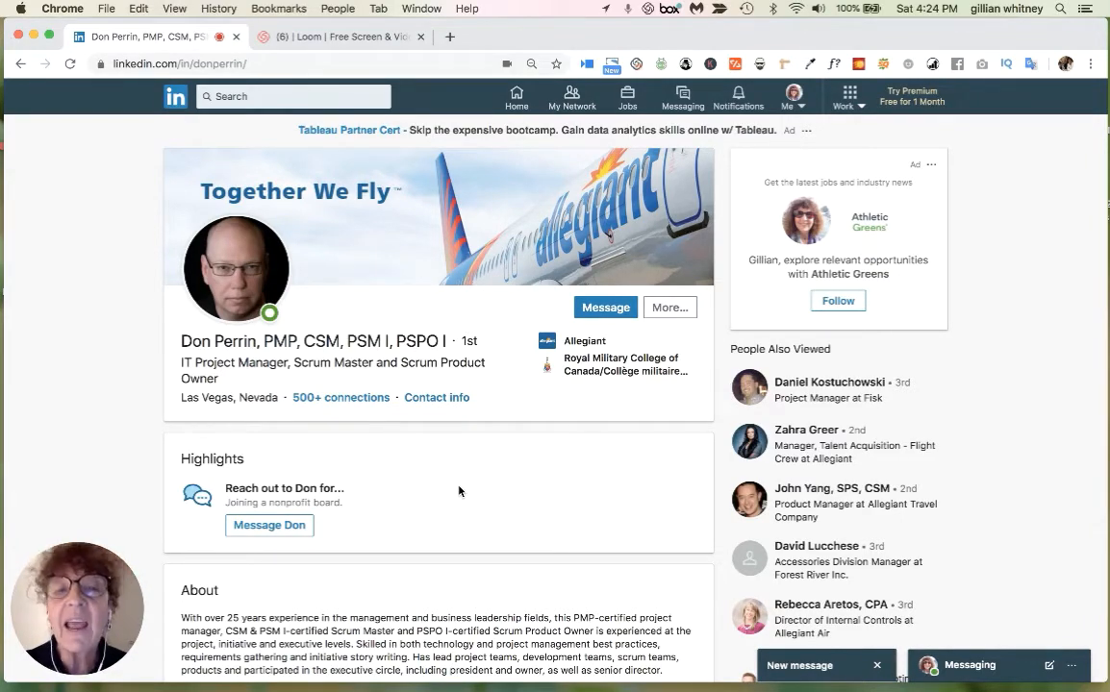
click(670, 308)
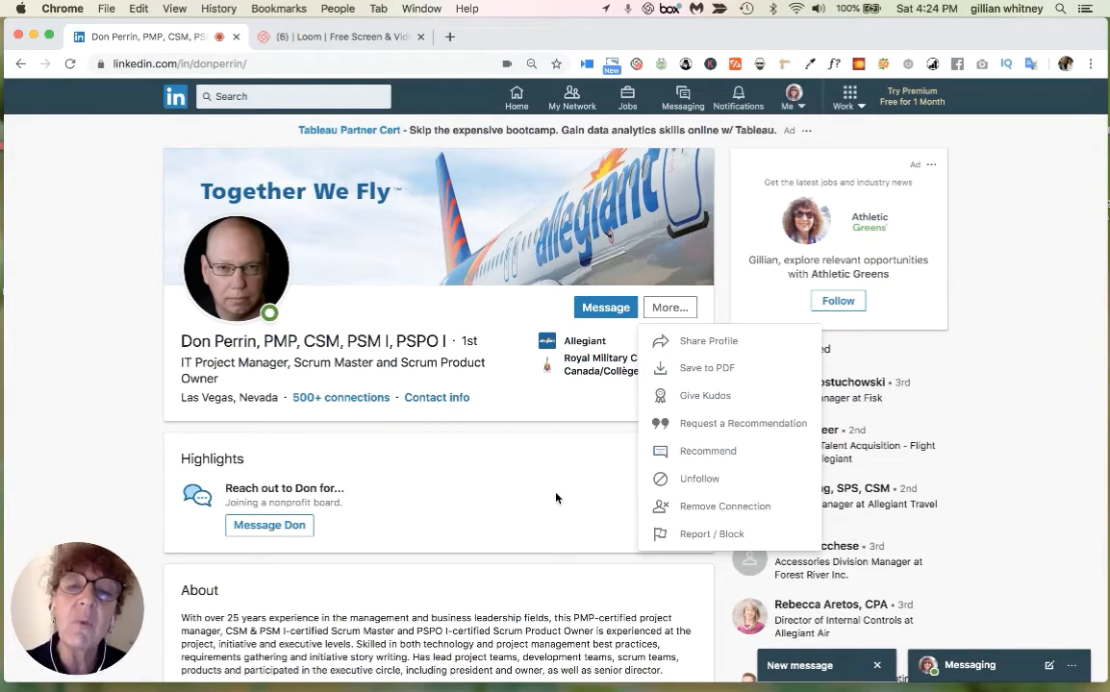
click(493, 535)
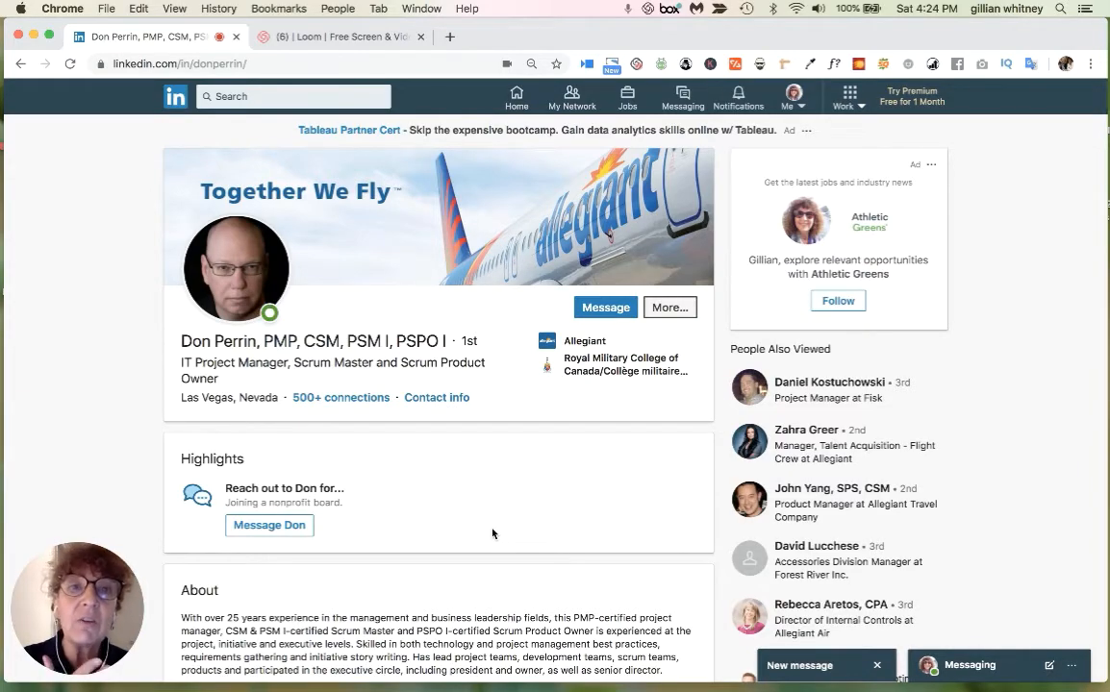
mouse_move(383, 257)
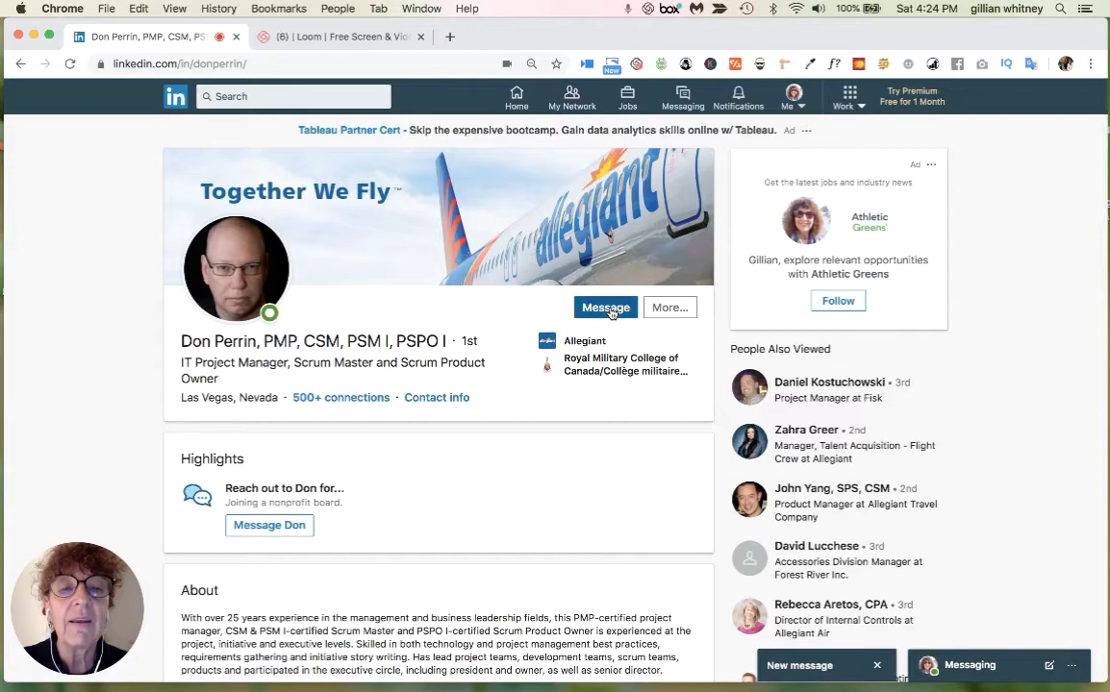
mouse_move(754, 575)
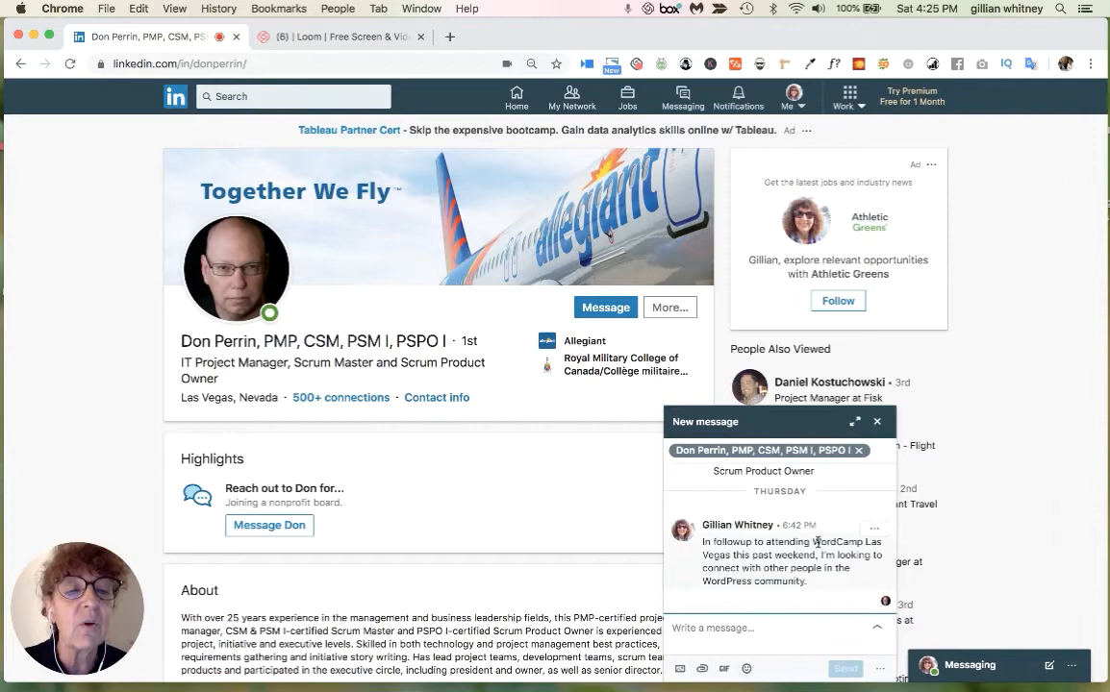
Close and reopen the WordCamp follow-up chat, then go to the home feed
click(877, 421)
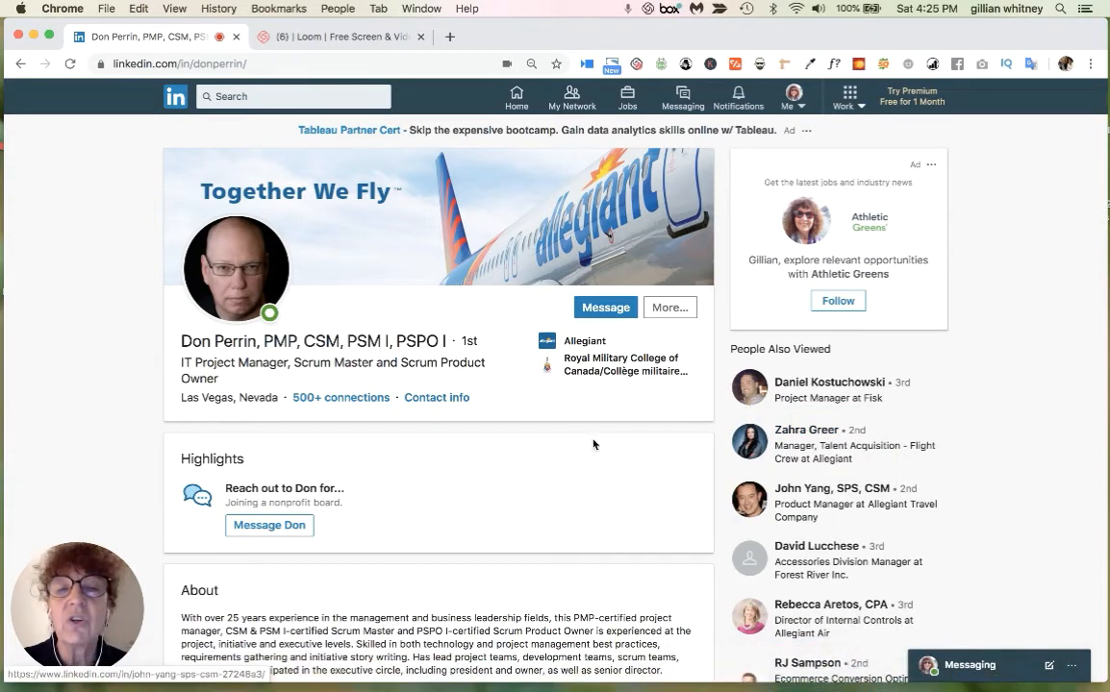
click(604, 308)
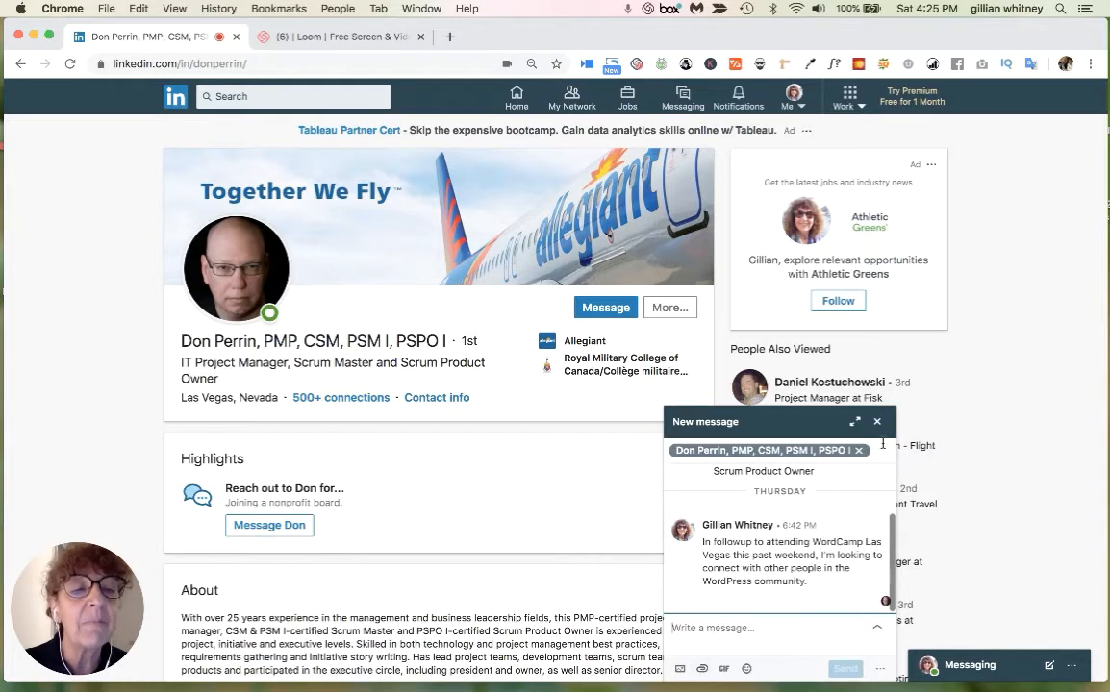
click(516, 97)
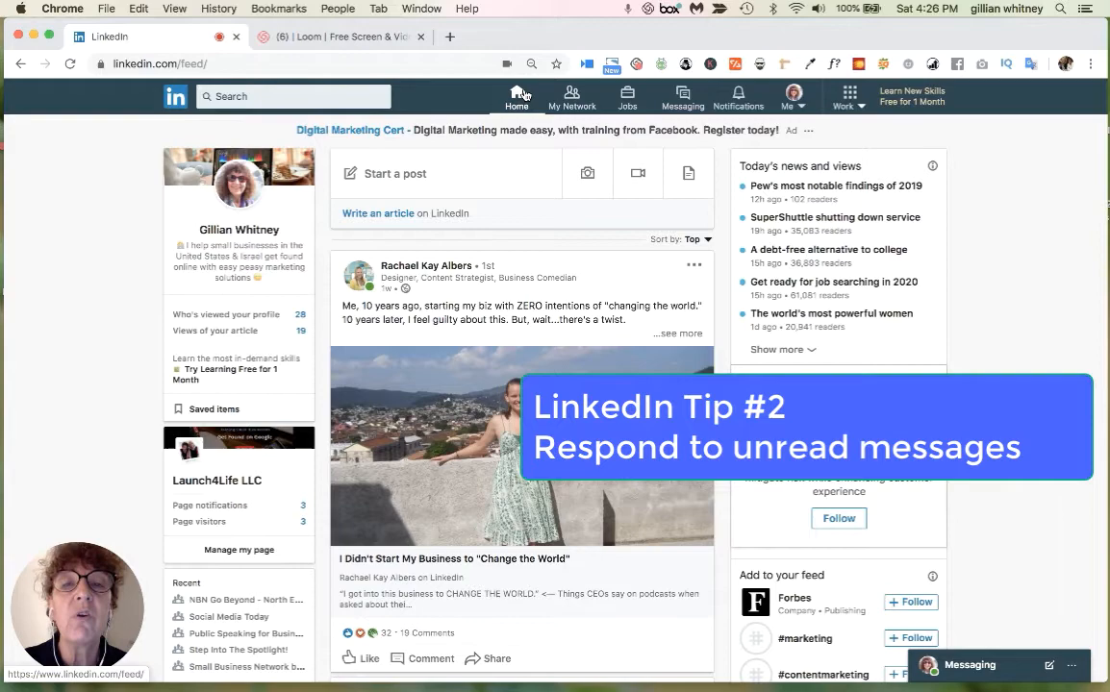
mouse_move(663, 131)
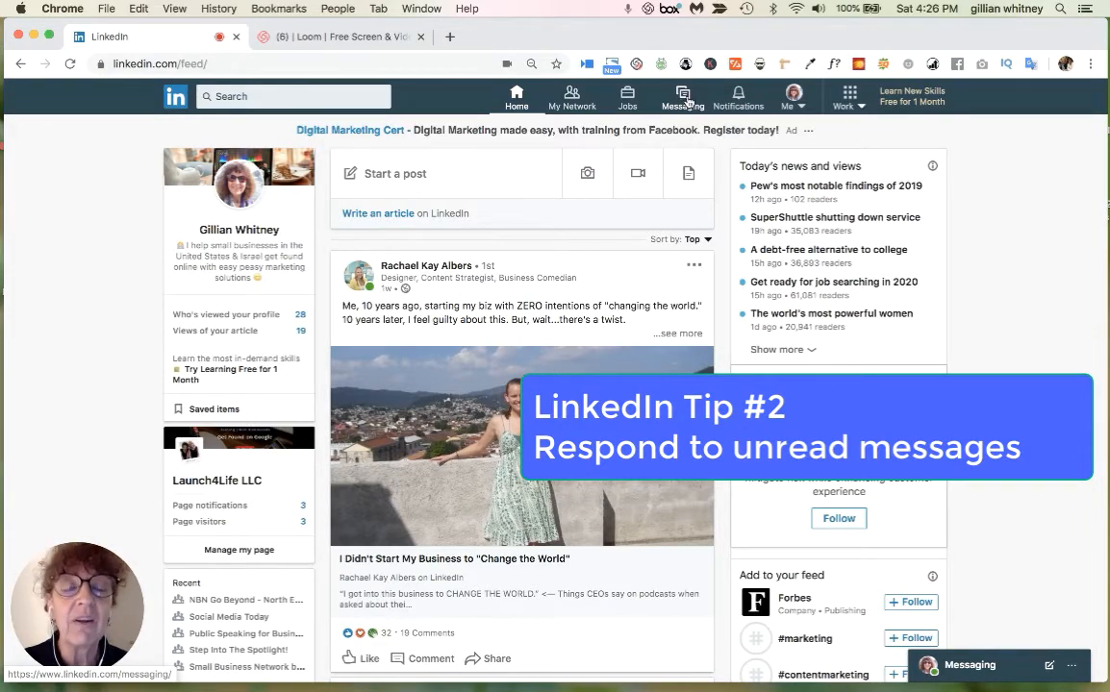
Bring up the messaging inbox with its conversation list and the WordCamp thread
click(681, 96)
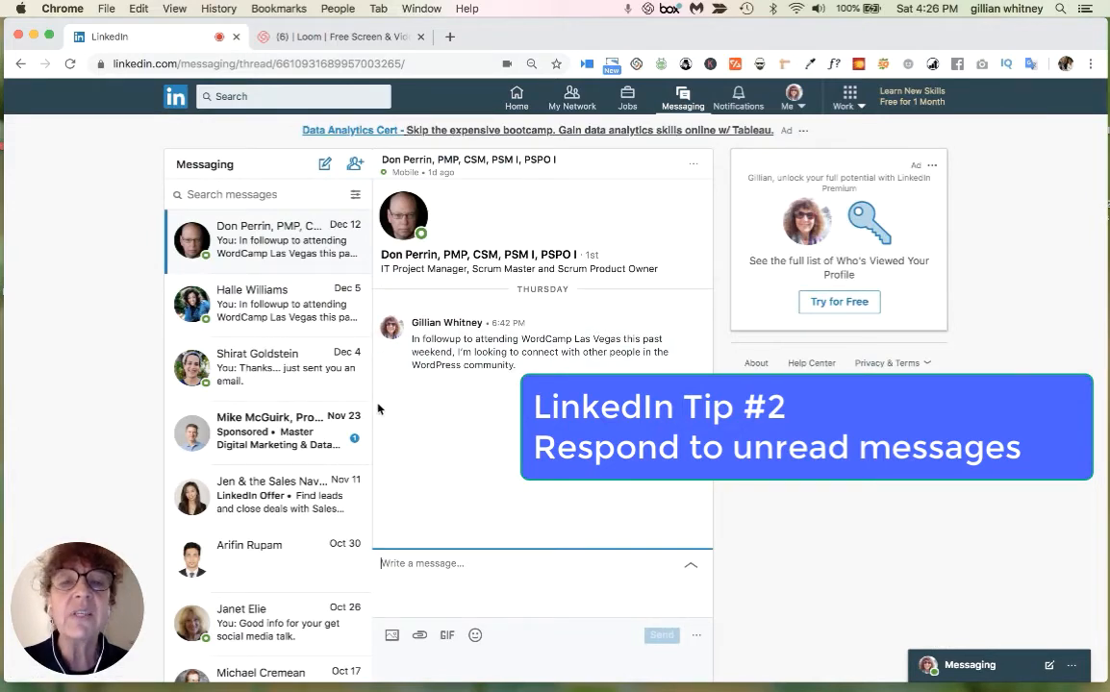
mouse_move(367, 416)
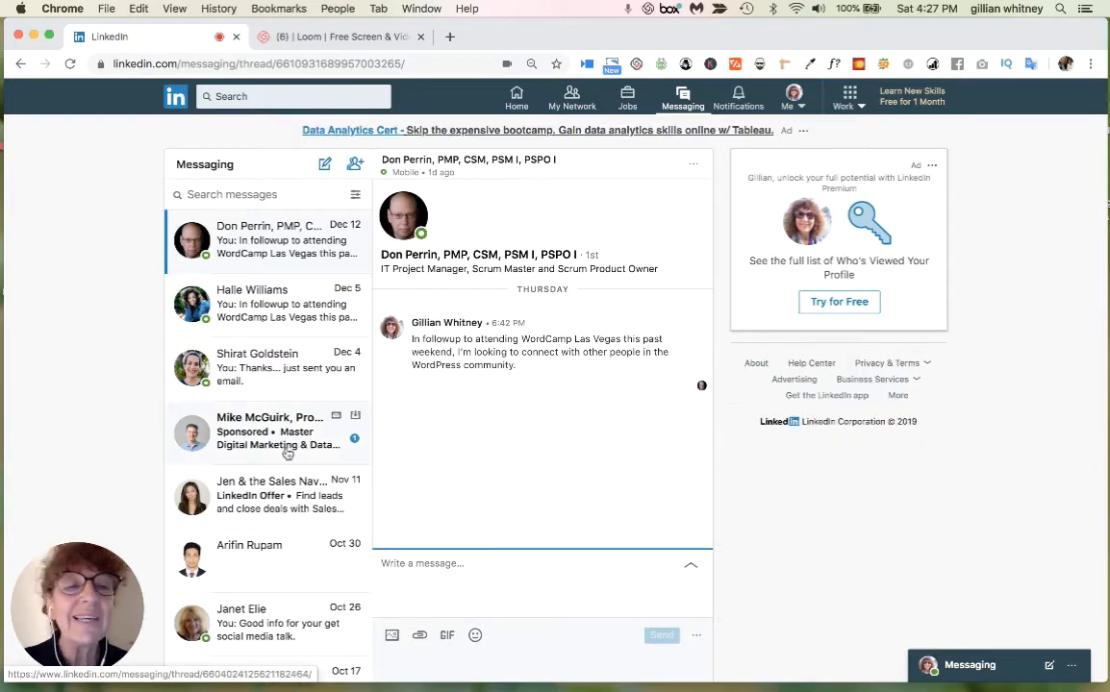
mouse_move(262, 446)
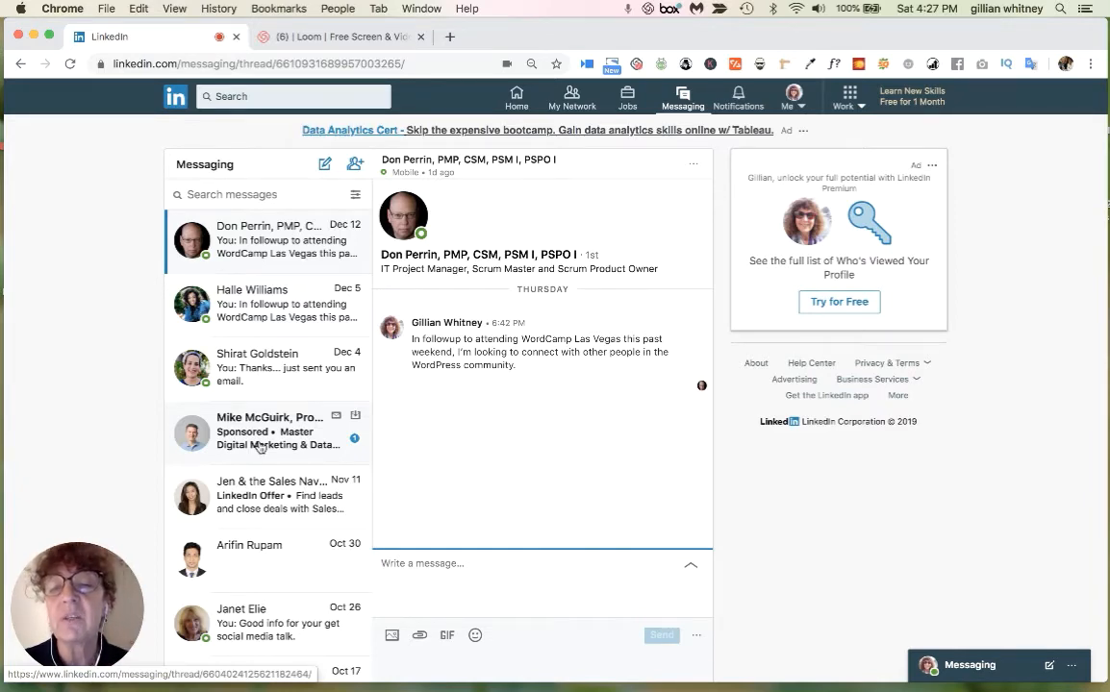
mouse_move(310, 457)
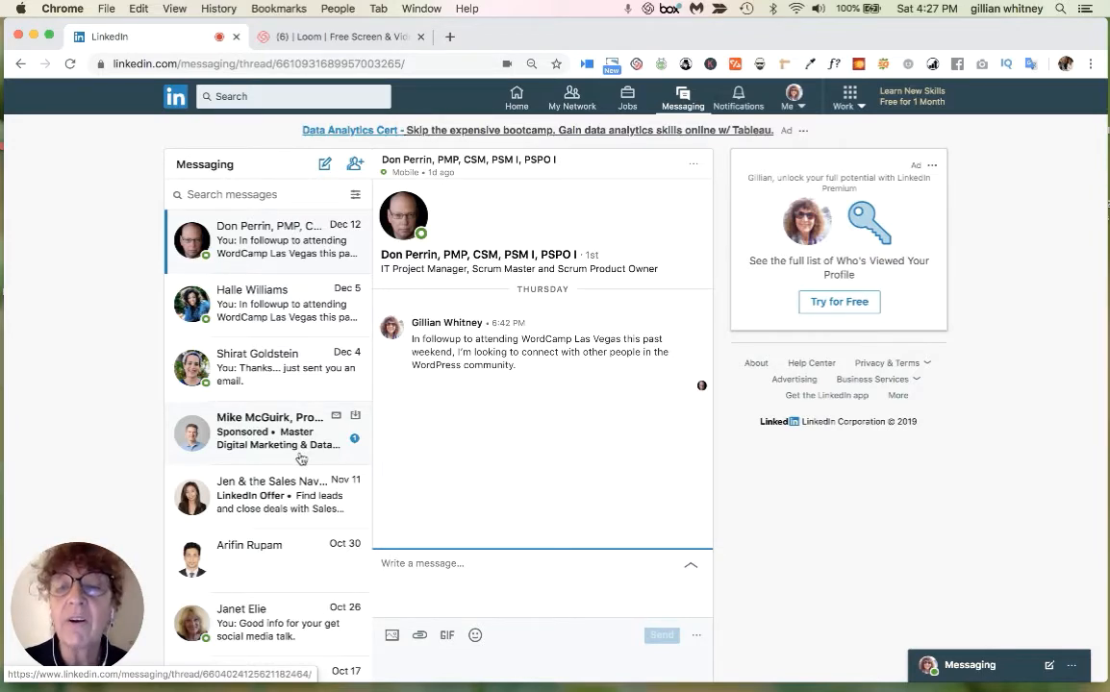
mouse_move(284, 432)
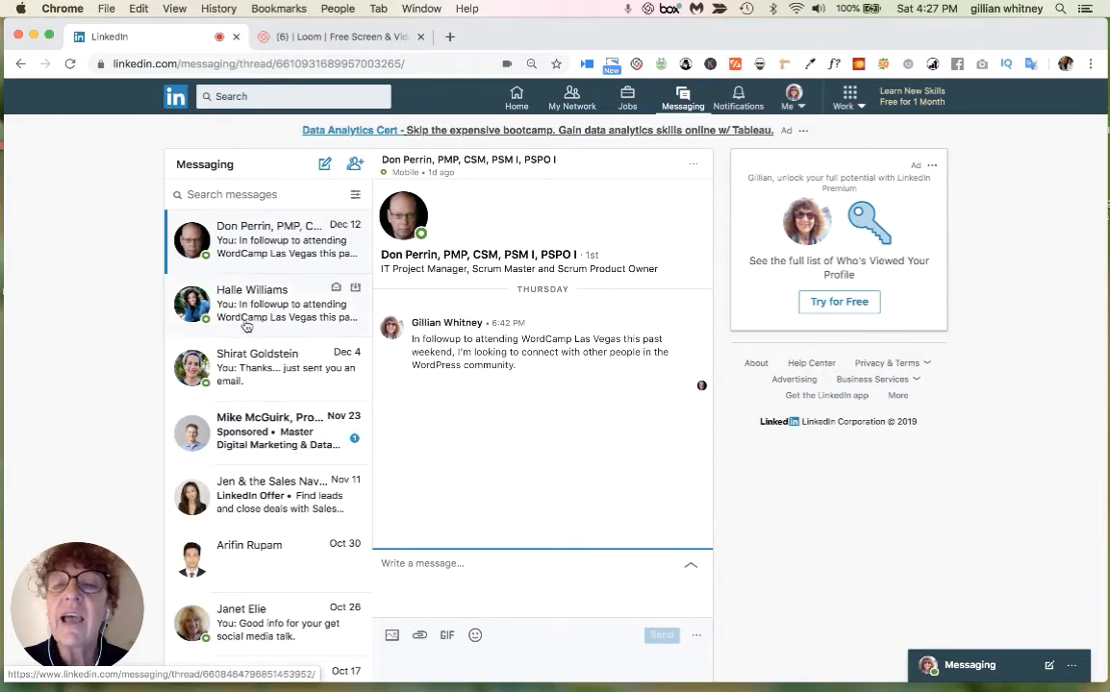
mouse_move(257, 375)
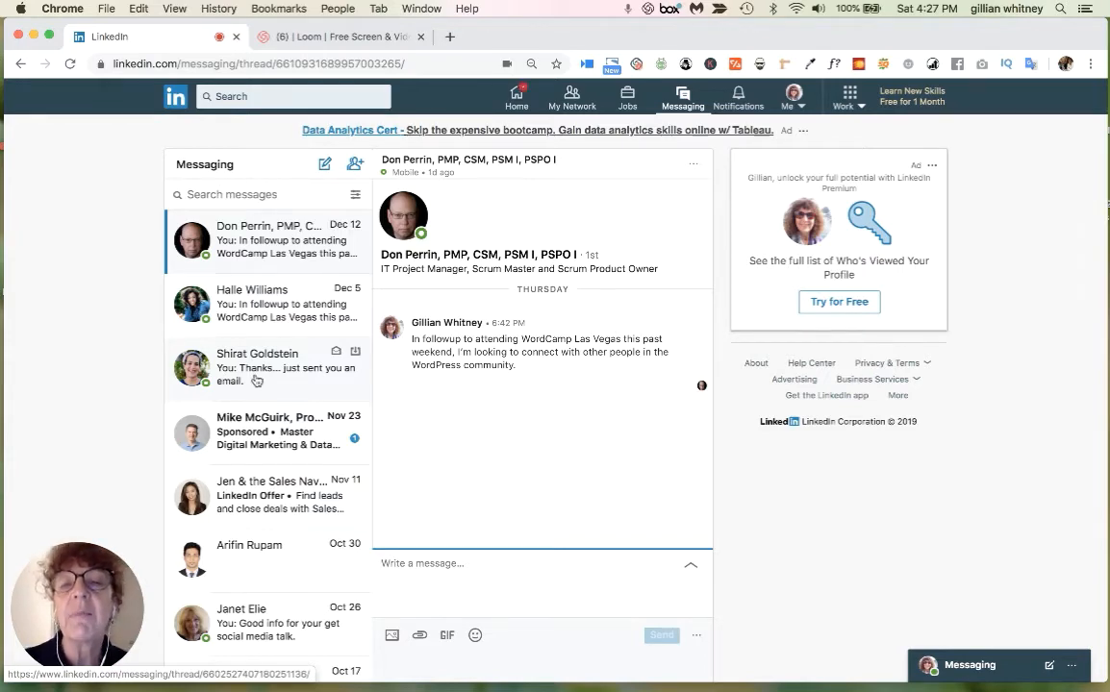
mouse_move(254, 412)
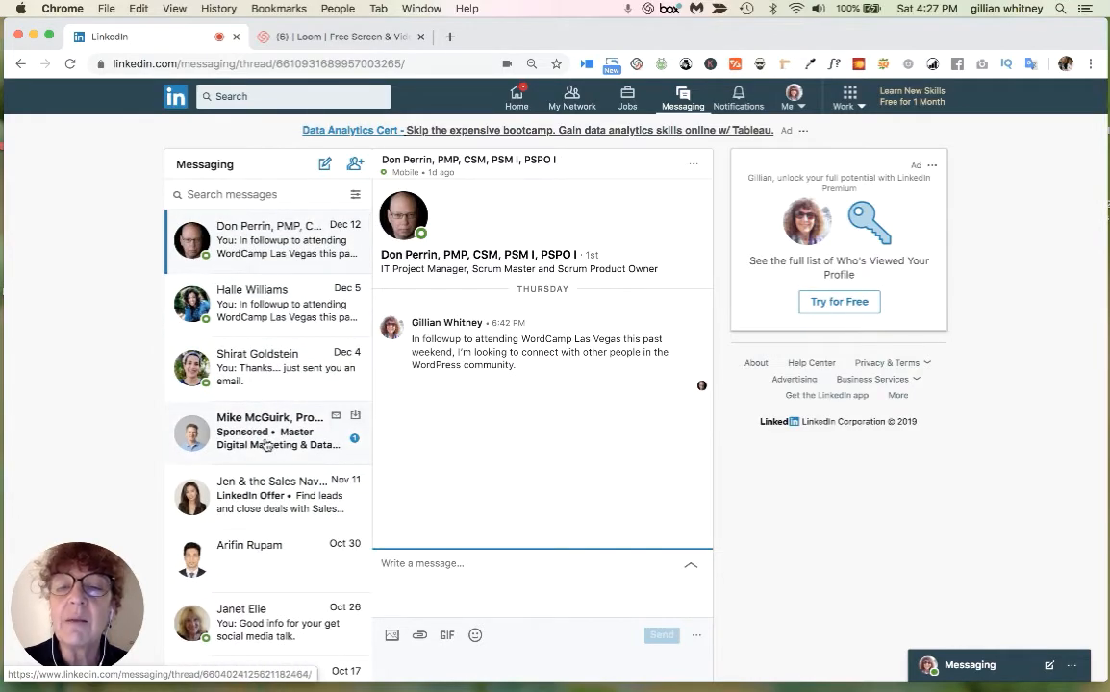
Browse the inbox and open an older conversation containing a lead-generation demo link
scroll(down, 3)
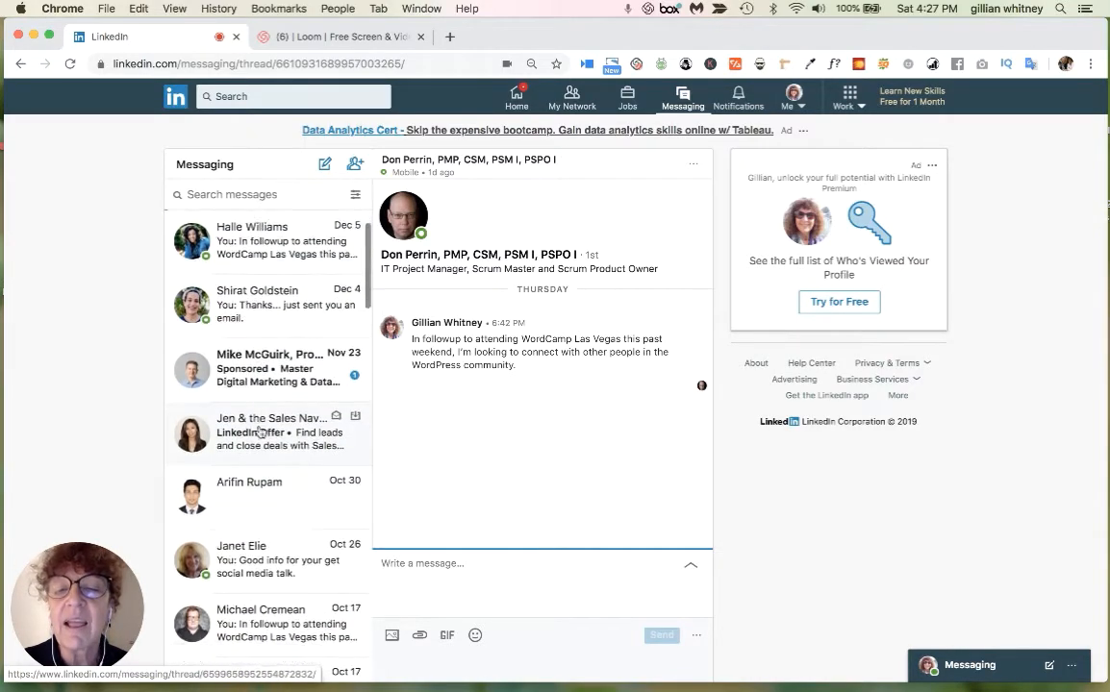
scroll(down, 3)
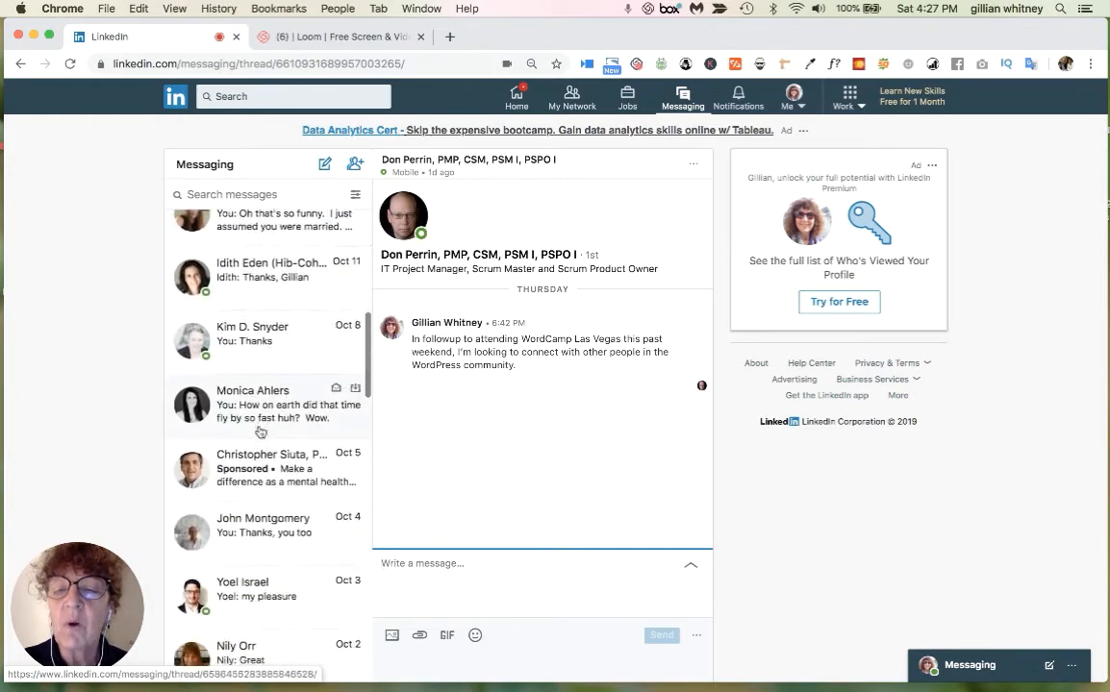
scroll(down, 3)
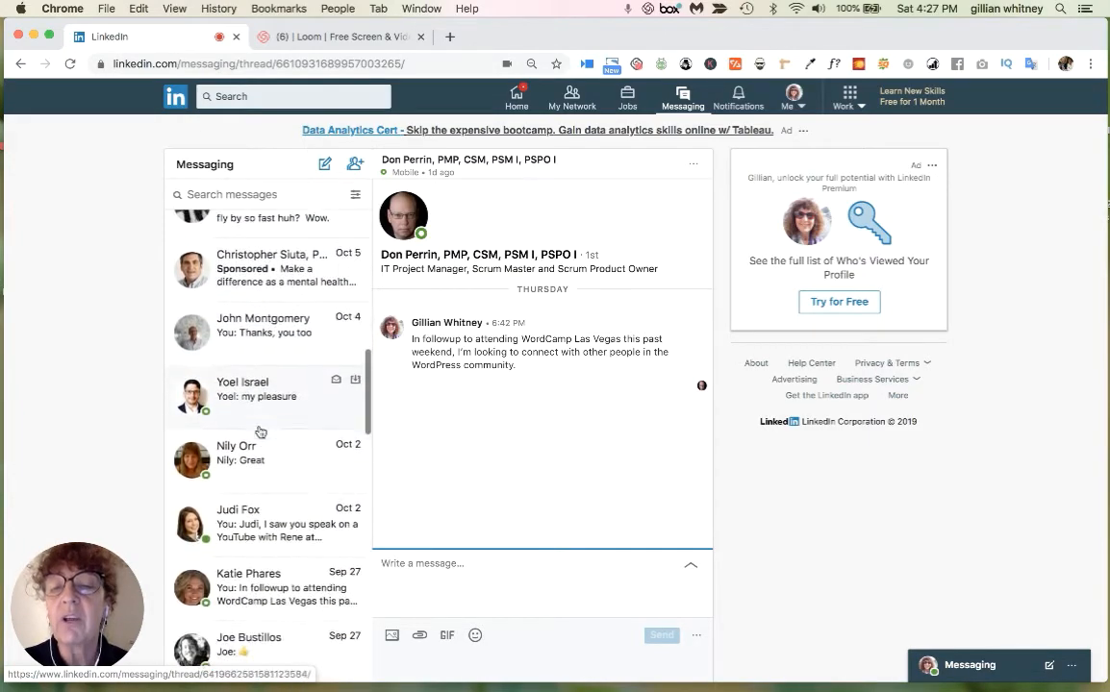
scroll(down, 3)
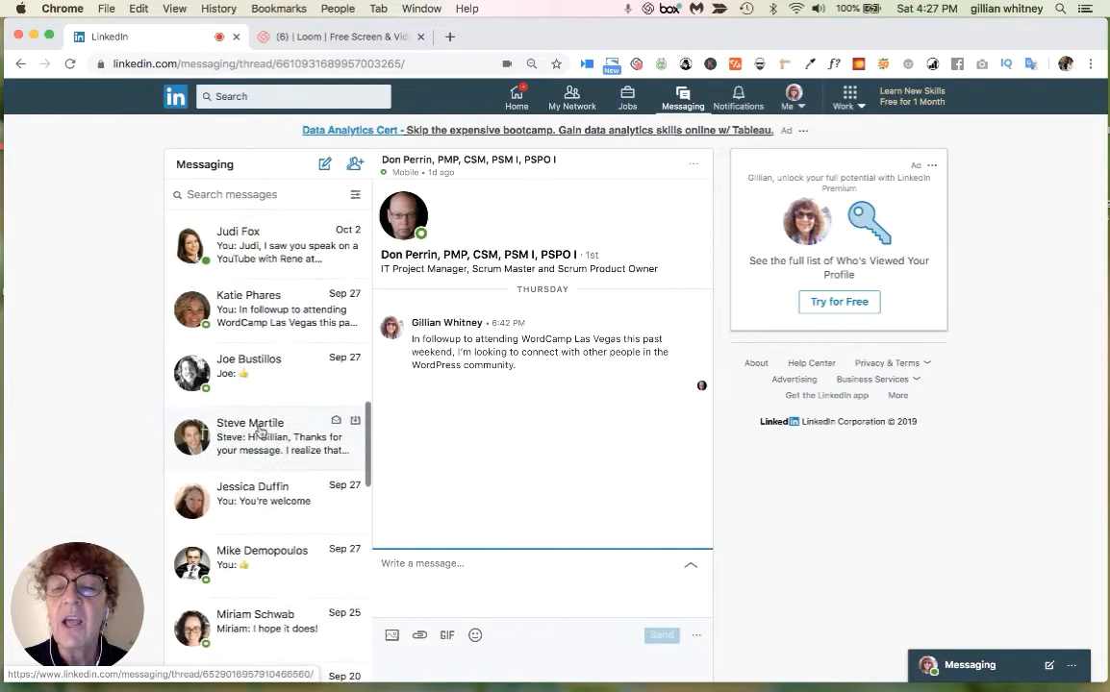
scroll(down, 3)
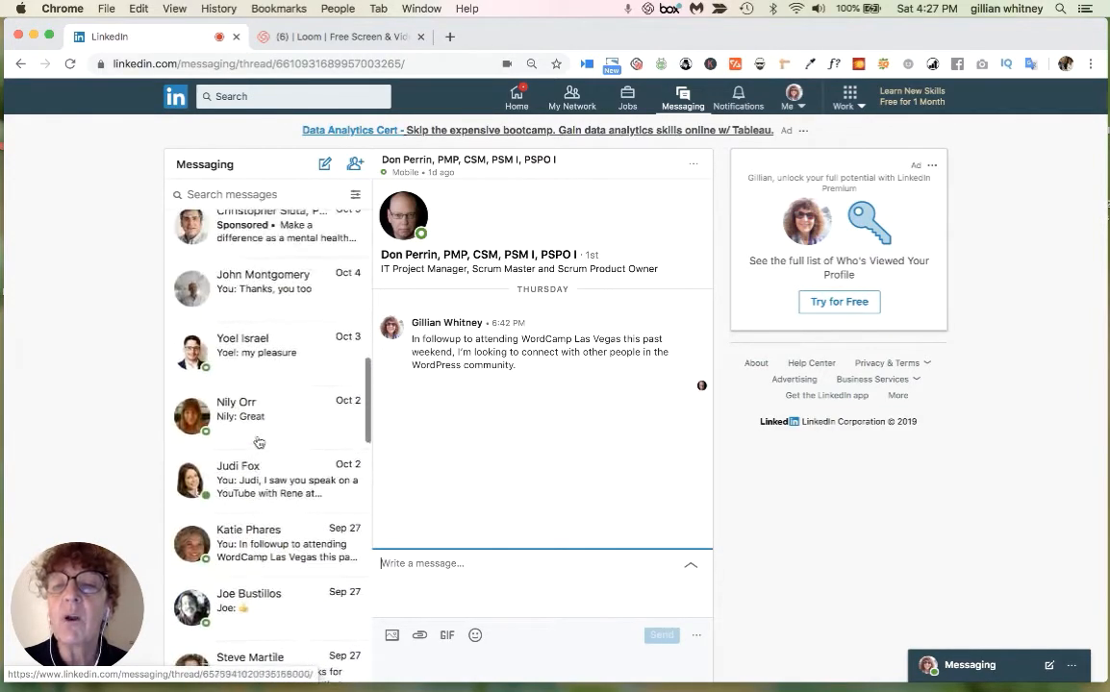
scroll(up, 3)
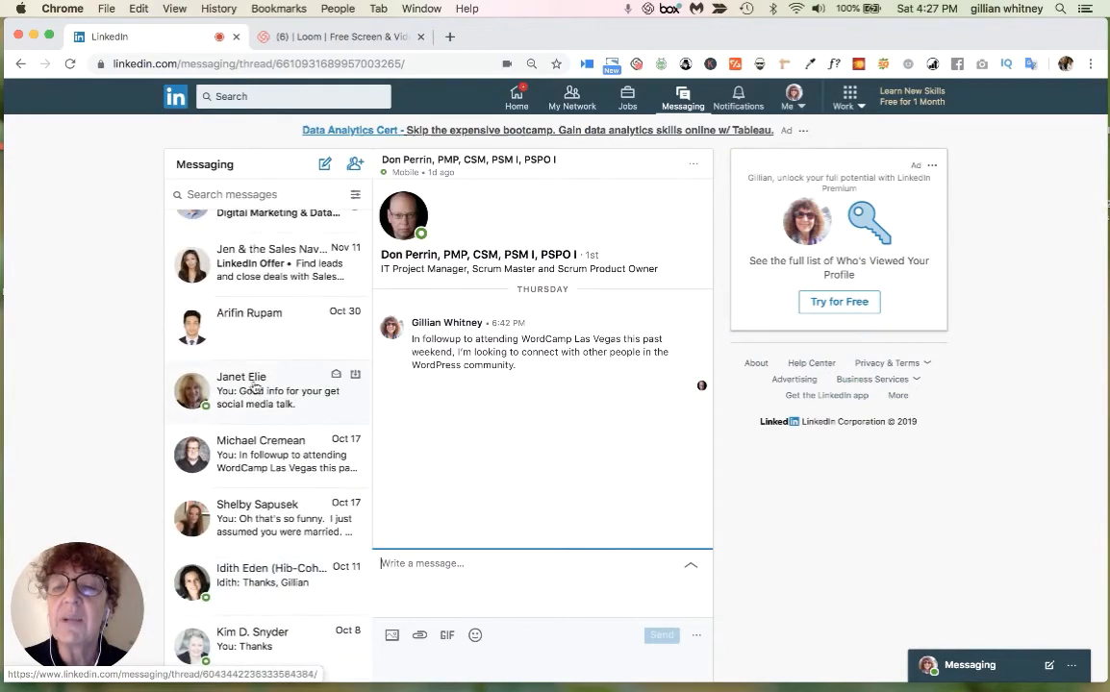
scroll(up, 3)
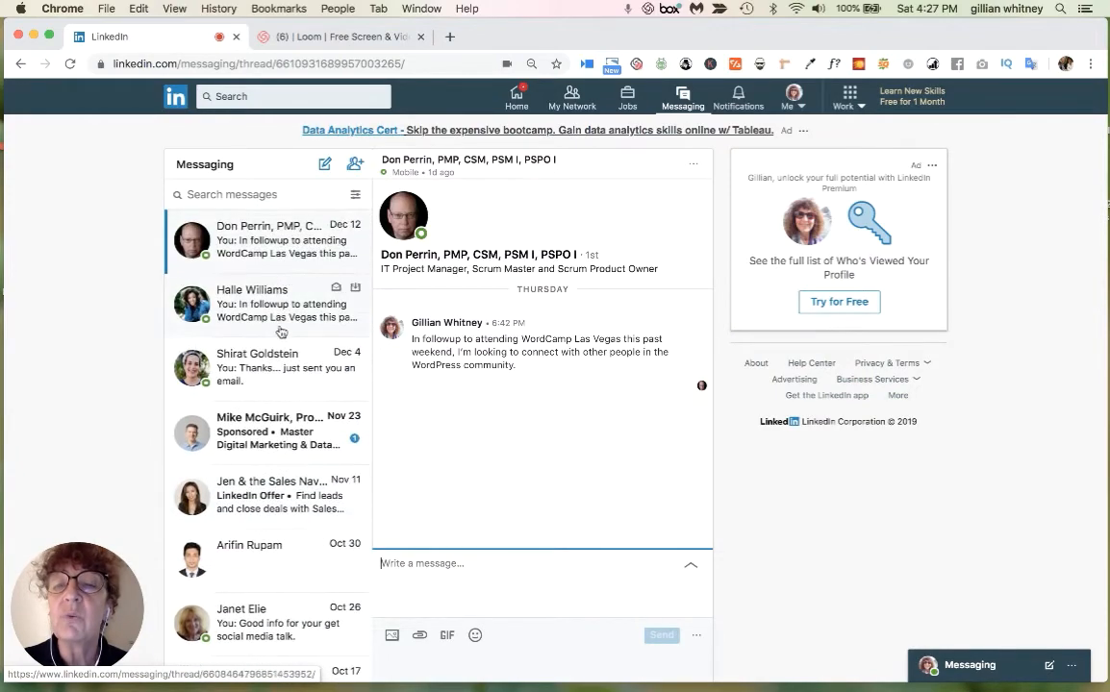
click(269, 554)
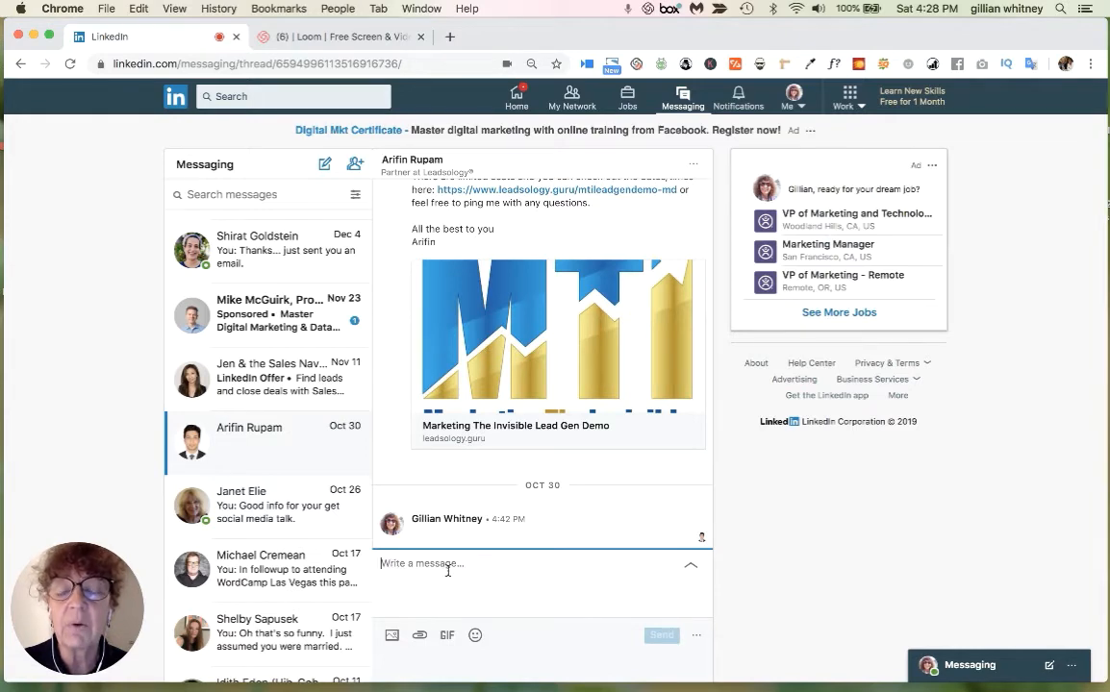
mouse_move(523, 587)
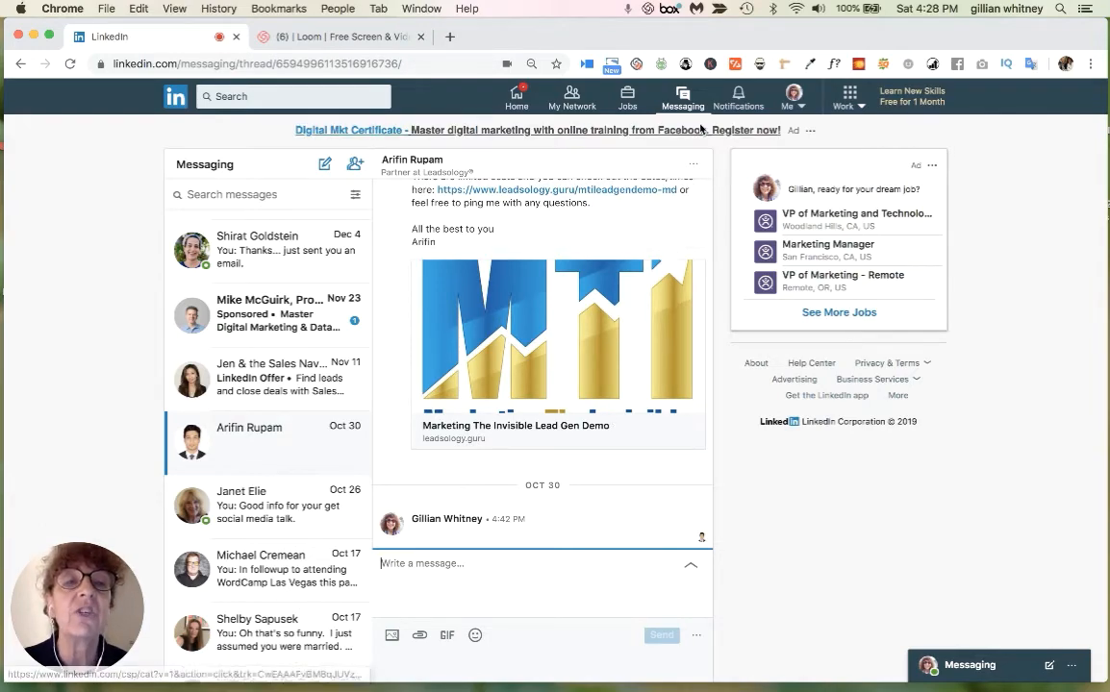
Show the recent notifications list from the top navigation bar
click(738, 96)
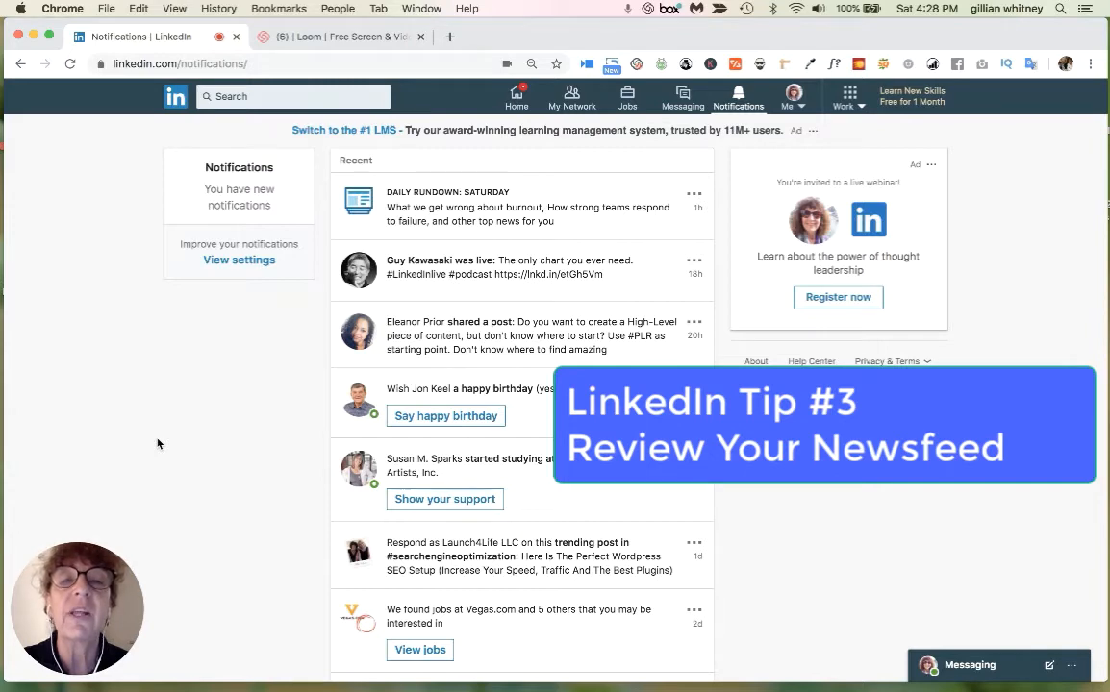
mouse_move(358, 246)
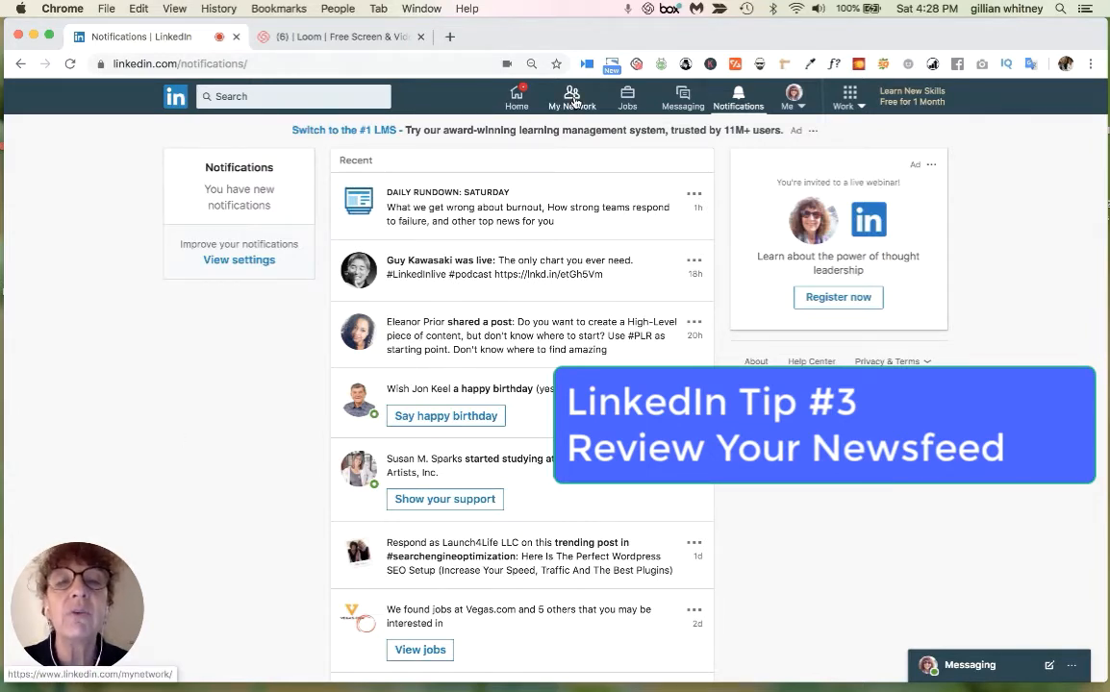
Go to the home feed, load the new posts and show the top post's options menu
click(516, 96)
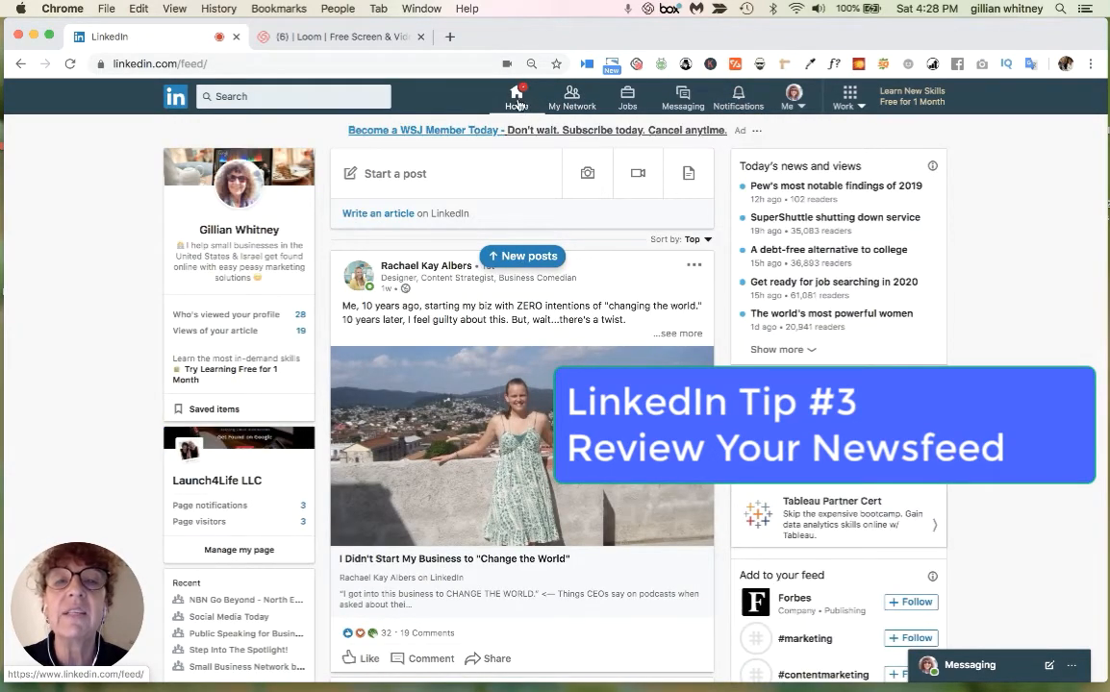
mouse_move(517, 416)
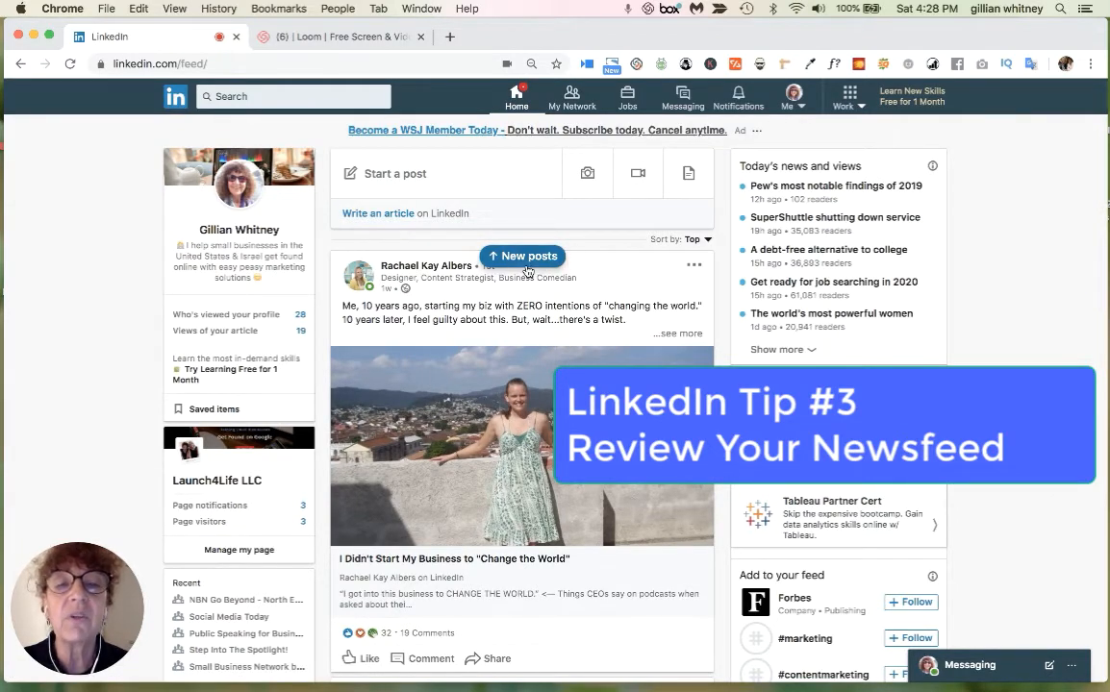
click(523, 256)
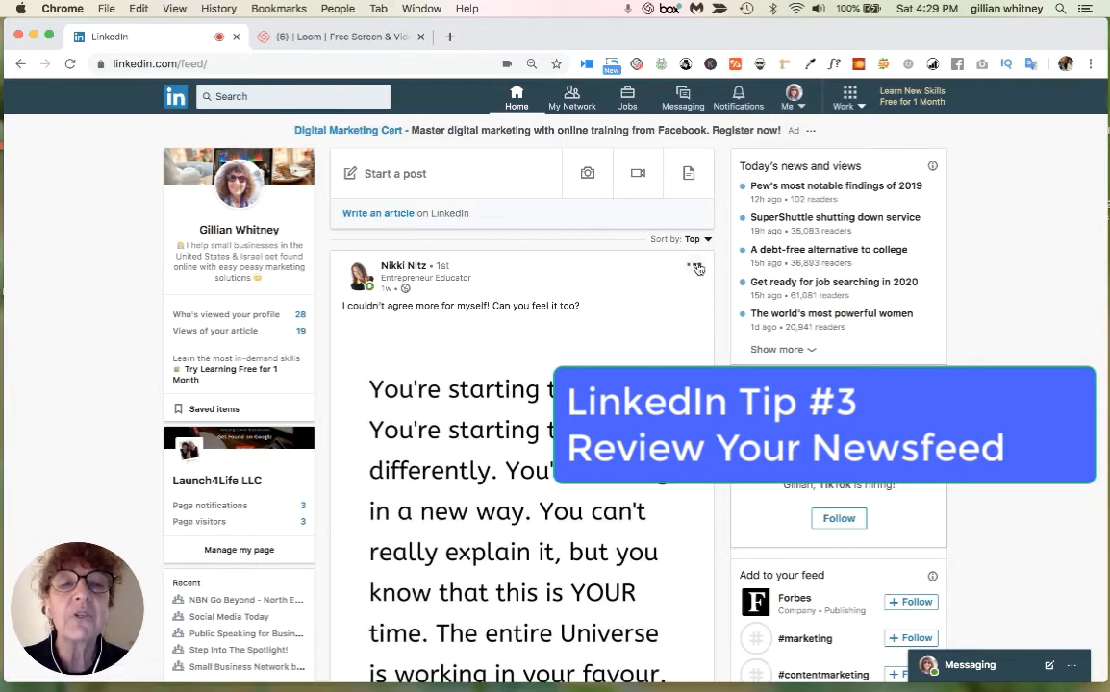
click(692, 266)
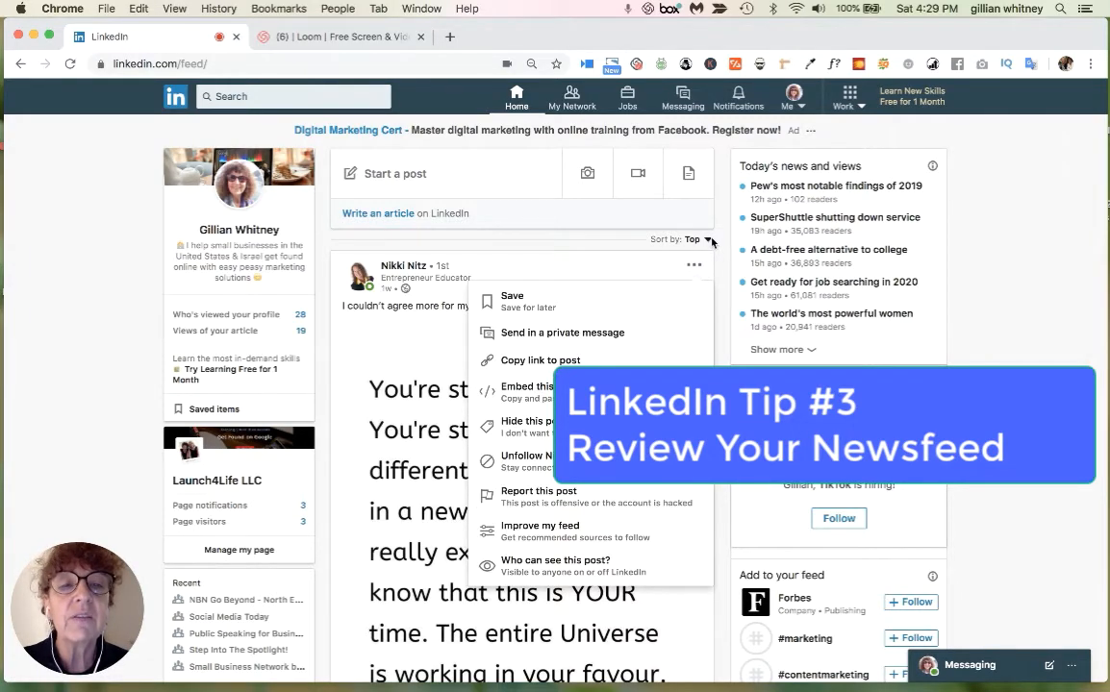
Sort the home feed by Recent so the newest posts list first
click(690, 238)
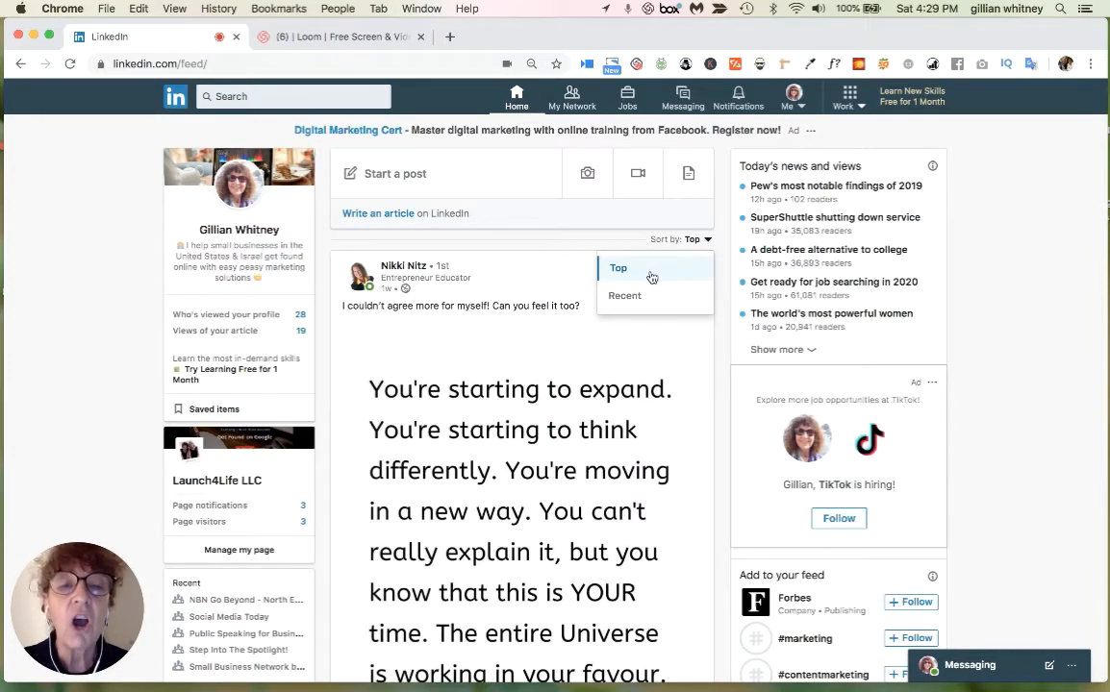
click(623, 296)
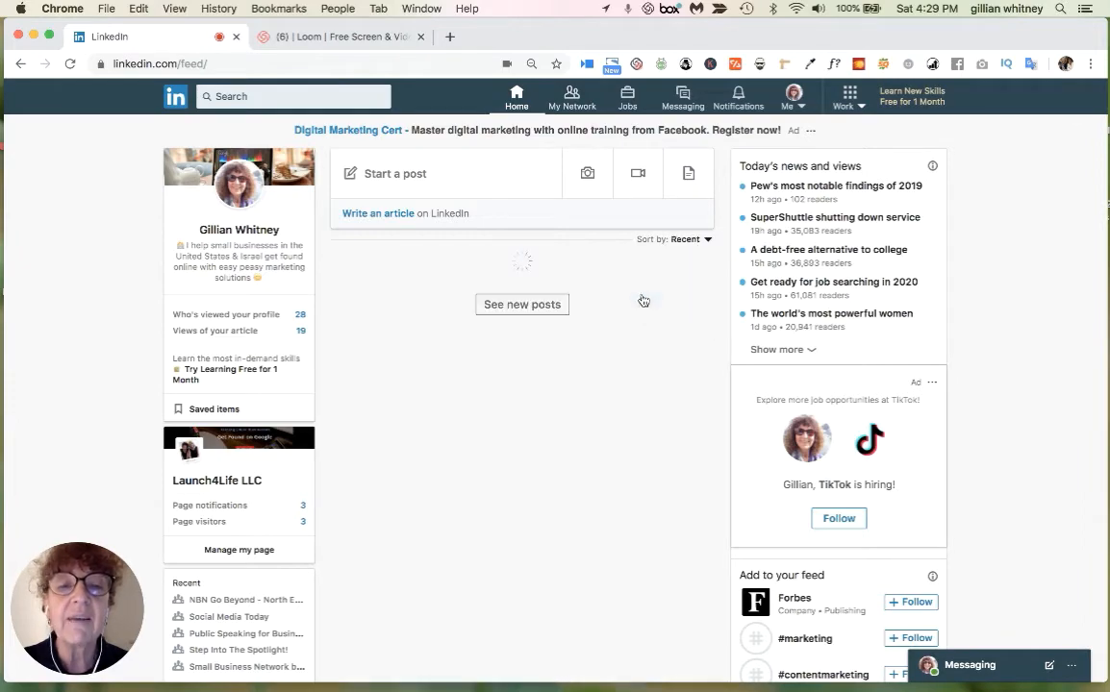
click(523, 304)
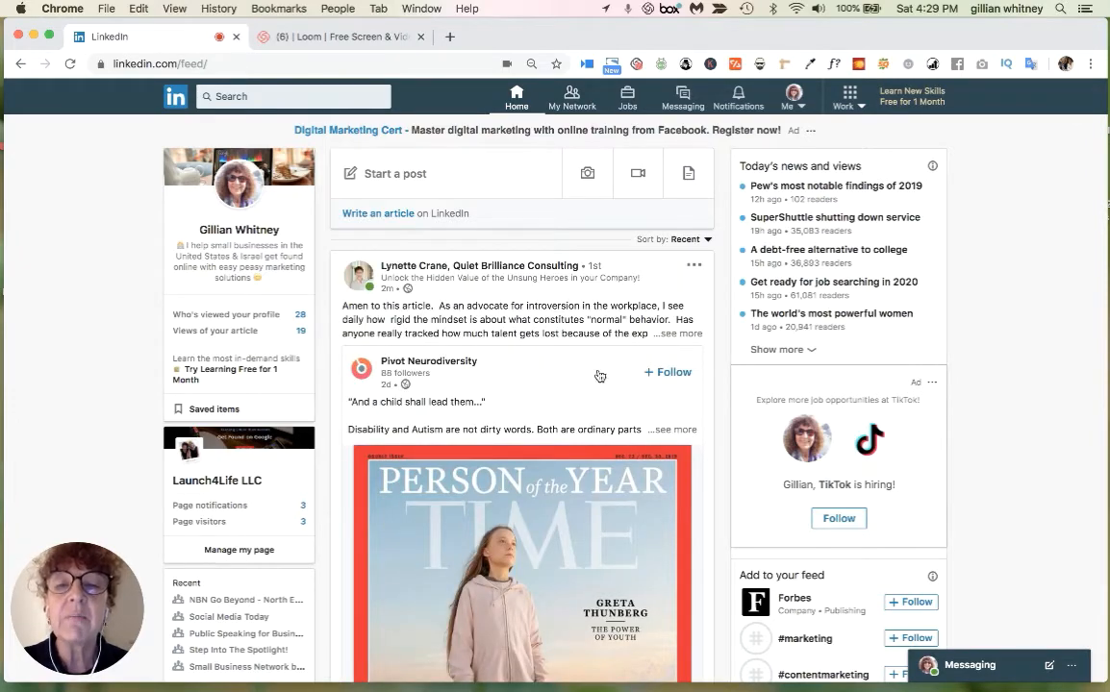
Scroll through the recently sorted feed posts
scroll(down, 3)
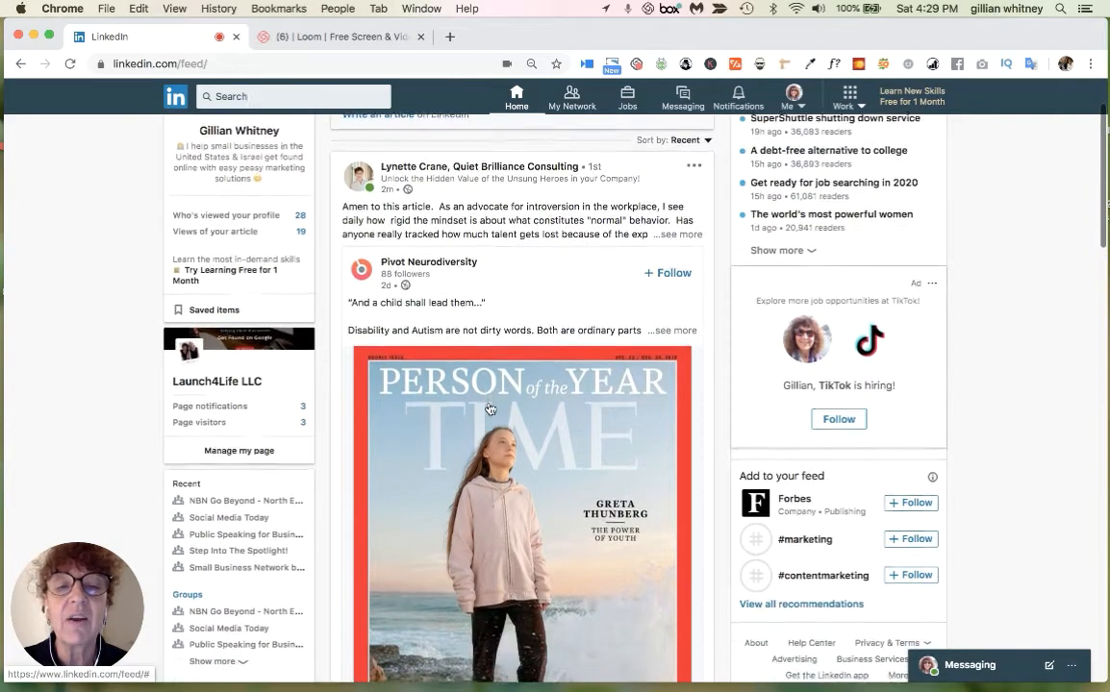
scroll(down, 3)
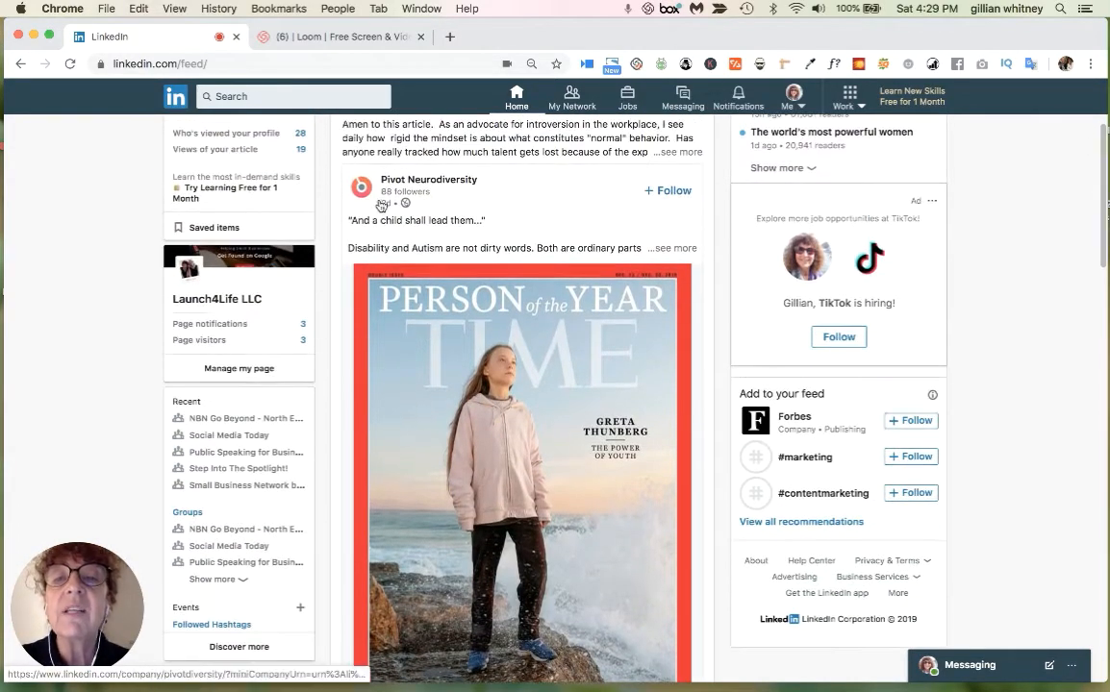
scroll(up, 3)
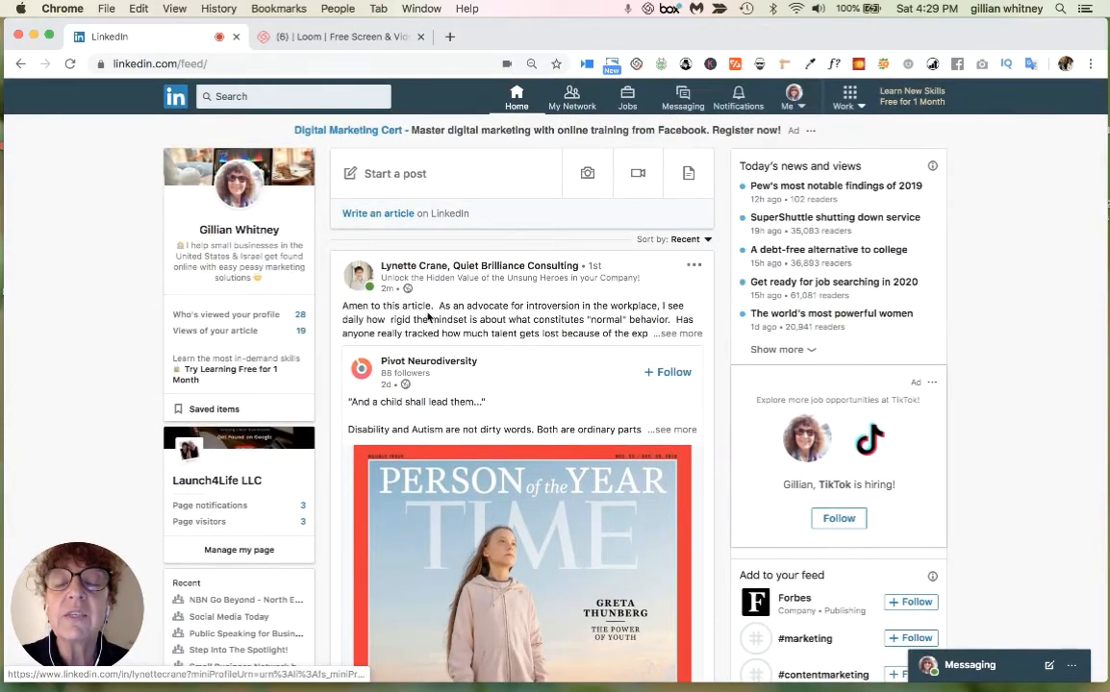
scroll(down, 3)
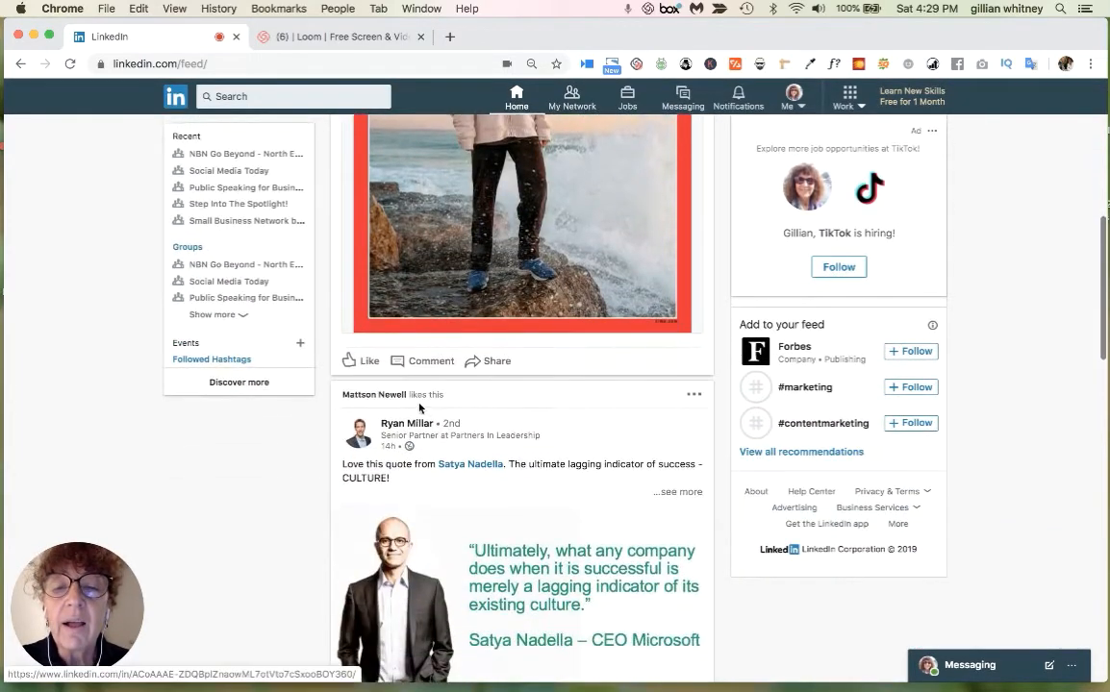
mouse_move(491, 415)
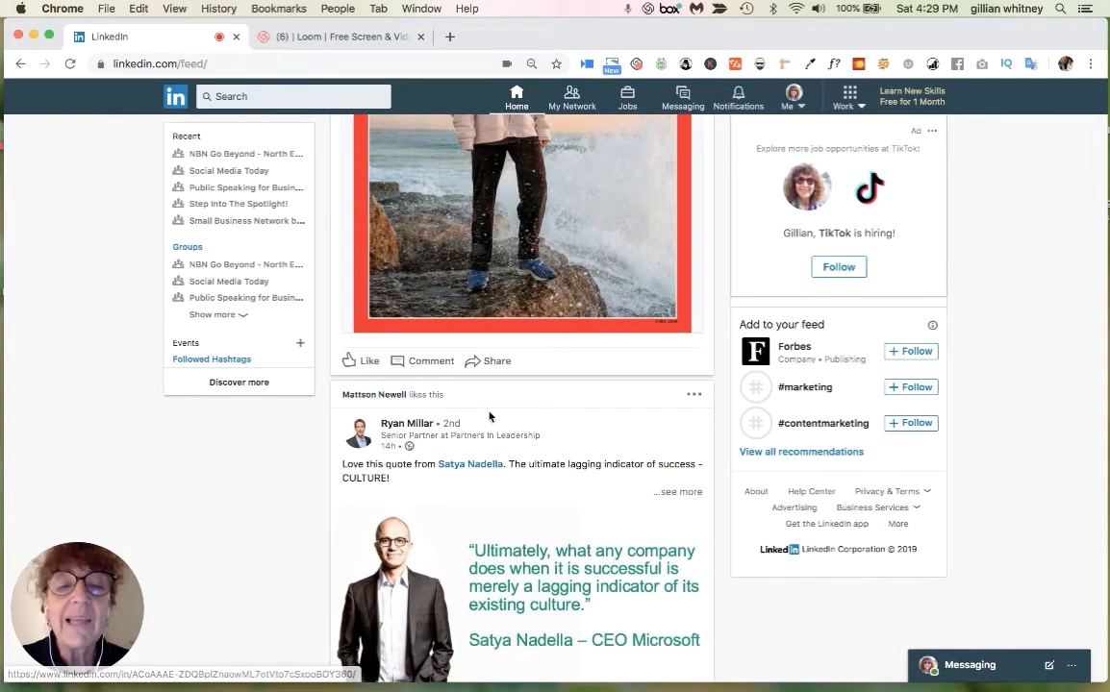
scroll(down, 3)
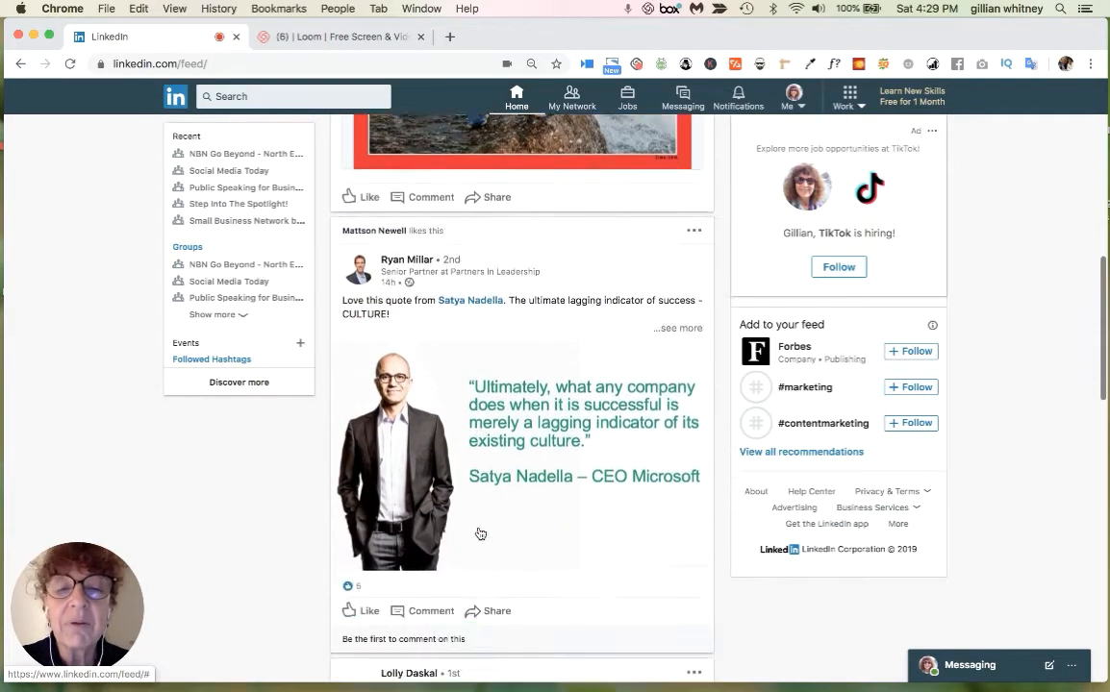
scroll(down, 3)
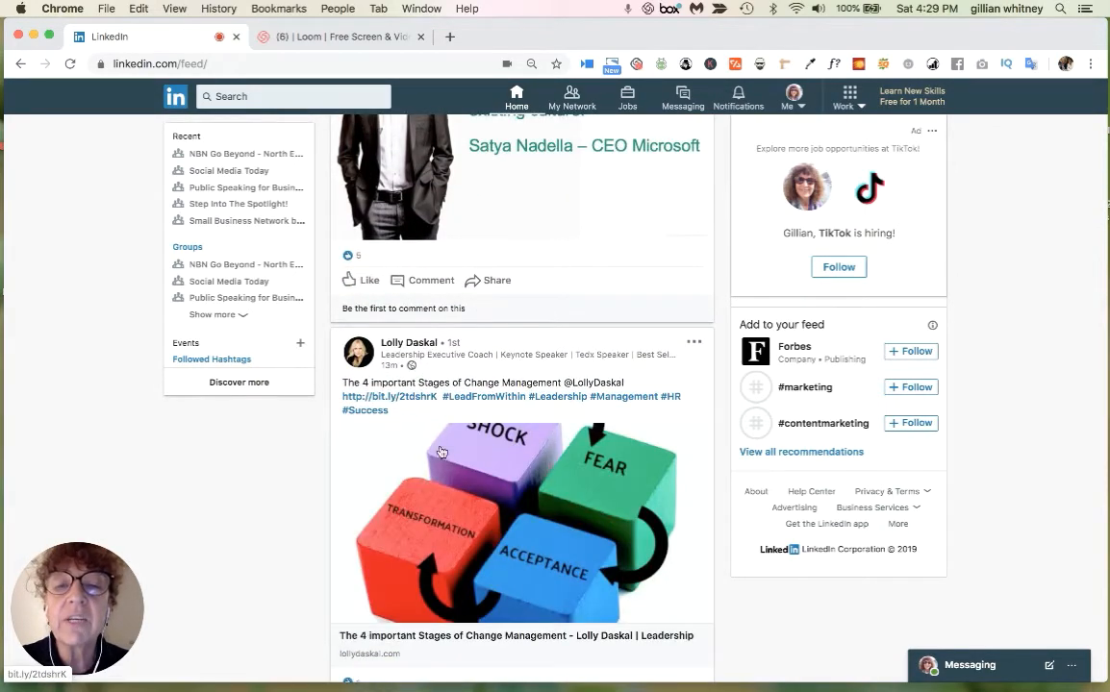
scroll(down, 3)
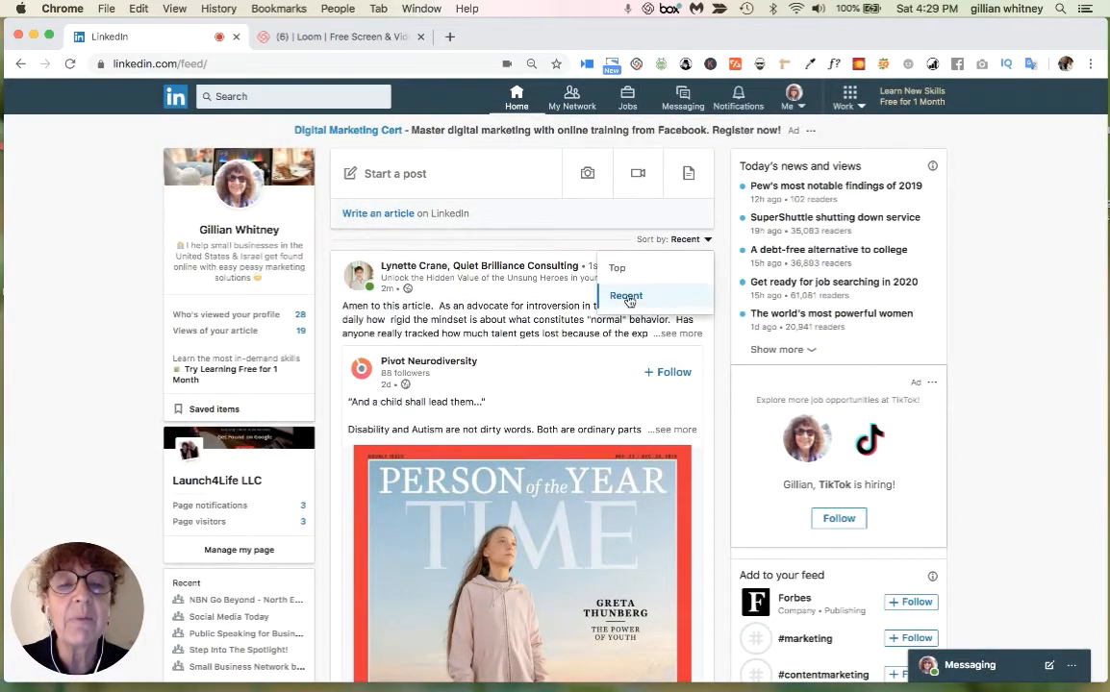
Sort the feed back to Top posts and start down the leading post
click(615, 268)
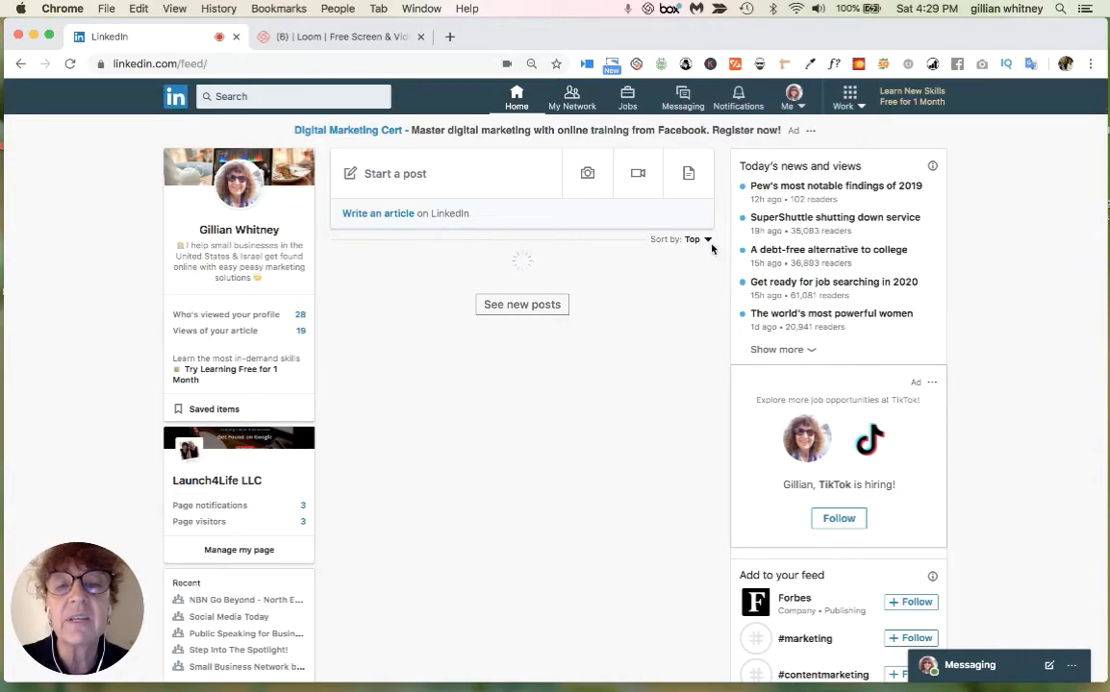
click(523, 303)
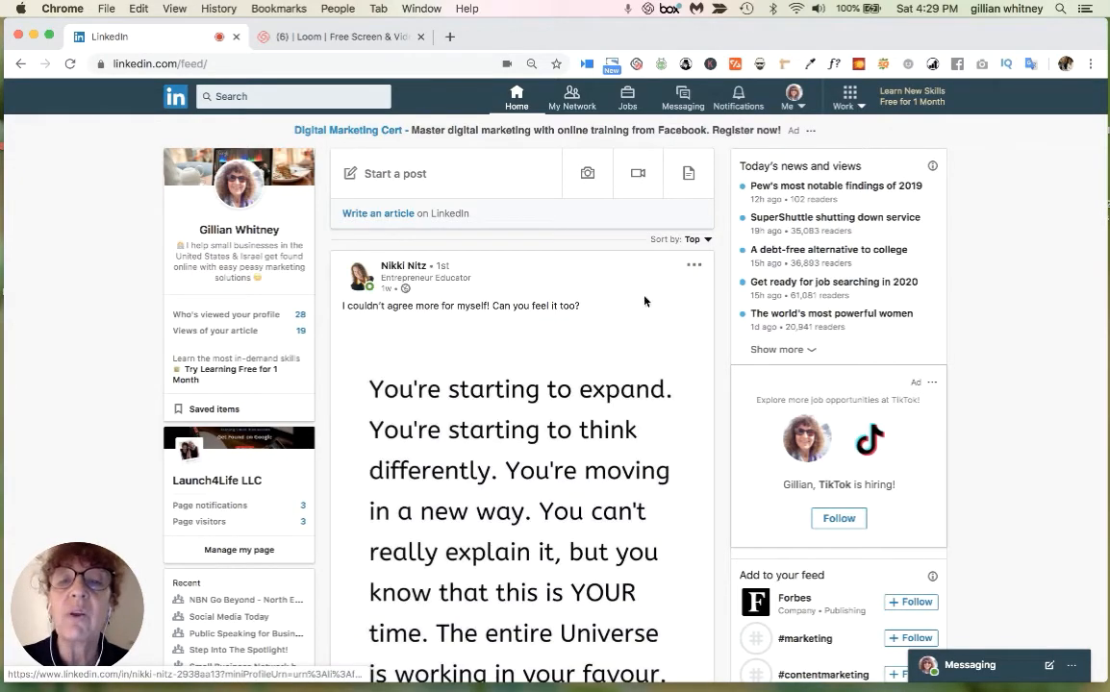
scroll(down, 3)
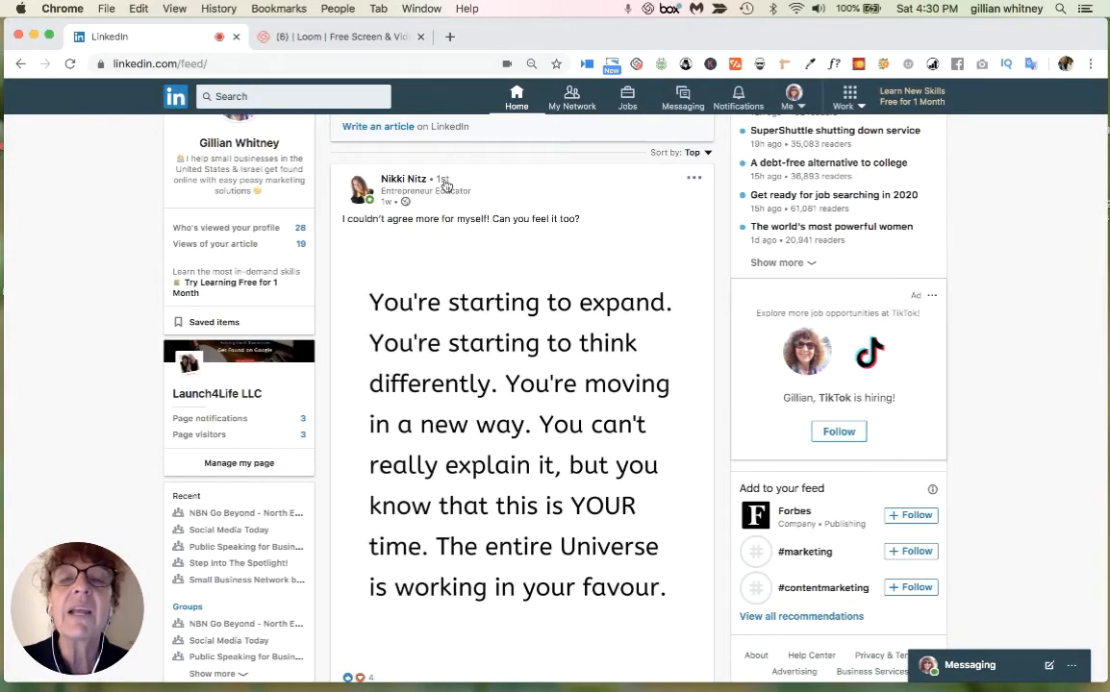
mouse_move(458, 324)
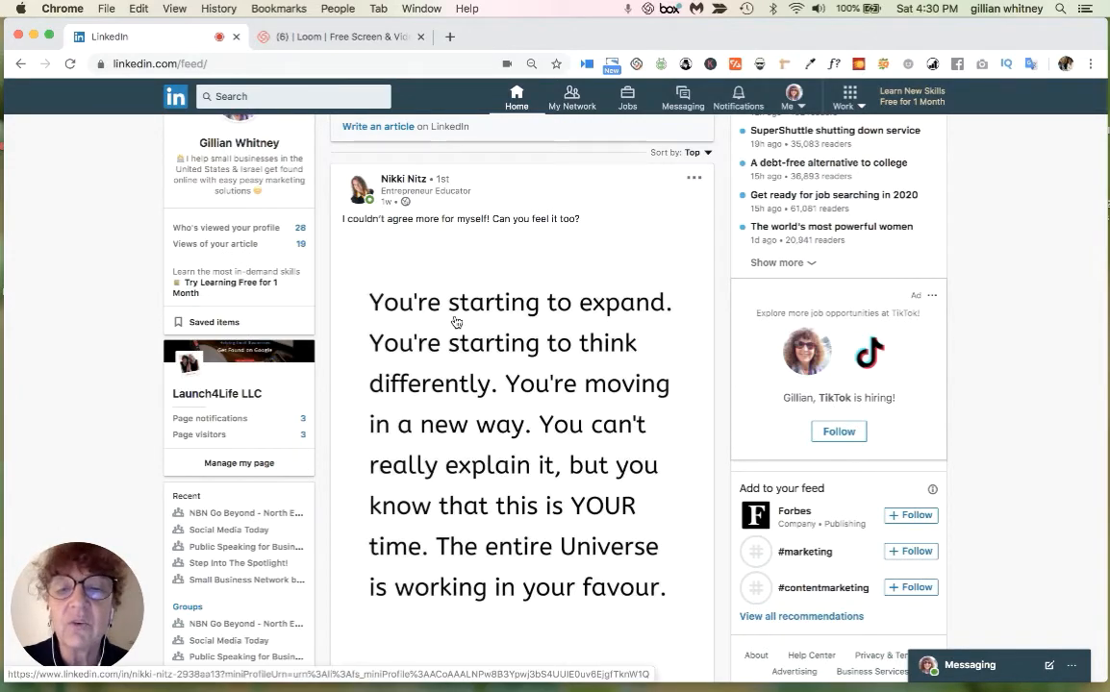
scroll(down, 3)
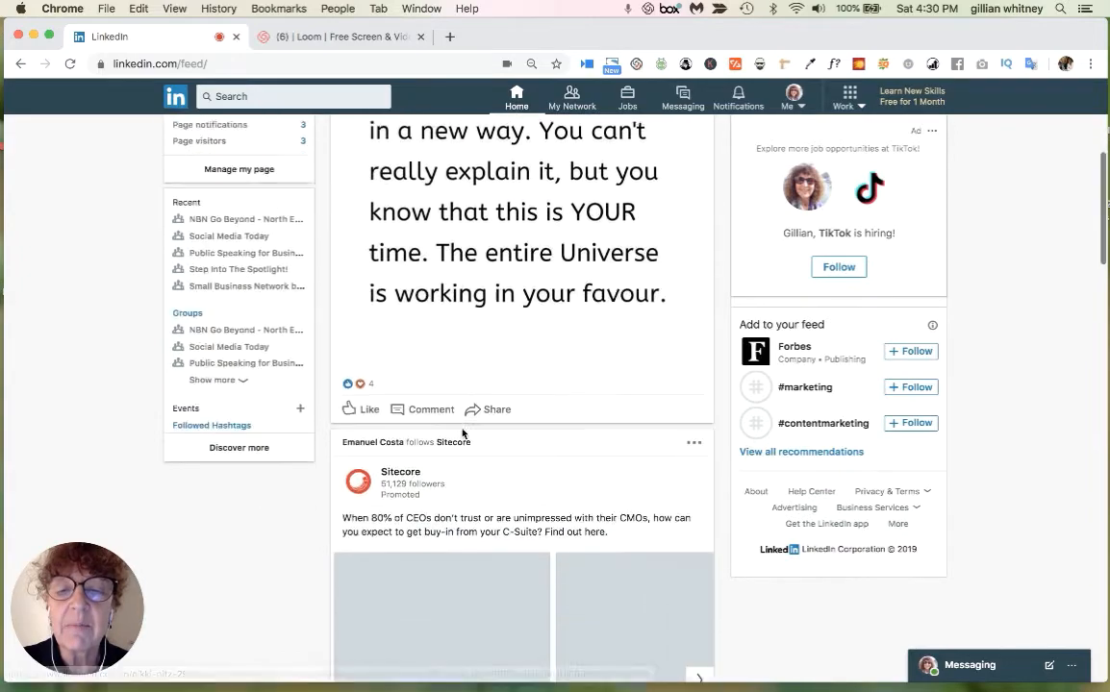
scroll(down, 3)
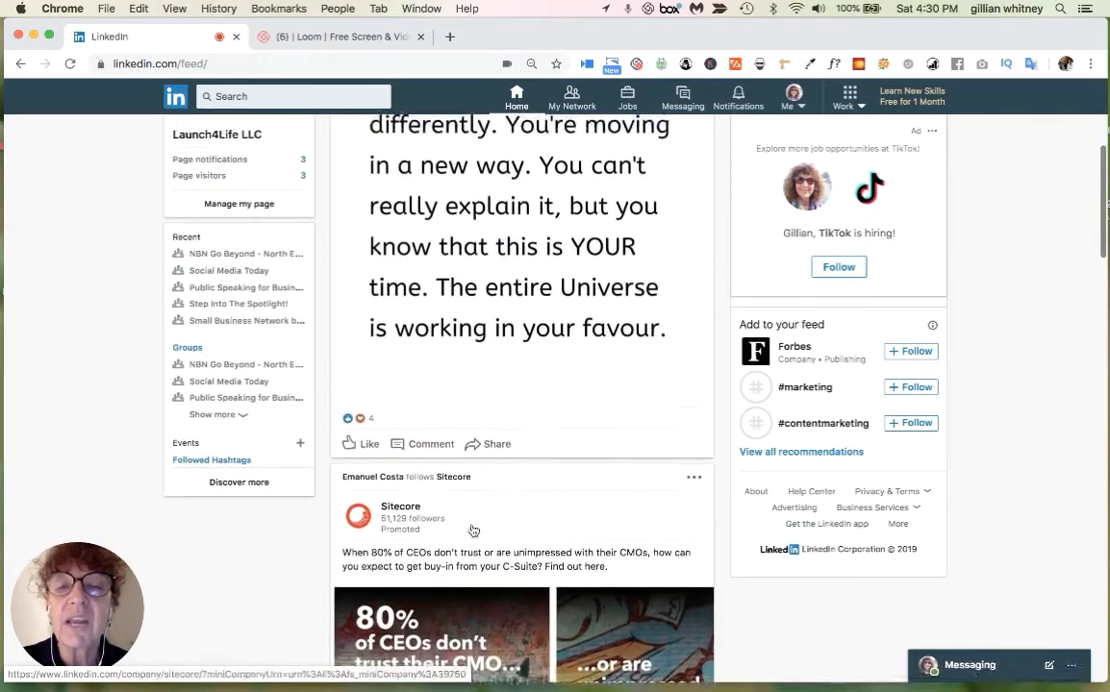
Read through the inspirational "You're starting to expand" post and return to its top
scroll(up, 3)
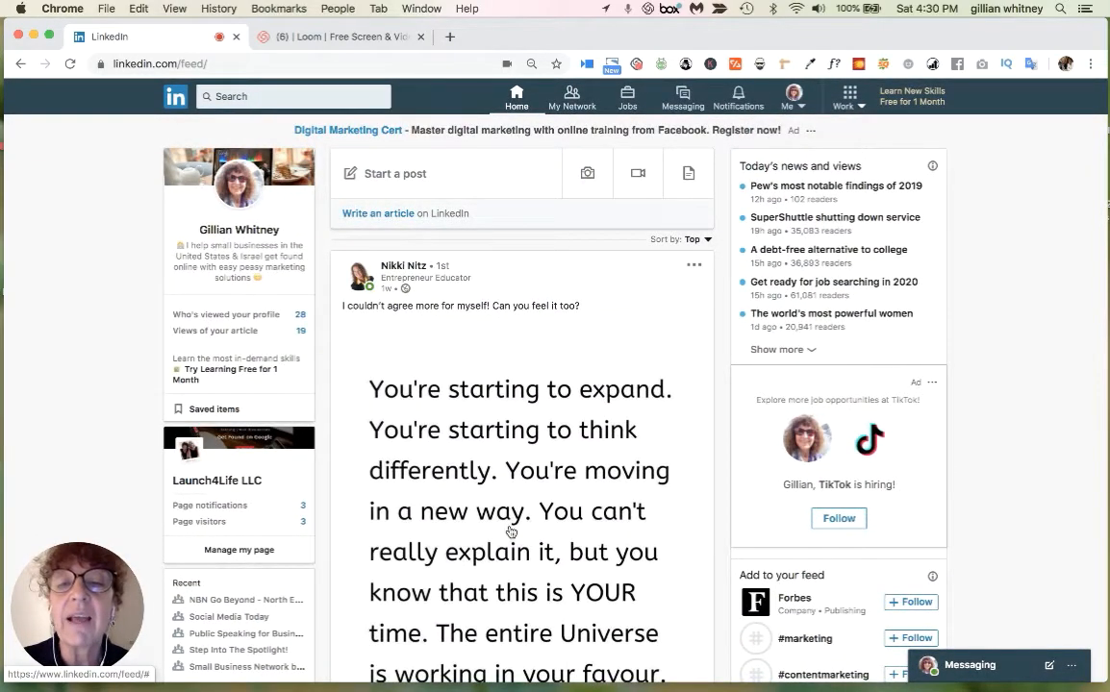
scroll(down, 3)
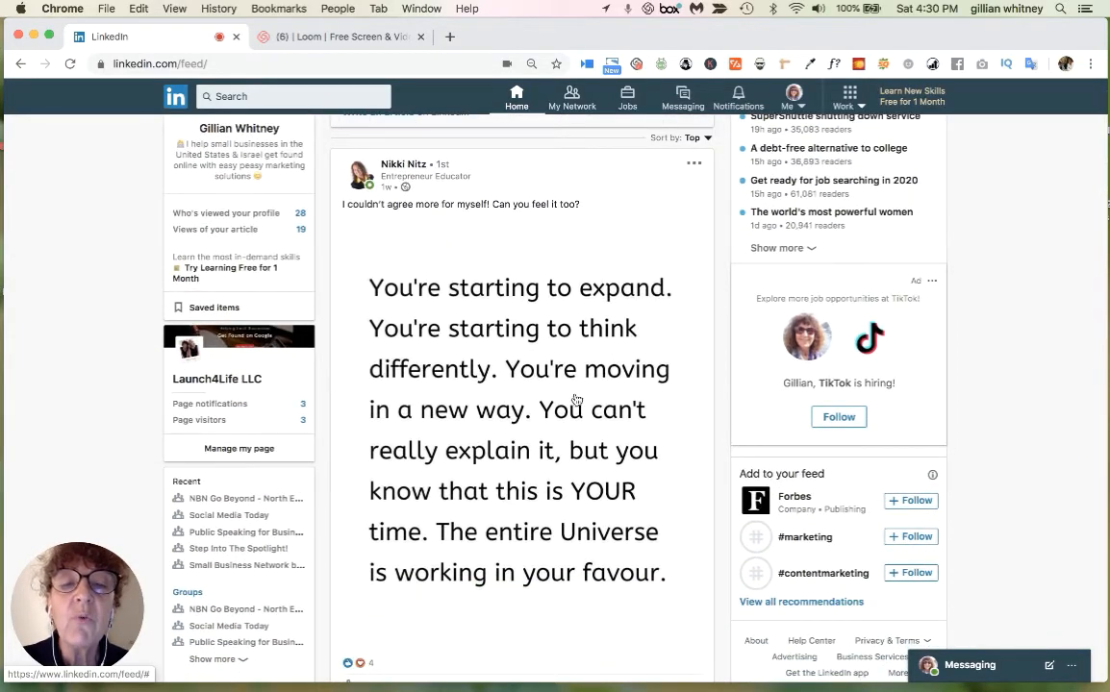
scroll(down, 3)
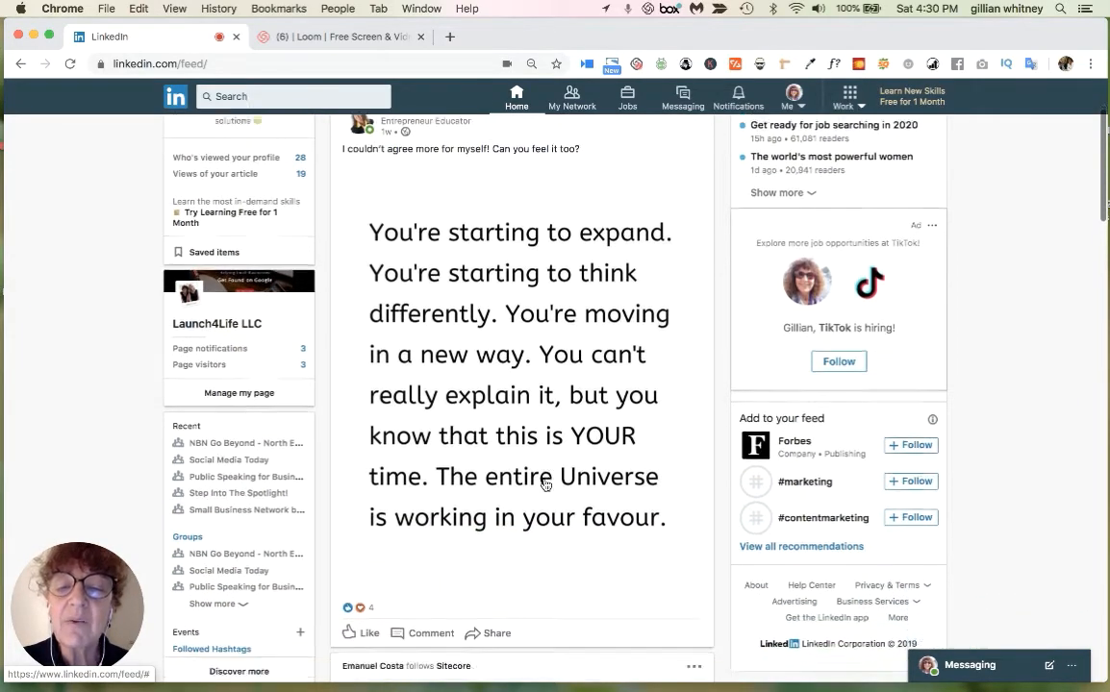
scroll(down, 3)
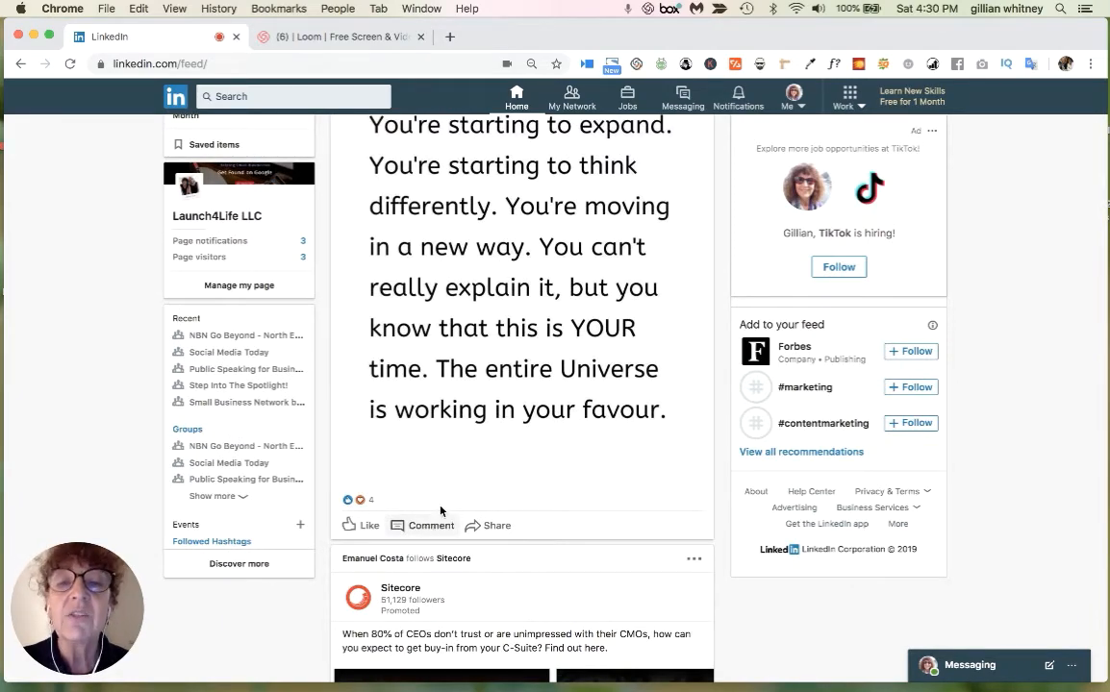
scroll(up, 3)
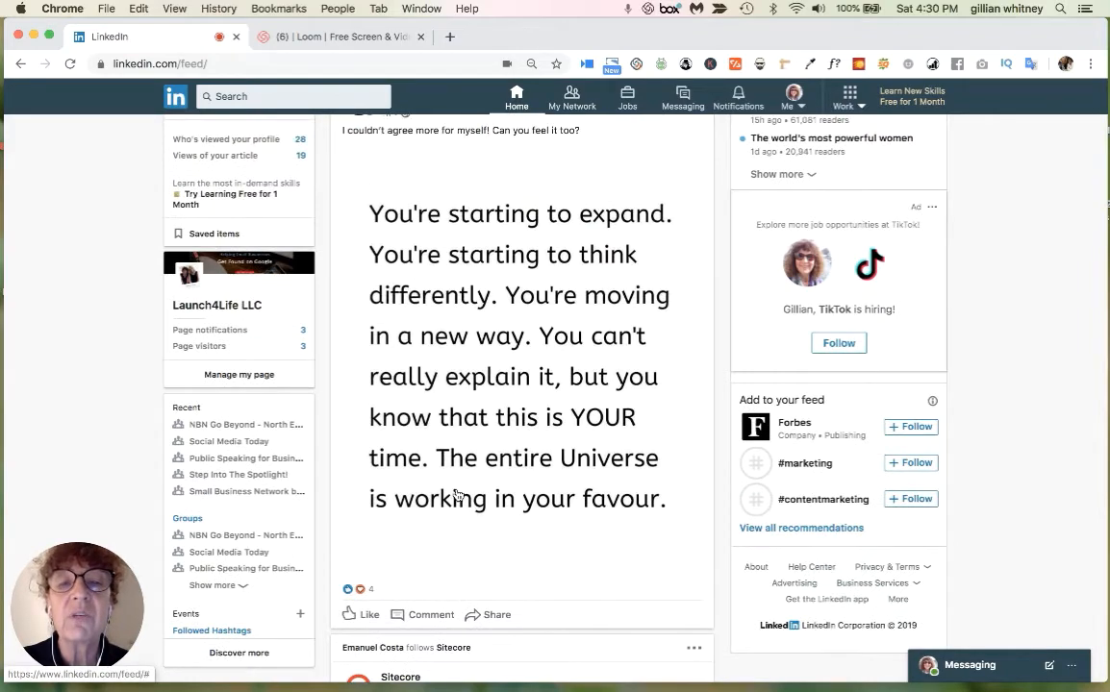
scroll(up, 3)
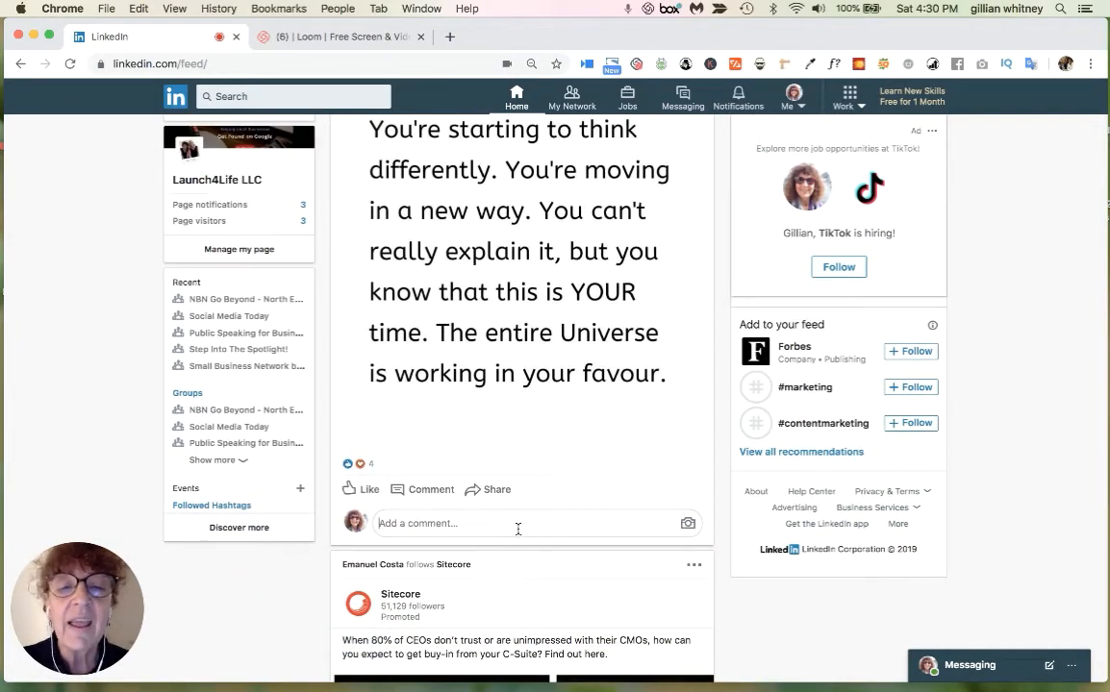
mouse_move(554, 492)
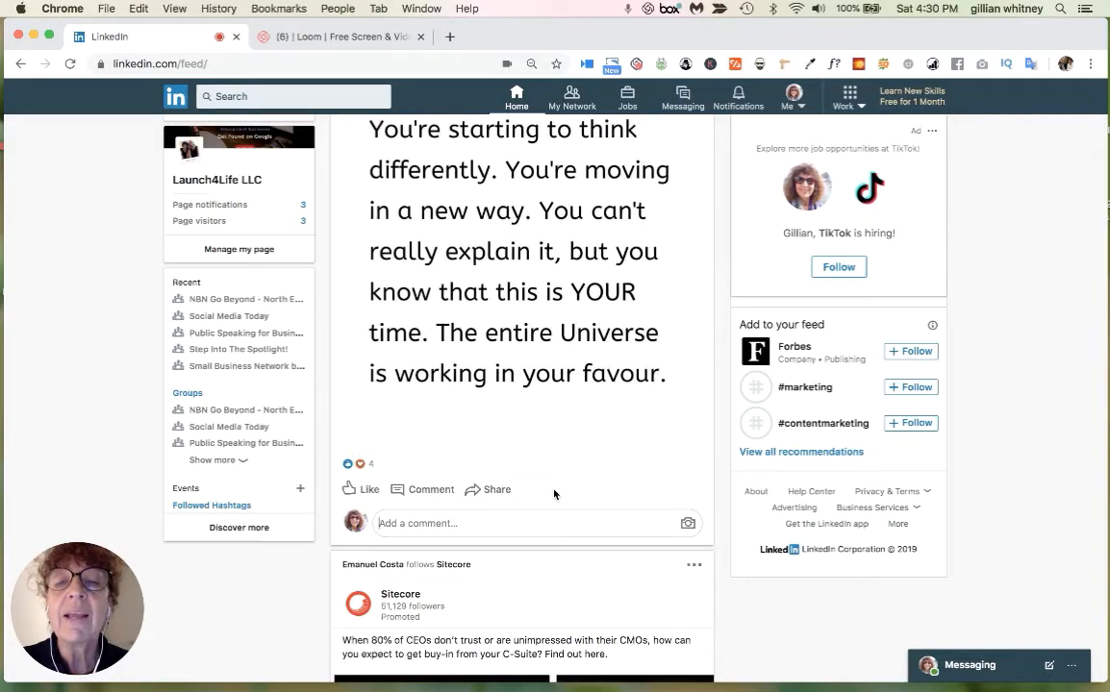
scroll(up, 3)
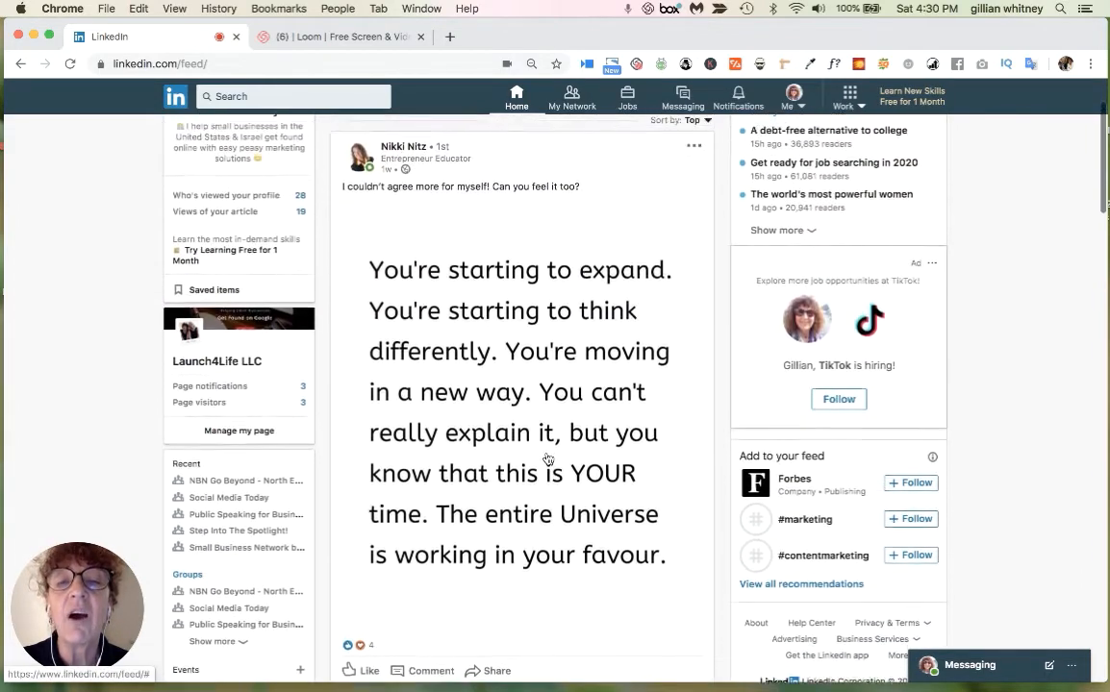
scroll(down, 3)
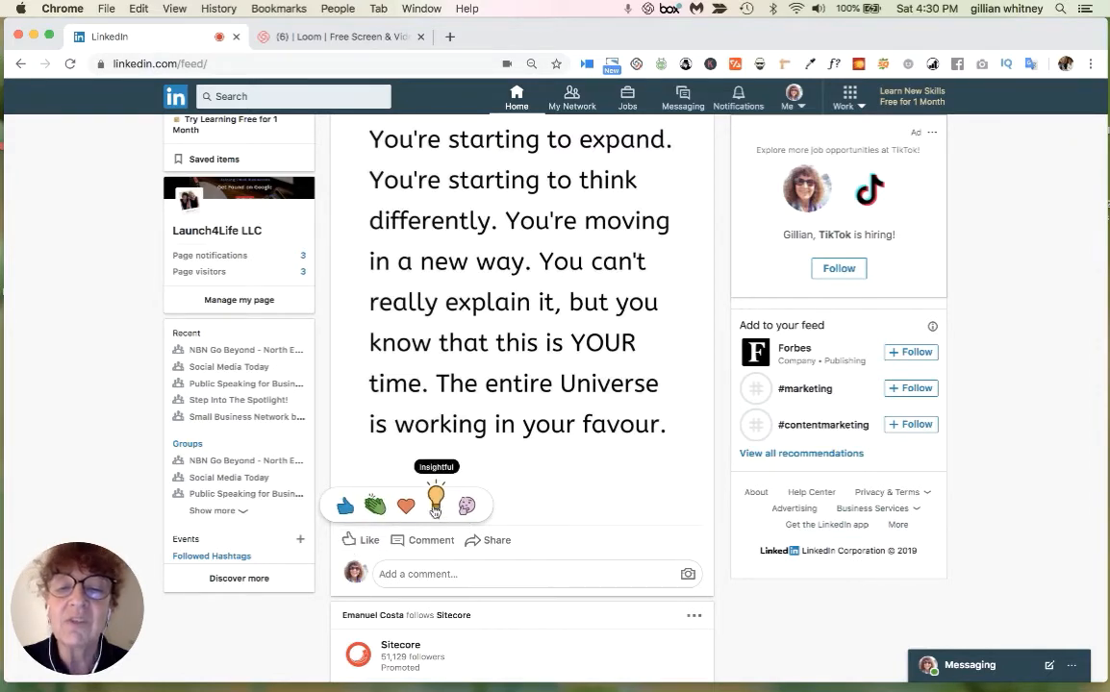
mouse_move(375, 504)
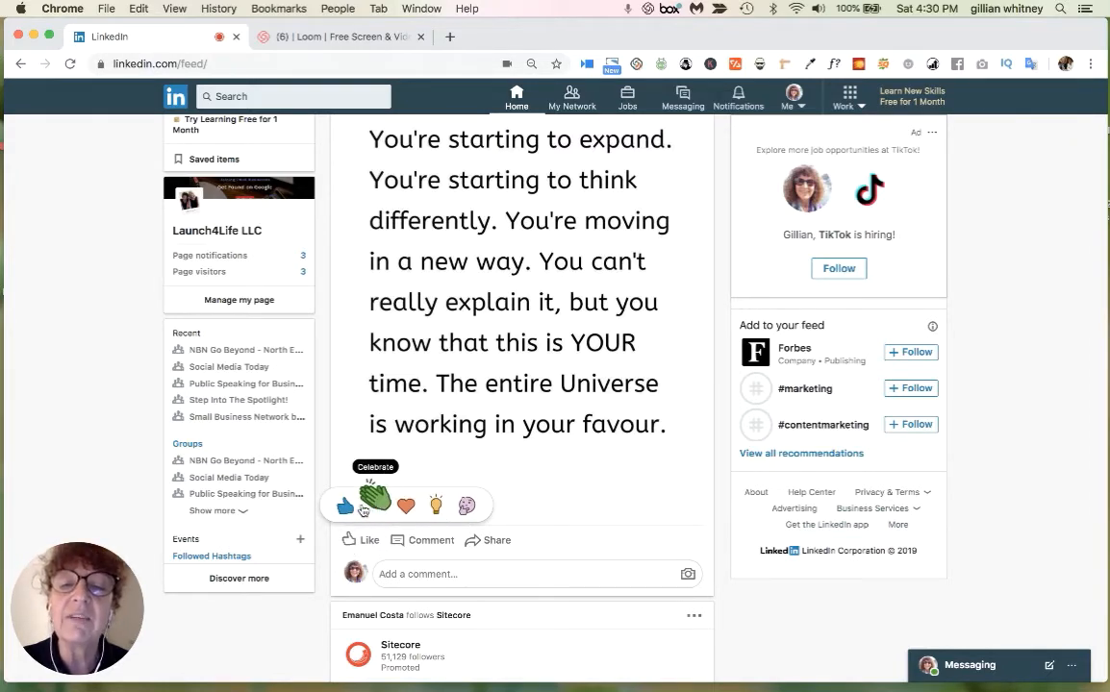
mouse_move(369, 523)
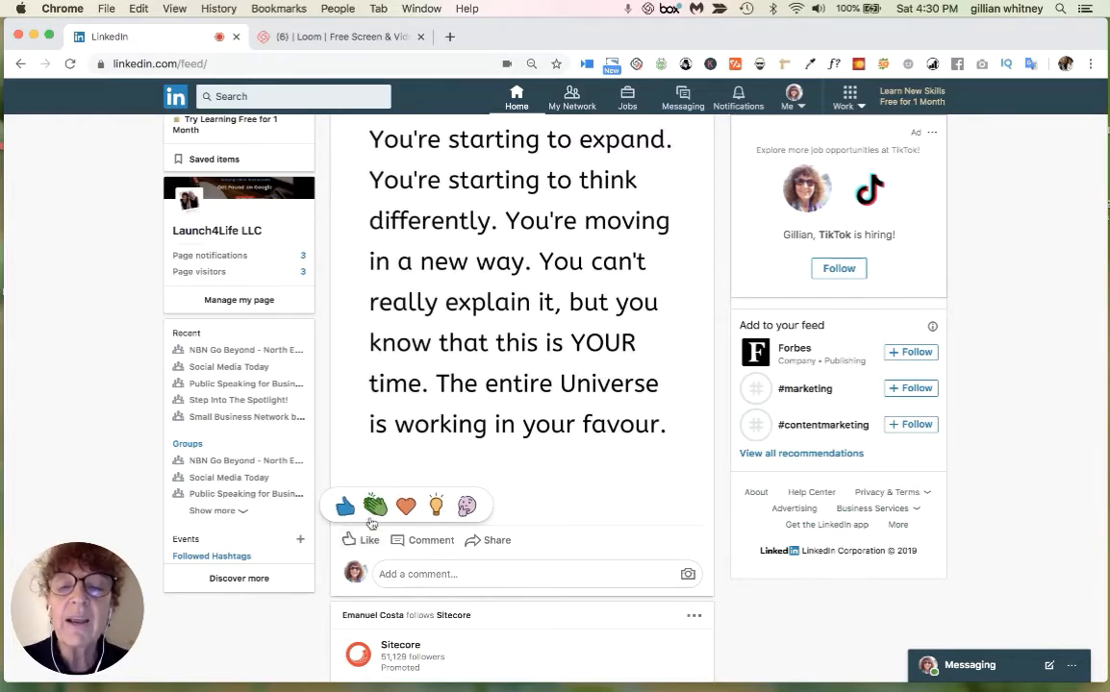
mouse_move(435, 506)
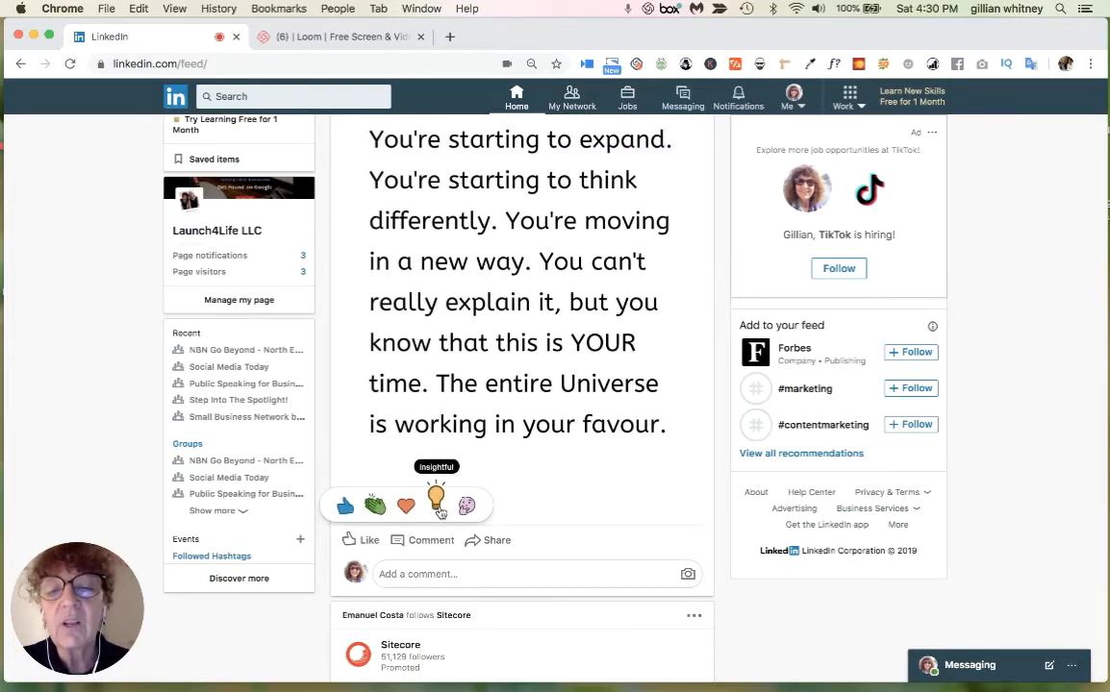
click(436, 500)
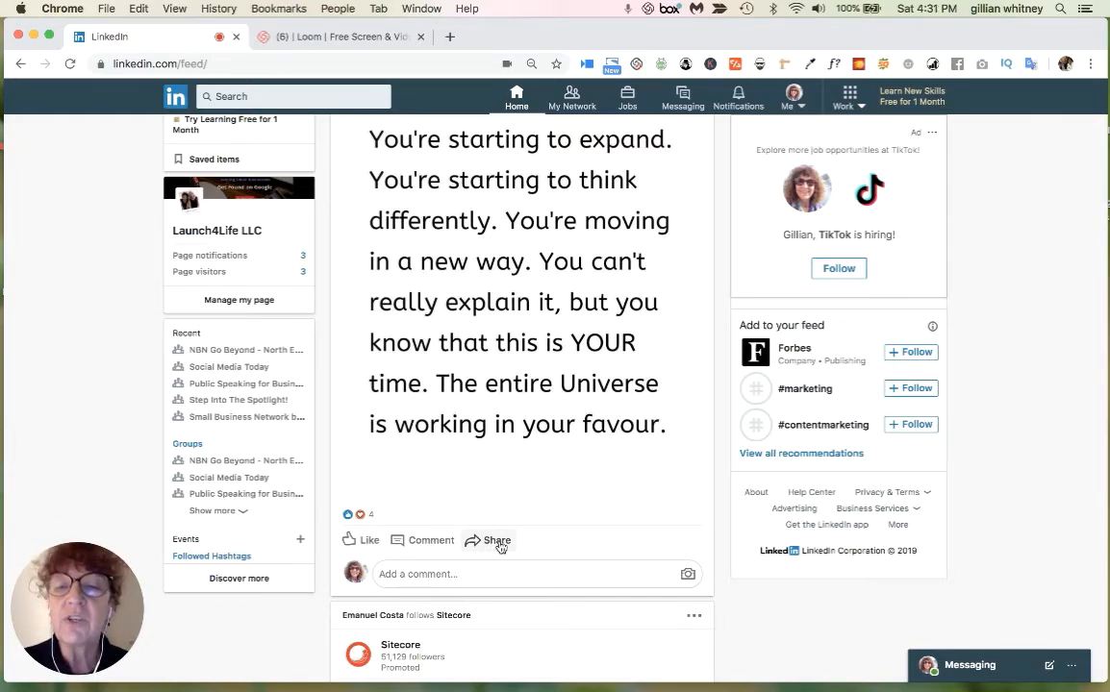
scroll(up, 3)
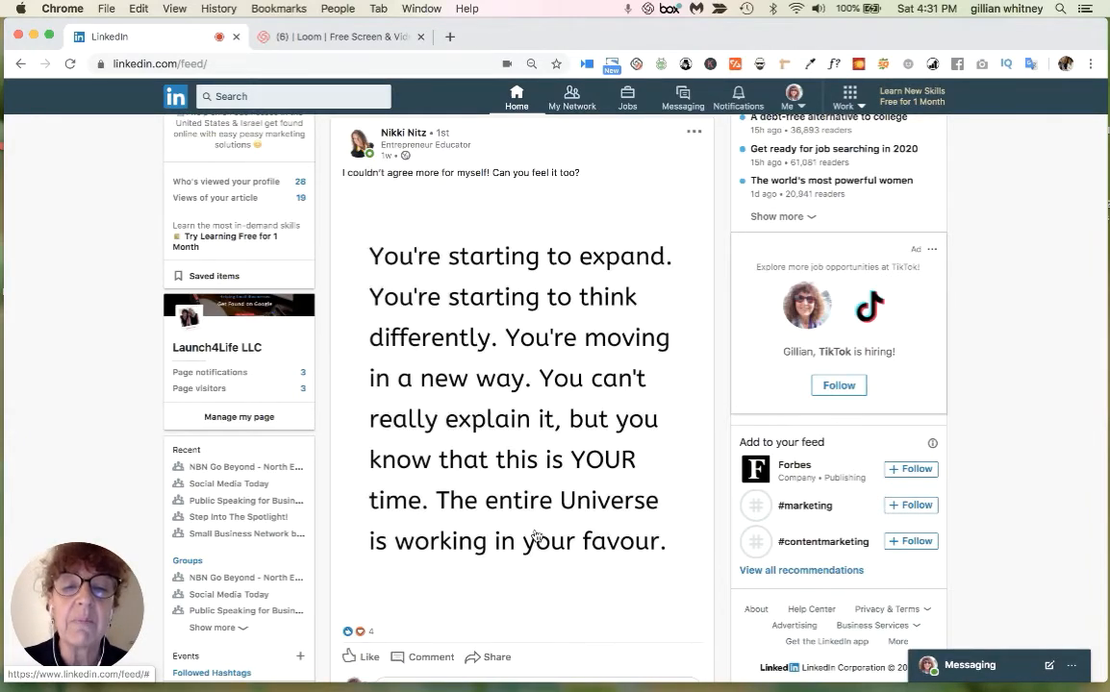
scroll(down, 3)
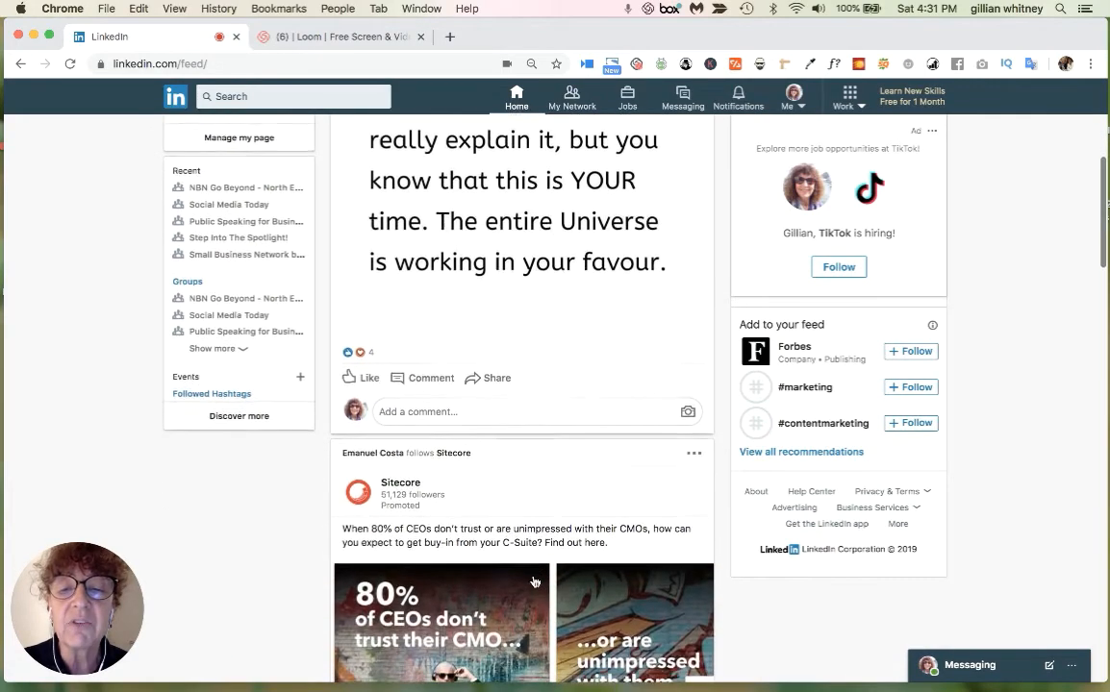
scroll(down, 3)
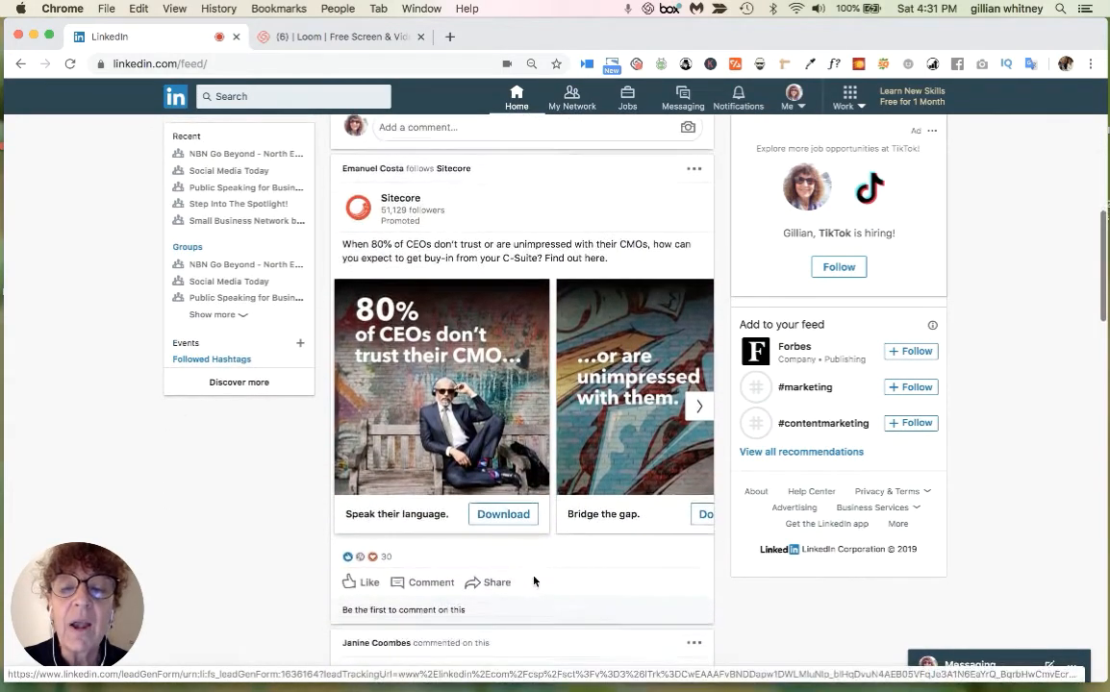
scroll(down, 3)
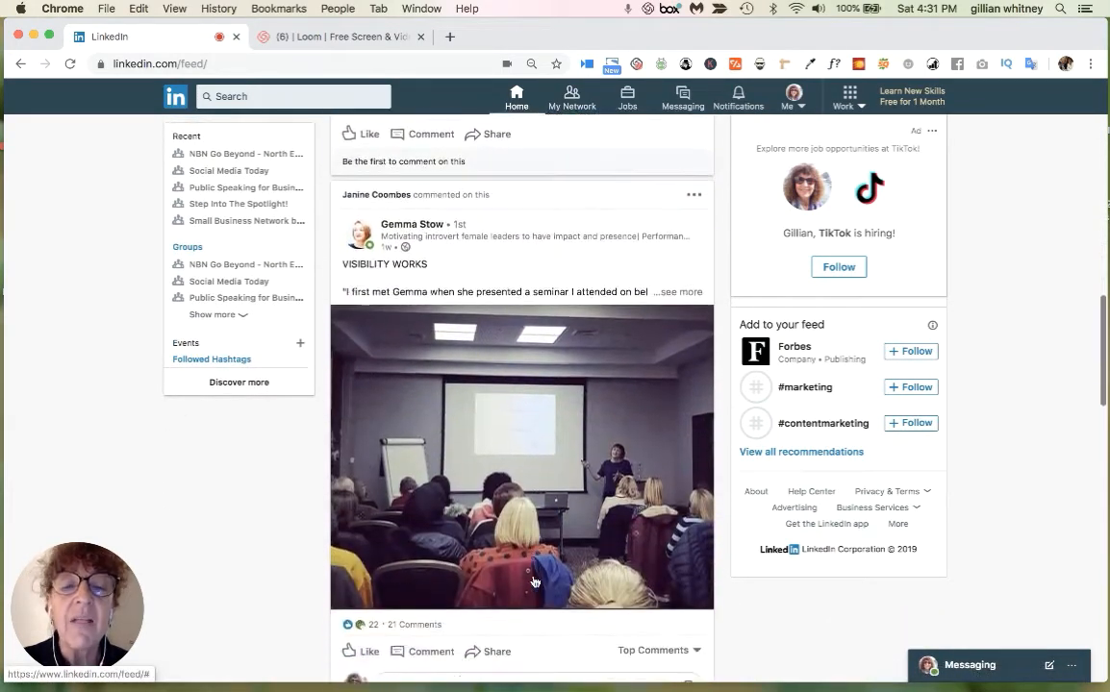
scroll(down, 3)
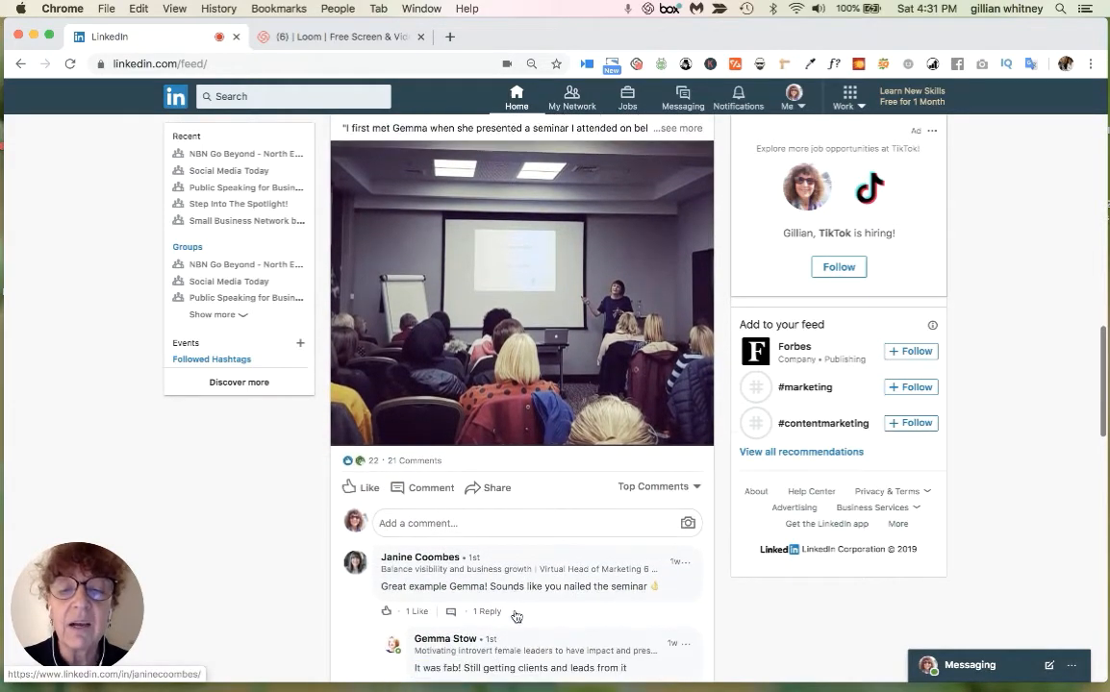
scroll(up, 3)
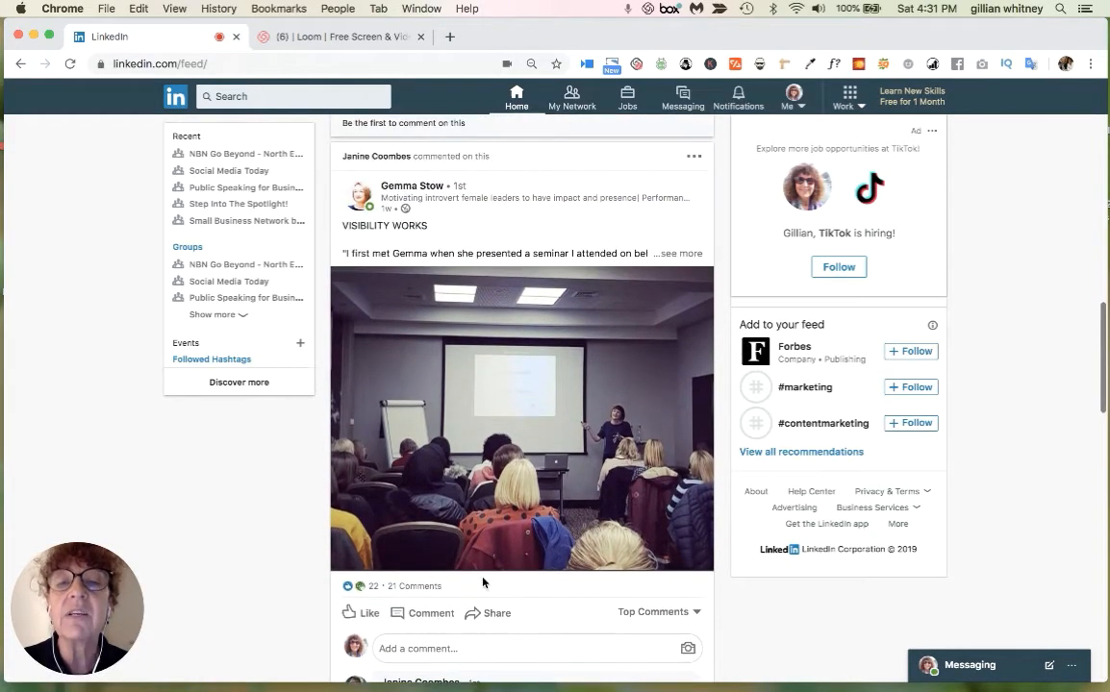
mouse_move(465, 370)
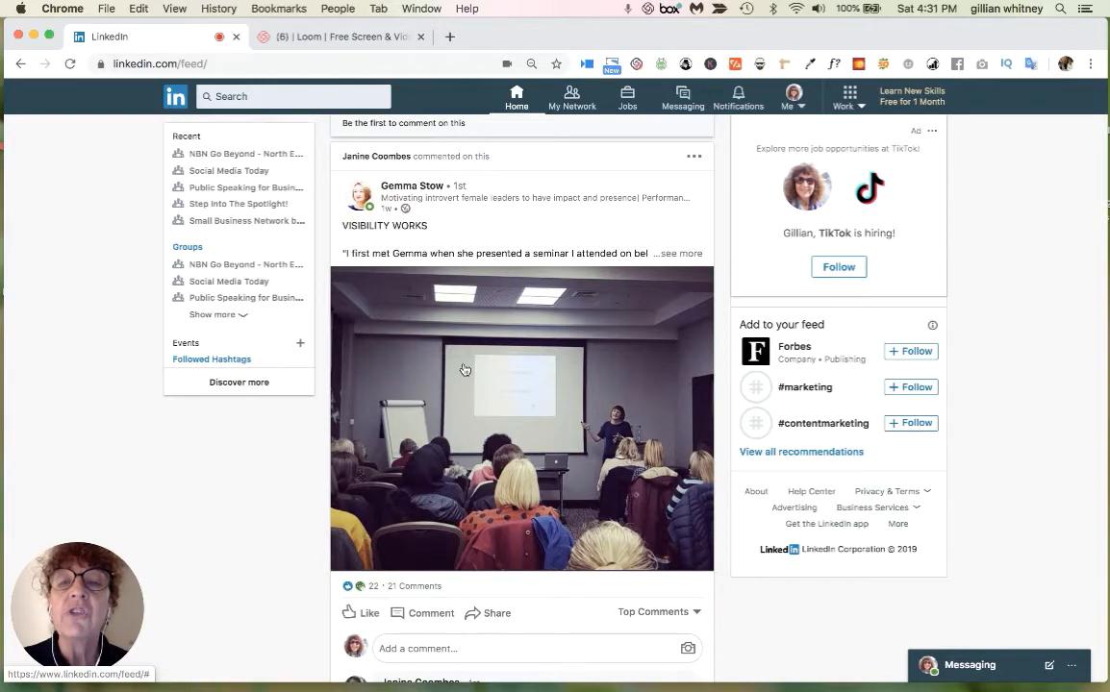
scroll(down, 3)
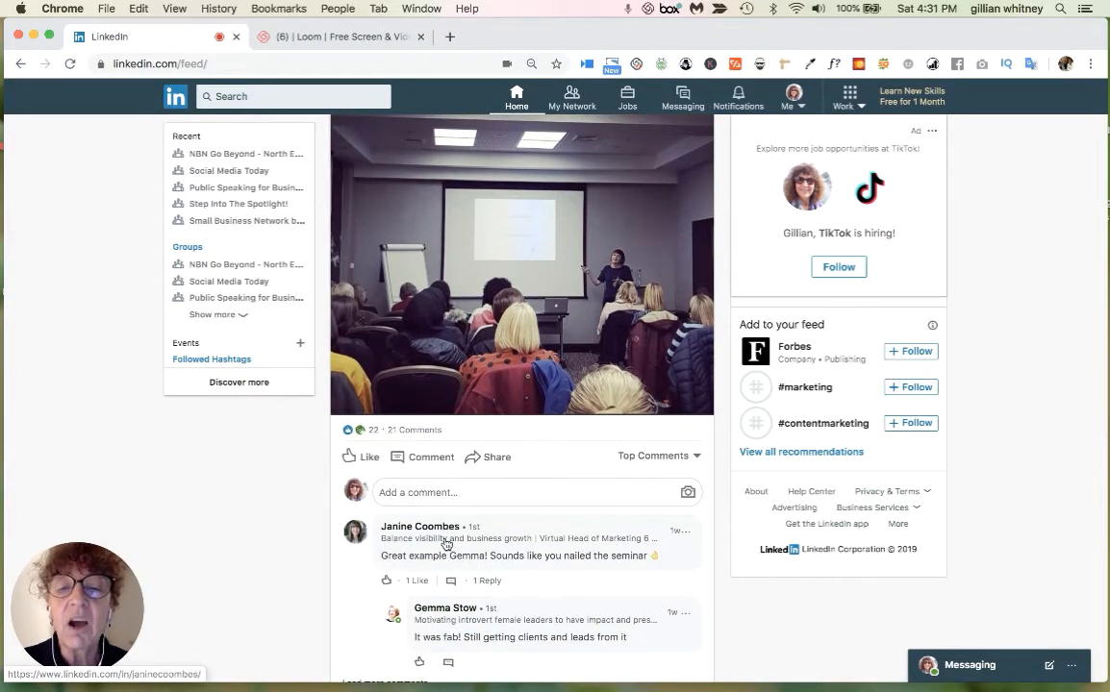
mouse_move(473, 629)
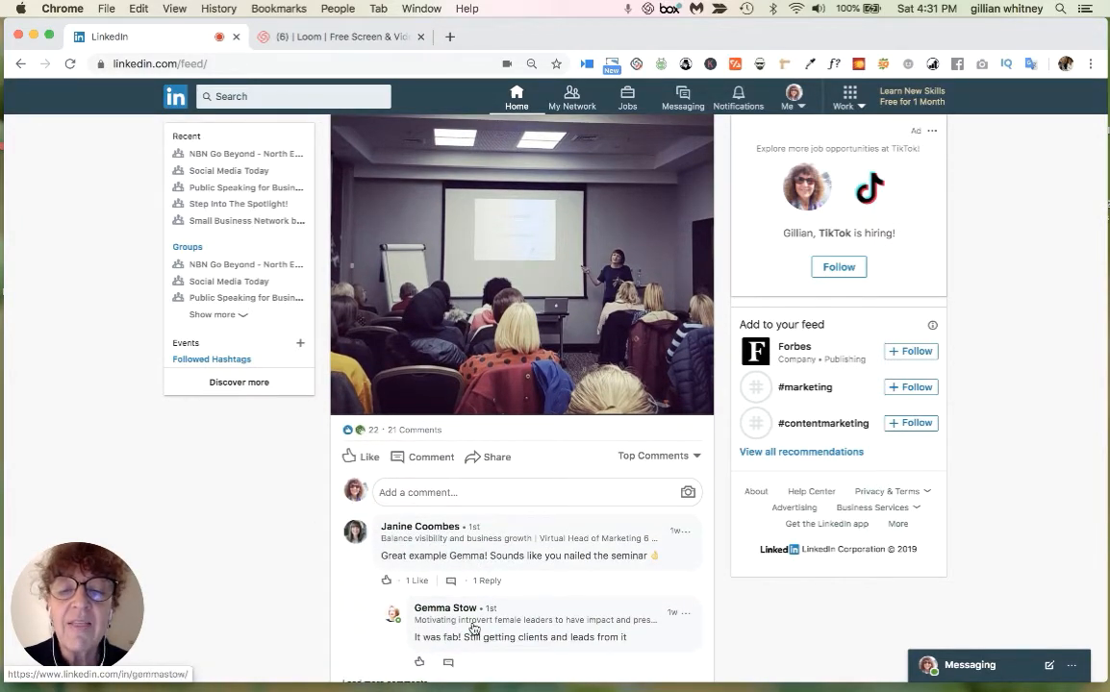
scroll(down, 3)
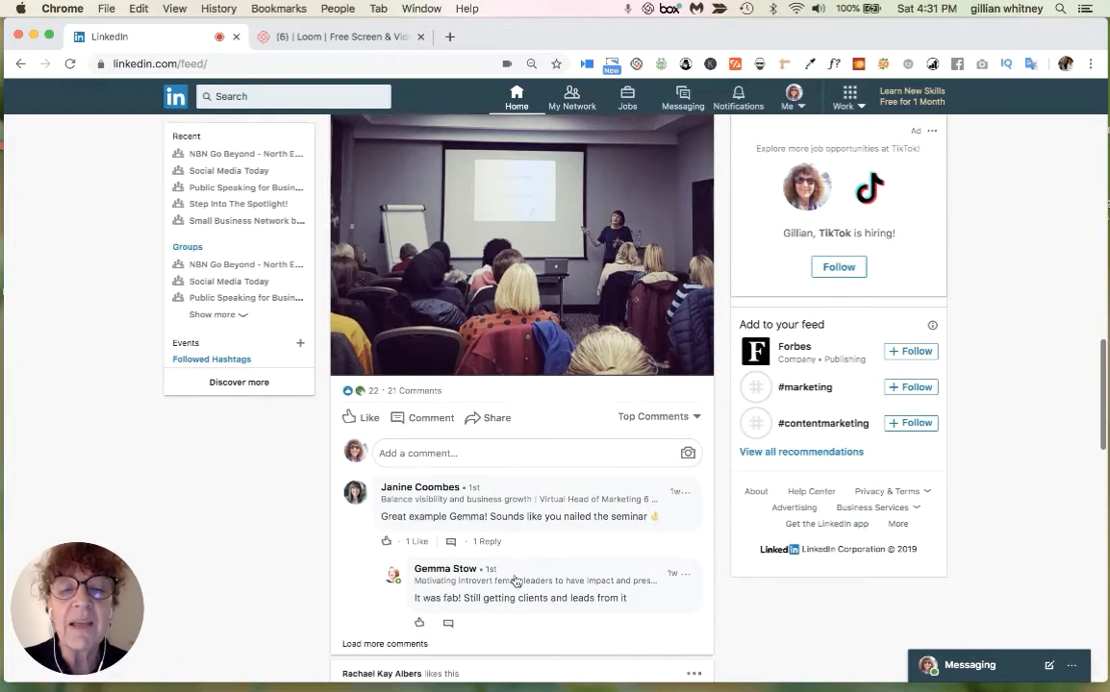
mouse_move(447, 569)
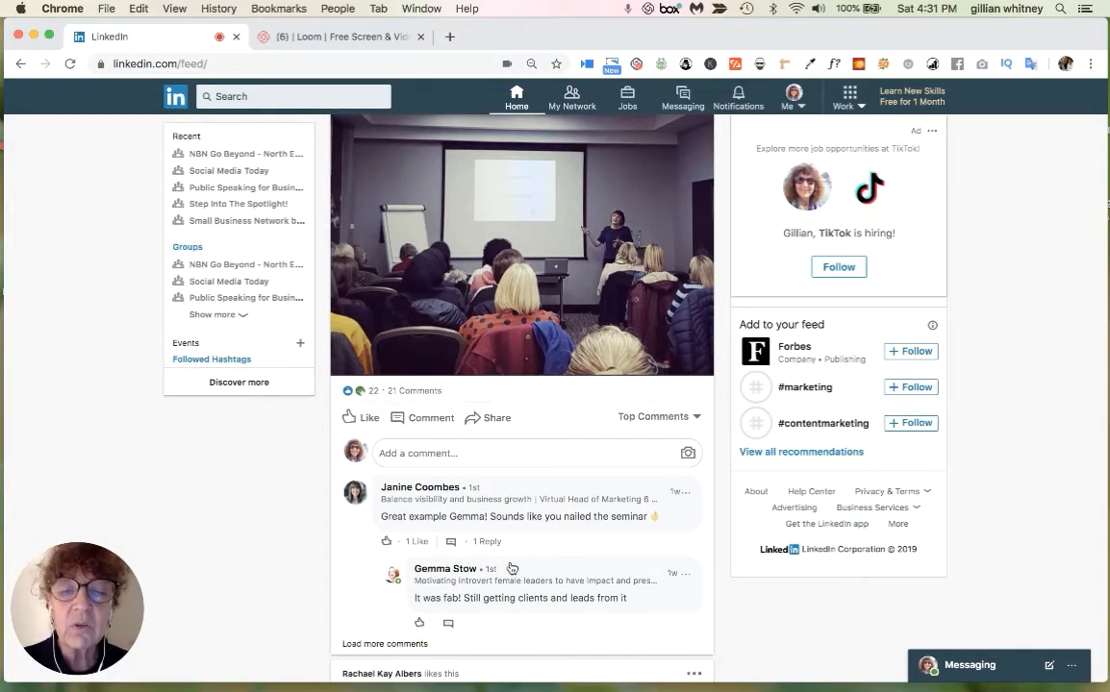
mouse_move(535, 611)
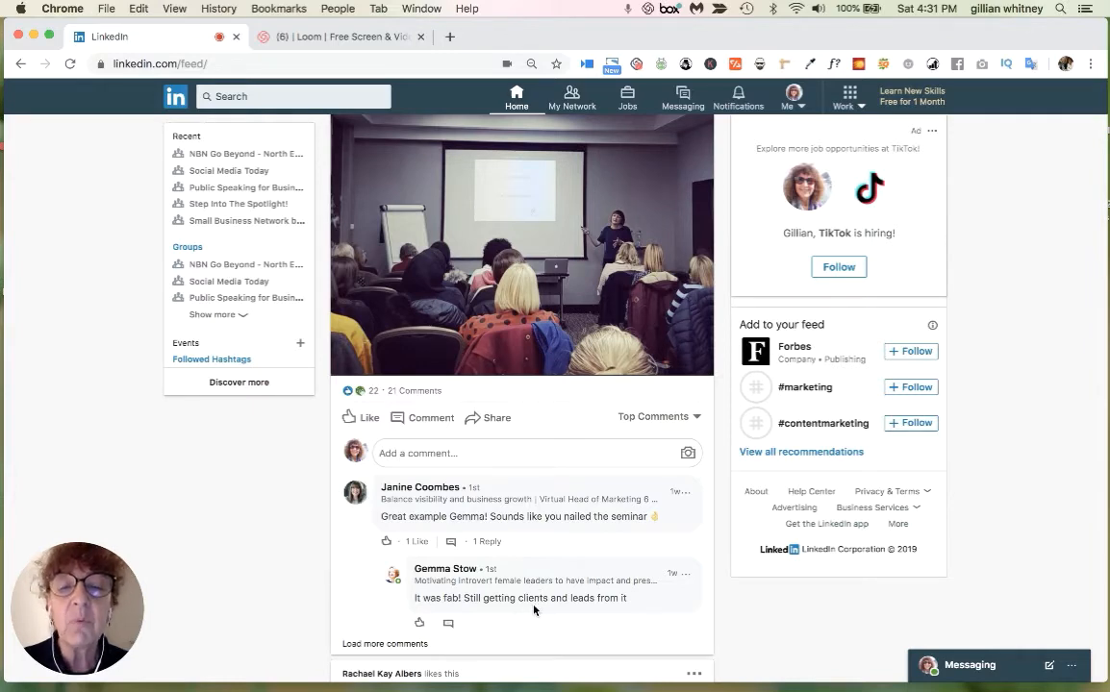
mouse_move(446, 569)
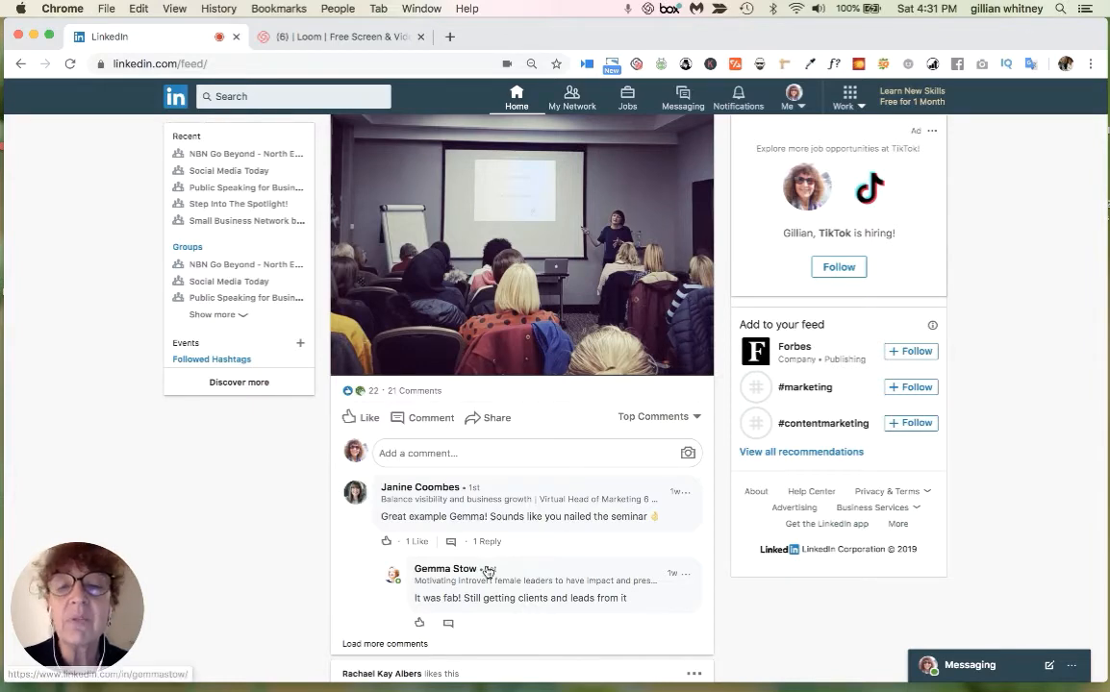
mouse_move(499, 587)
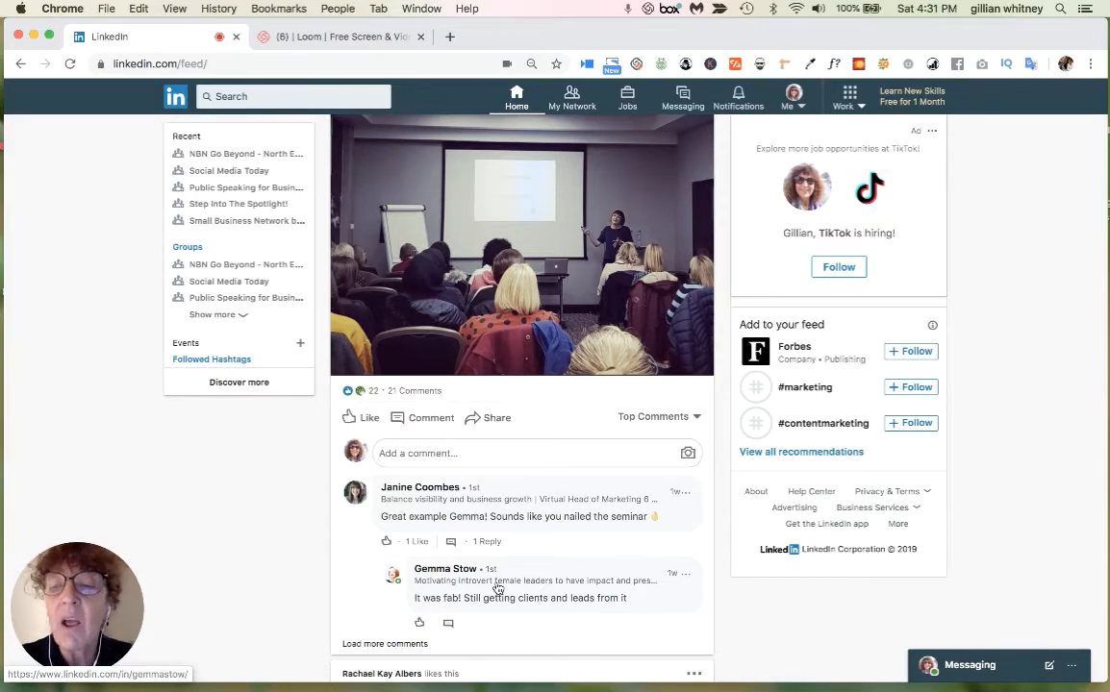
scroll(down, 3)
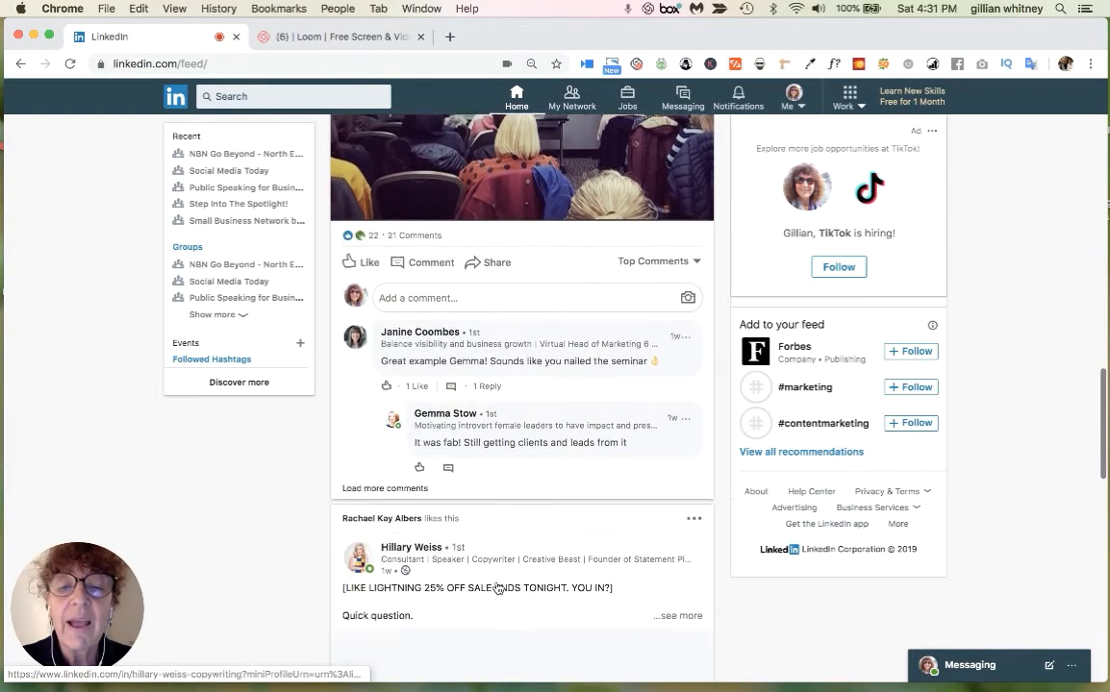
scroll(down, 3)
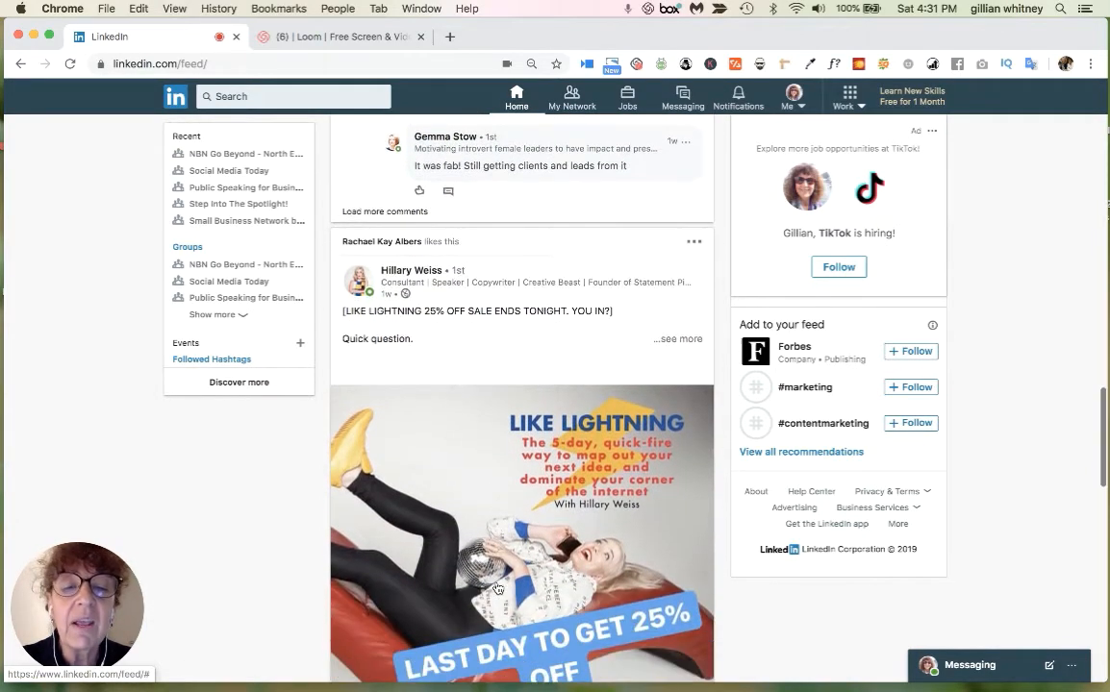
scroll(down, 3)
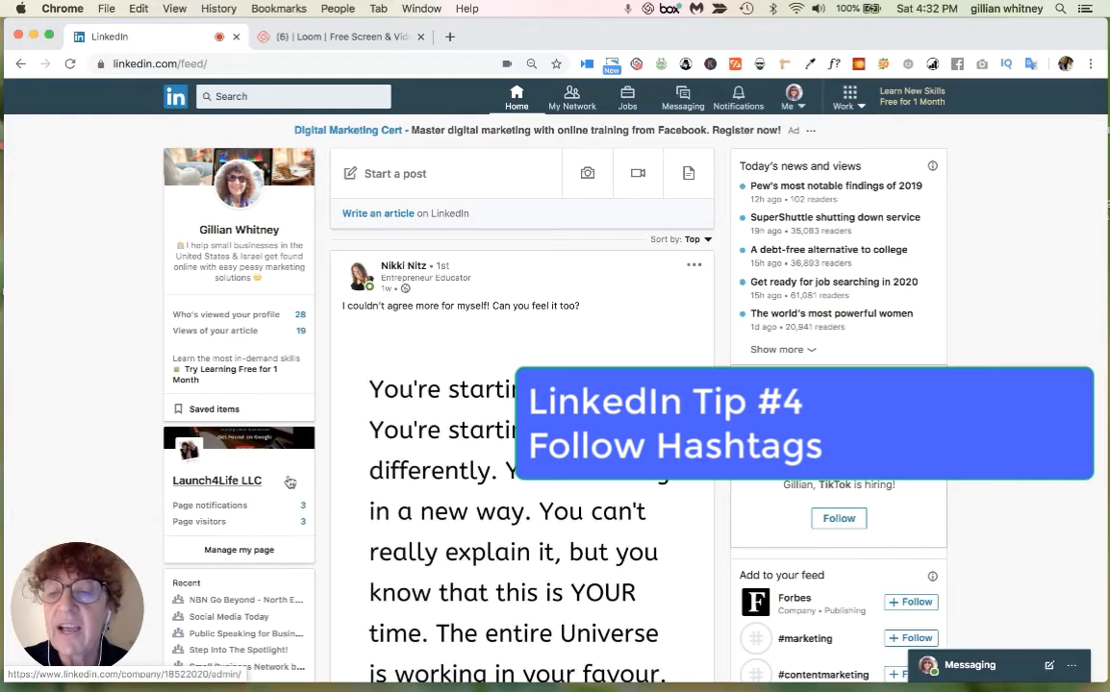
scroll(down, 3)
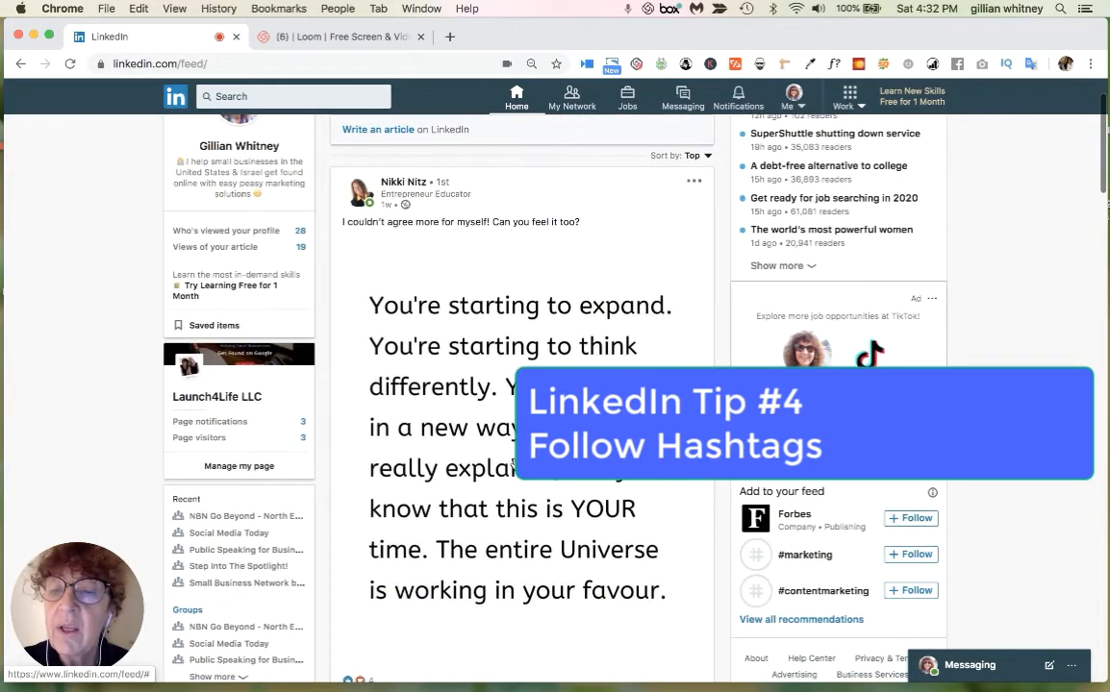
scroll(down, 3)
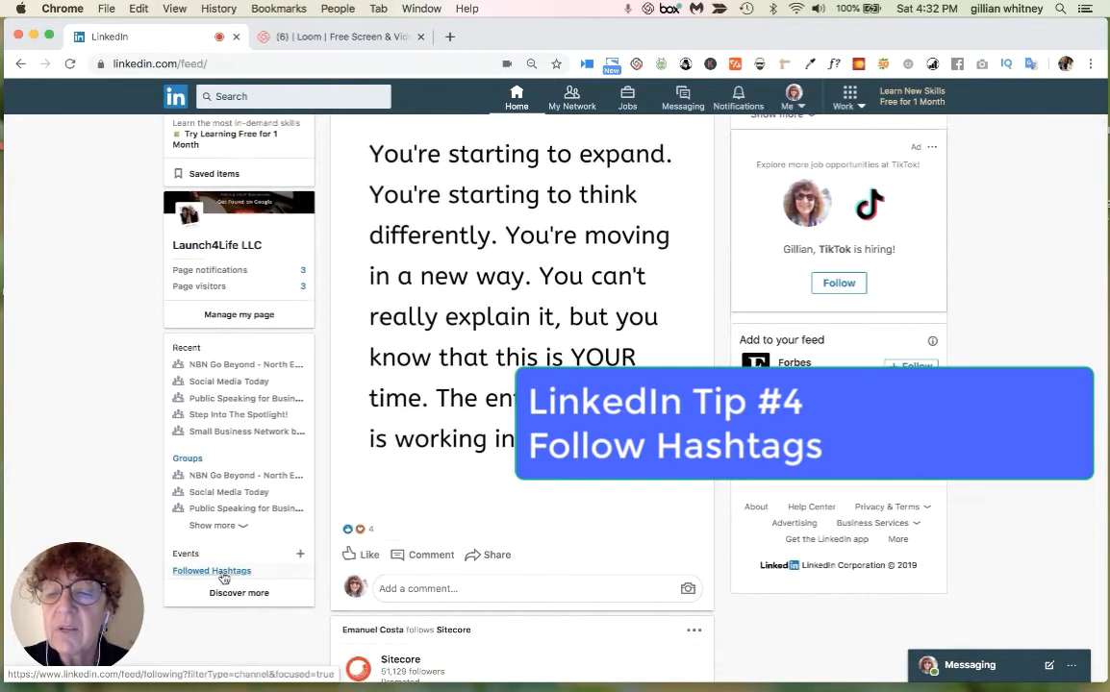
click(211, 571)
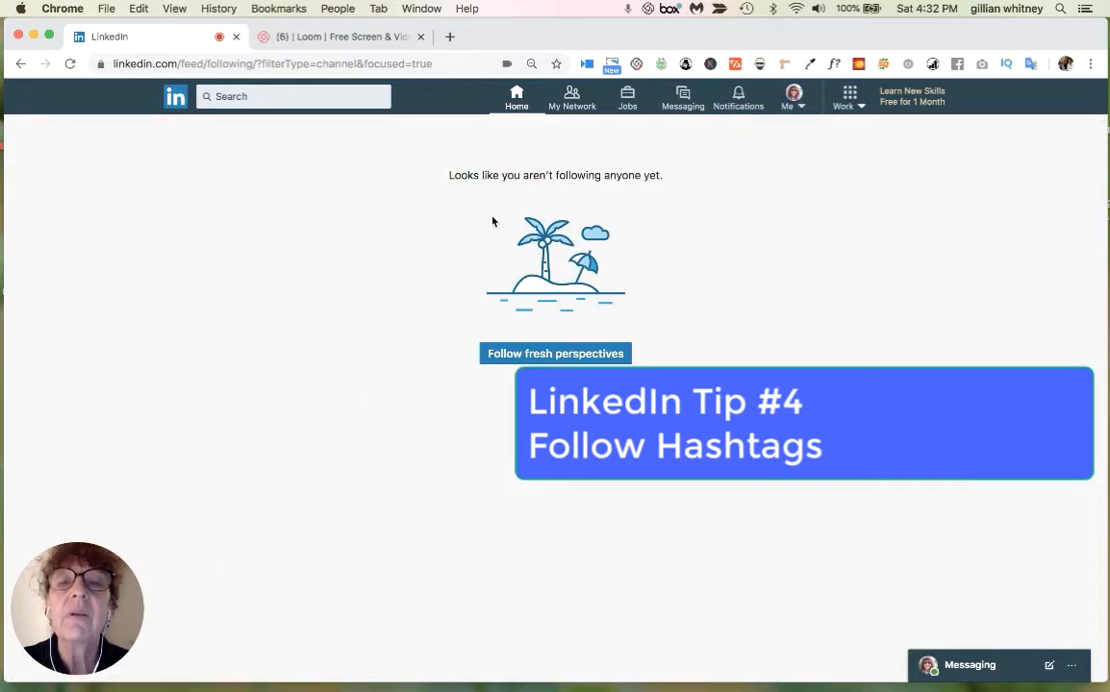
click(21, 63)
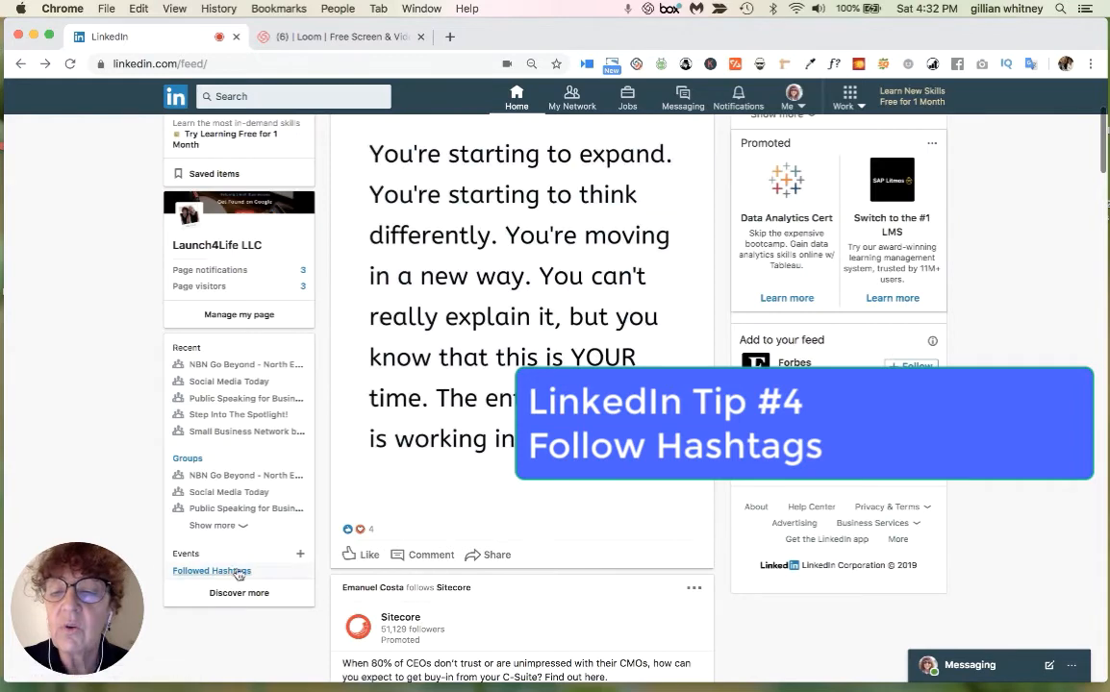
mouse_move(796, 491)
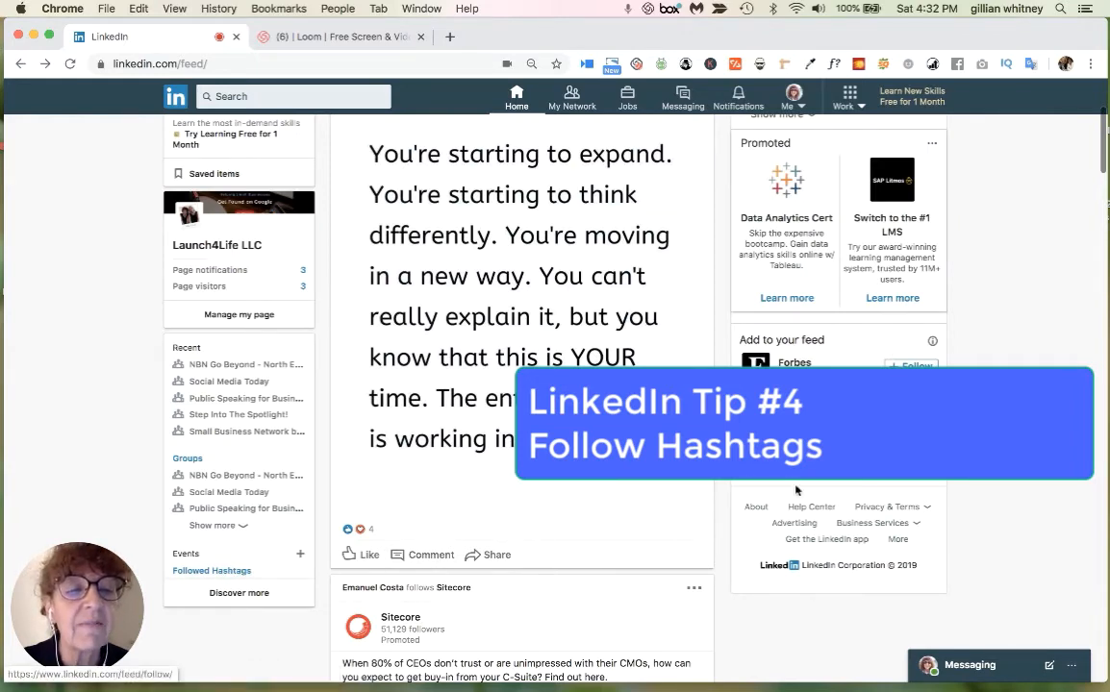
mouse_move(641, 496)
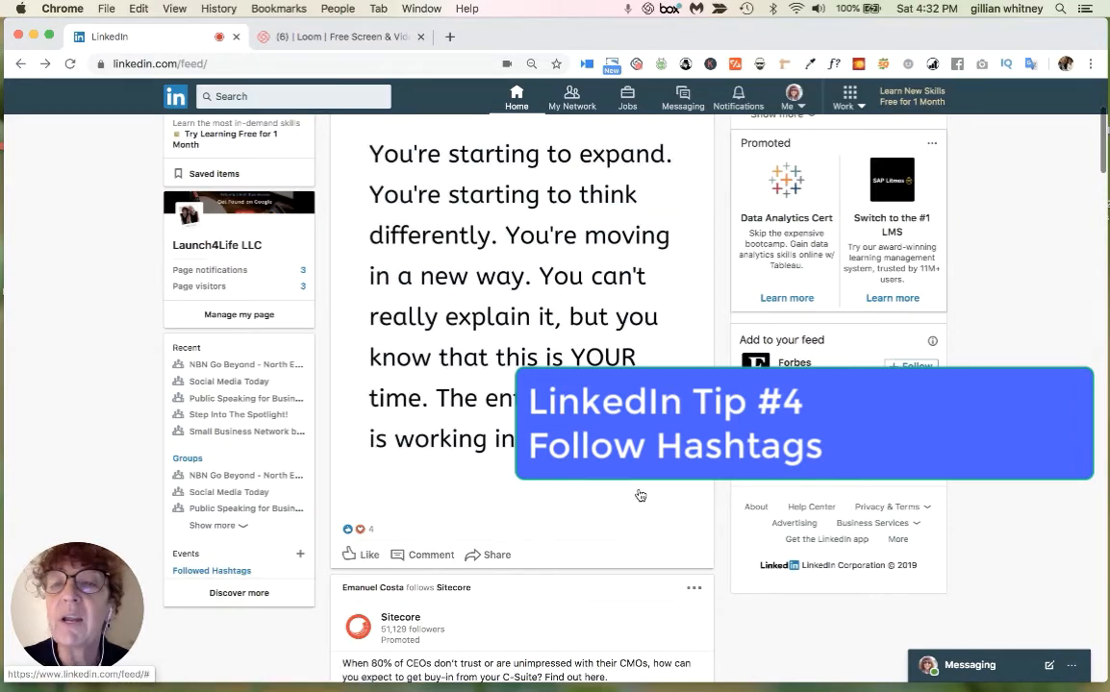
scroll(up, 3)
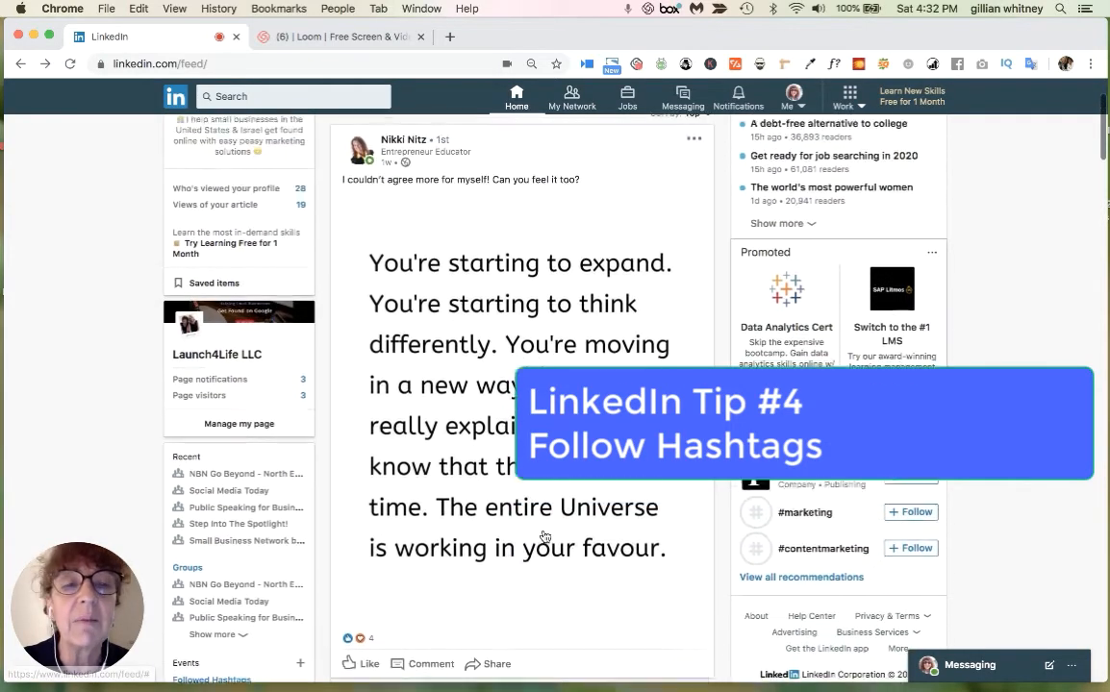
scroll(up, 3)
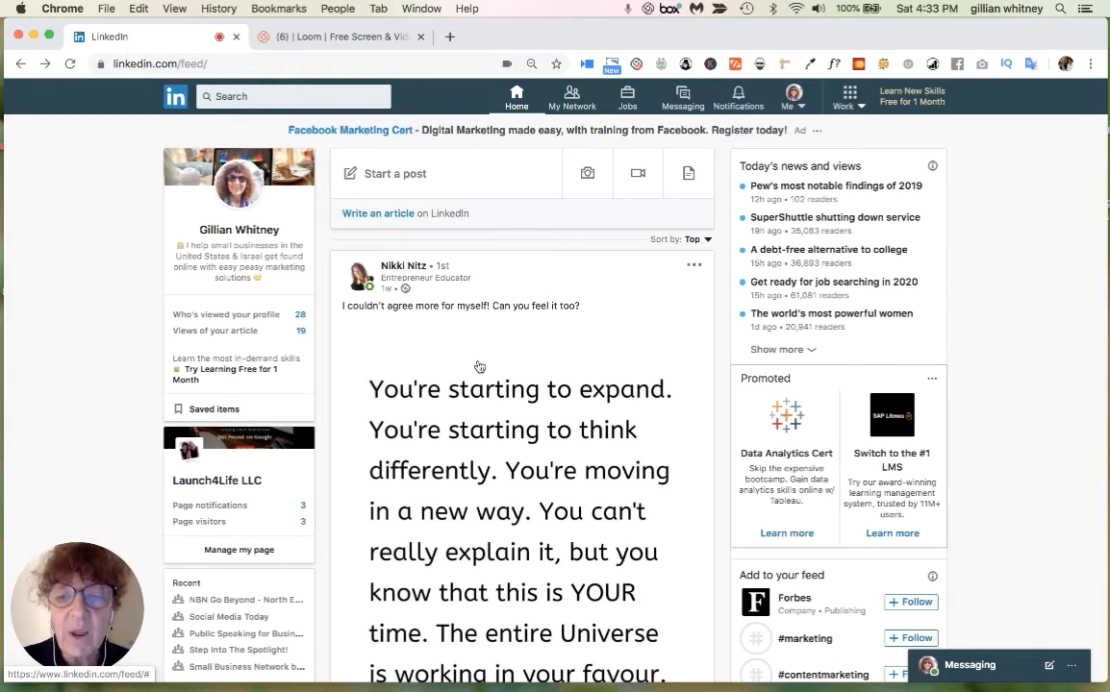
Search LinkedIn for #gewkc so the hashtag suggestion appears
click(281, 97)
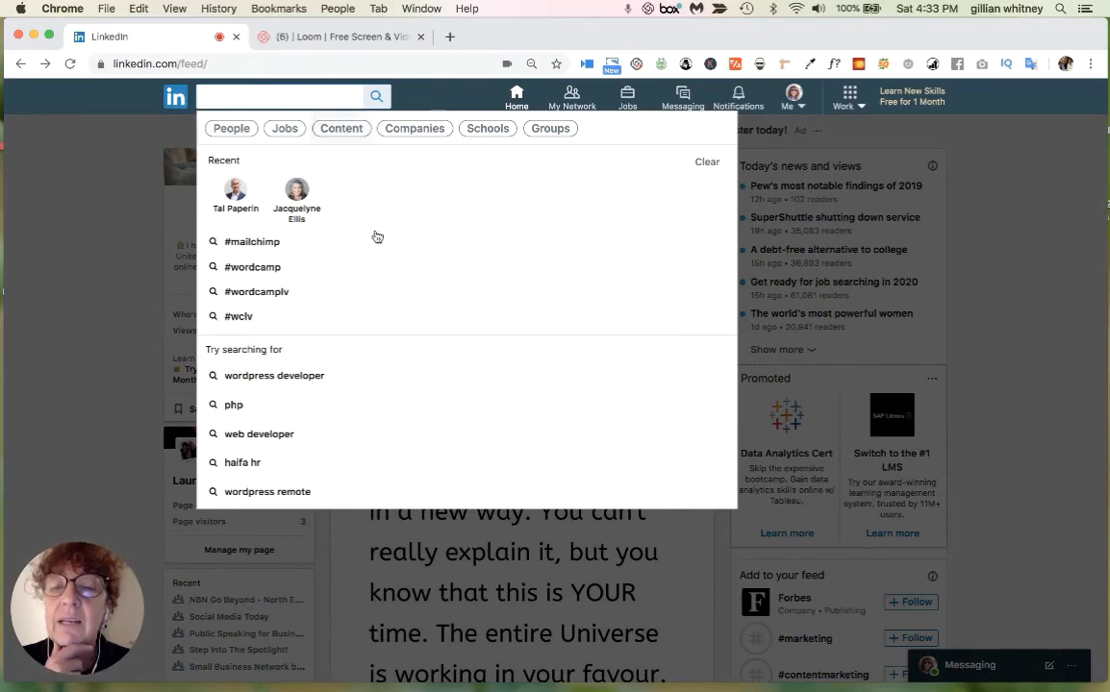
mouse_move(423, 288)
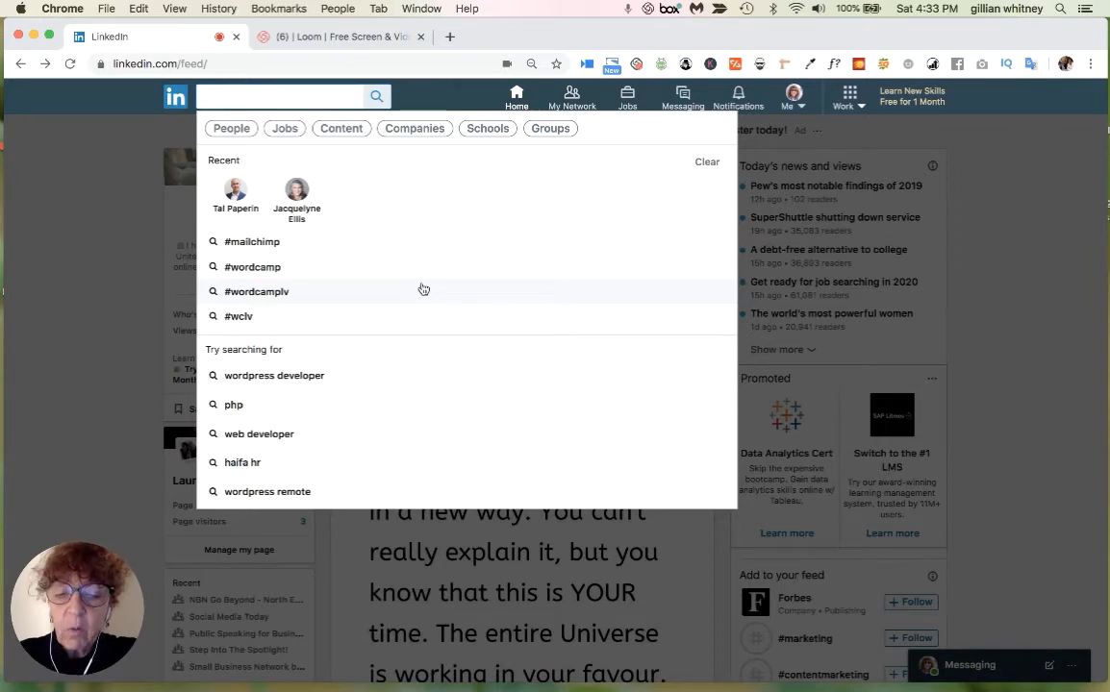
text(#g)
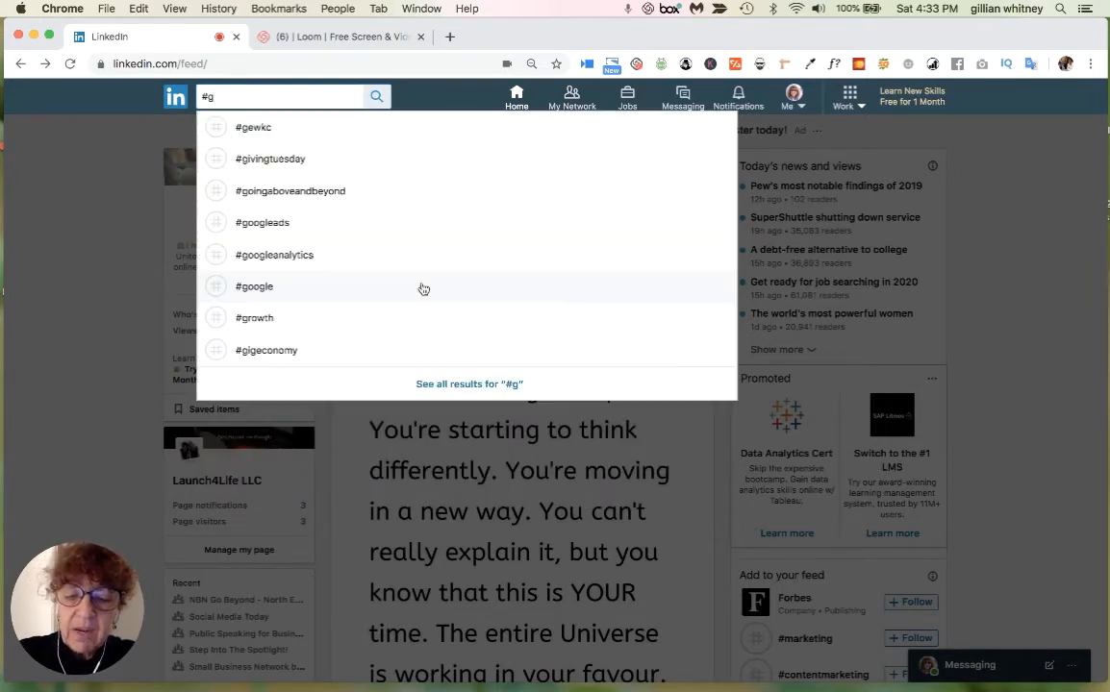
text(ew)
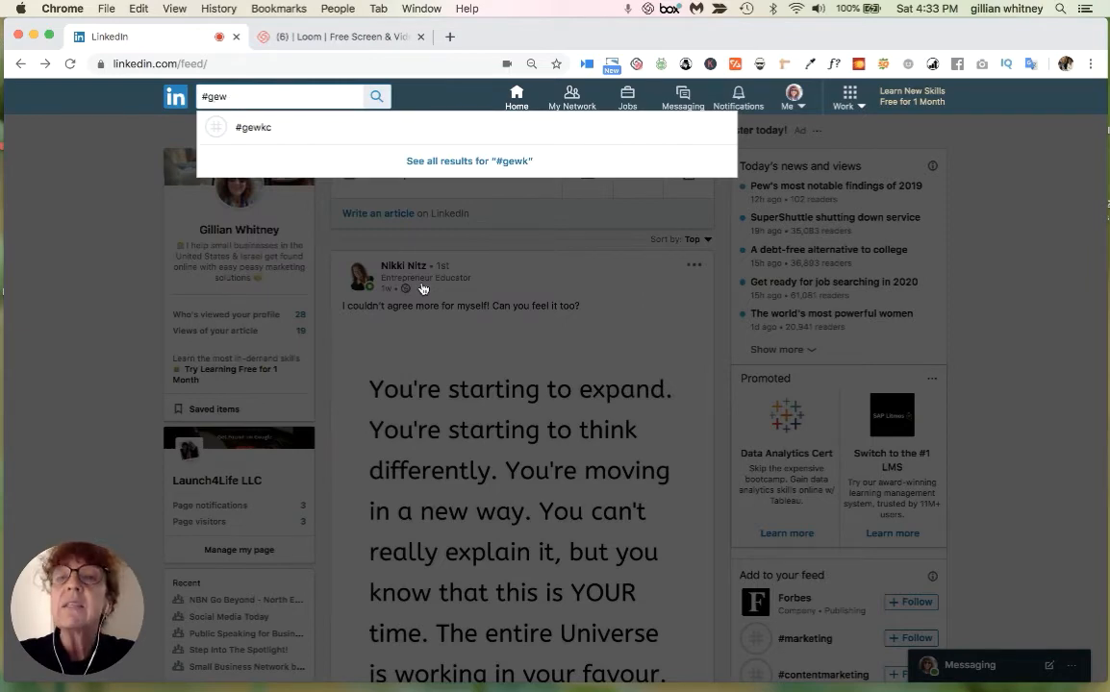
text(k)
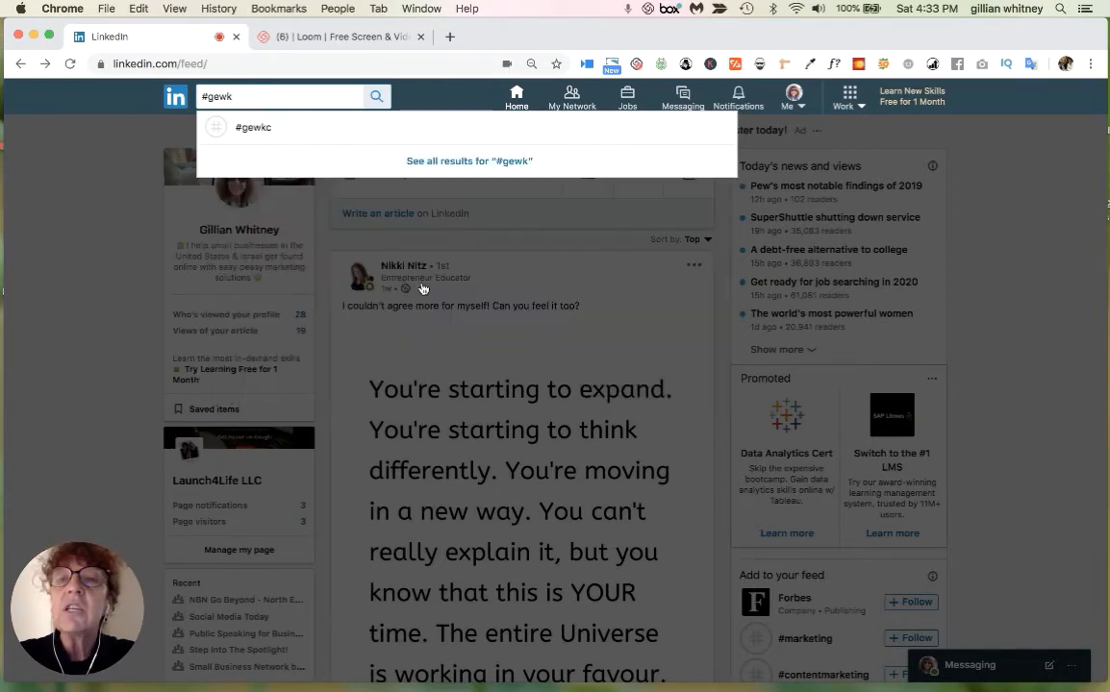
text(c)
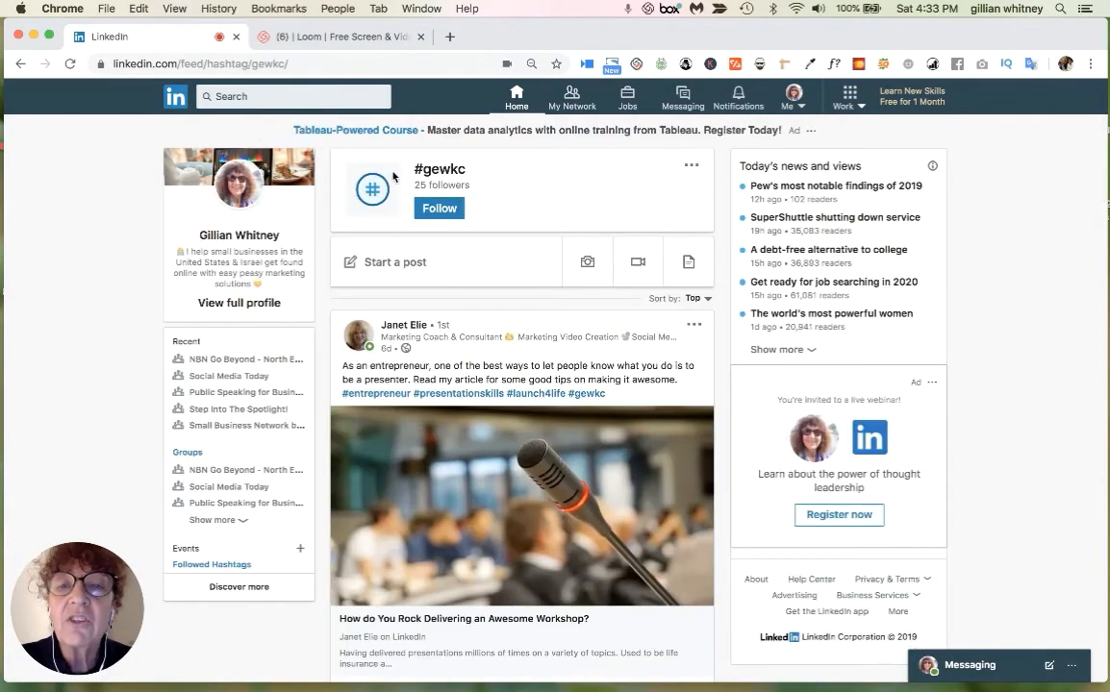
mouse_move(496, 239)
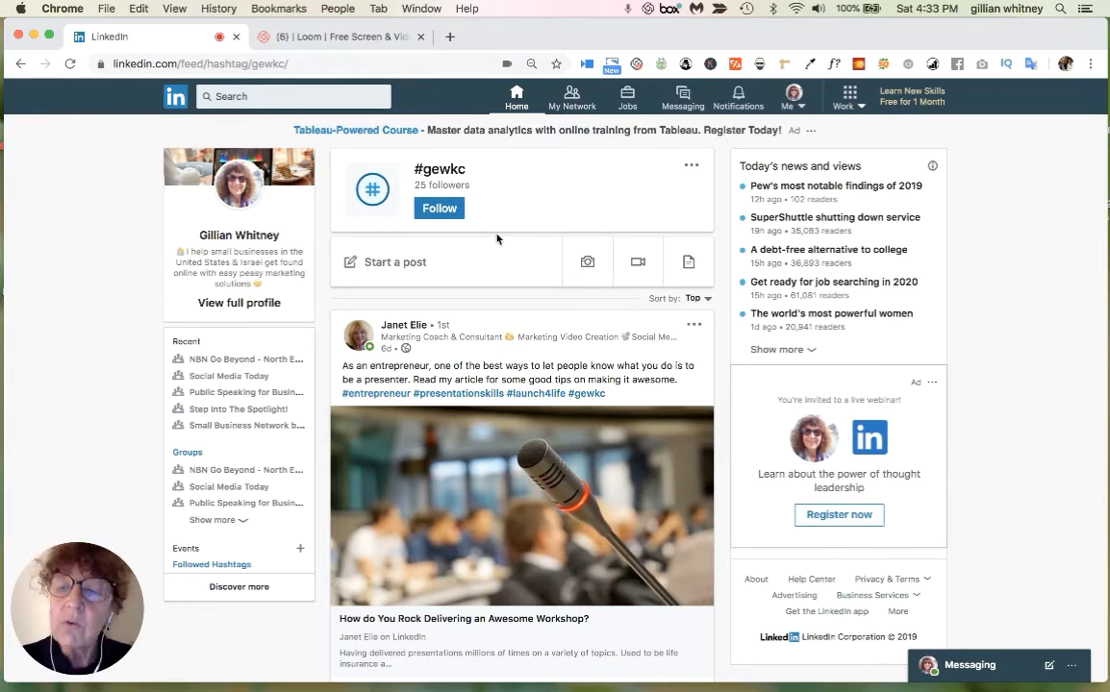
mouse_move(427, 354)
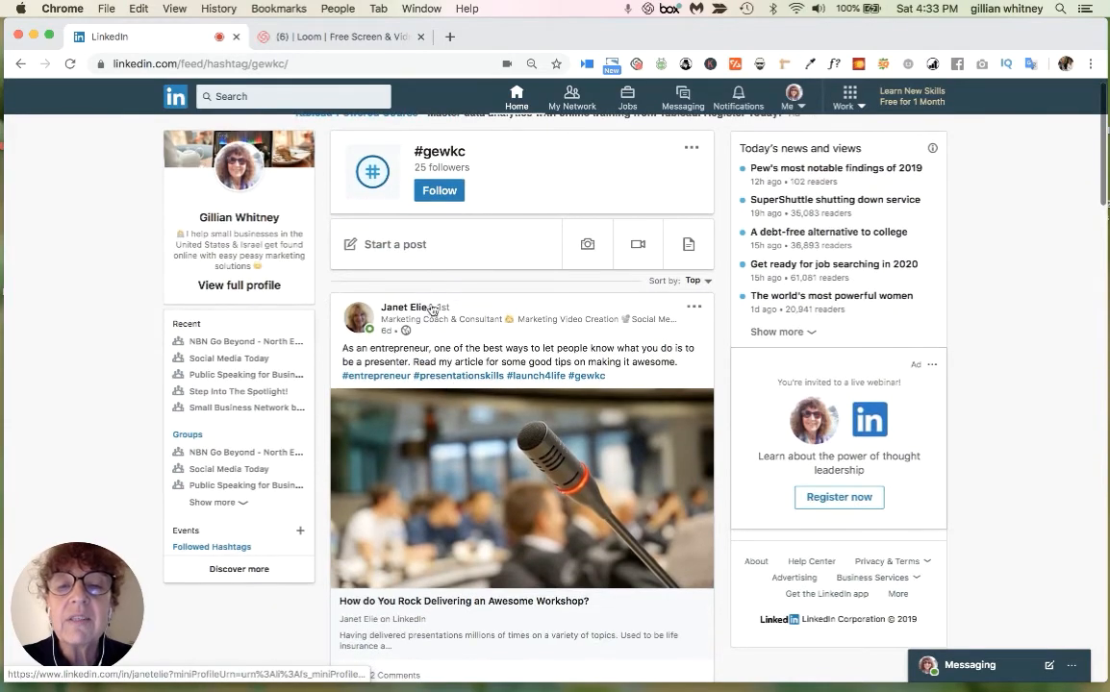
Browse the #gewkc feed and expand the full Kansas City post
scroll(down, 3)
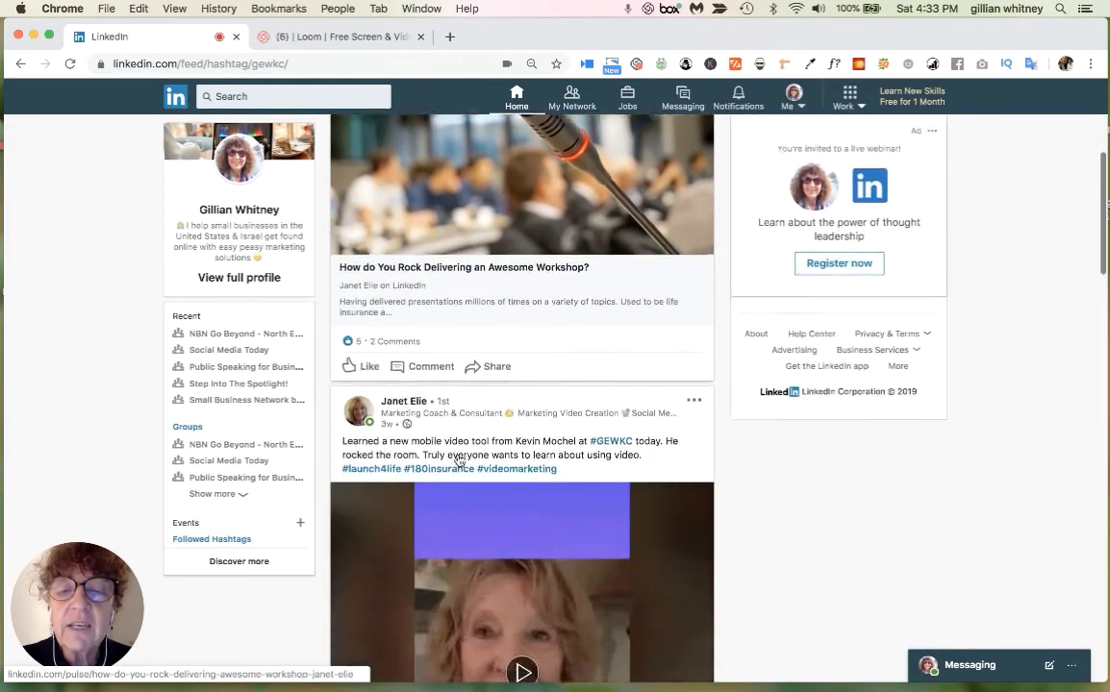
scroll(down, 3)
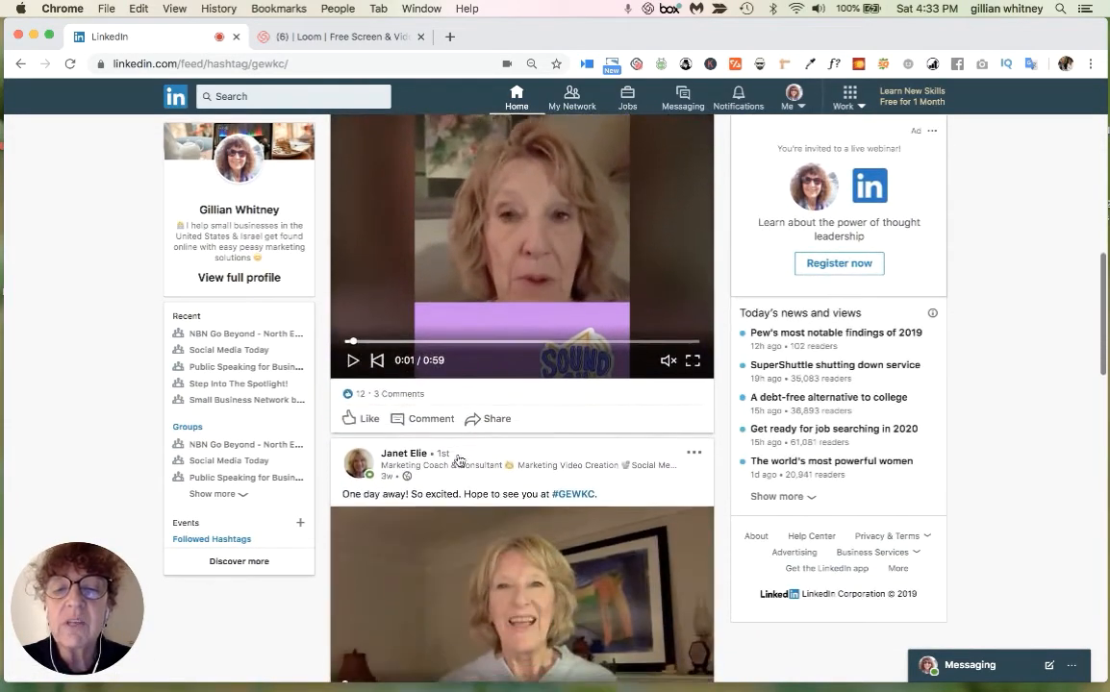
scroll(down, 3)
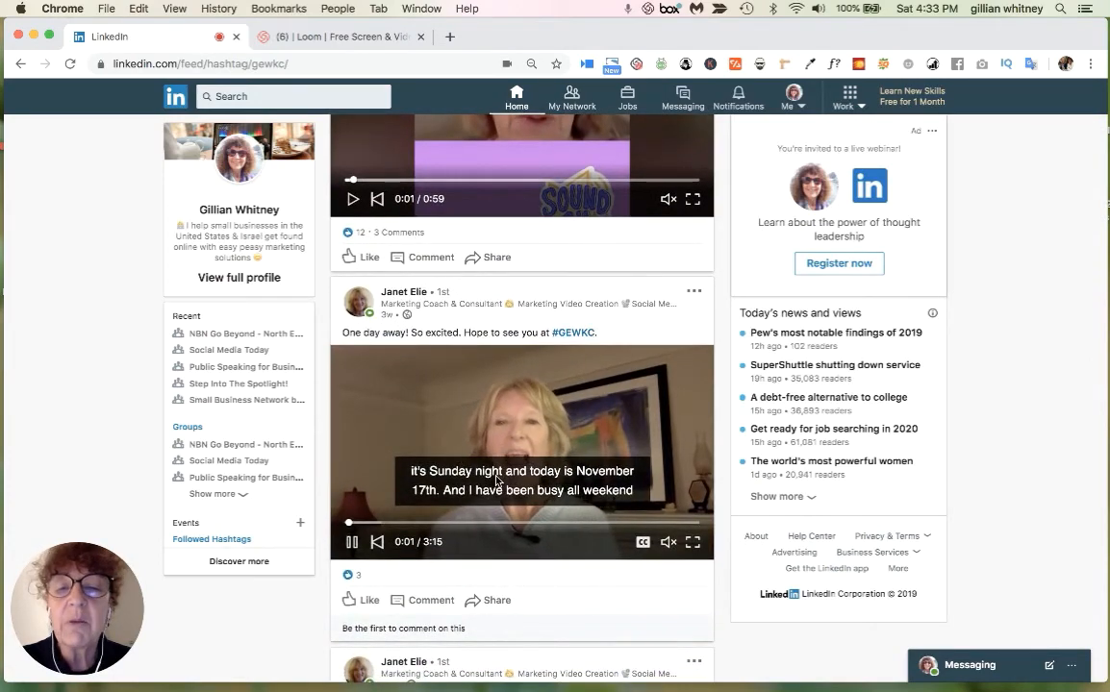
scroll(down, 3)
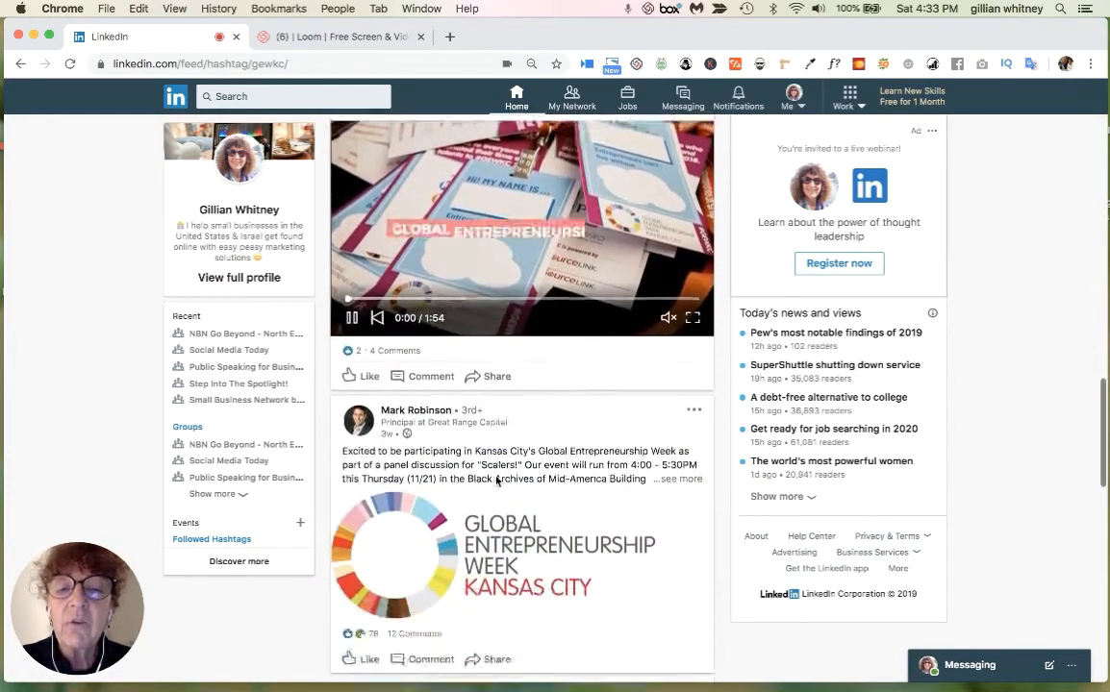
scroll(down, 3)
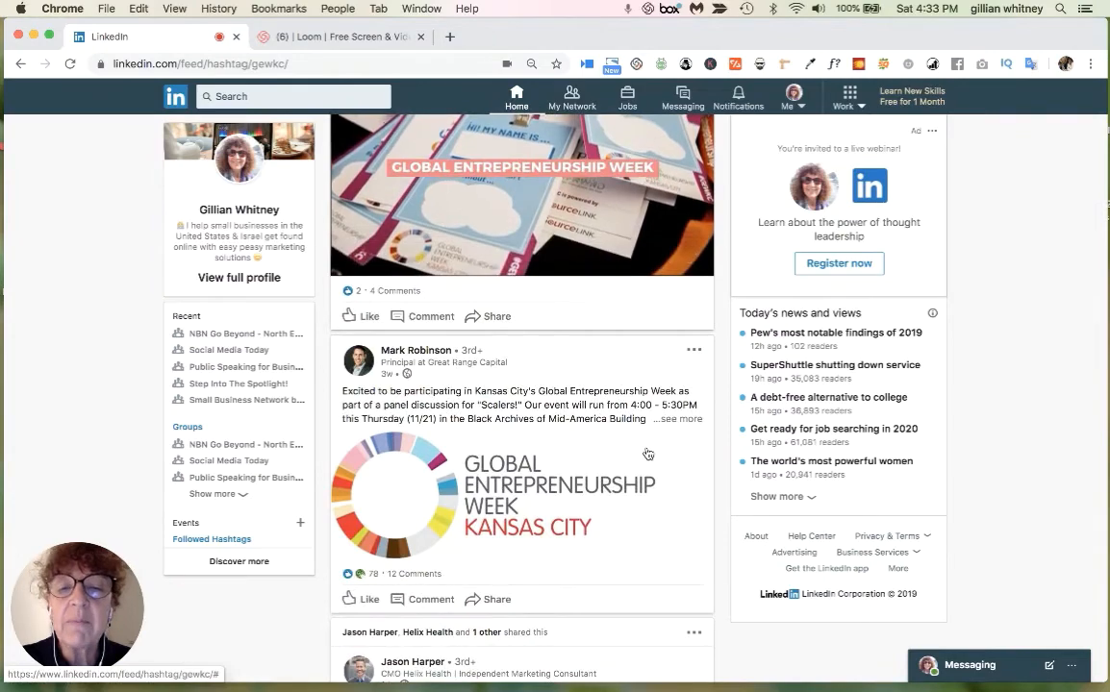
click(677, 419)
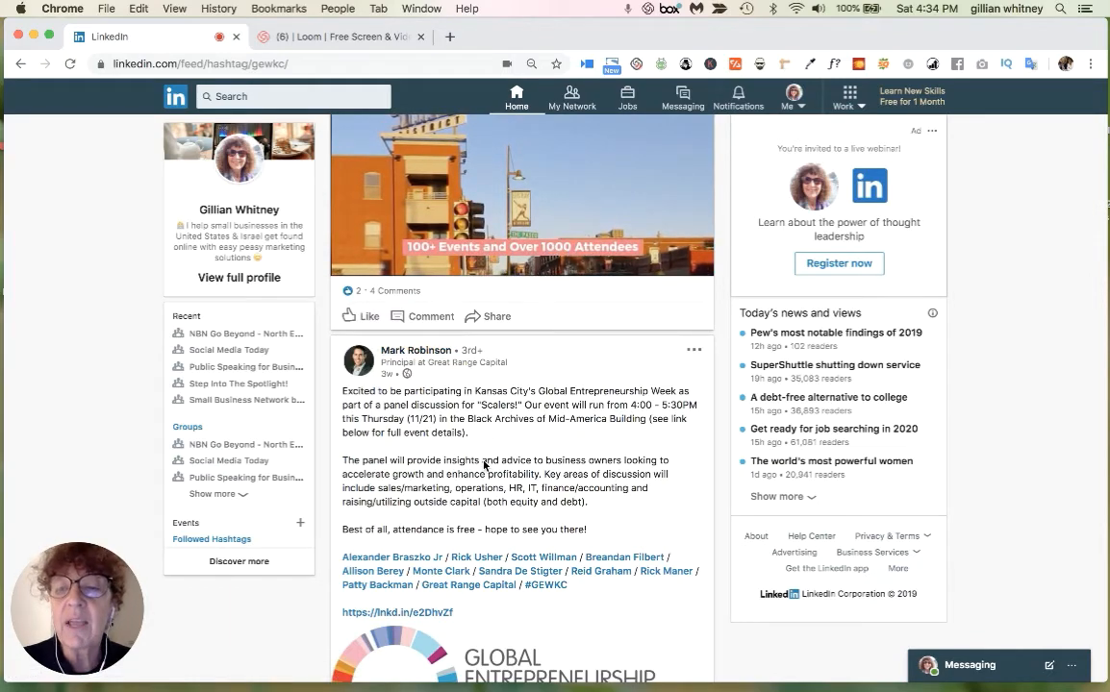
mouse_move(415, 350)
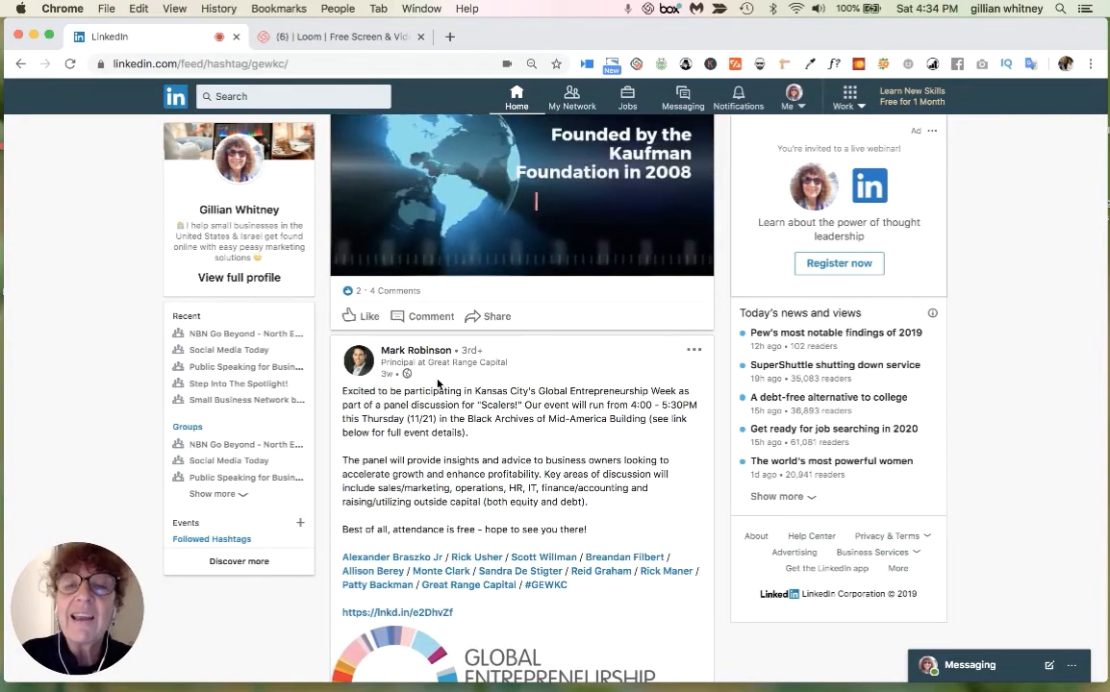
Read the rest of the Global Entrepreneurship Week post, then start a new search
scroll(down, 3)
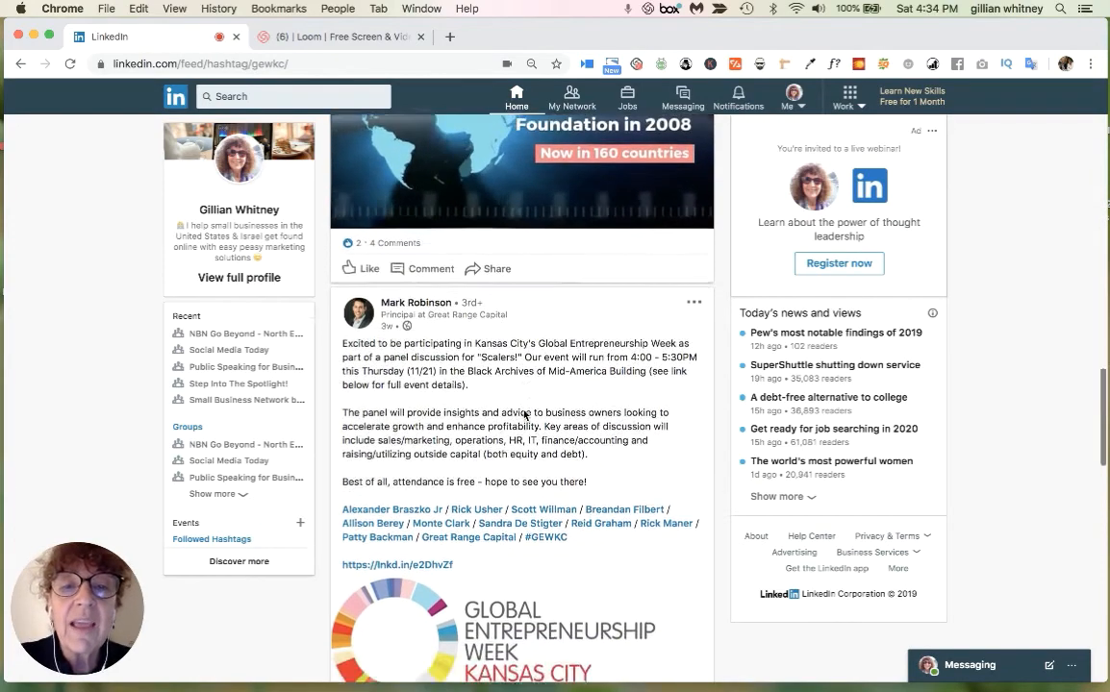
scroll(down, 3)
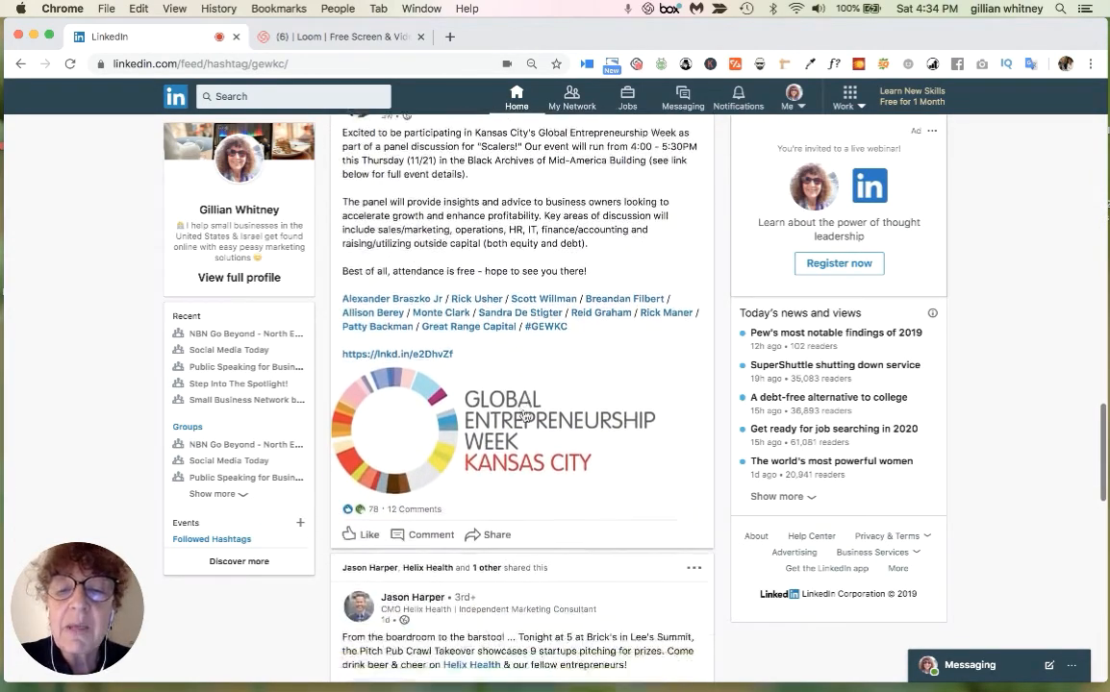
scroll(down, 3)
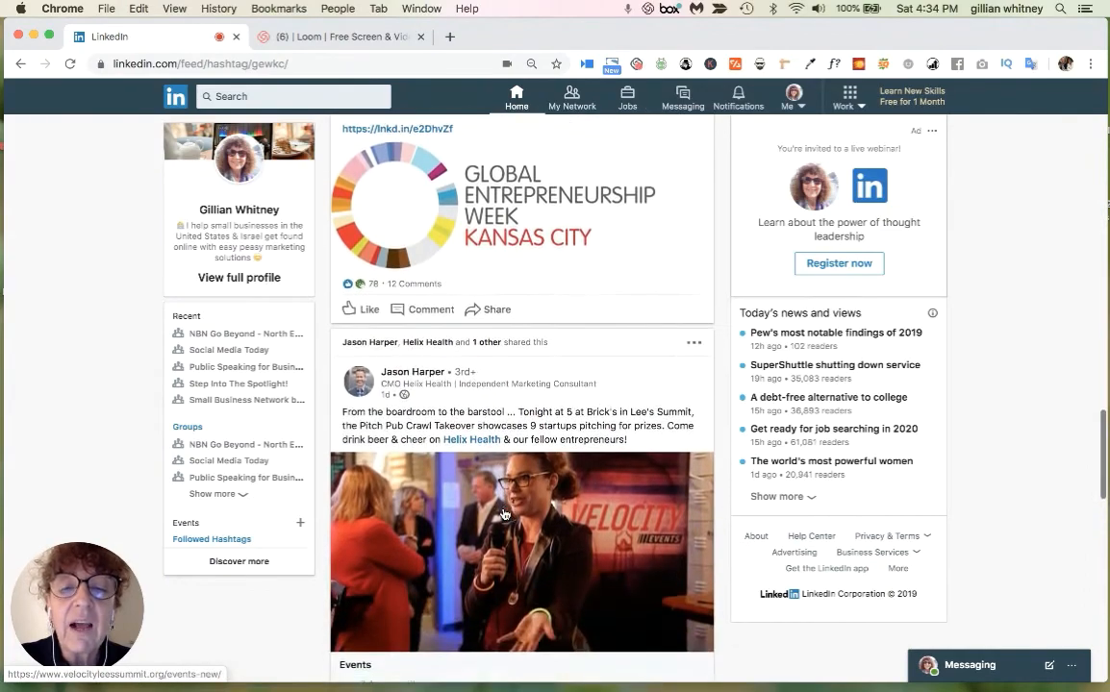
scroll(down, 3)
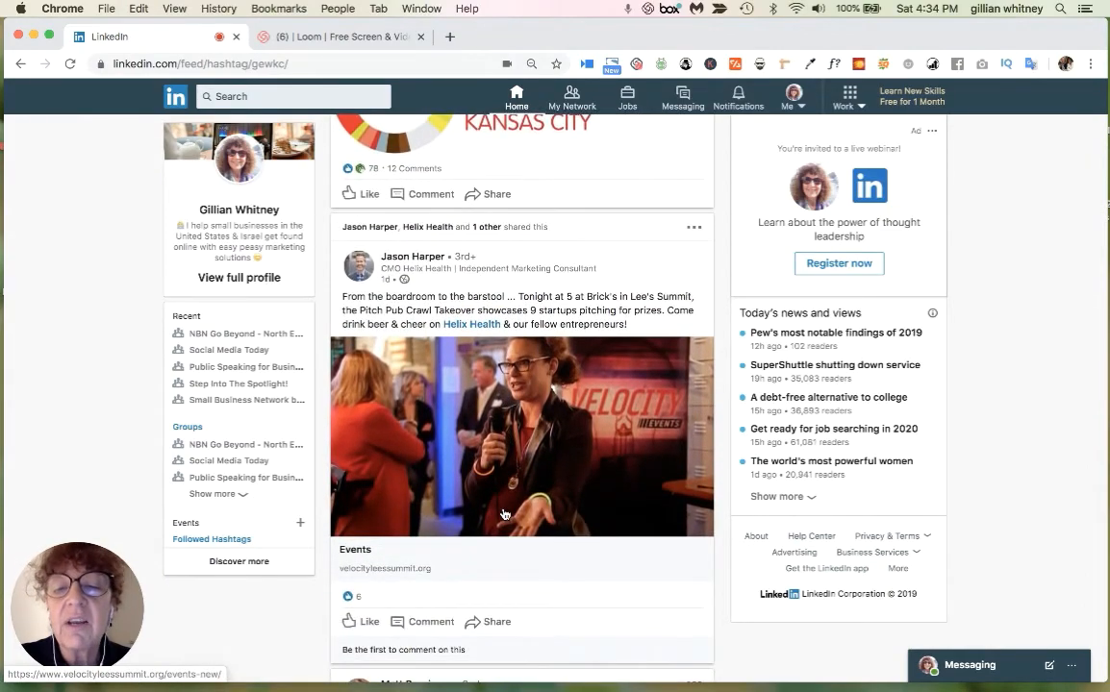
scroll(up, 3)
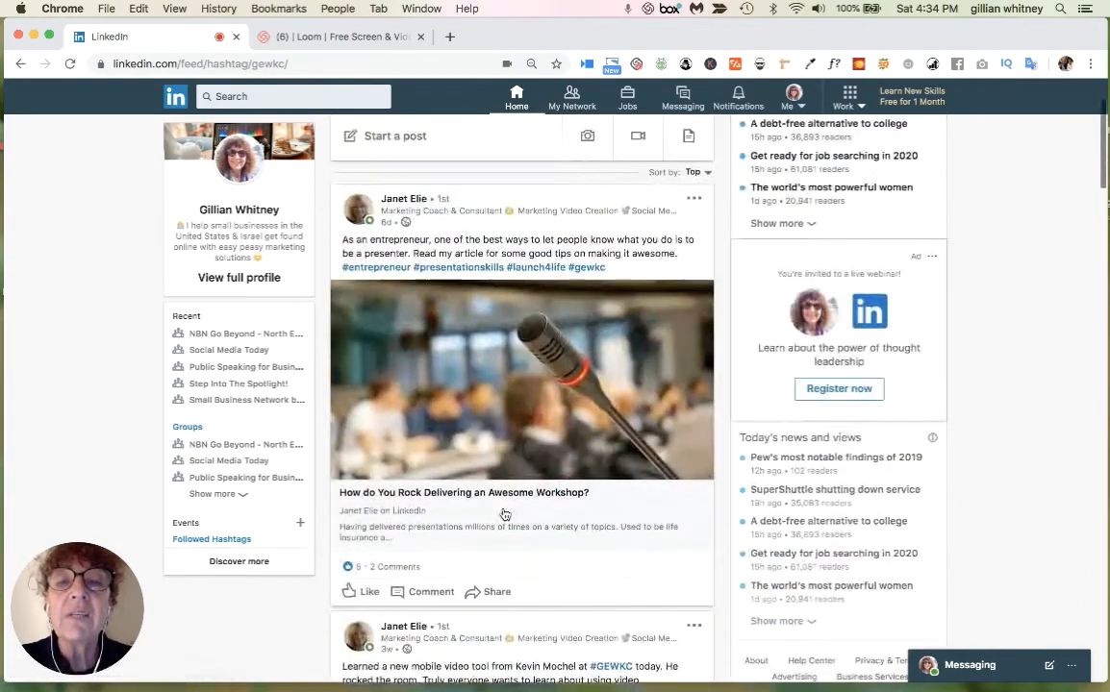
click(279, 96)
text(#)
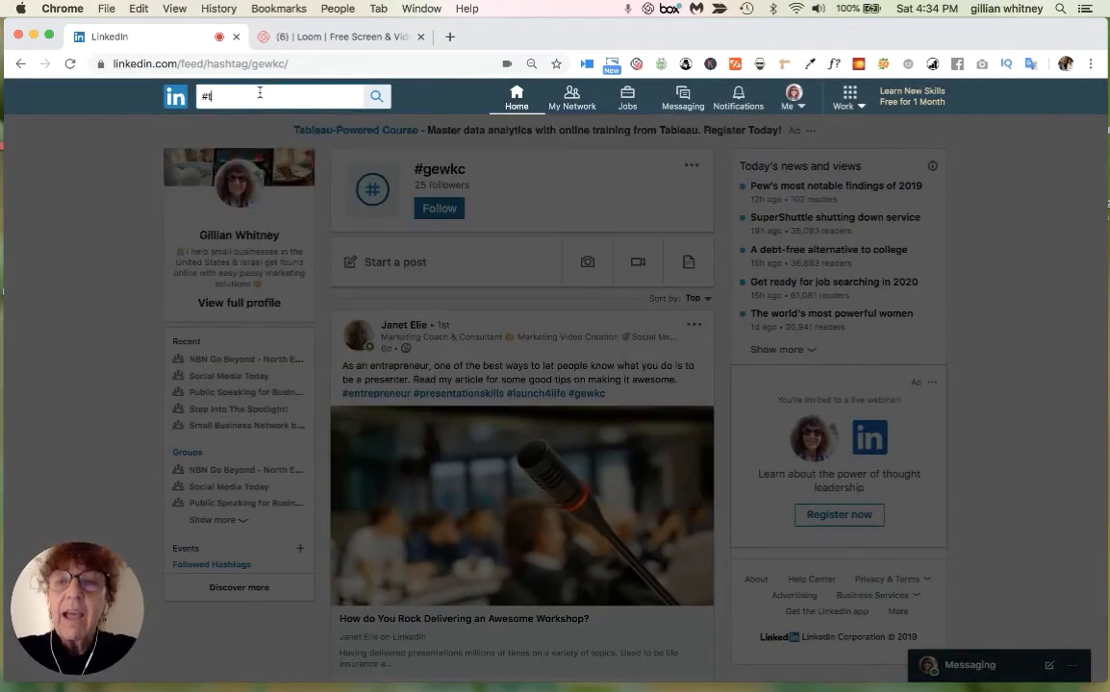
Search for the #toastmasters hashtag from the toastmaster suggestion
text(toastmaster)
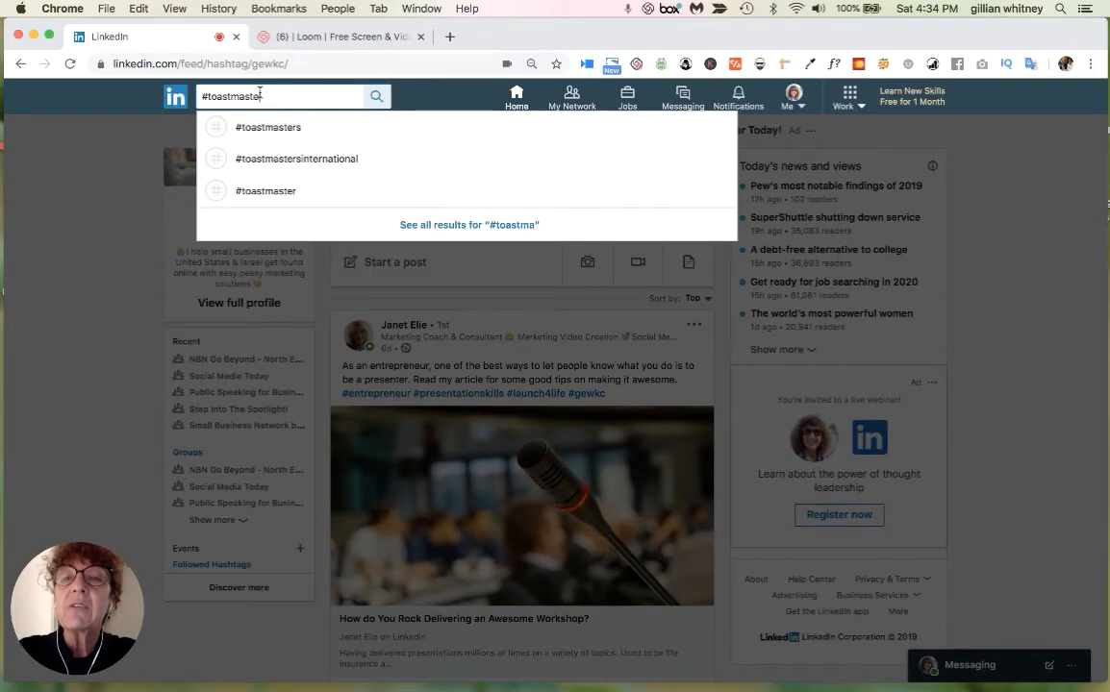
click(269, 127)
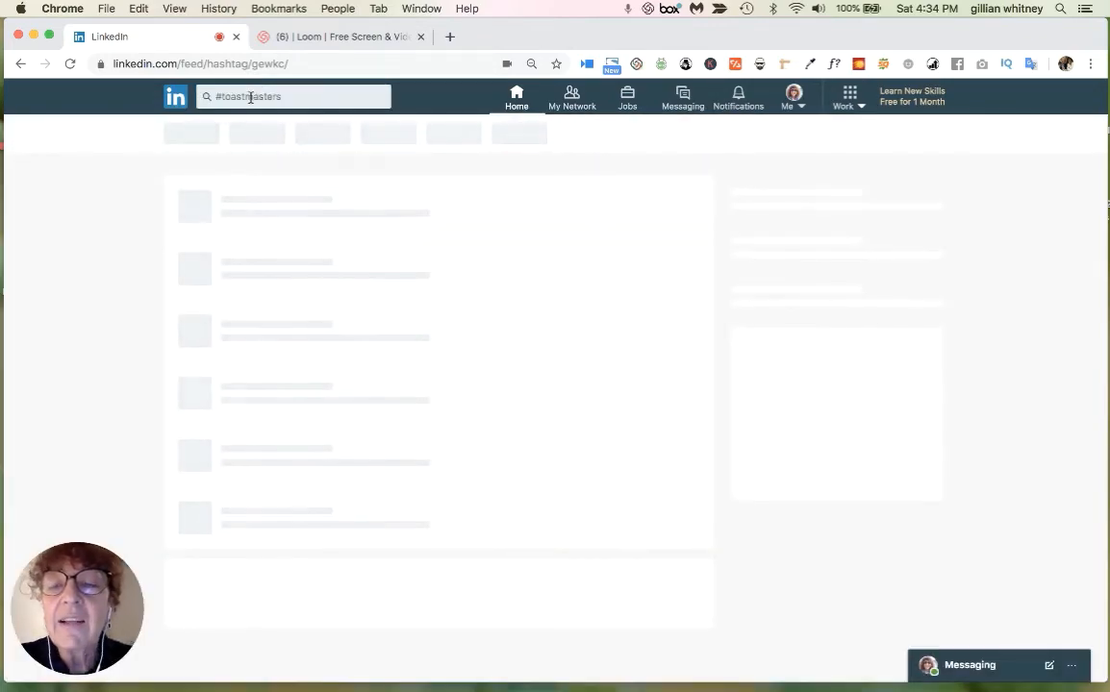
key(Return)
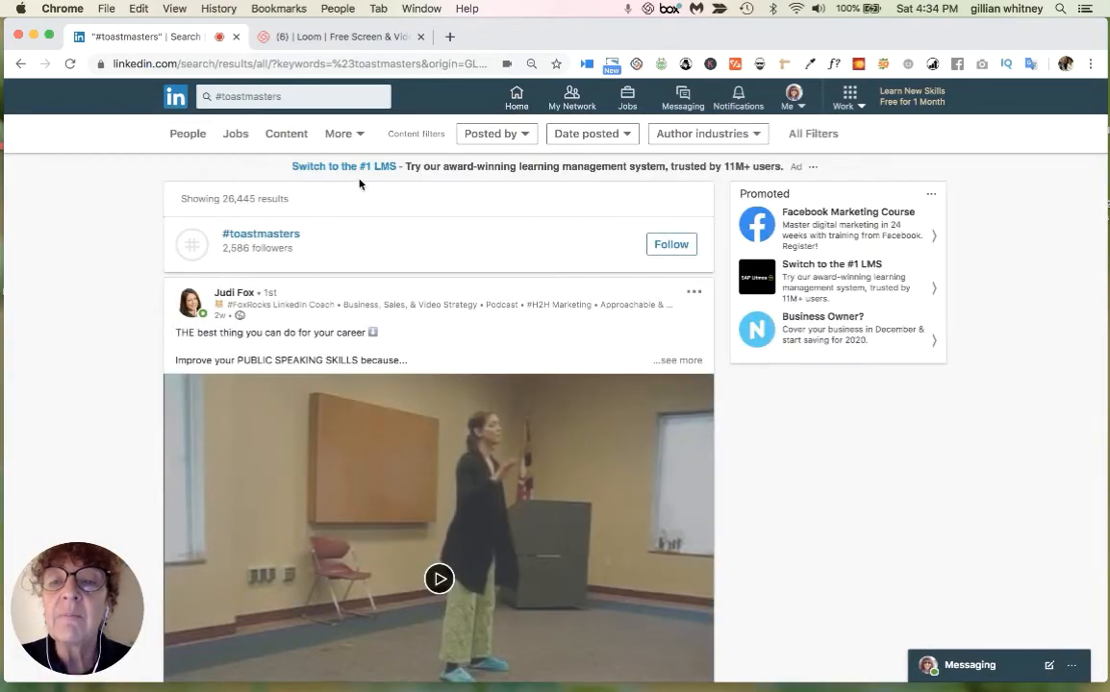
mouse_move(273, 257)
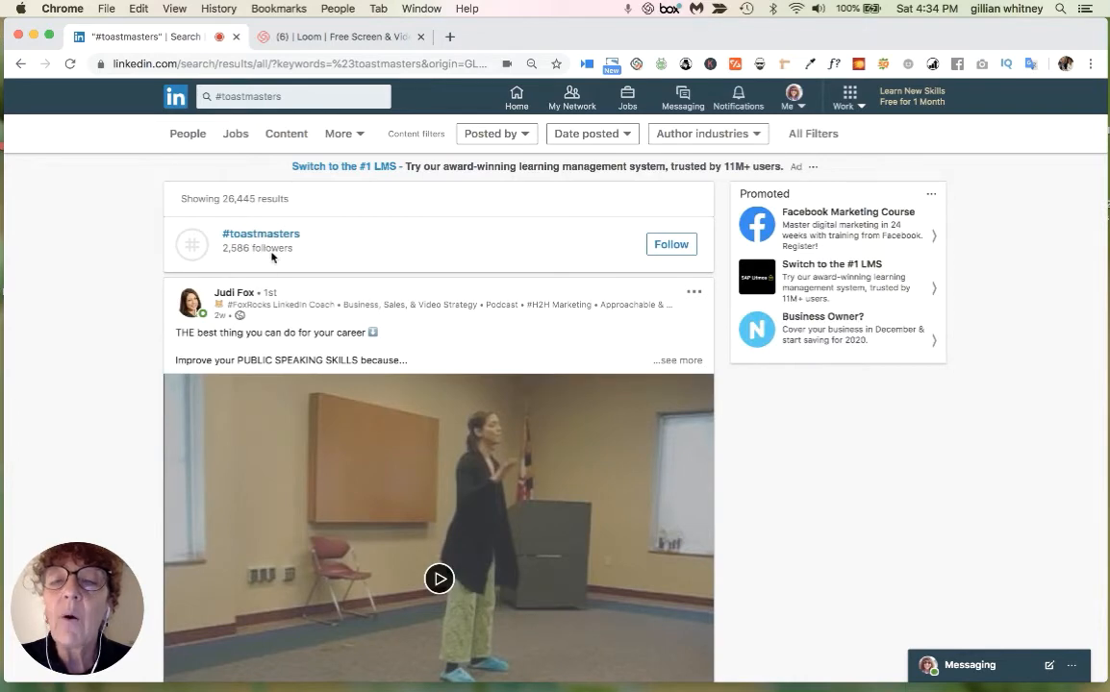
mouse_move(392, 262)
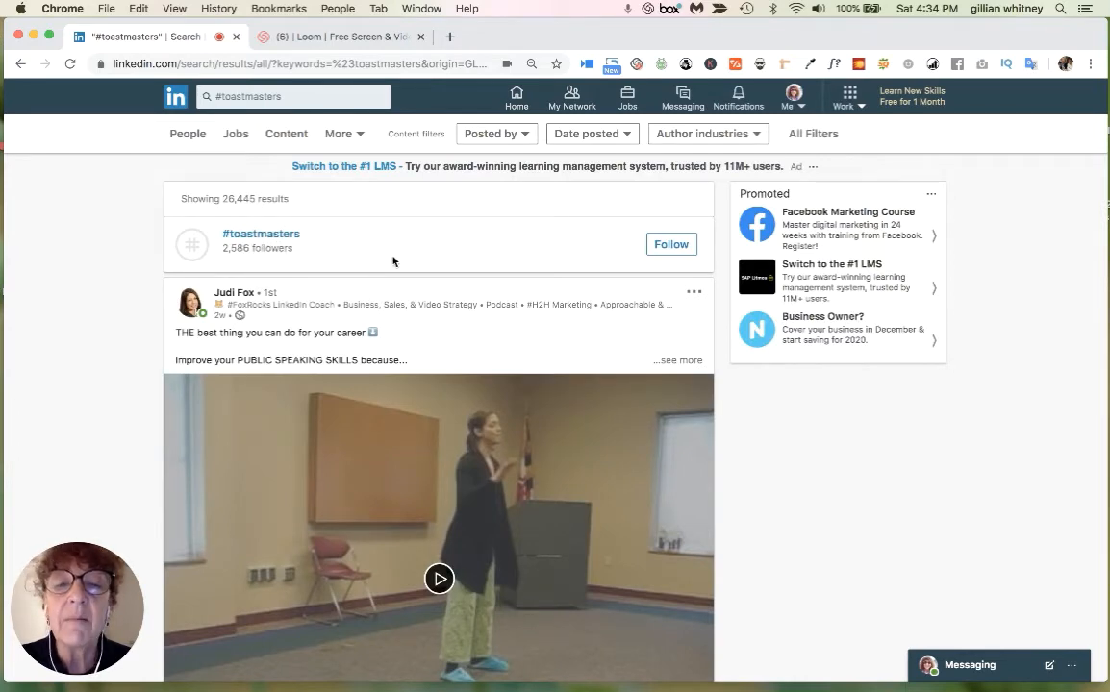
mouse_move(362, 265)
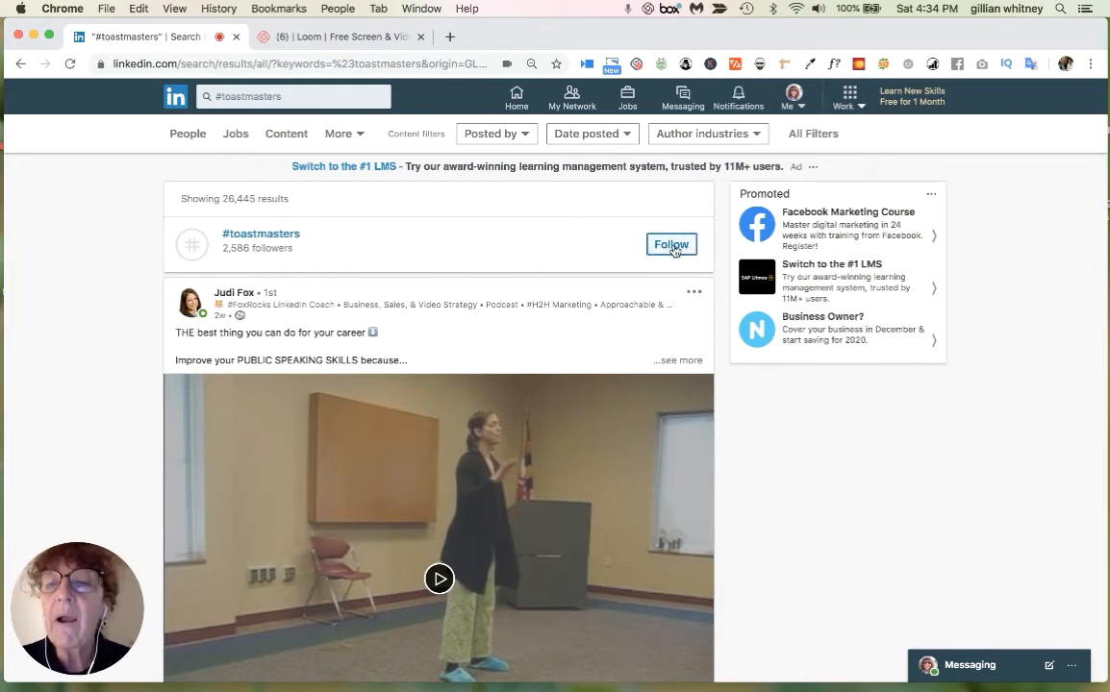
Browse the #toastmasters results and show comments on the Toastmasters International "Great stories" post
scroll(down, 3)
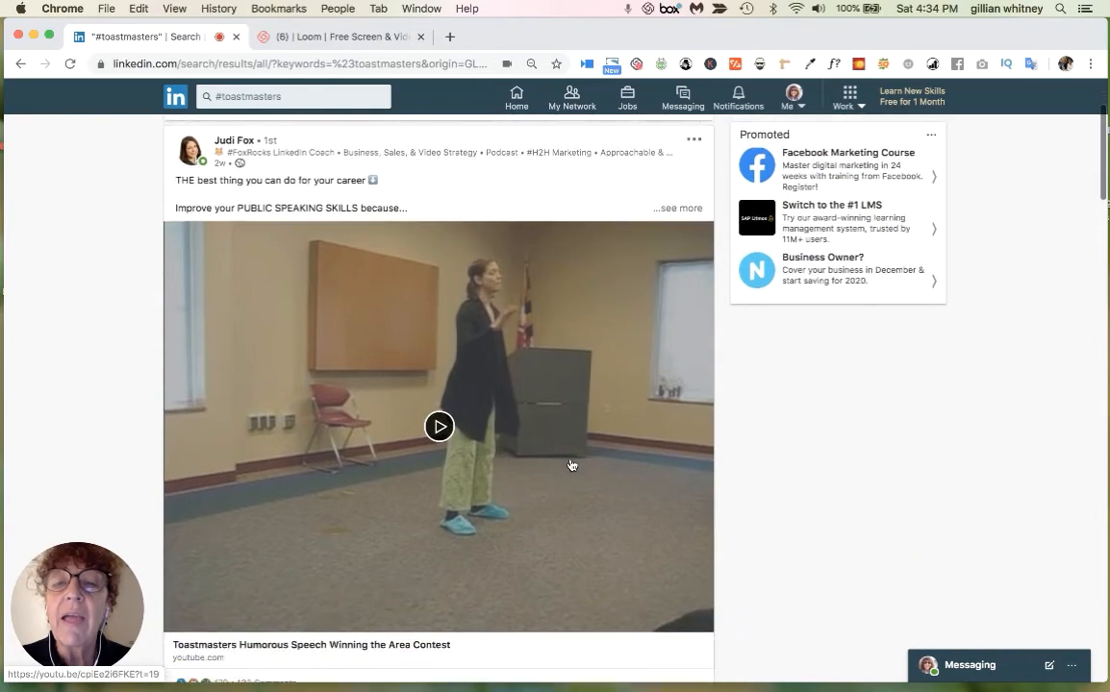
scroll(down, 3)
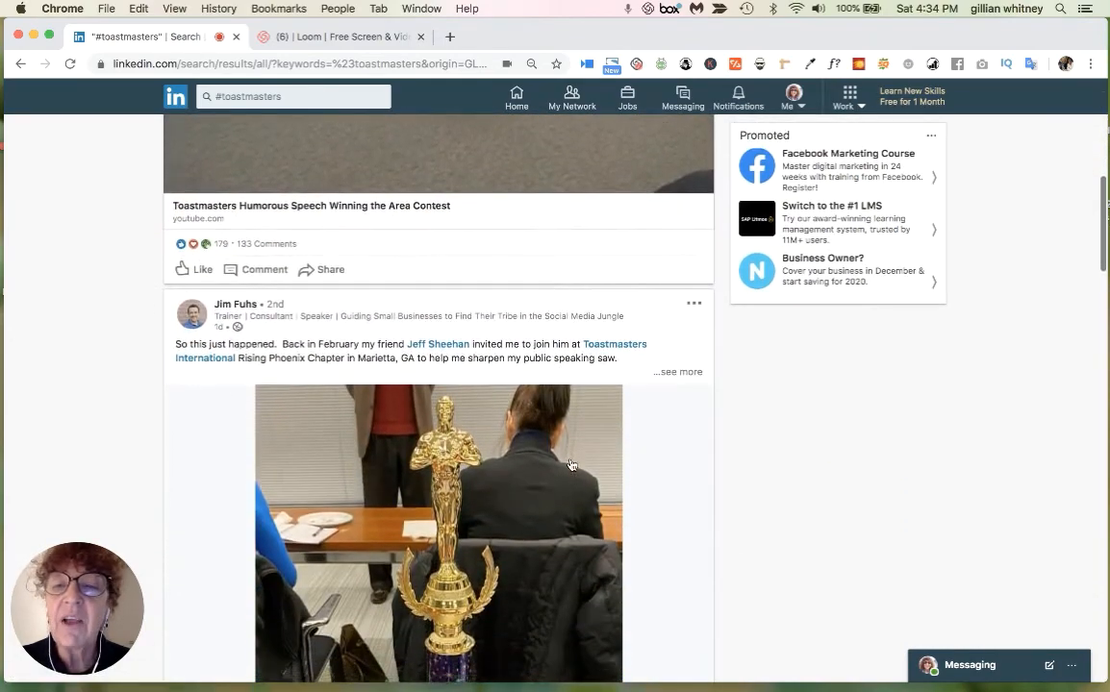
scroll(down, 3)
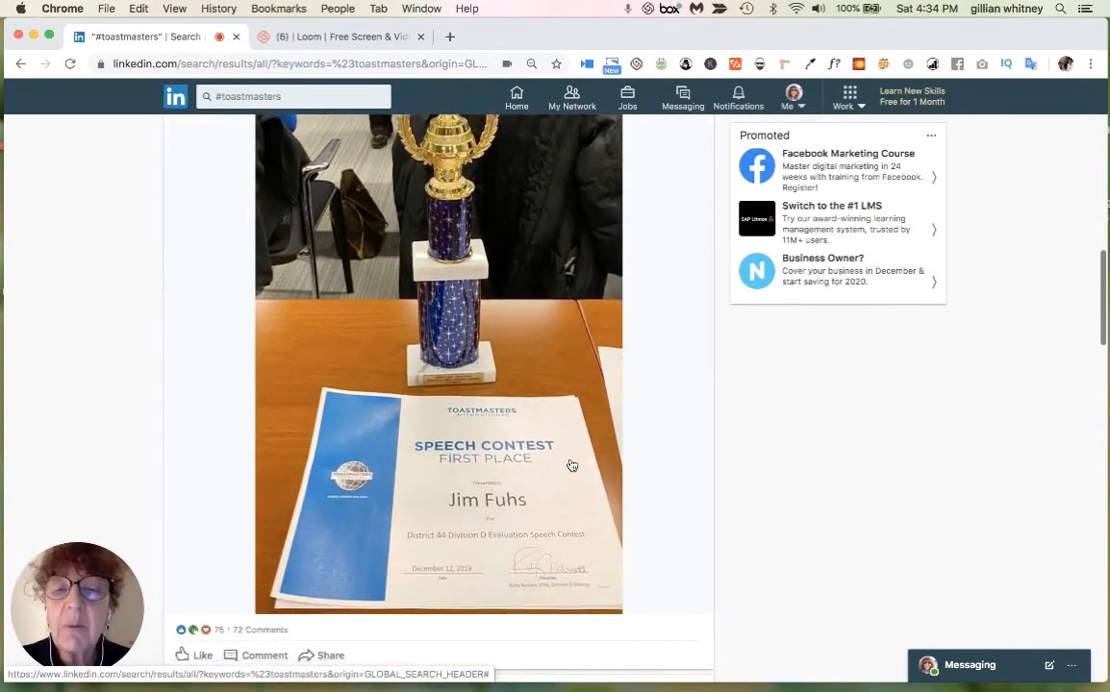
scroll(down, 3)
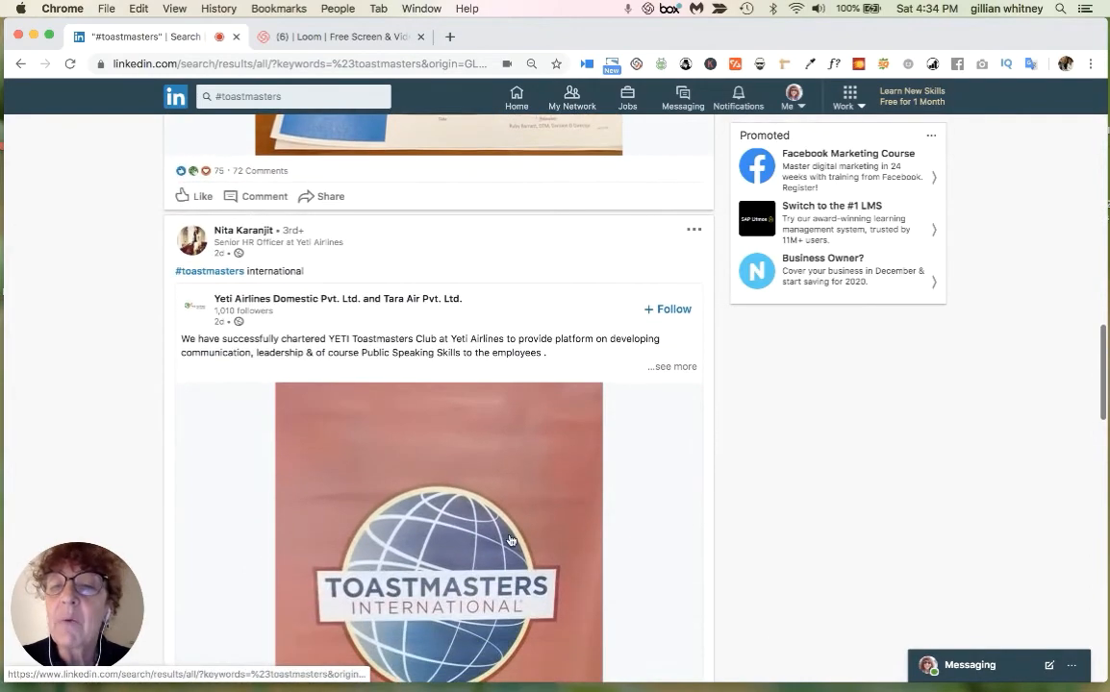
scroll(down, 3)
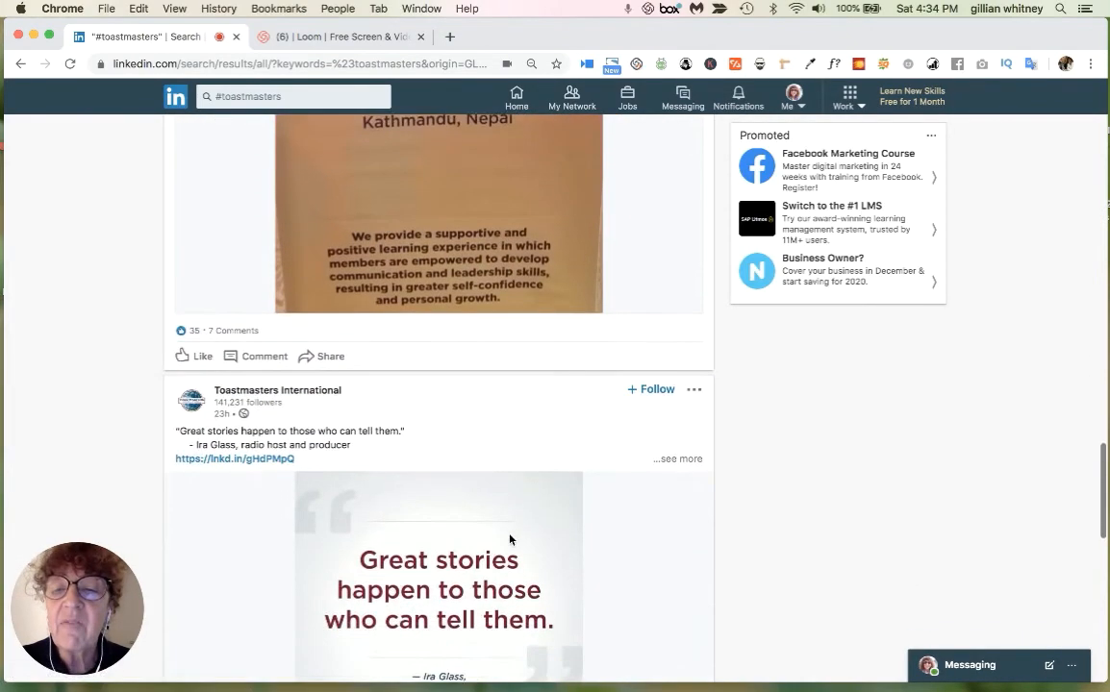
scroll(down, 3)
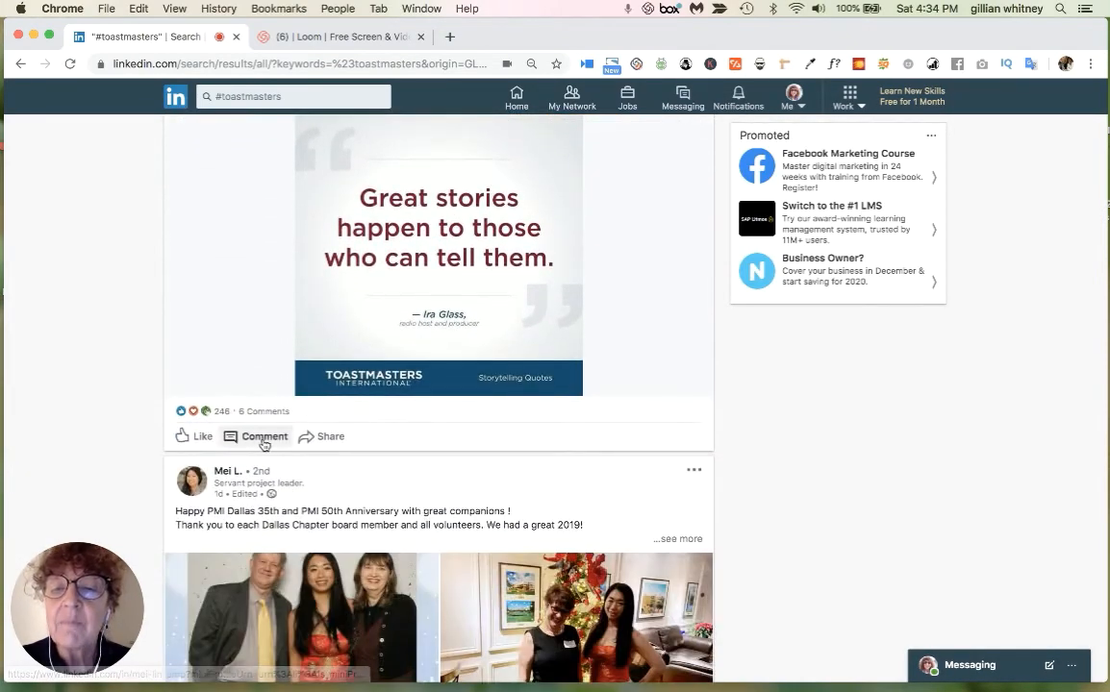
click(265, 437)
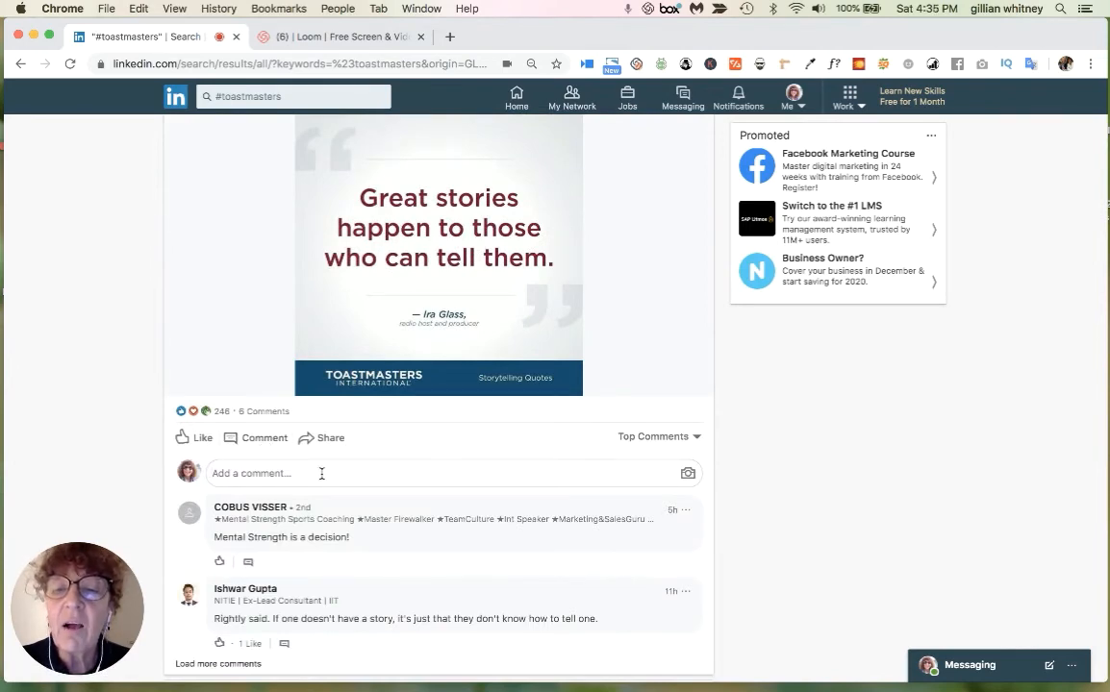
scroll(up, 3)
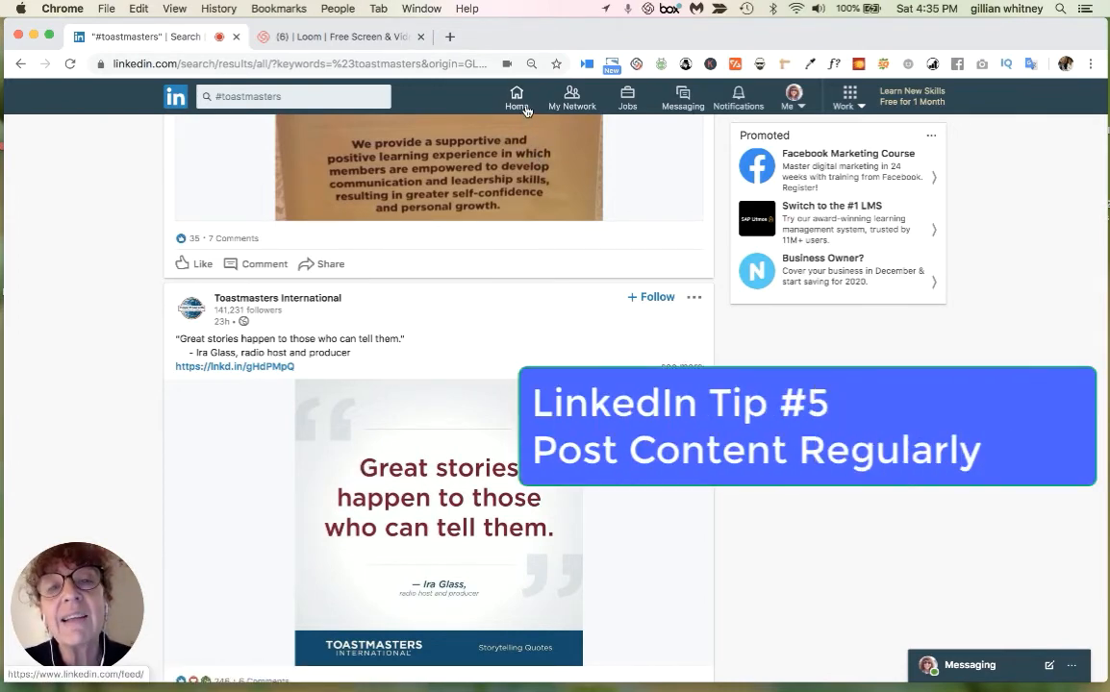
View your own profile down to Articles & activity and show the full recent activity
click(787, 96)
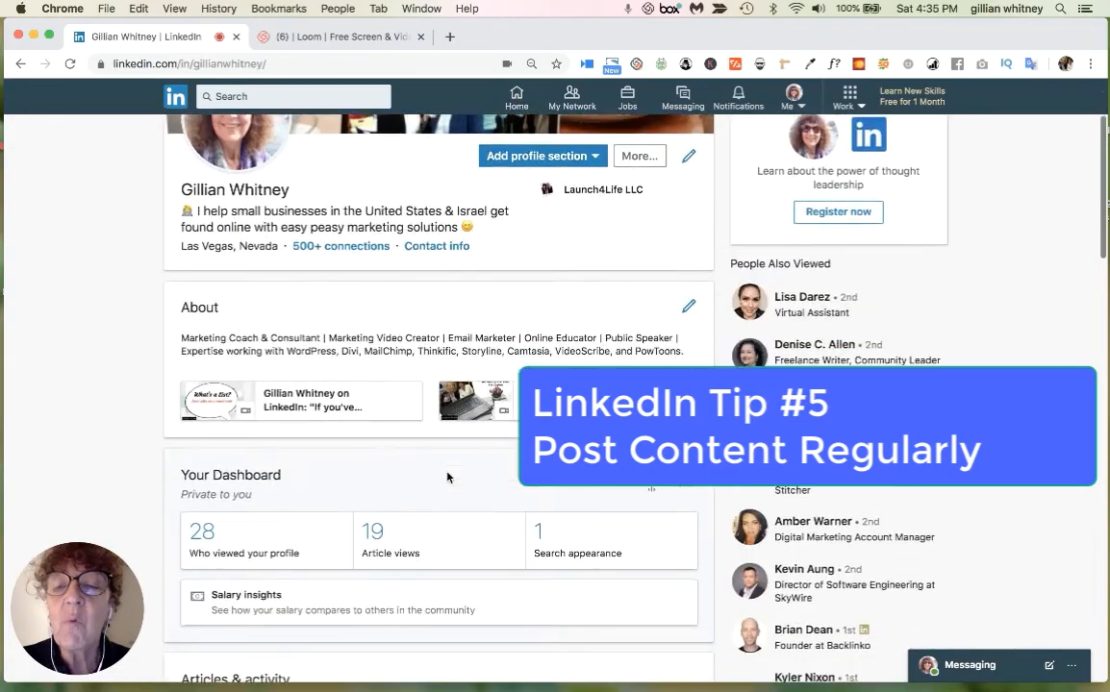
scroll(up, 3)
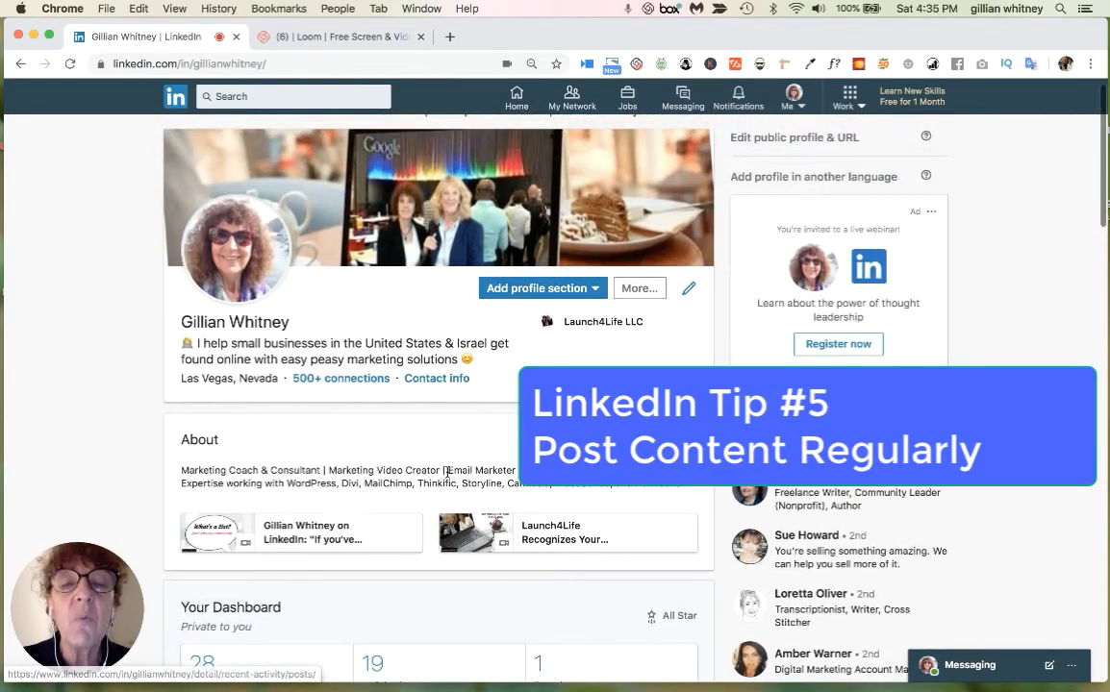
scroll(up, 3)
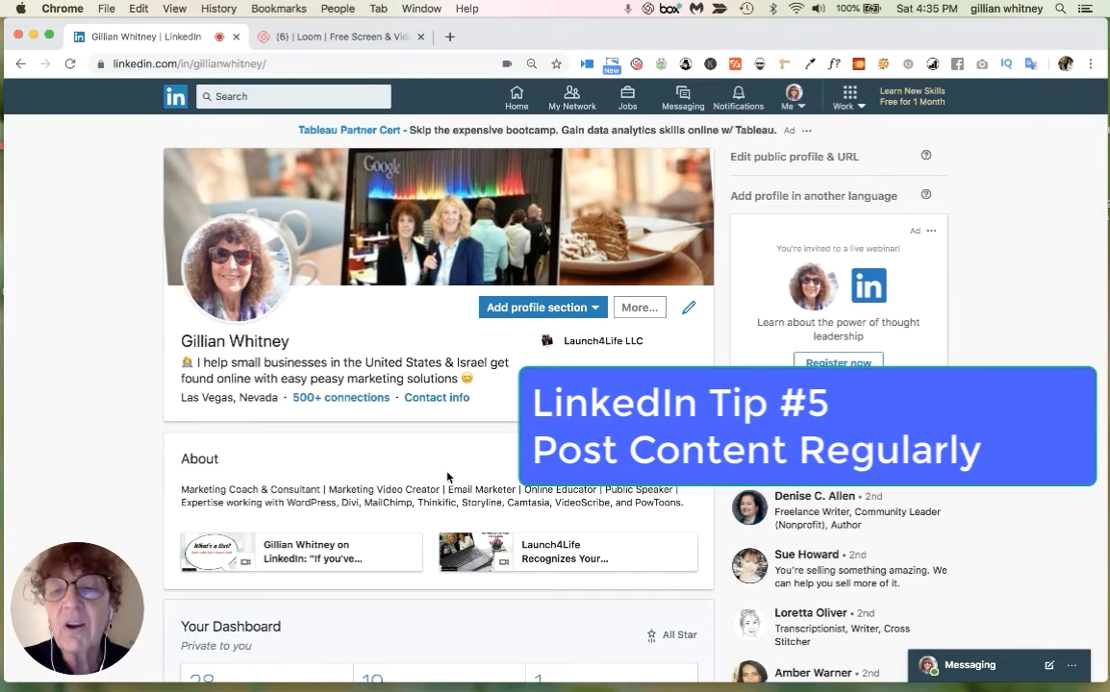
mouse_move(365, 494)
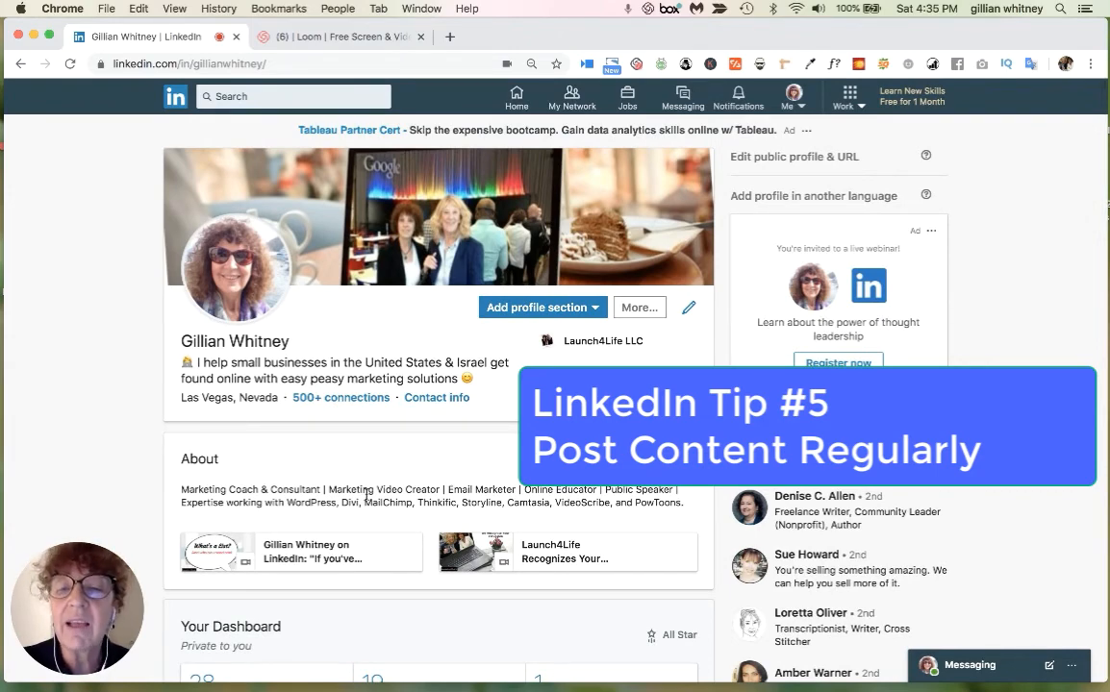
mouse_move(344, 546)
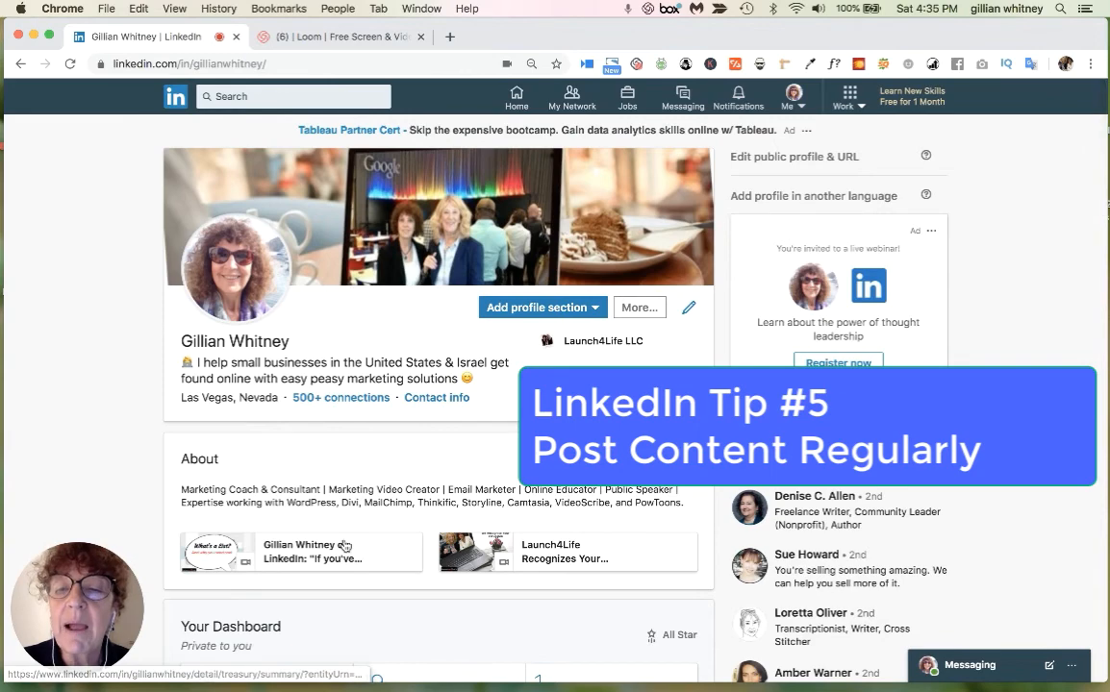
scroll(down, 3)
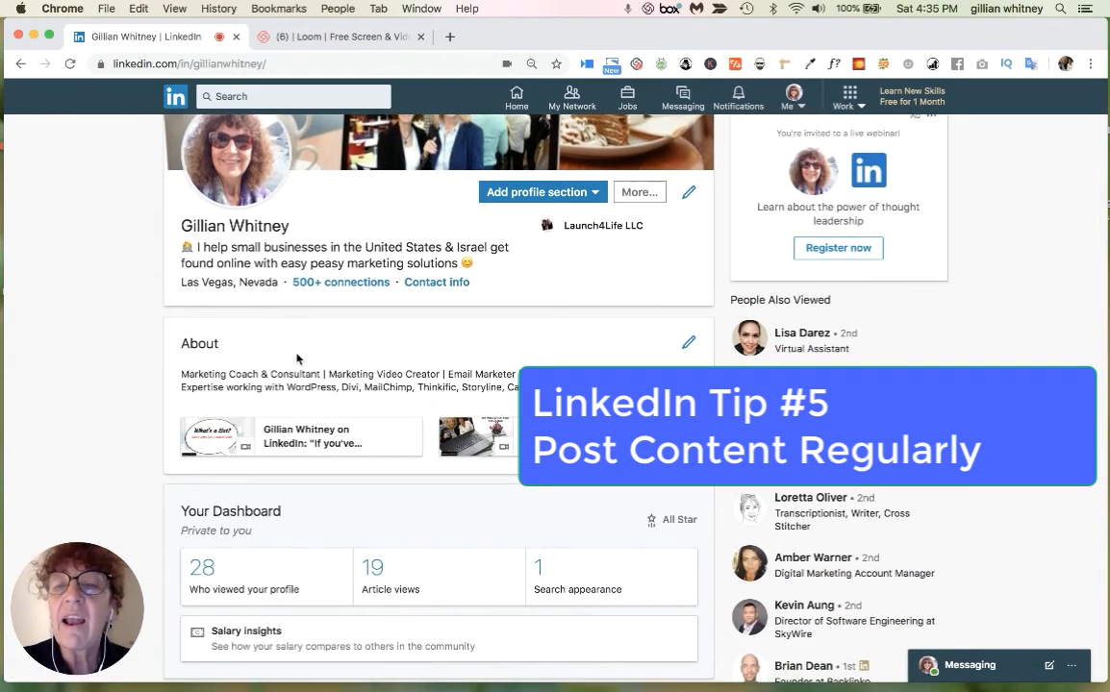
mouse_move(402, 585)
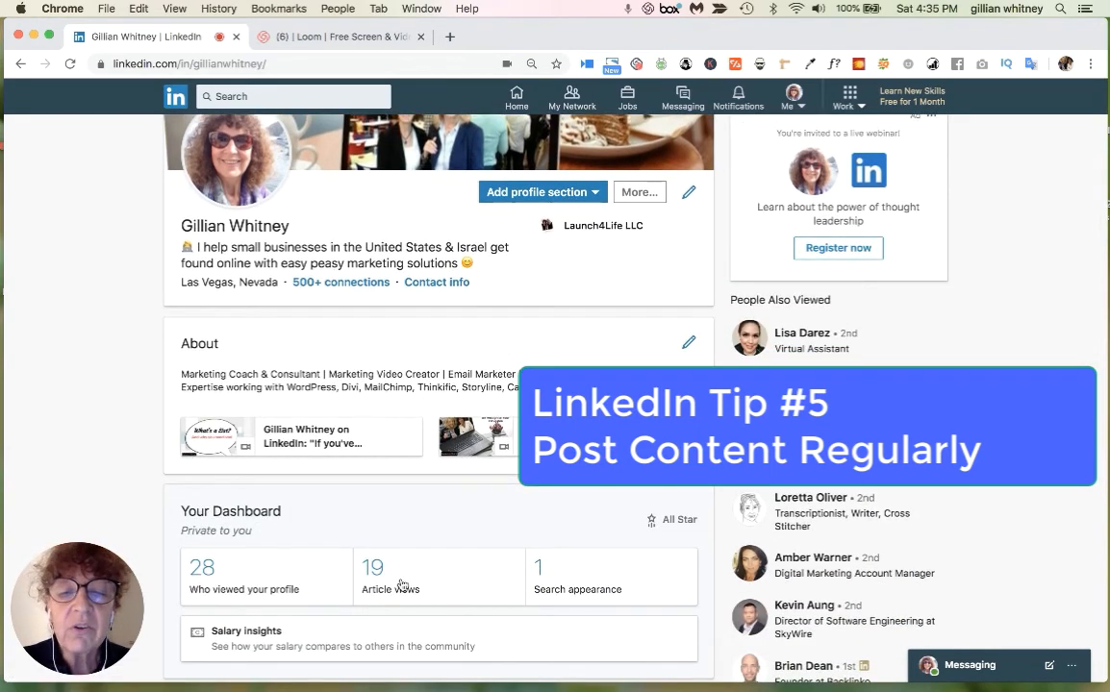
scroll(down, 3)
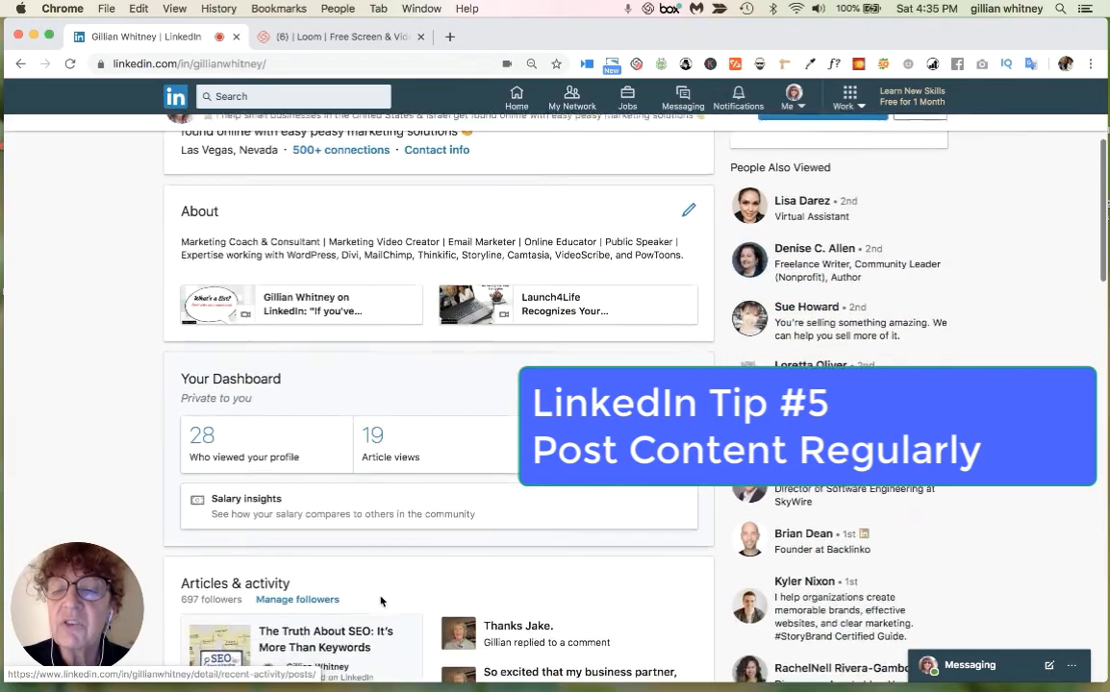
scroll(down, 3)
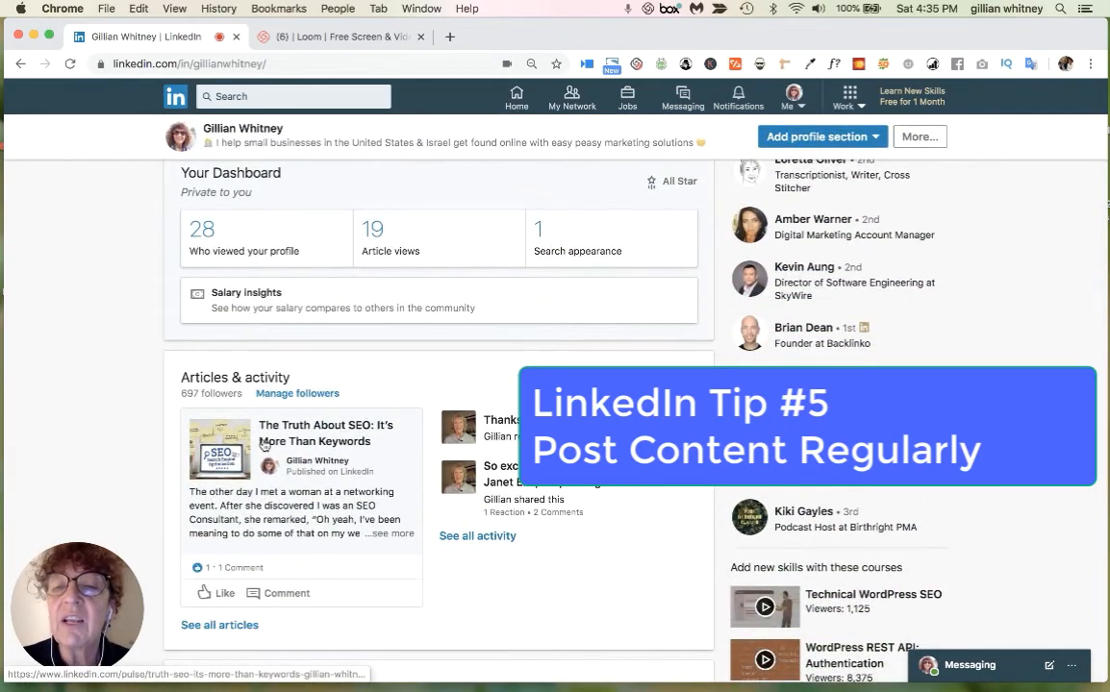
mouse_move(258, 408)
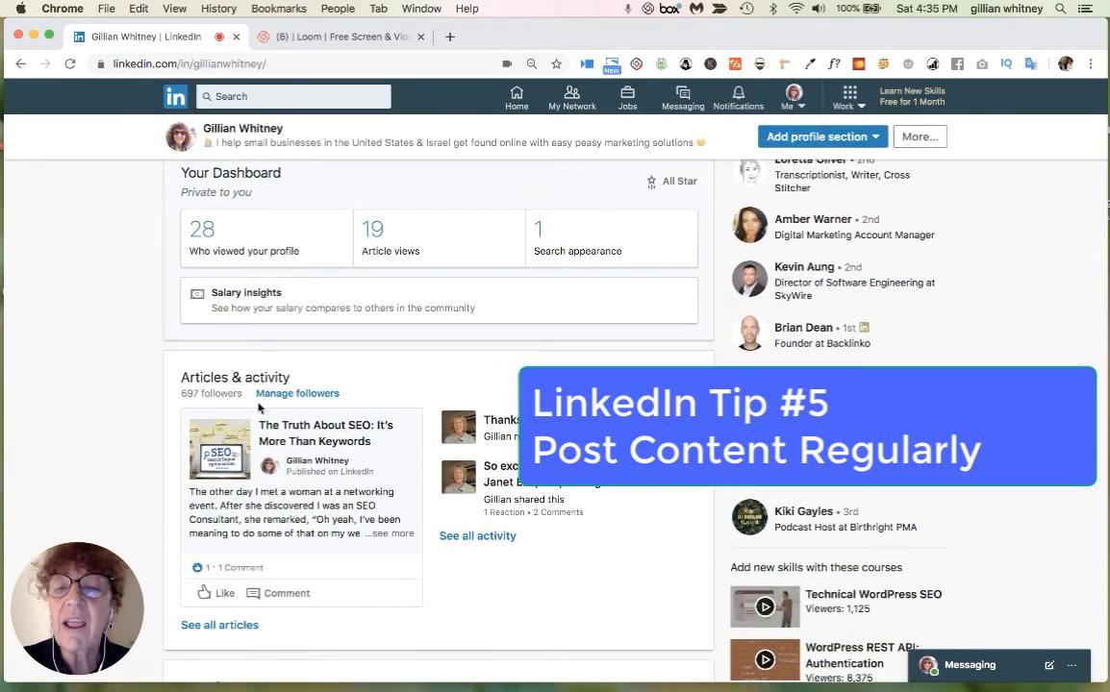
mouse_move(306, 545)
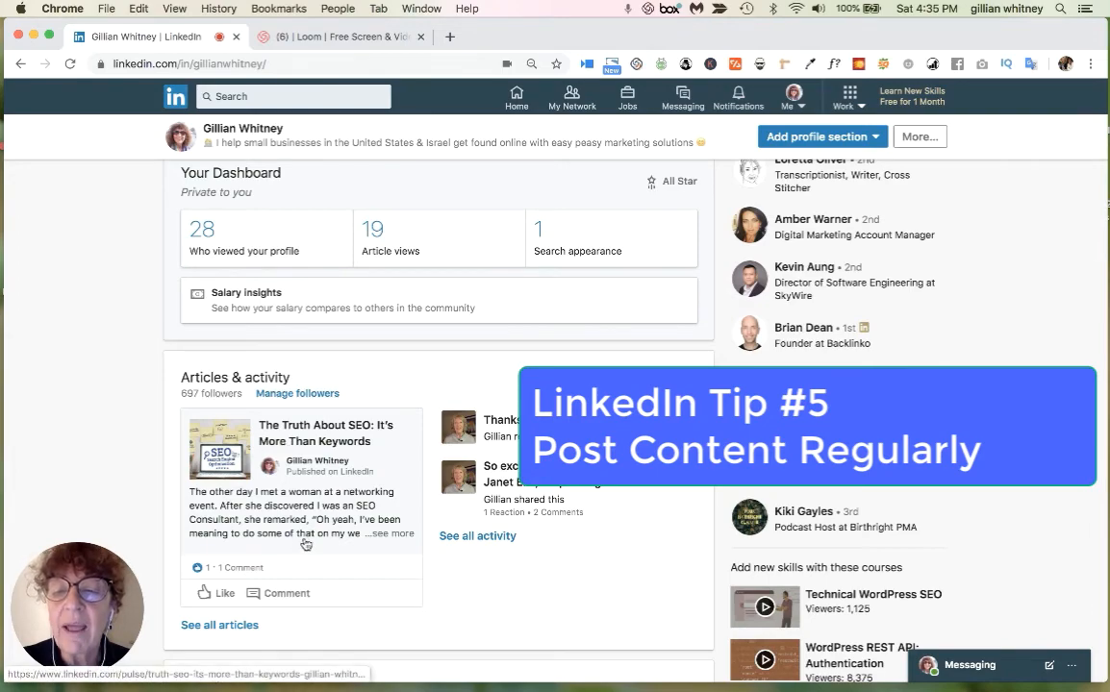
mouse_move(527, 519)
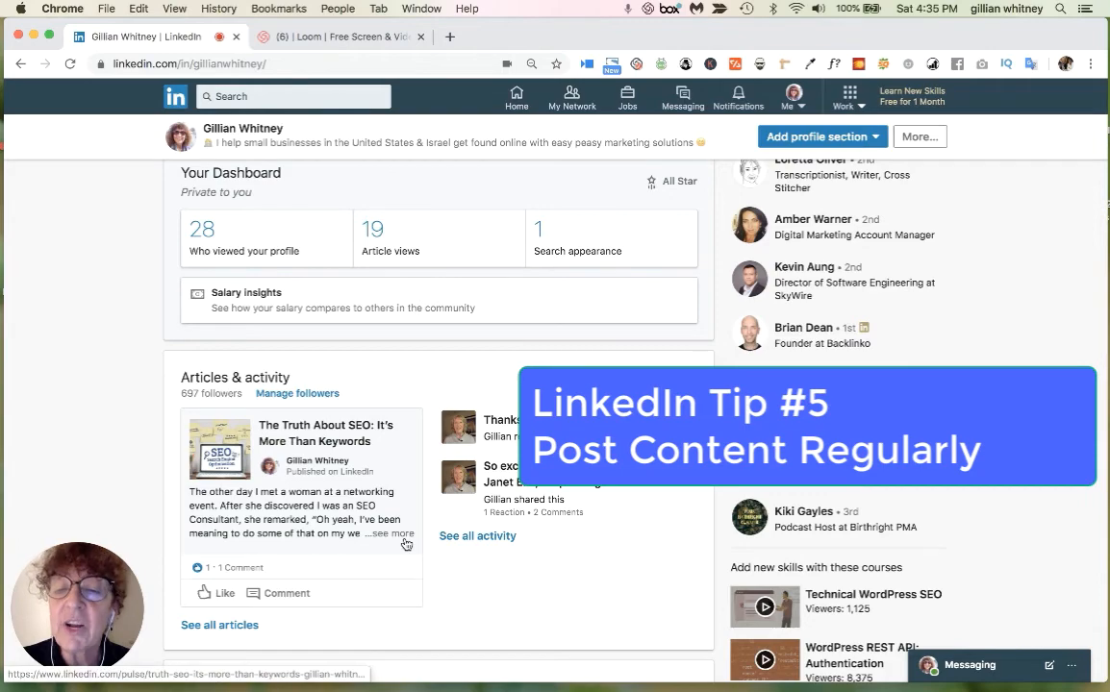
click(477, 535)
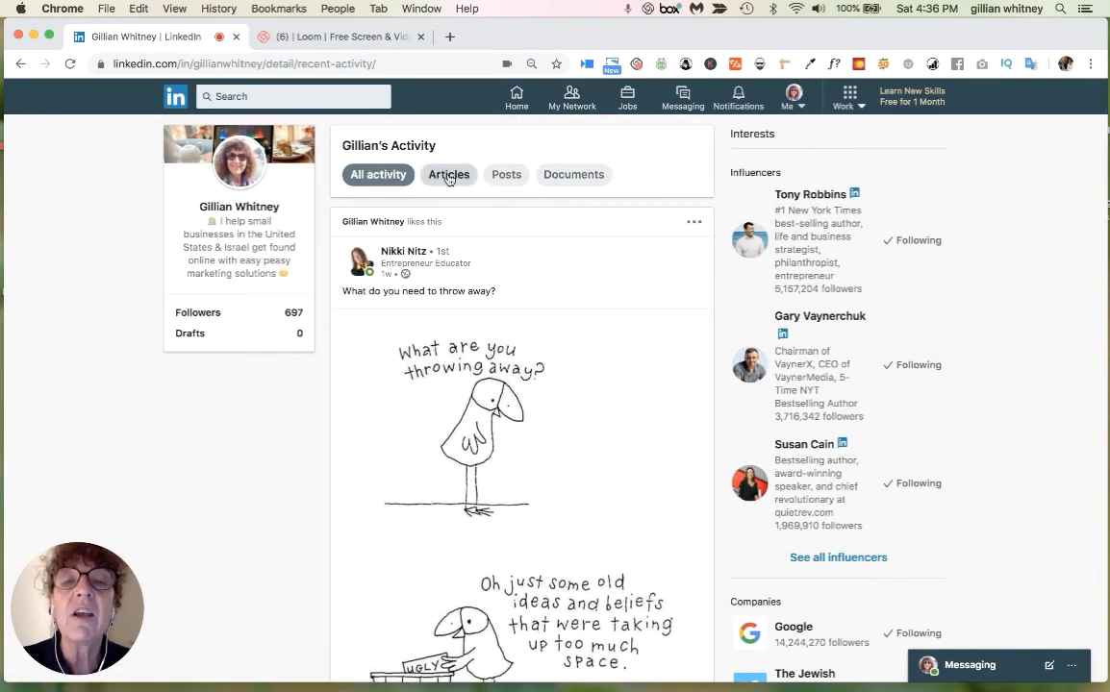
Filter your activity to Posts, check the empty Documents tab, and return to Posts
click(505, 173)
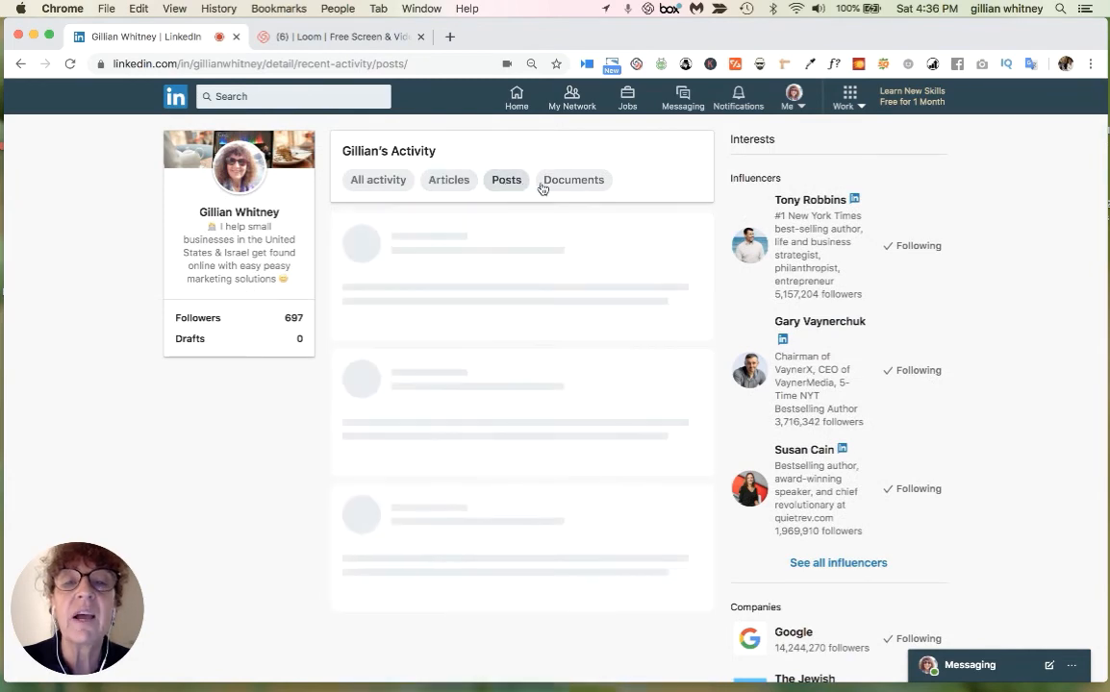
click(573, 181)
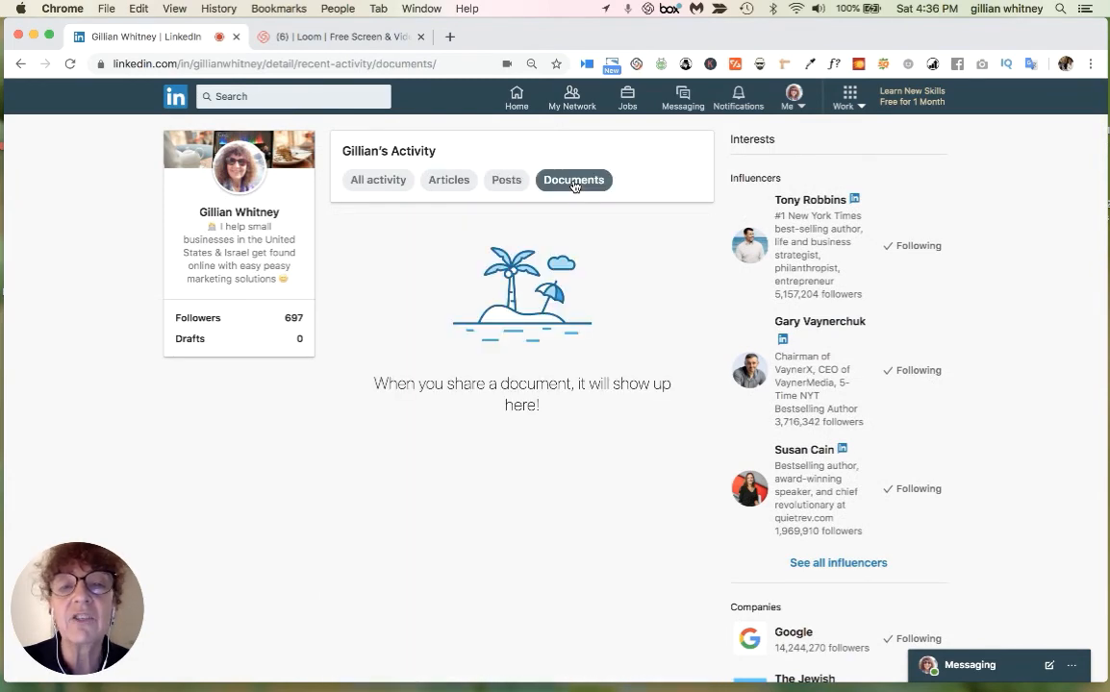
click(506, 181)
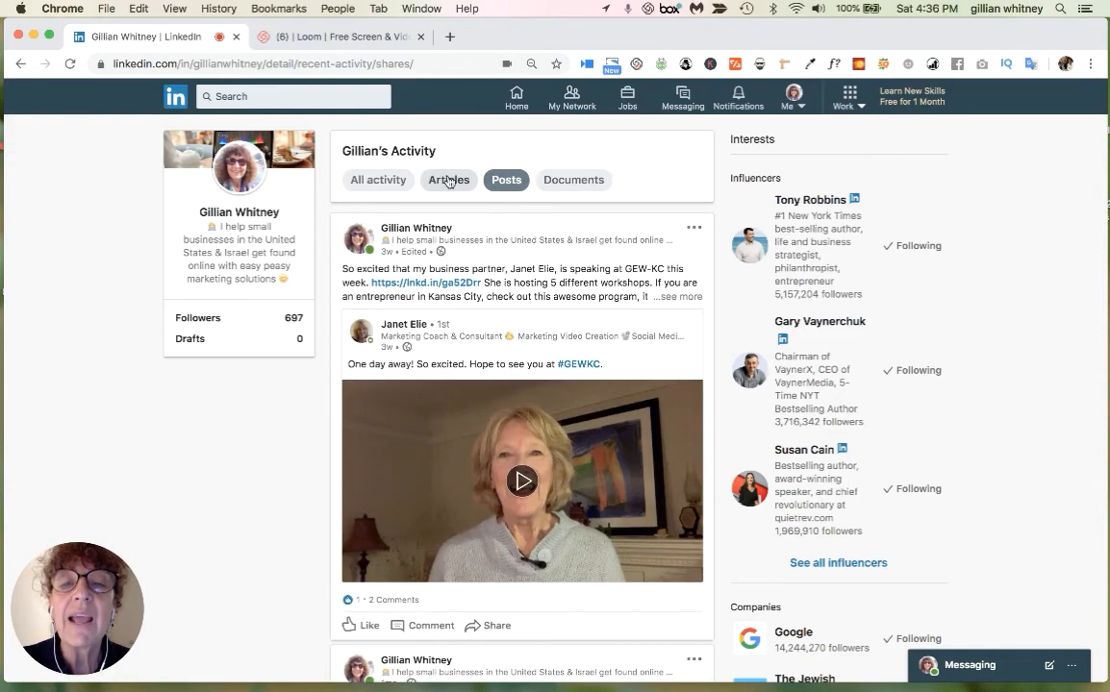
mouse_move(452, 283)
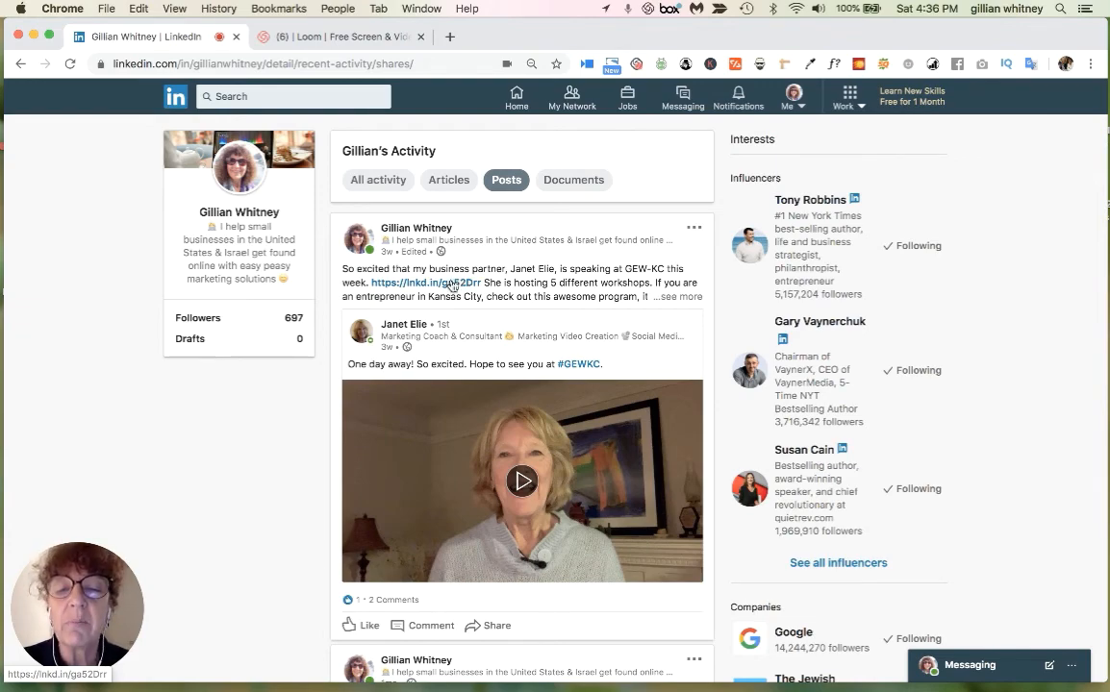
mouse_move(250, 458)
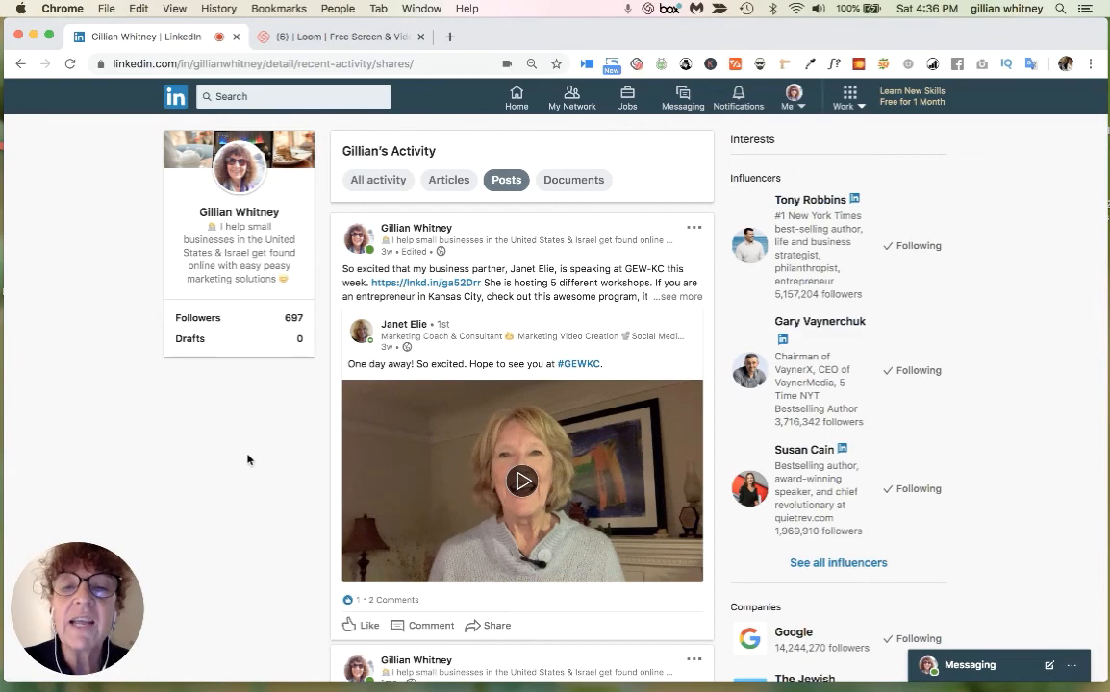
mouse_move(212, 531)
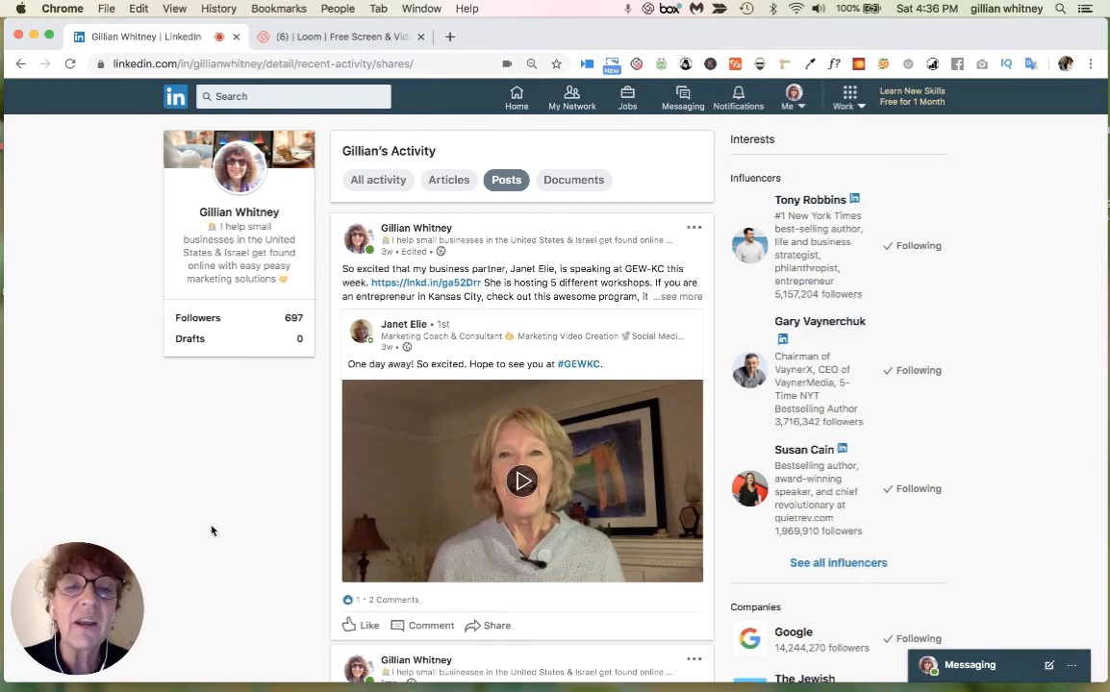